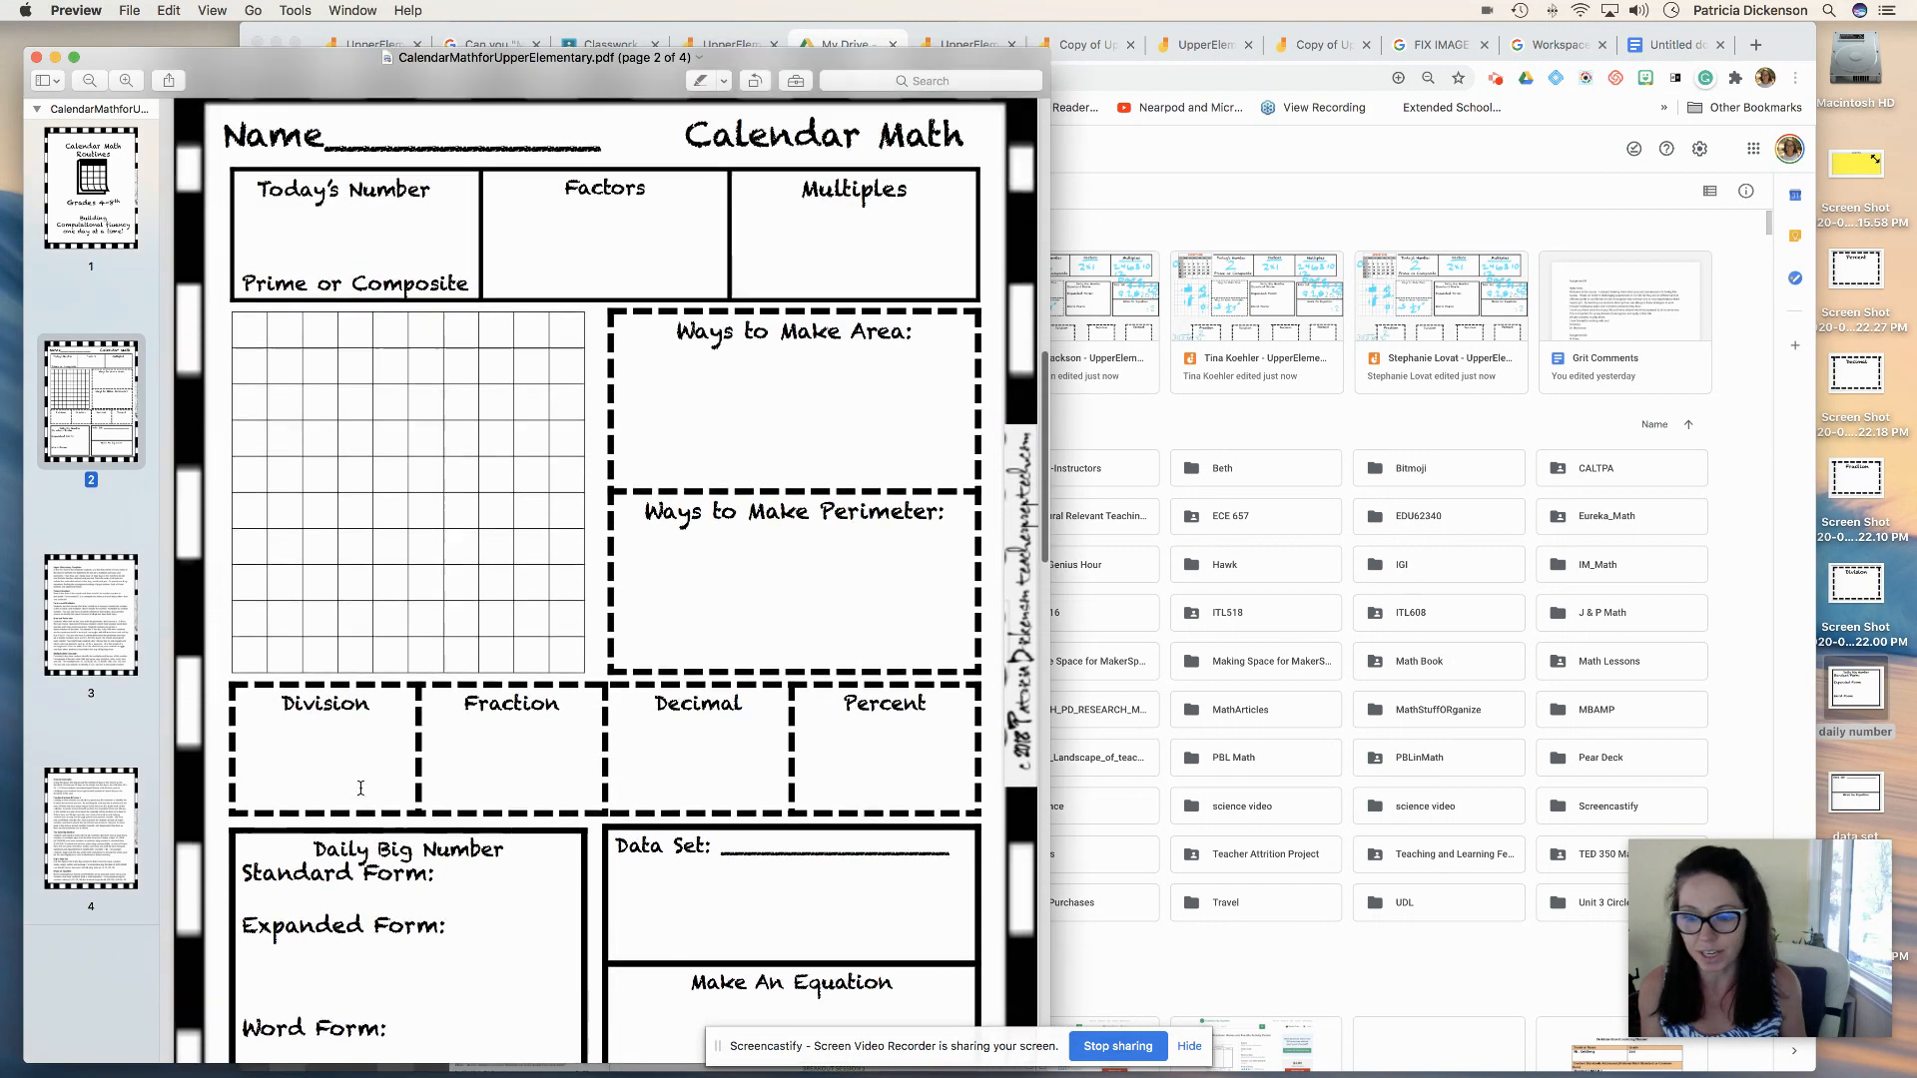
- Scroll through the calendar math PDF to review its pages
left_click(91, 185)
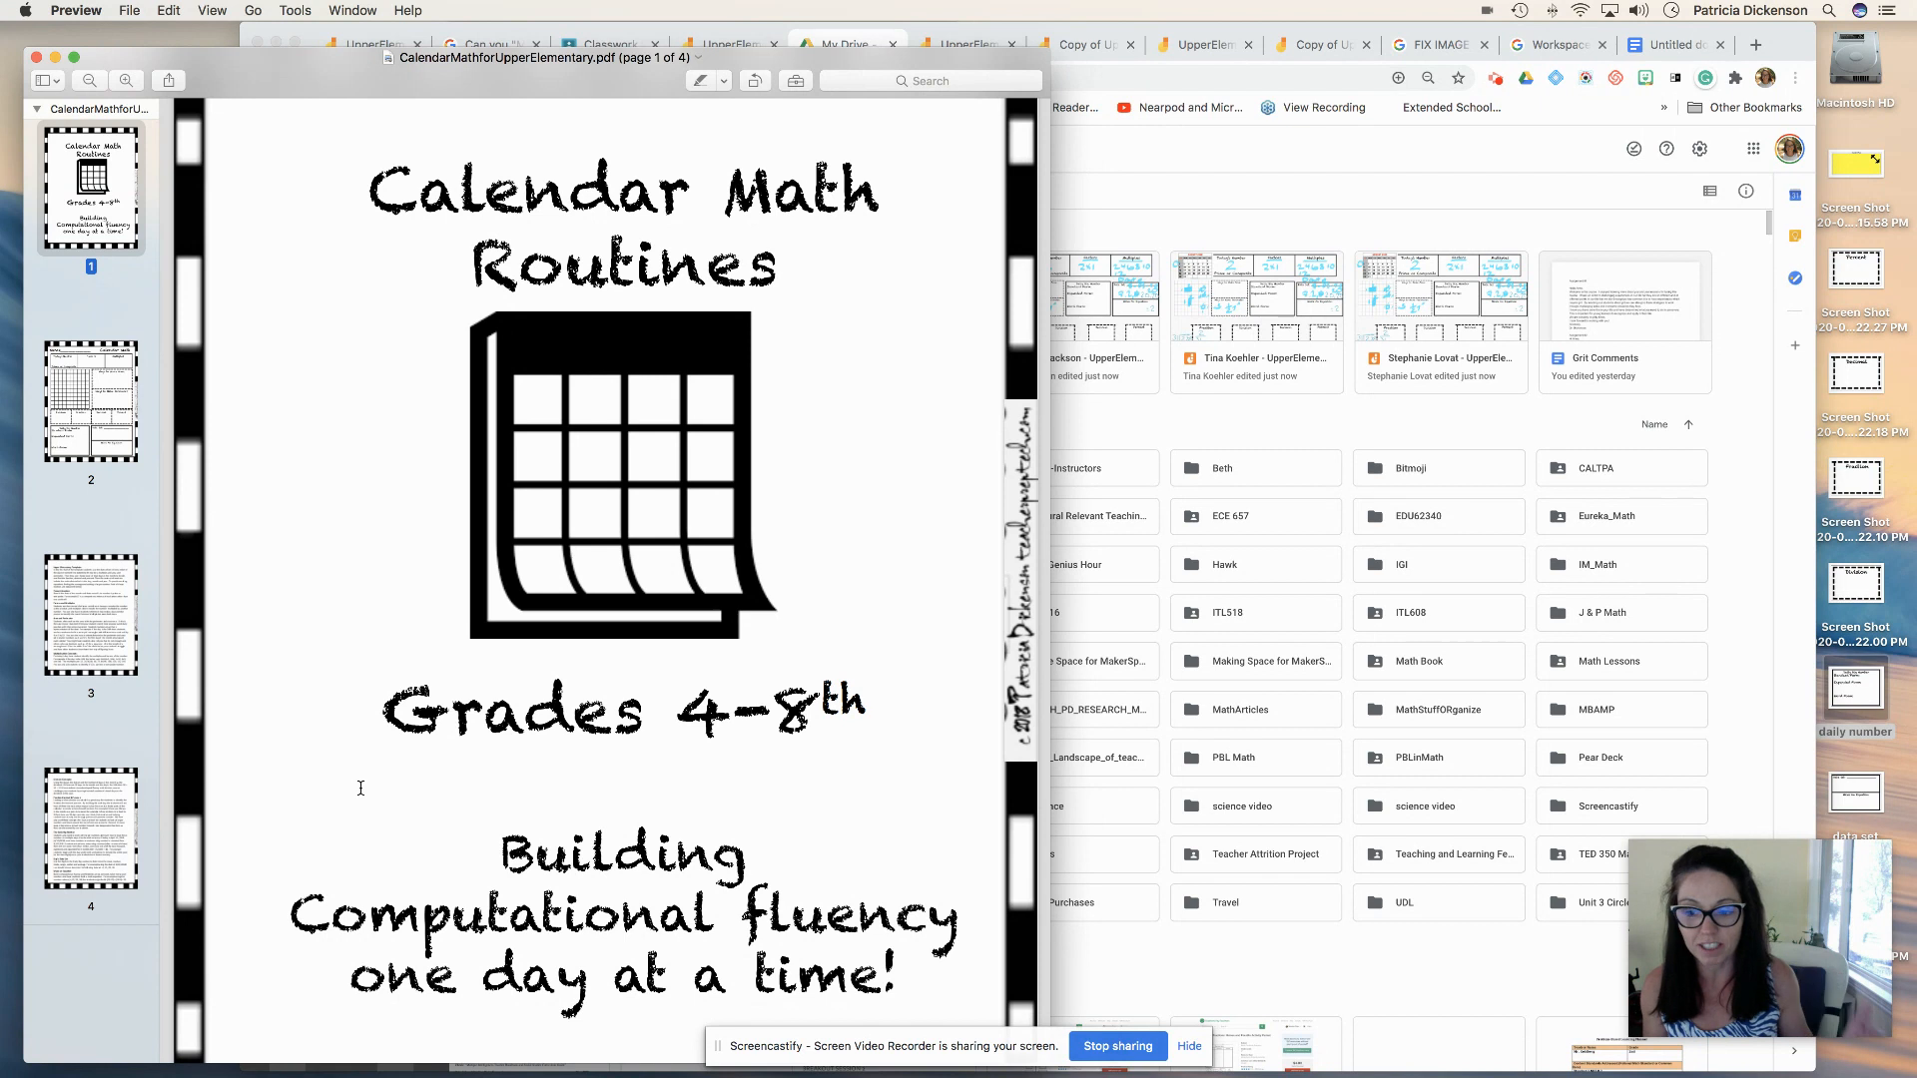
scroll("down", 3)
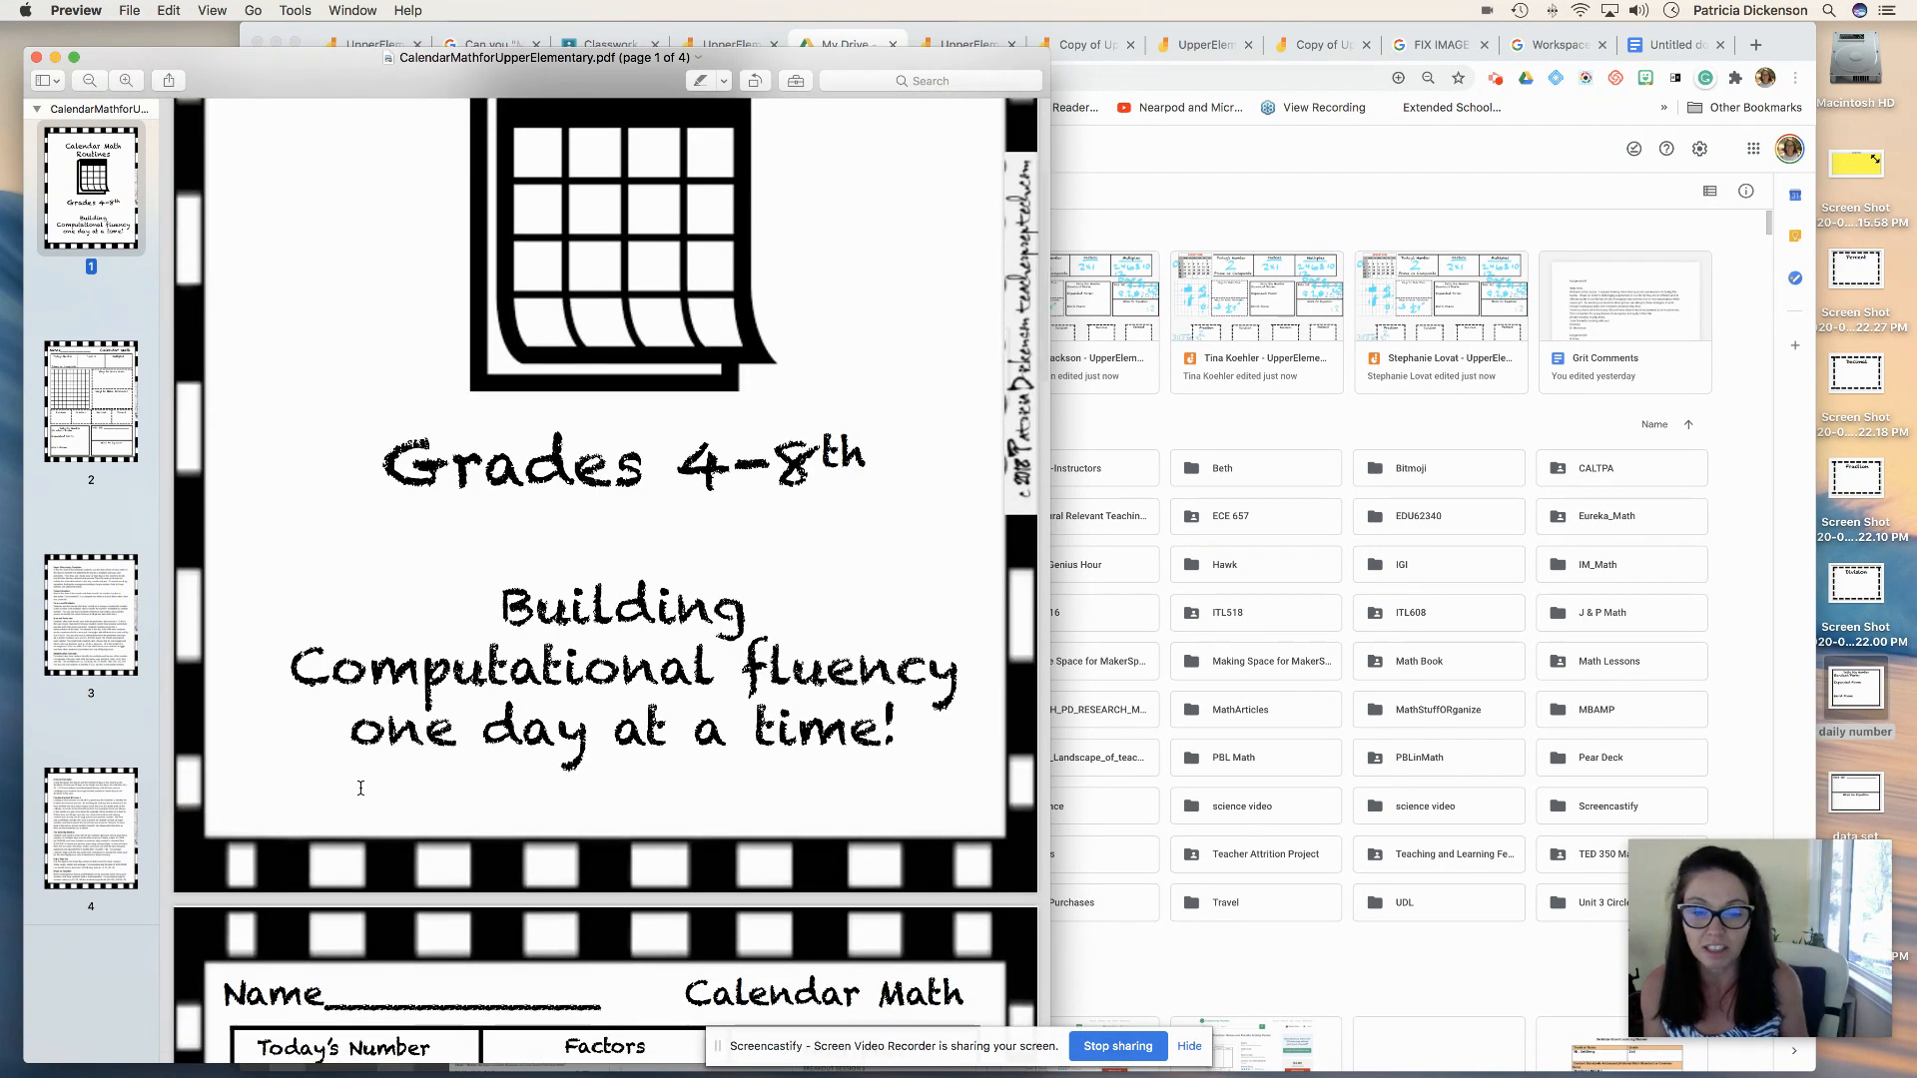
scroll("down", 3)
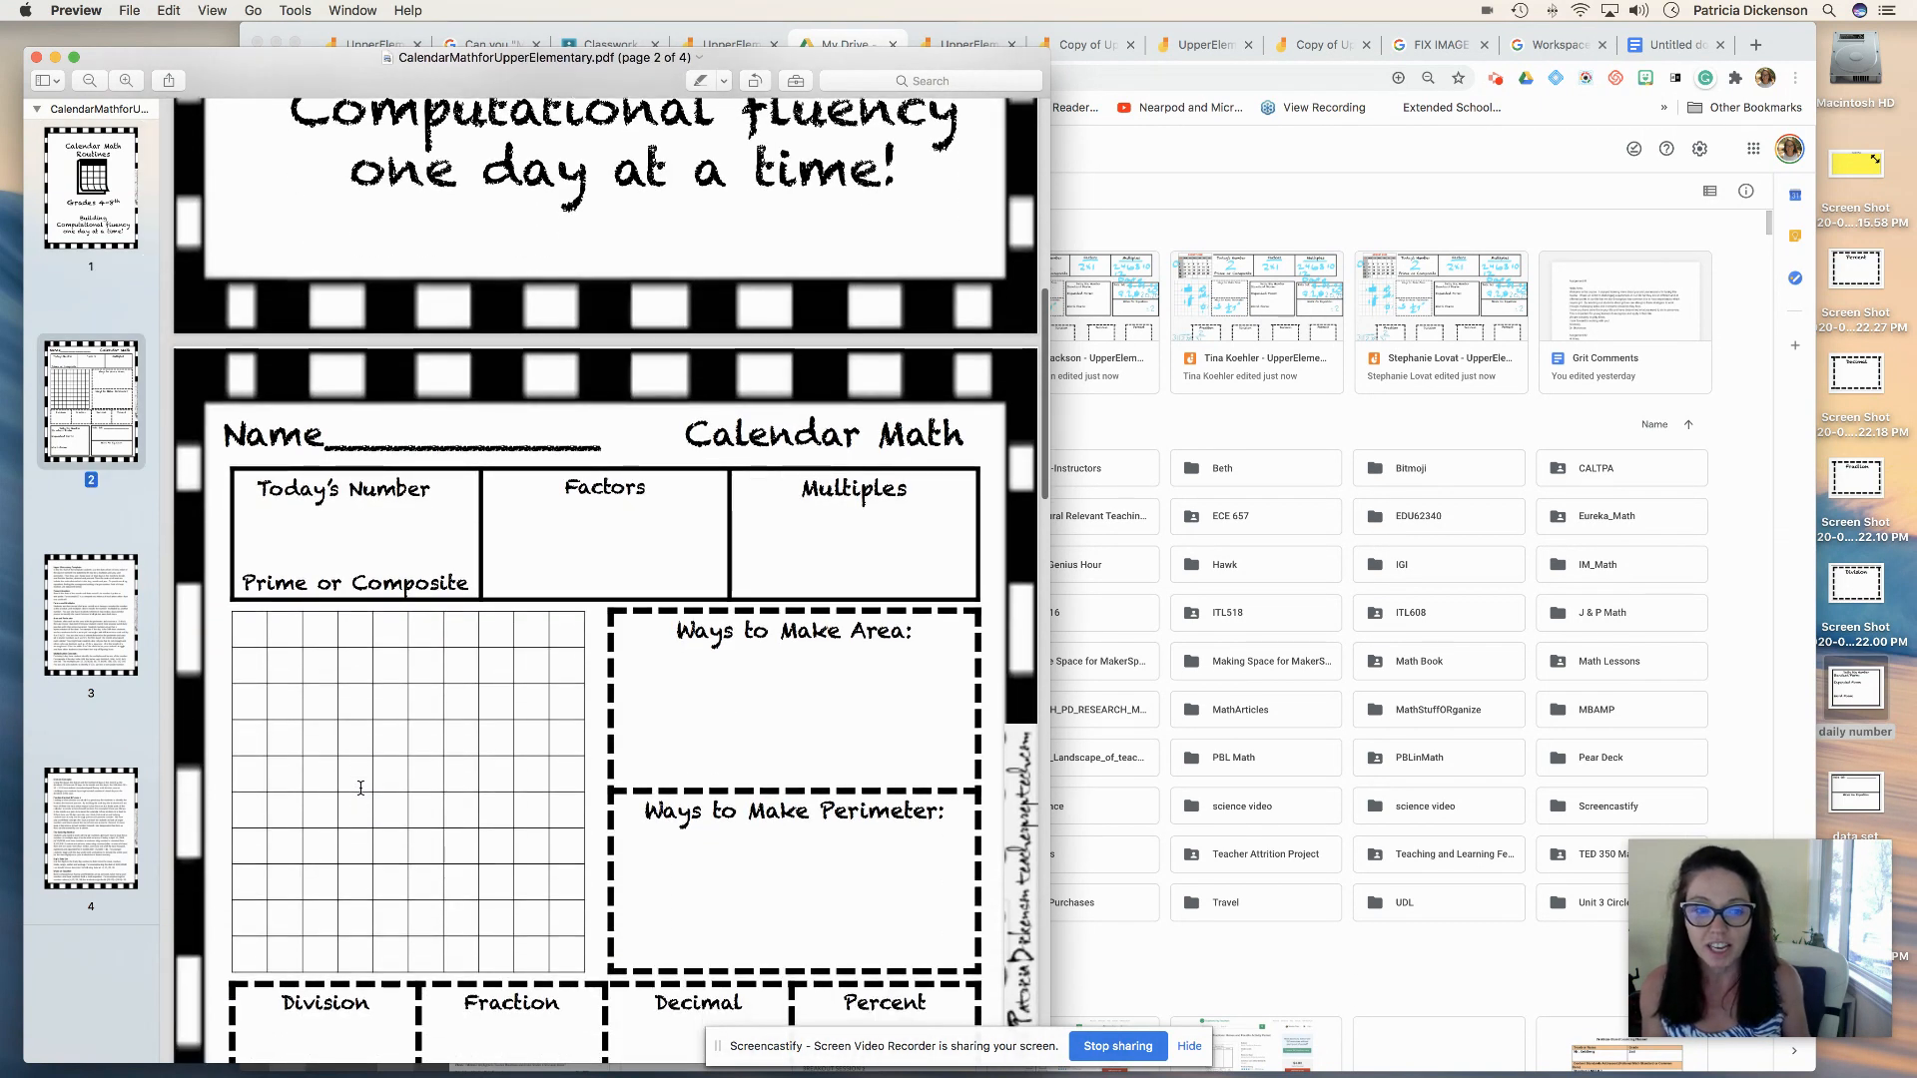
scroll("down", 3)
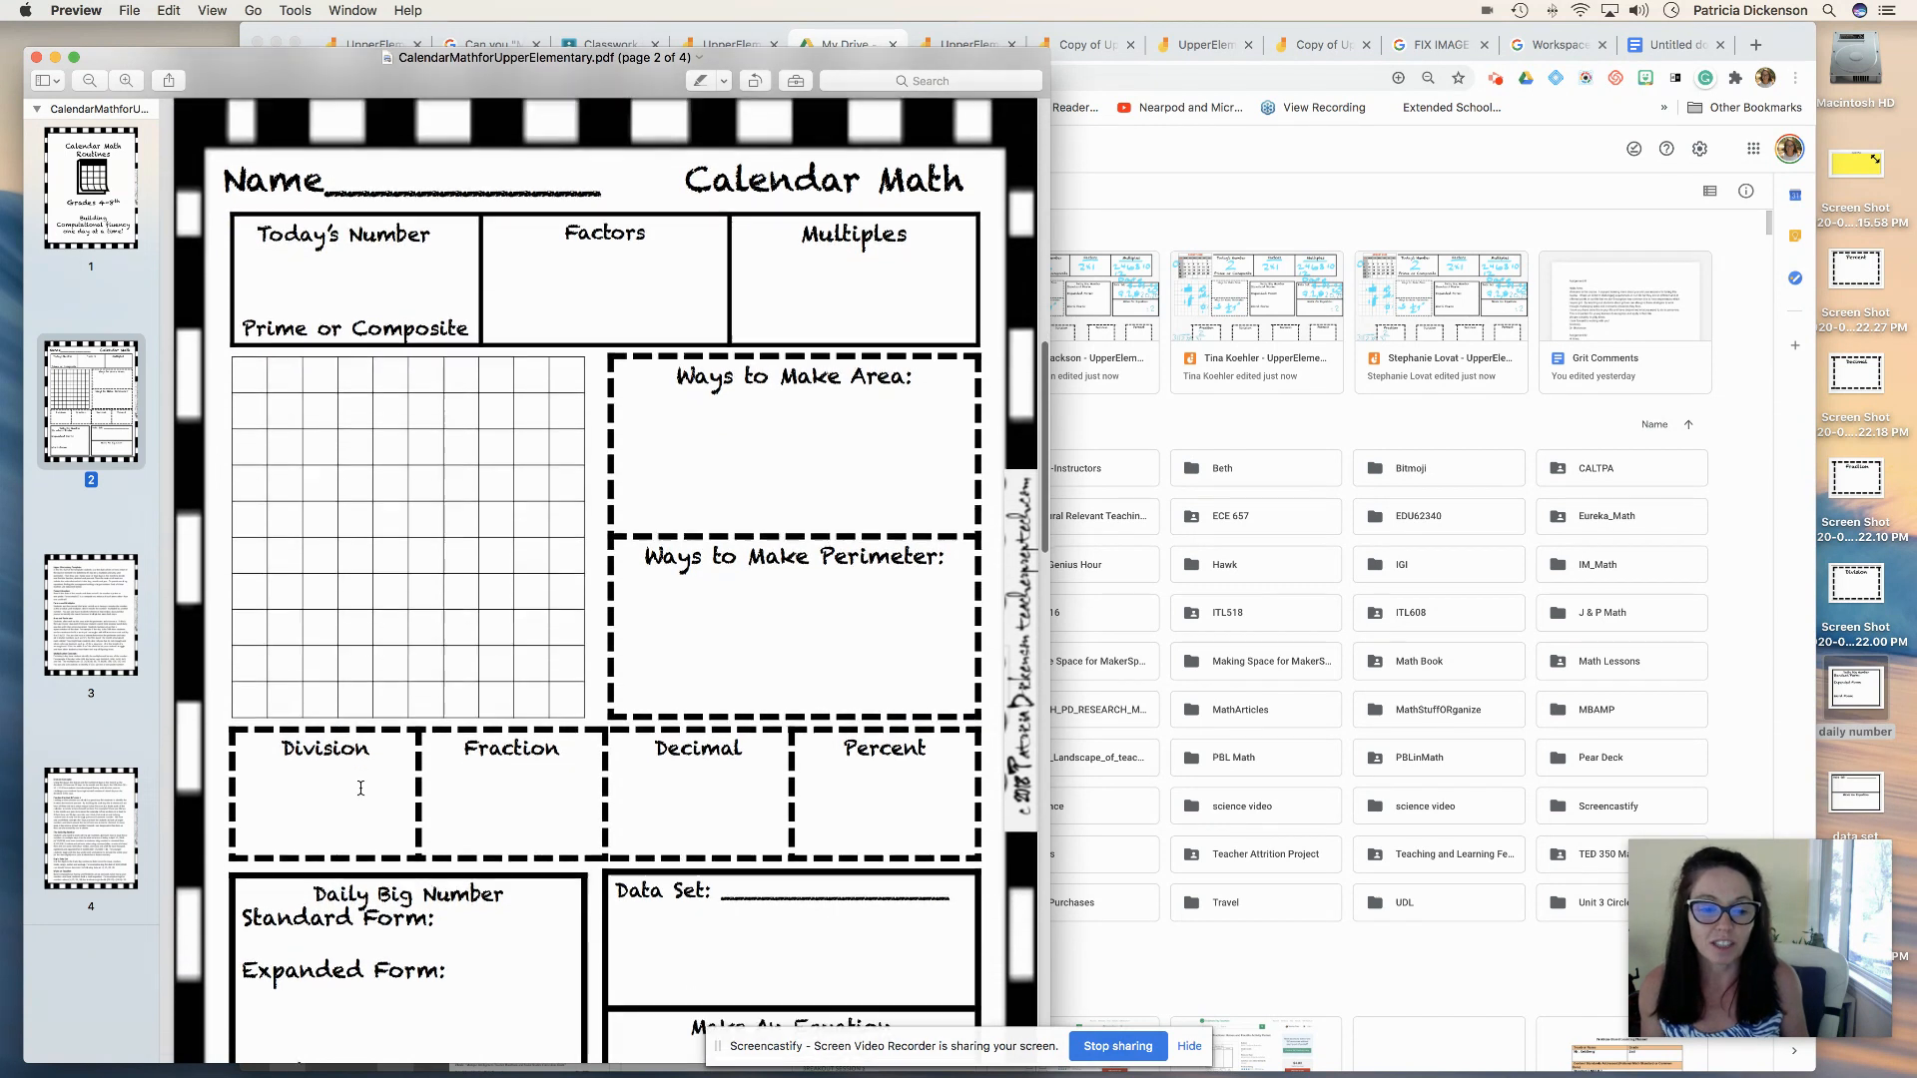
scroll("down", 3)
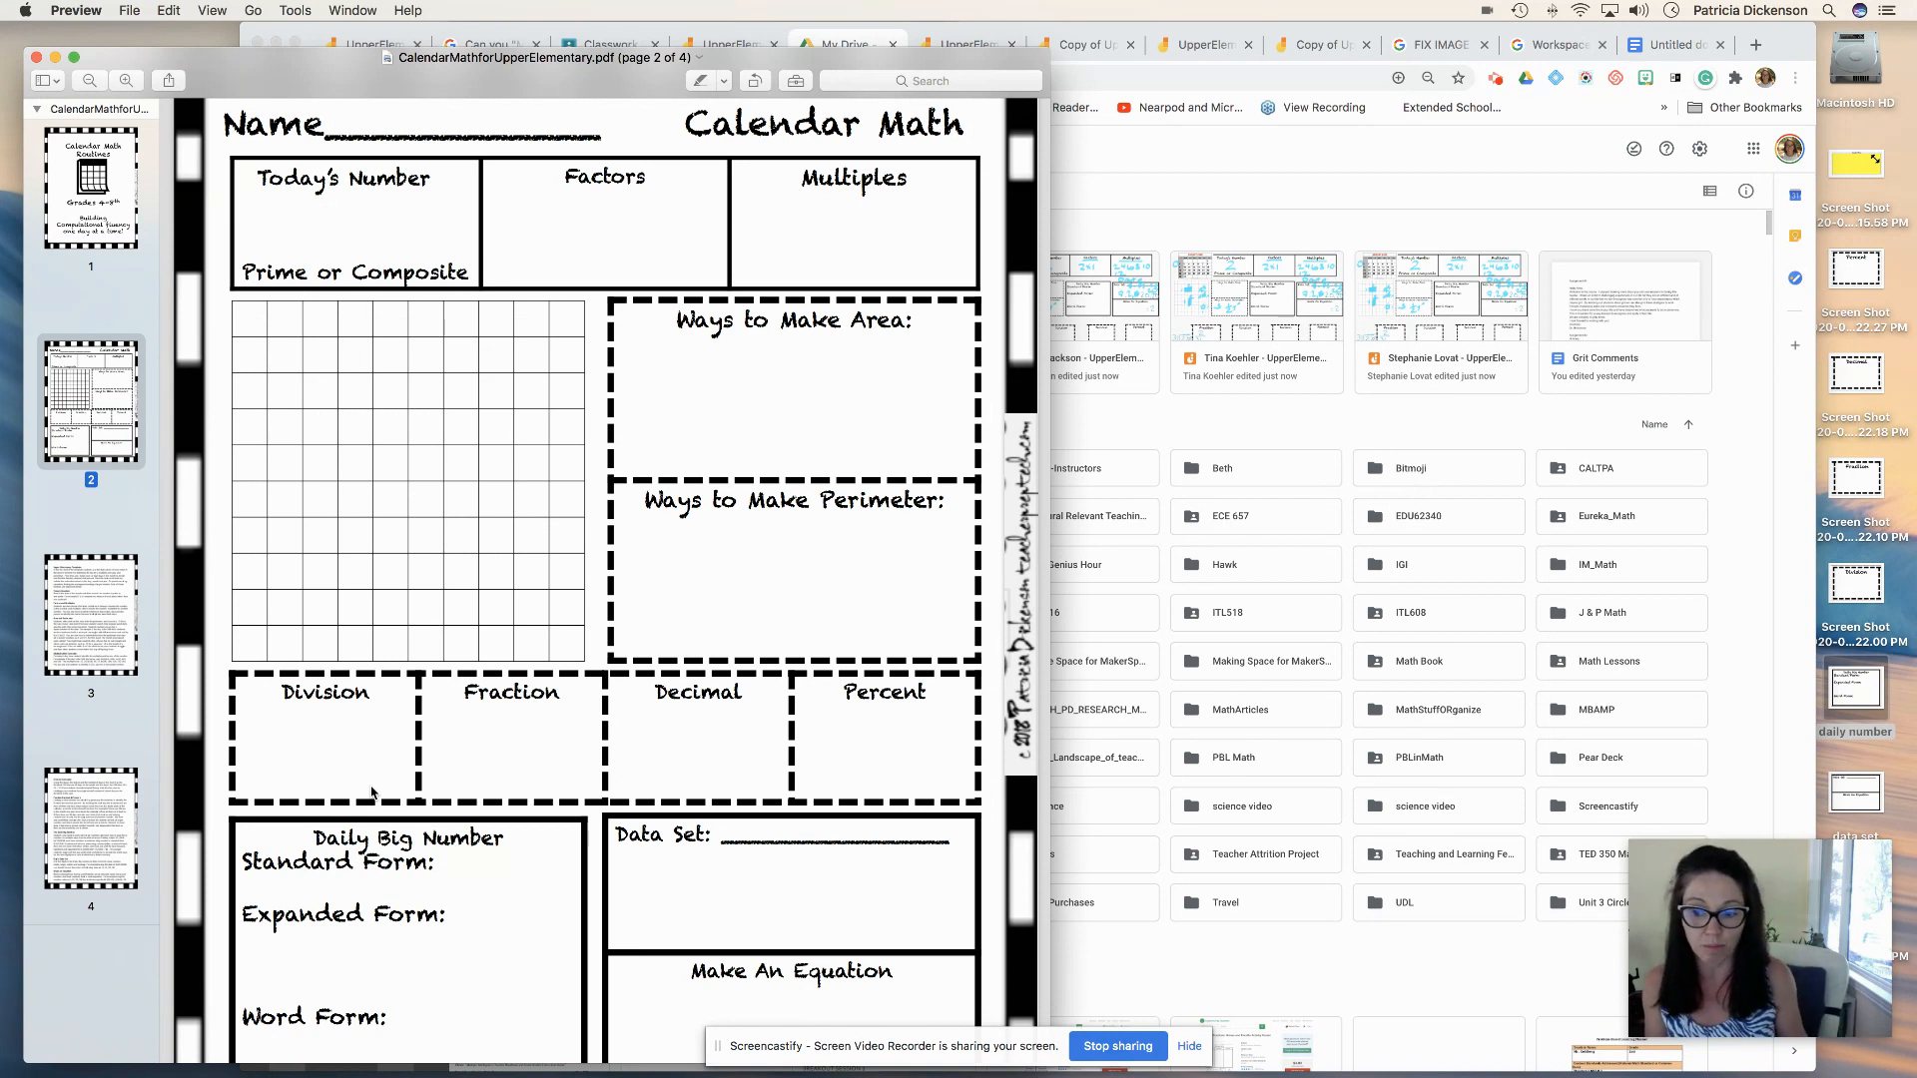
mouse_move(217, 648)
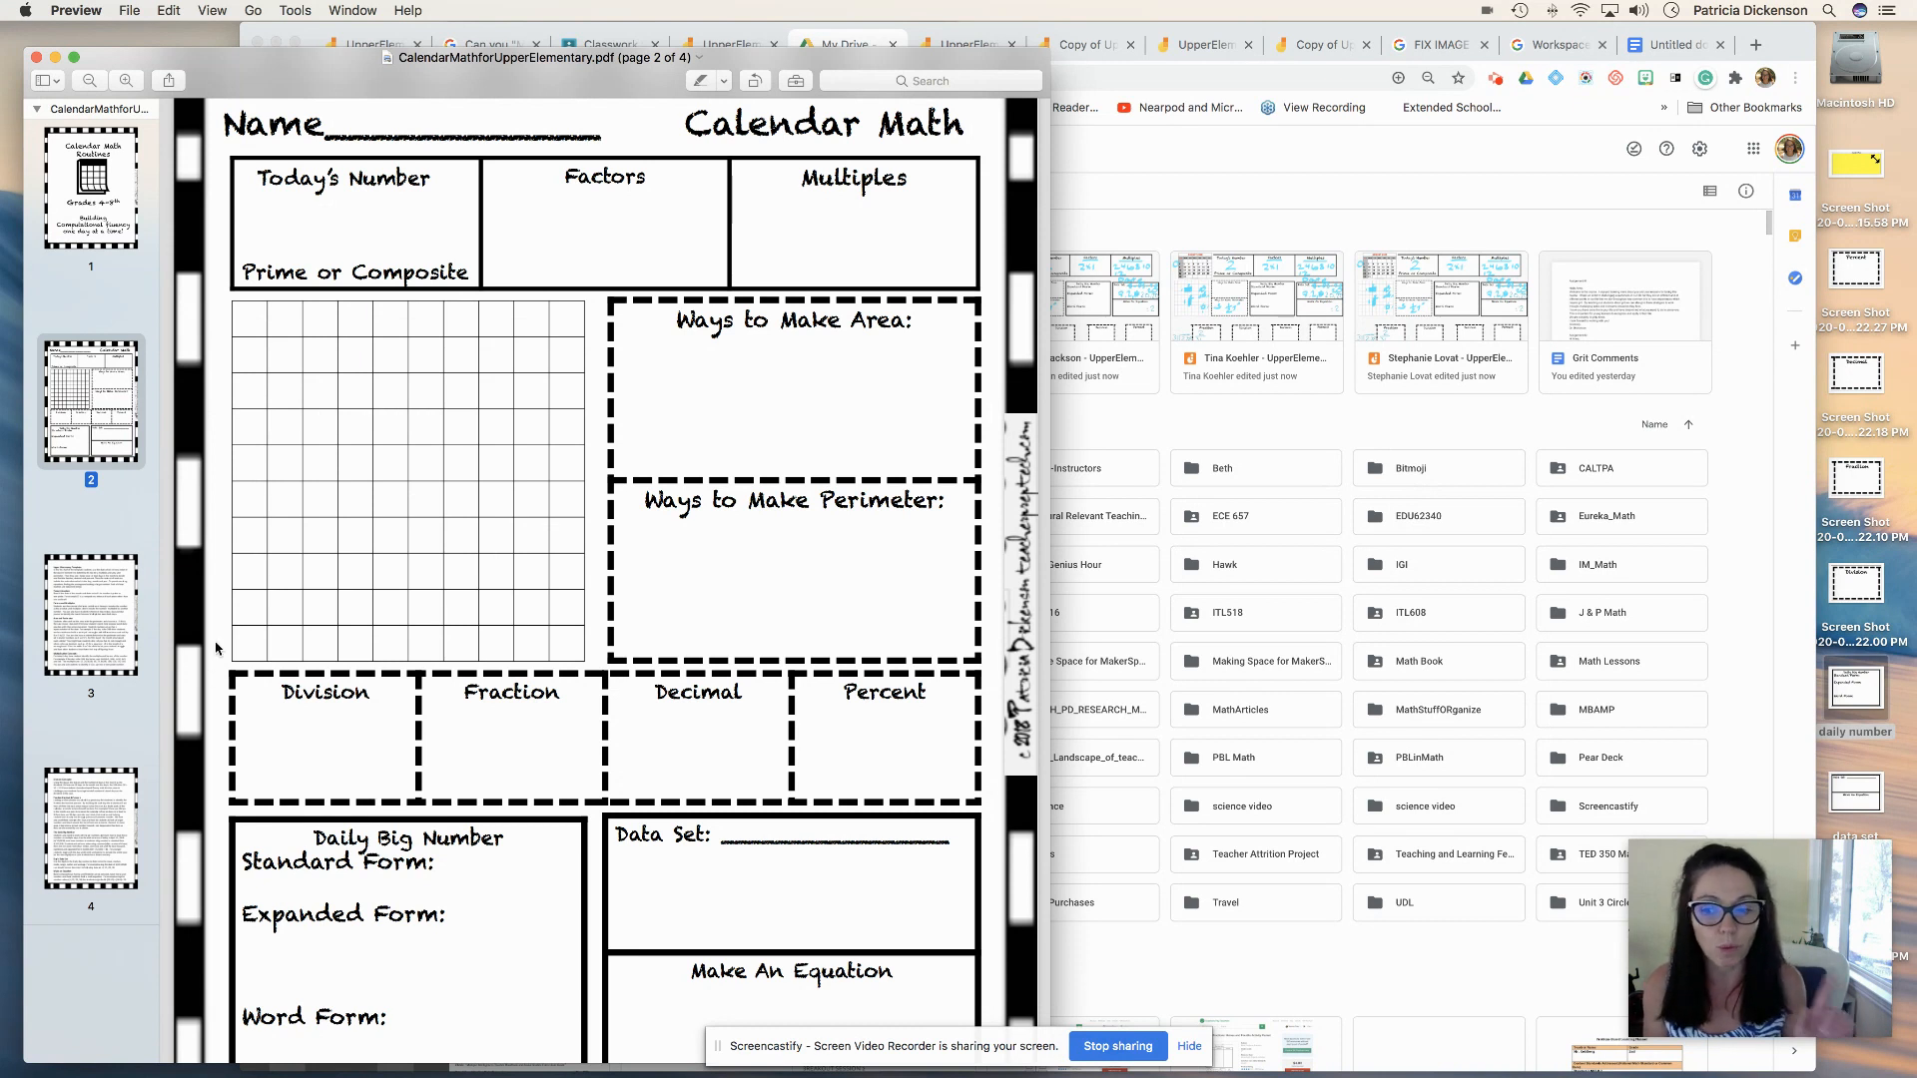
mouse_move(489, 660)
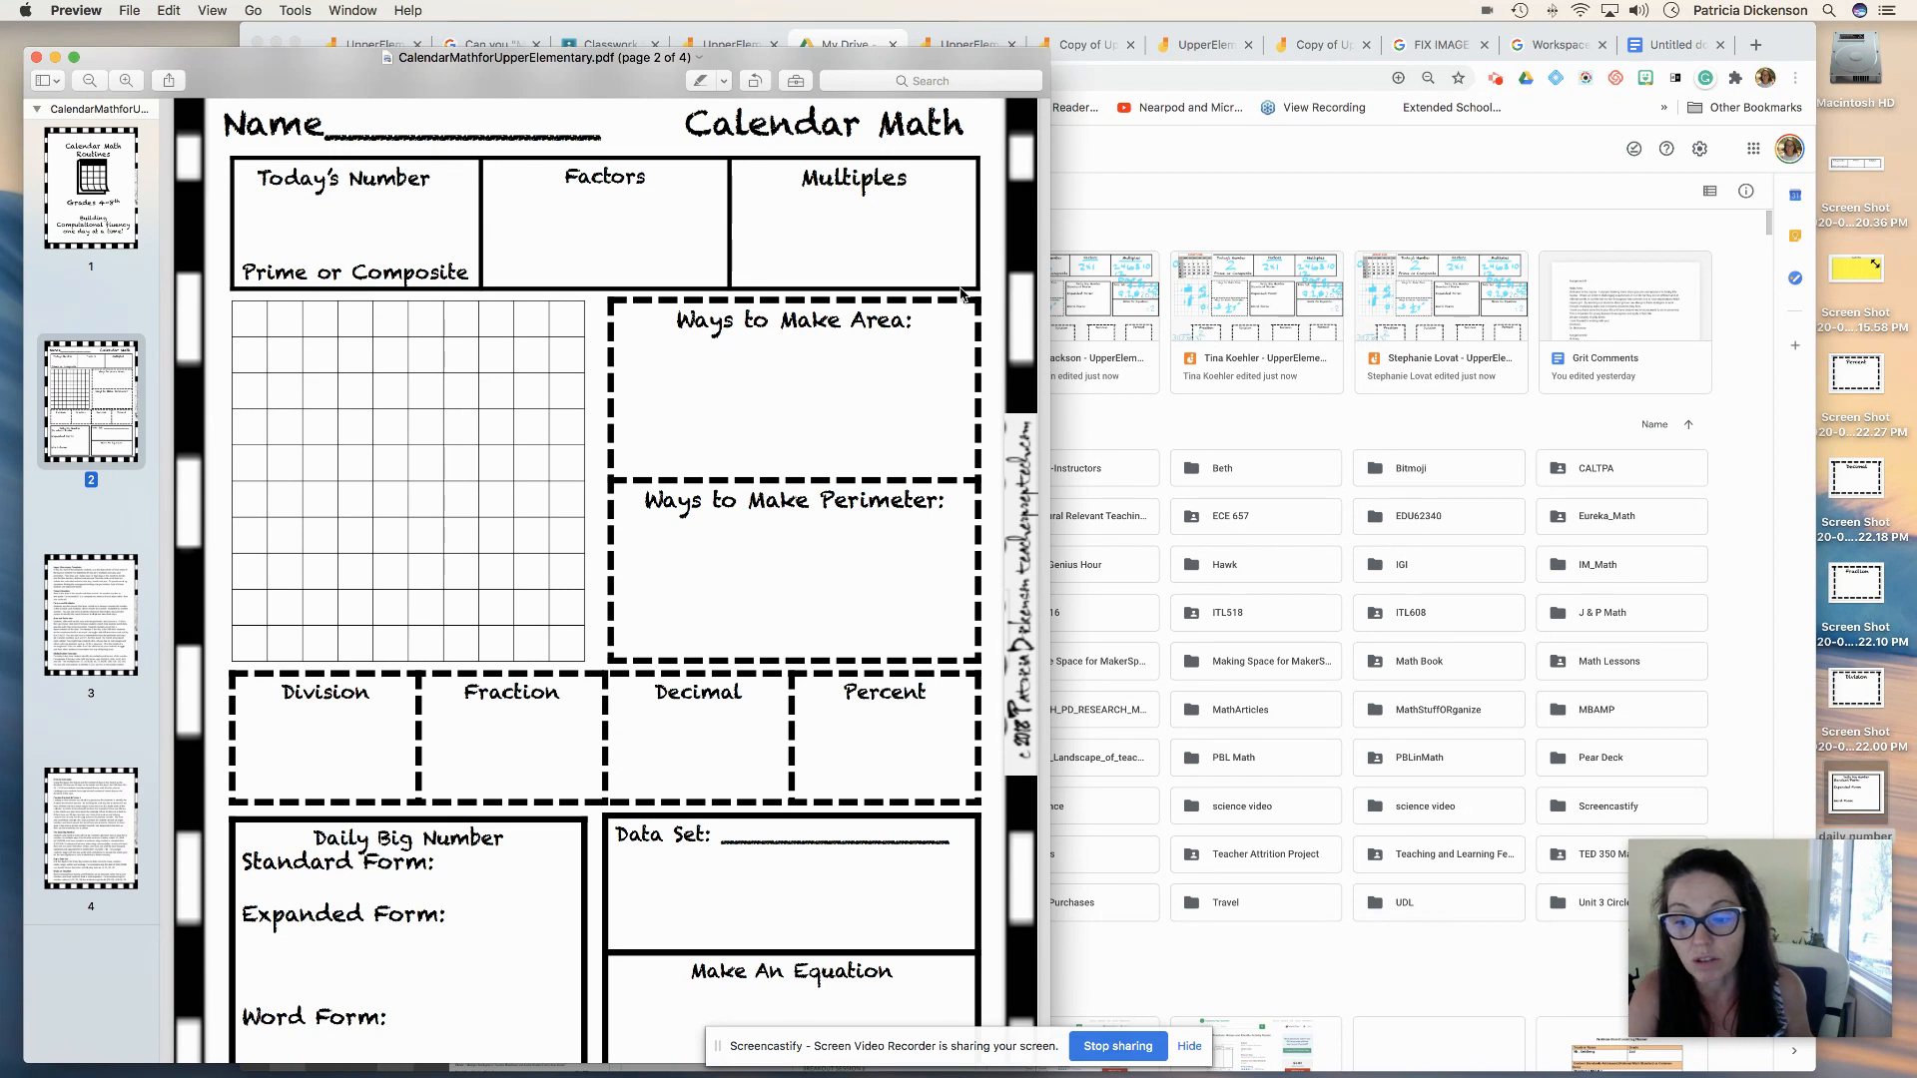
mouse_move(428, 350)
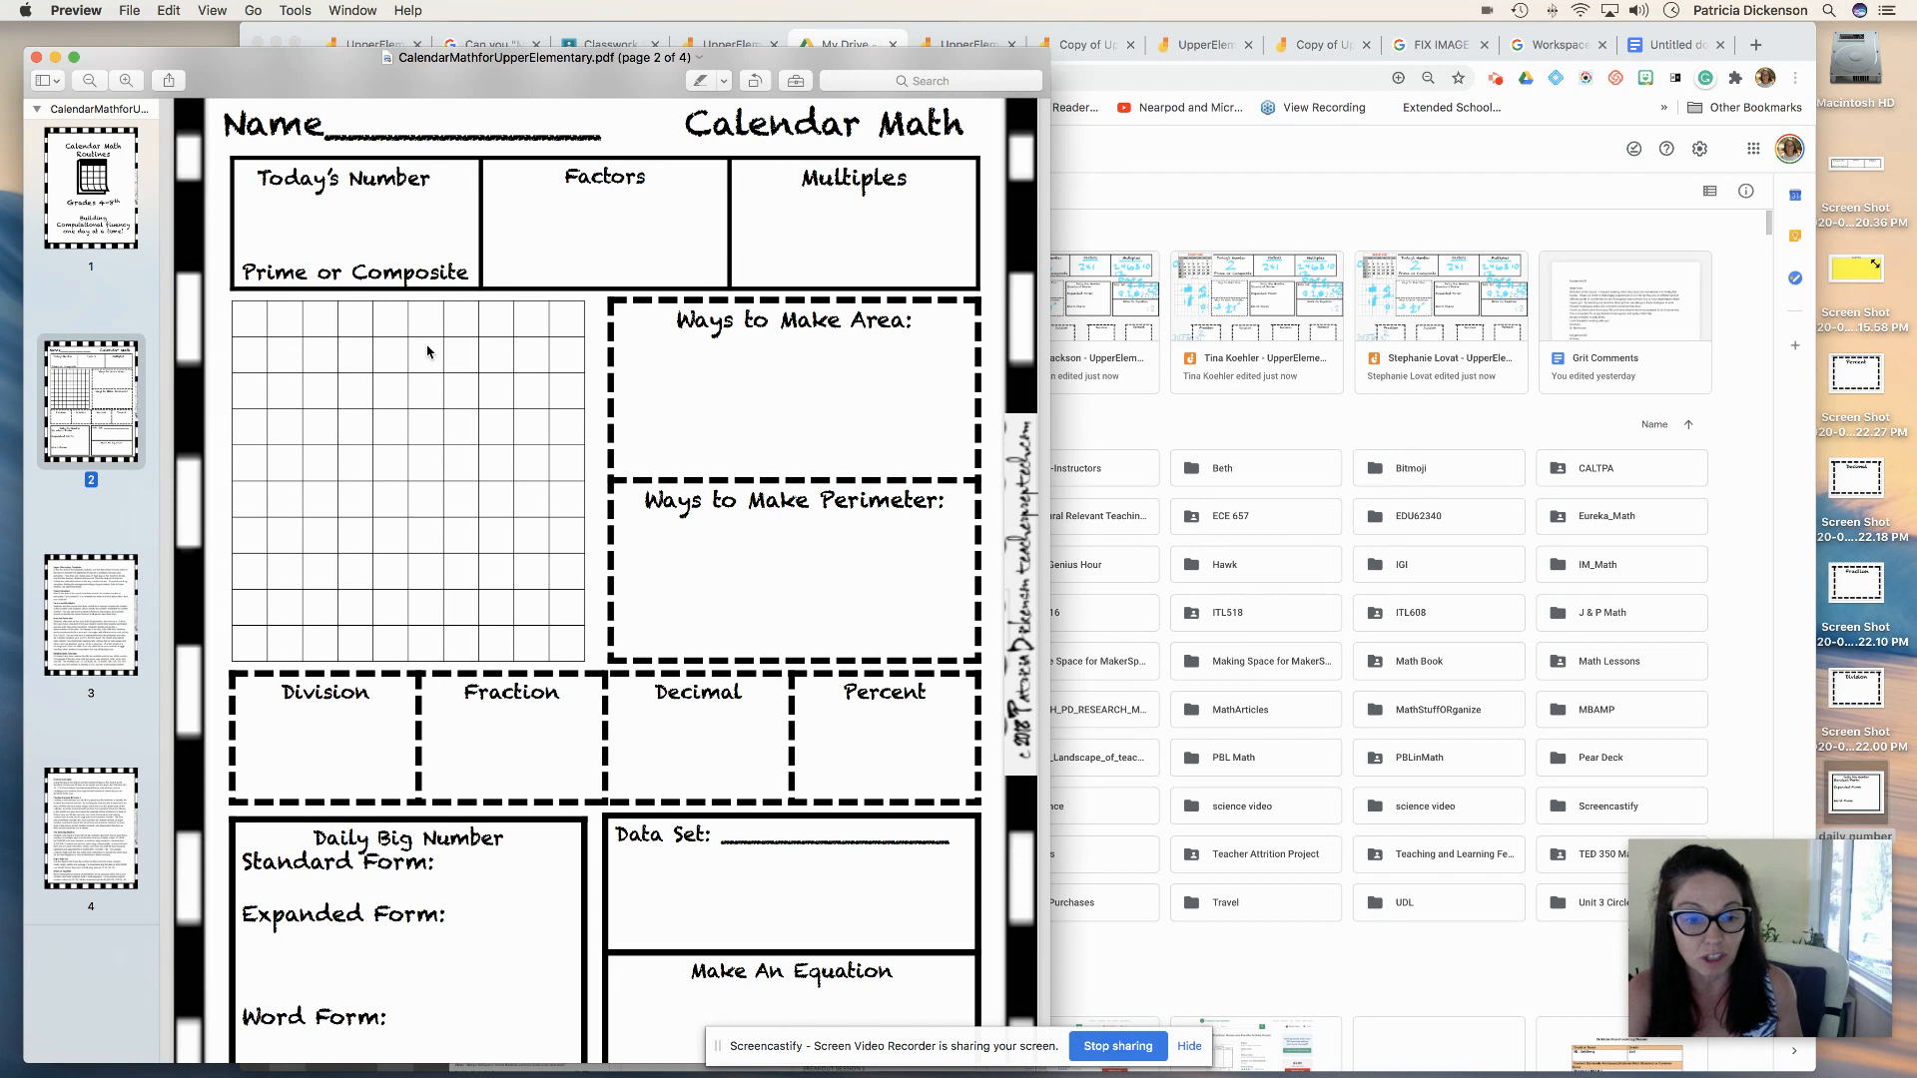
scroll("down", 3)
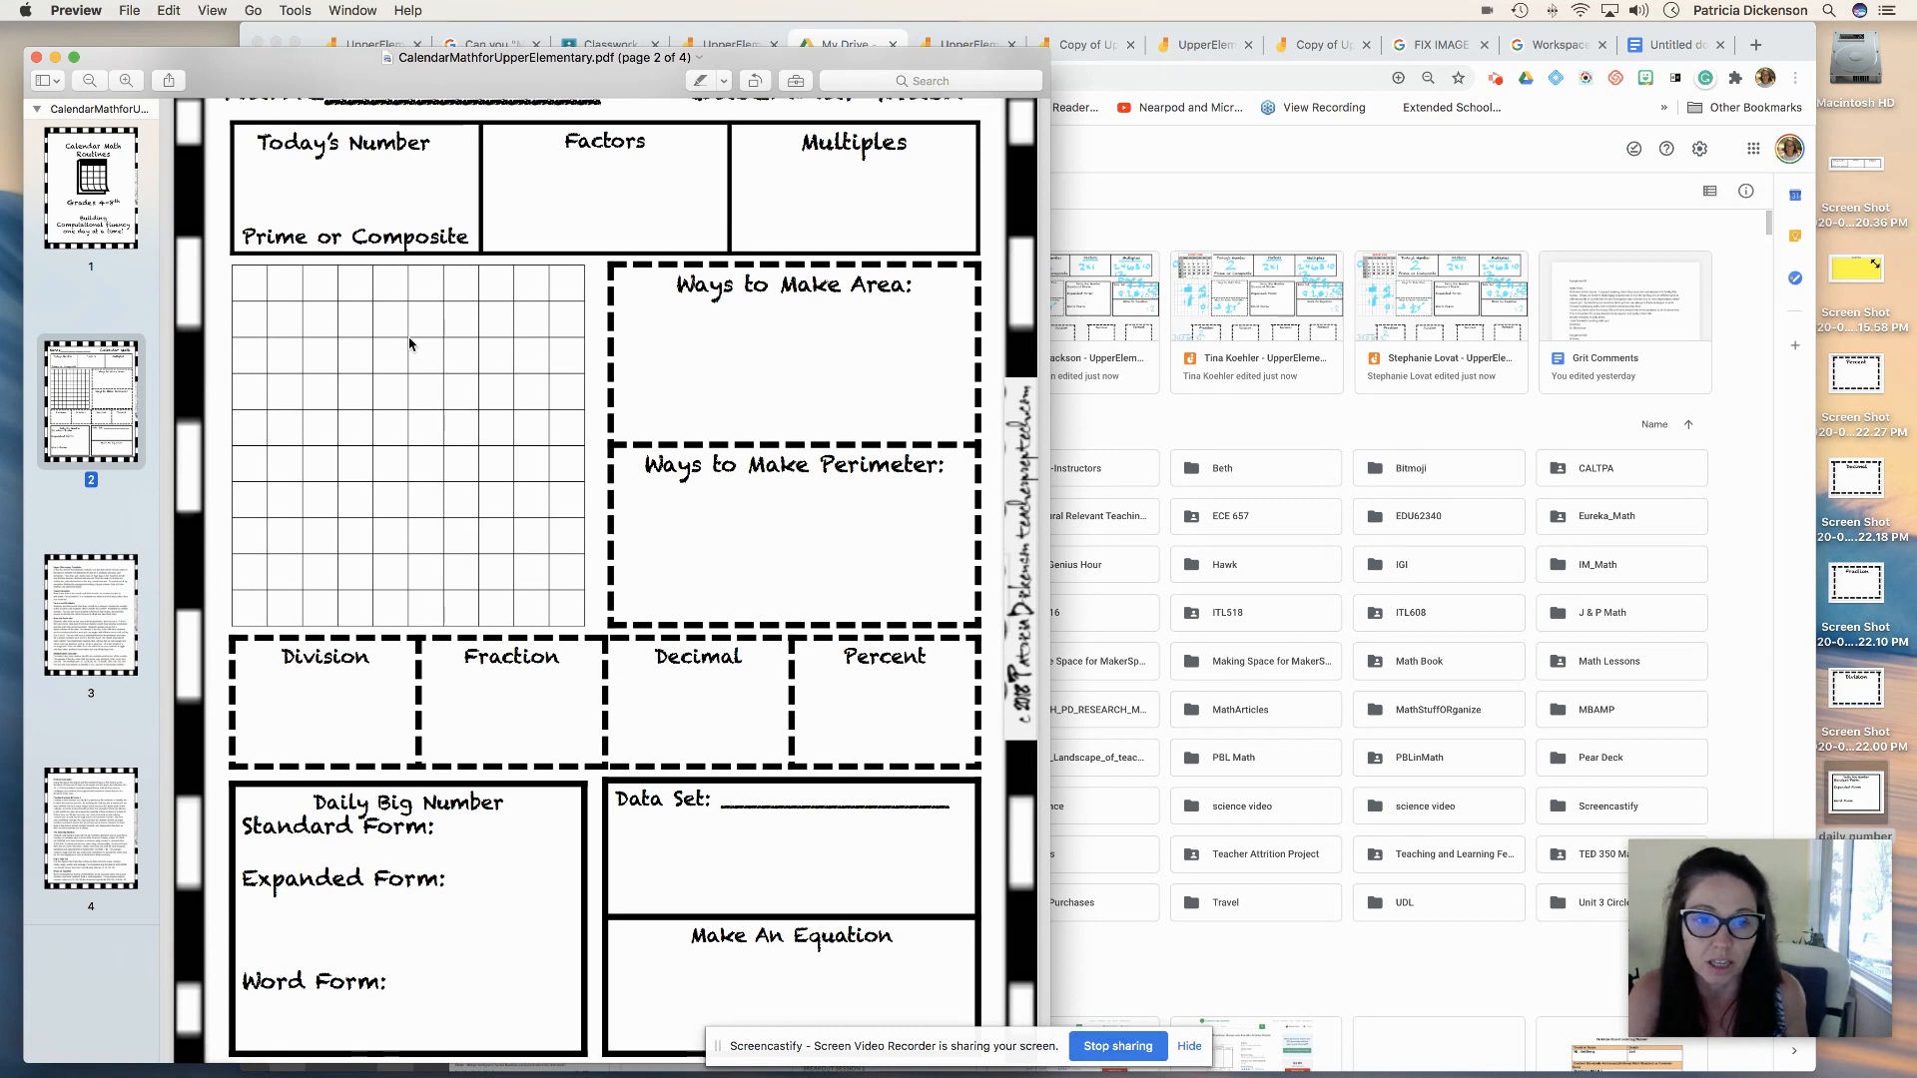
scroll("up", 3)
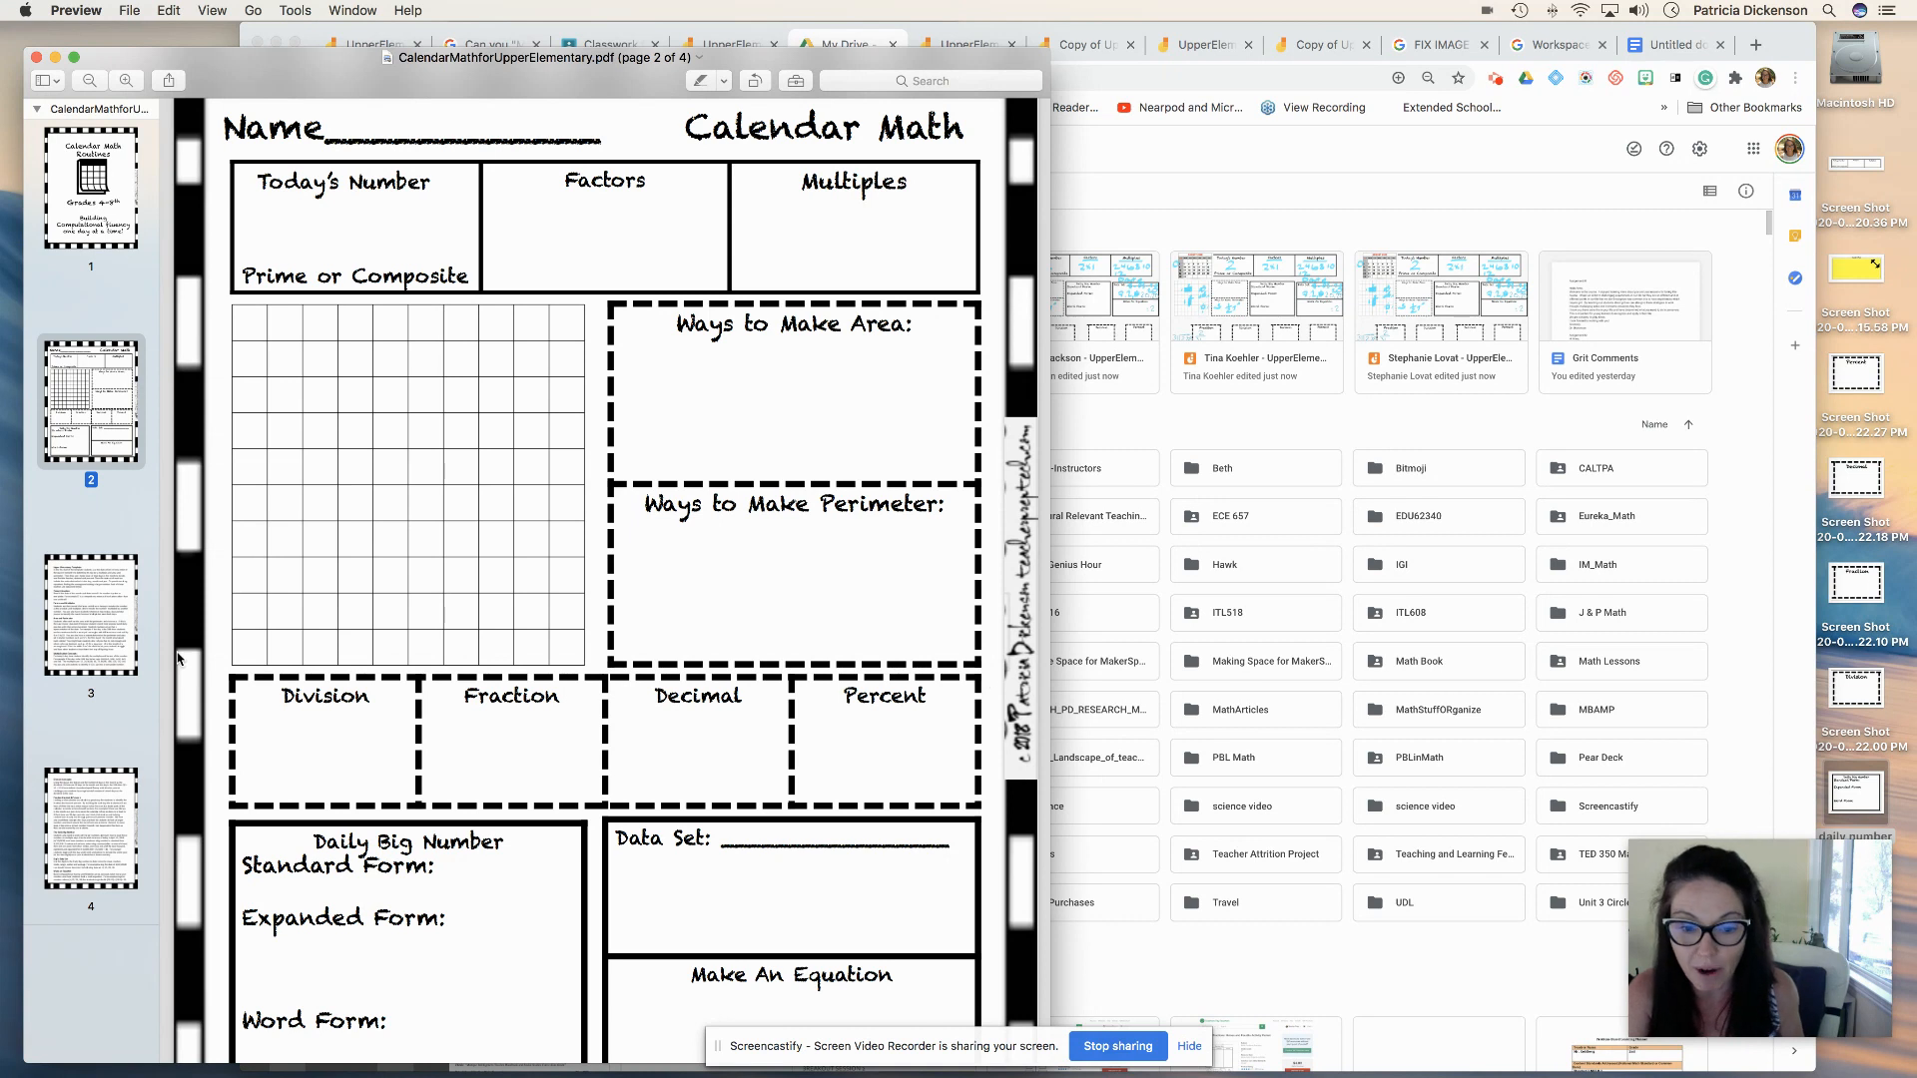
scroll("down", 3)
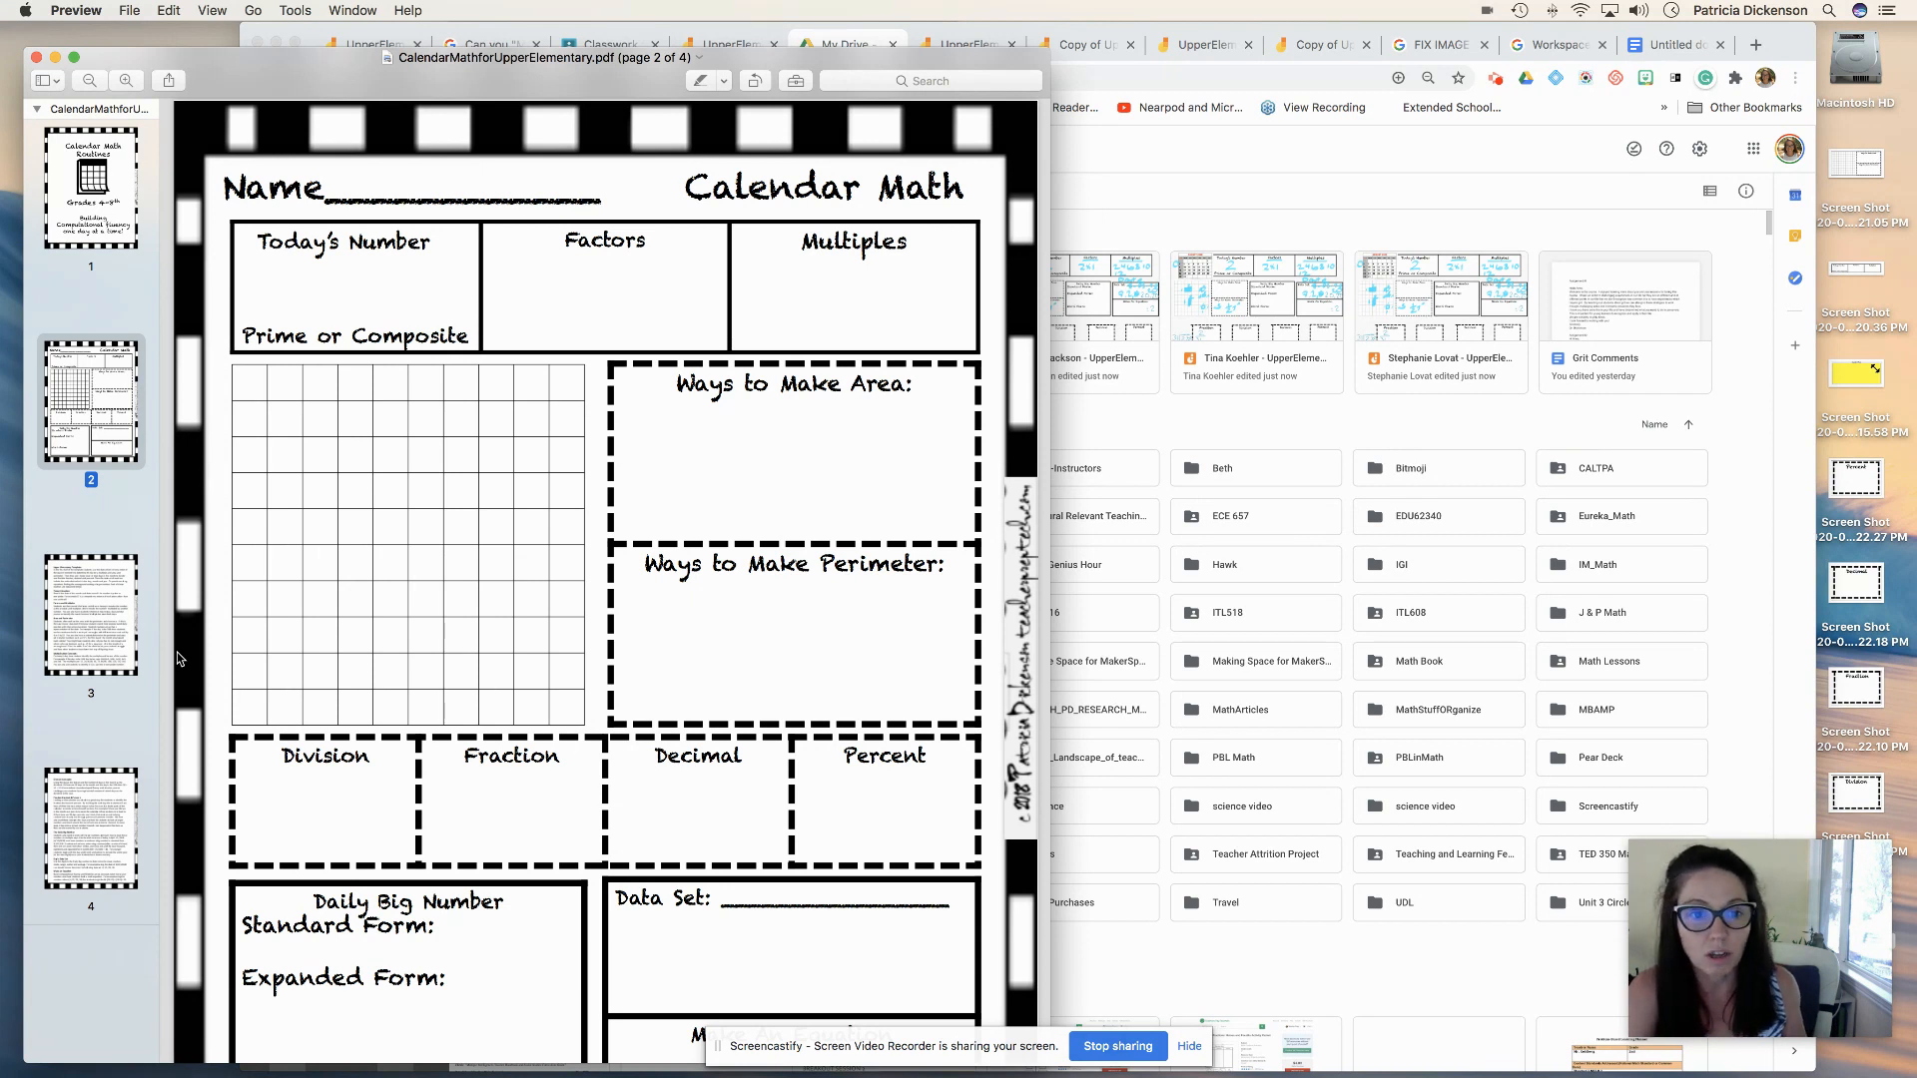
mouse_move(320, 479)
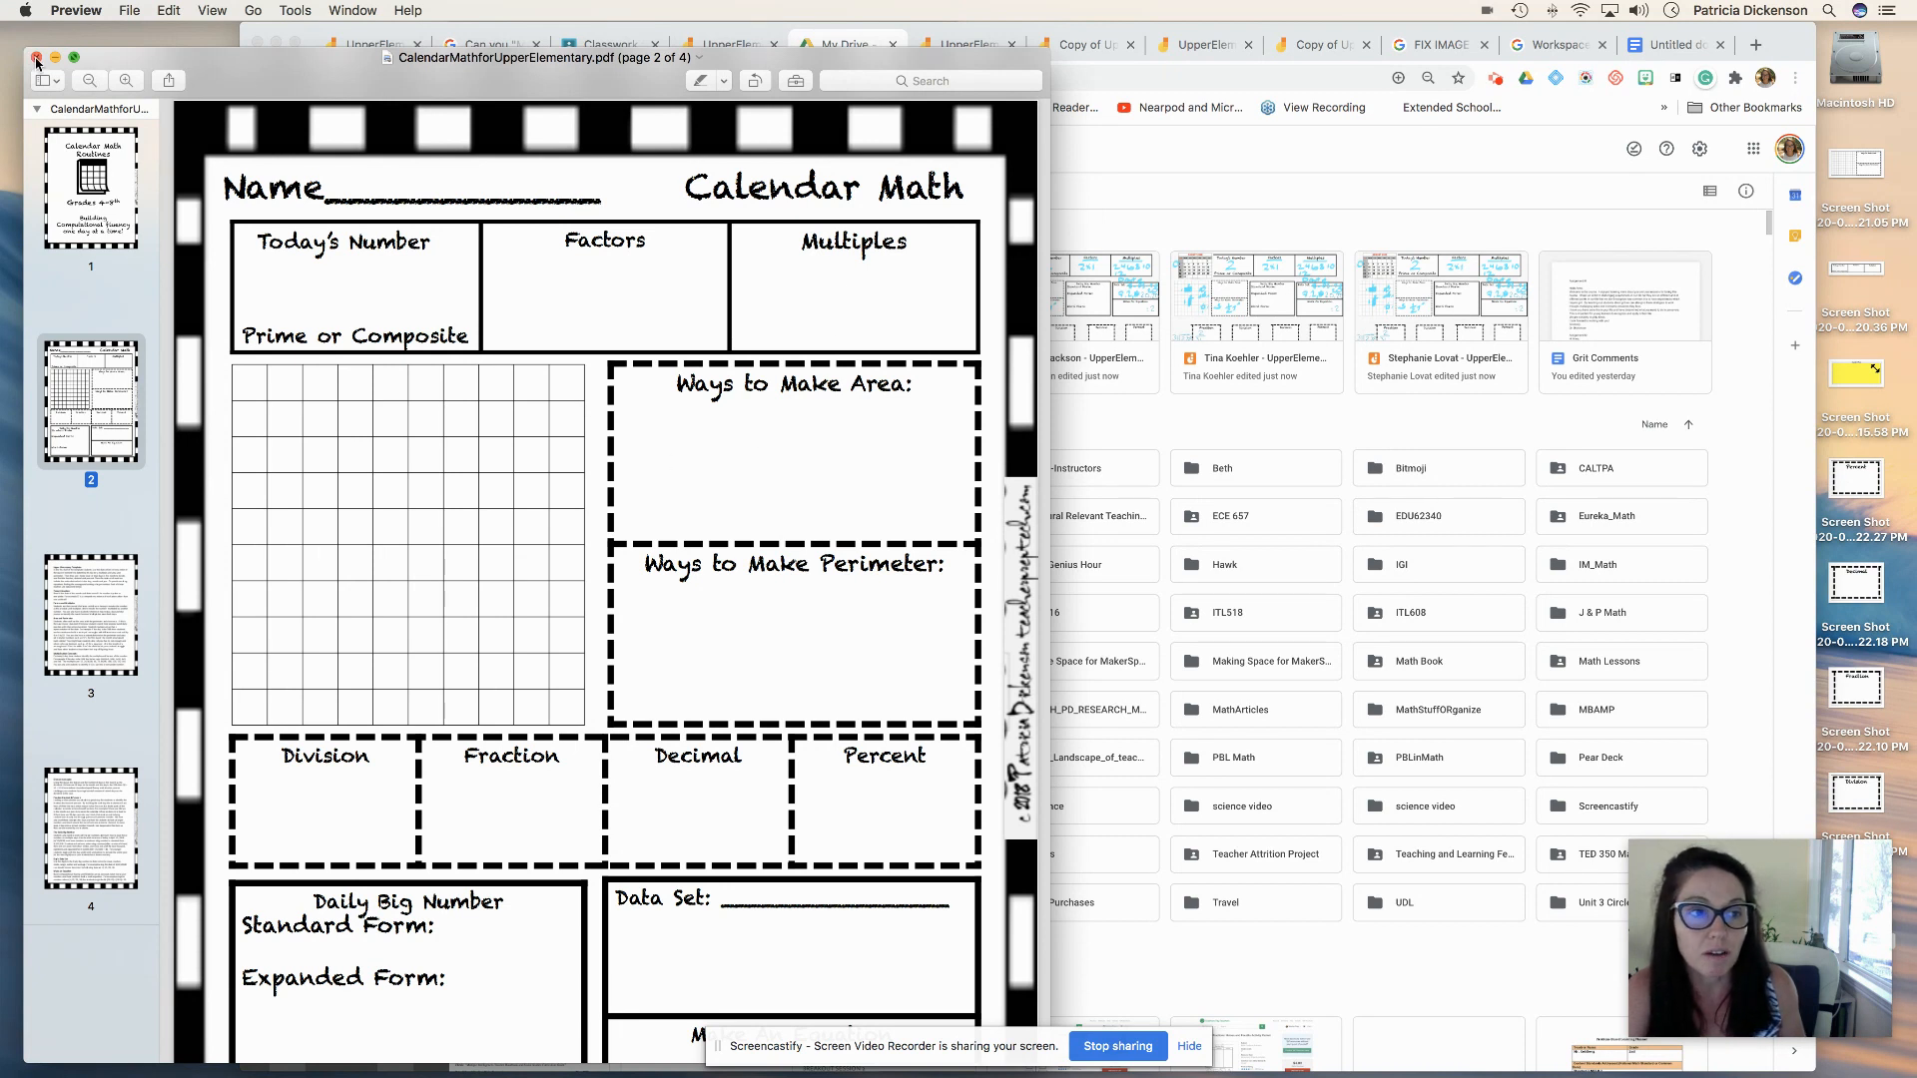
- Close the PDF and launch Google Jamboard from the Chrome Google apps grid
left_click(37, 61)
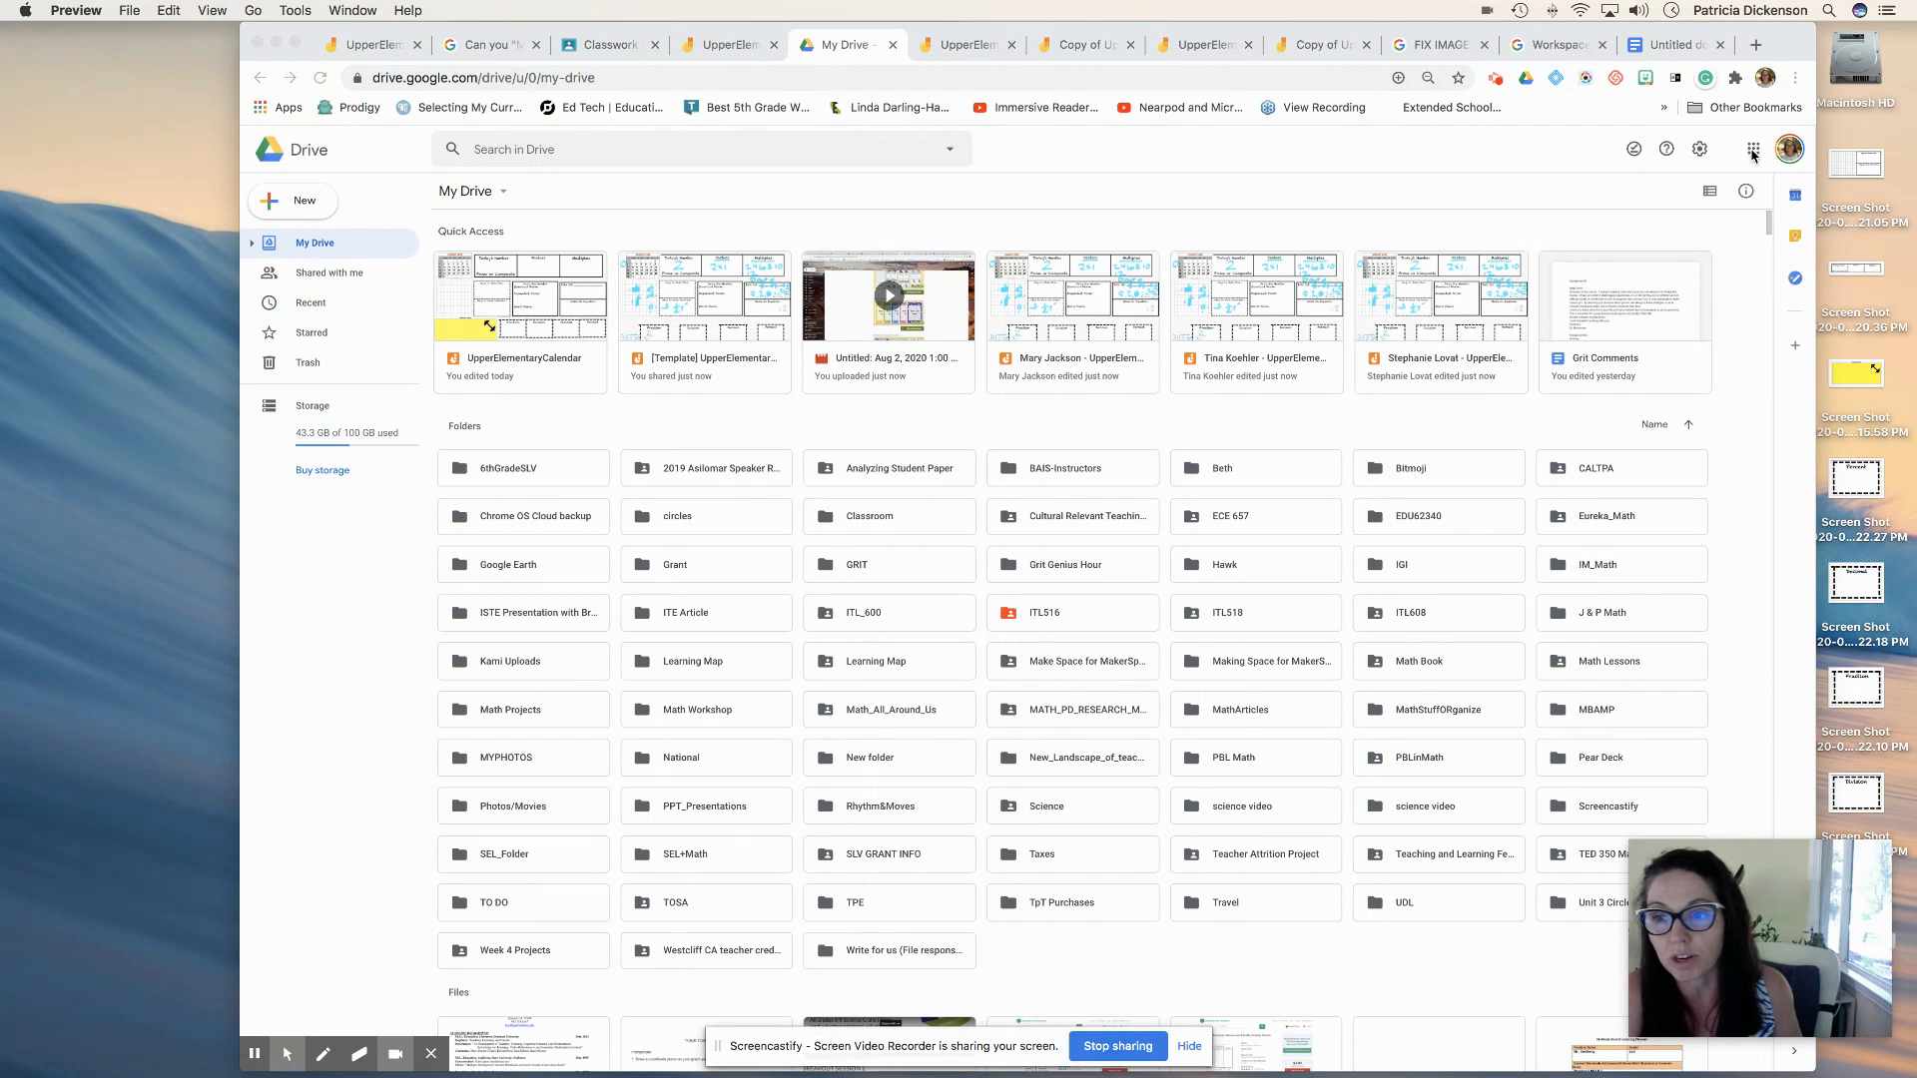
left_click(979, 489)
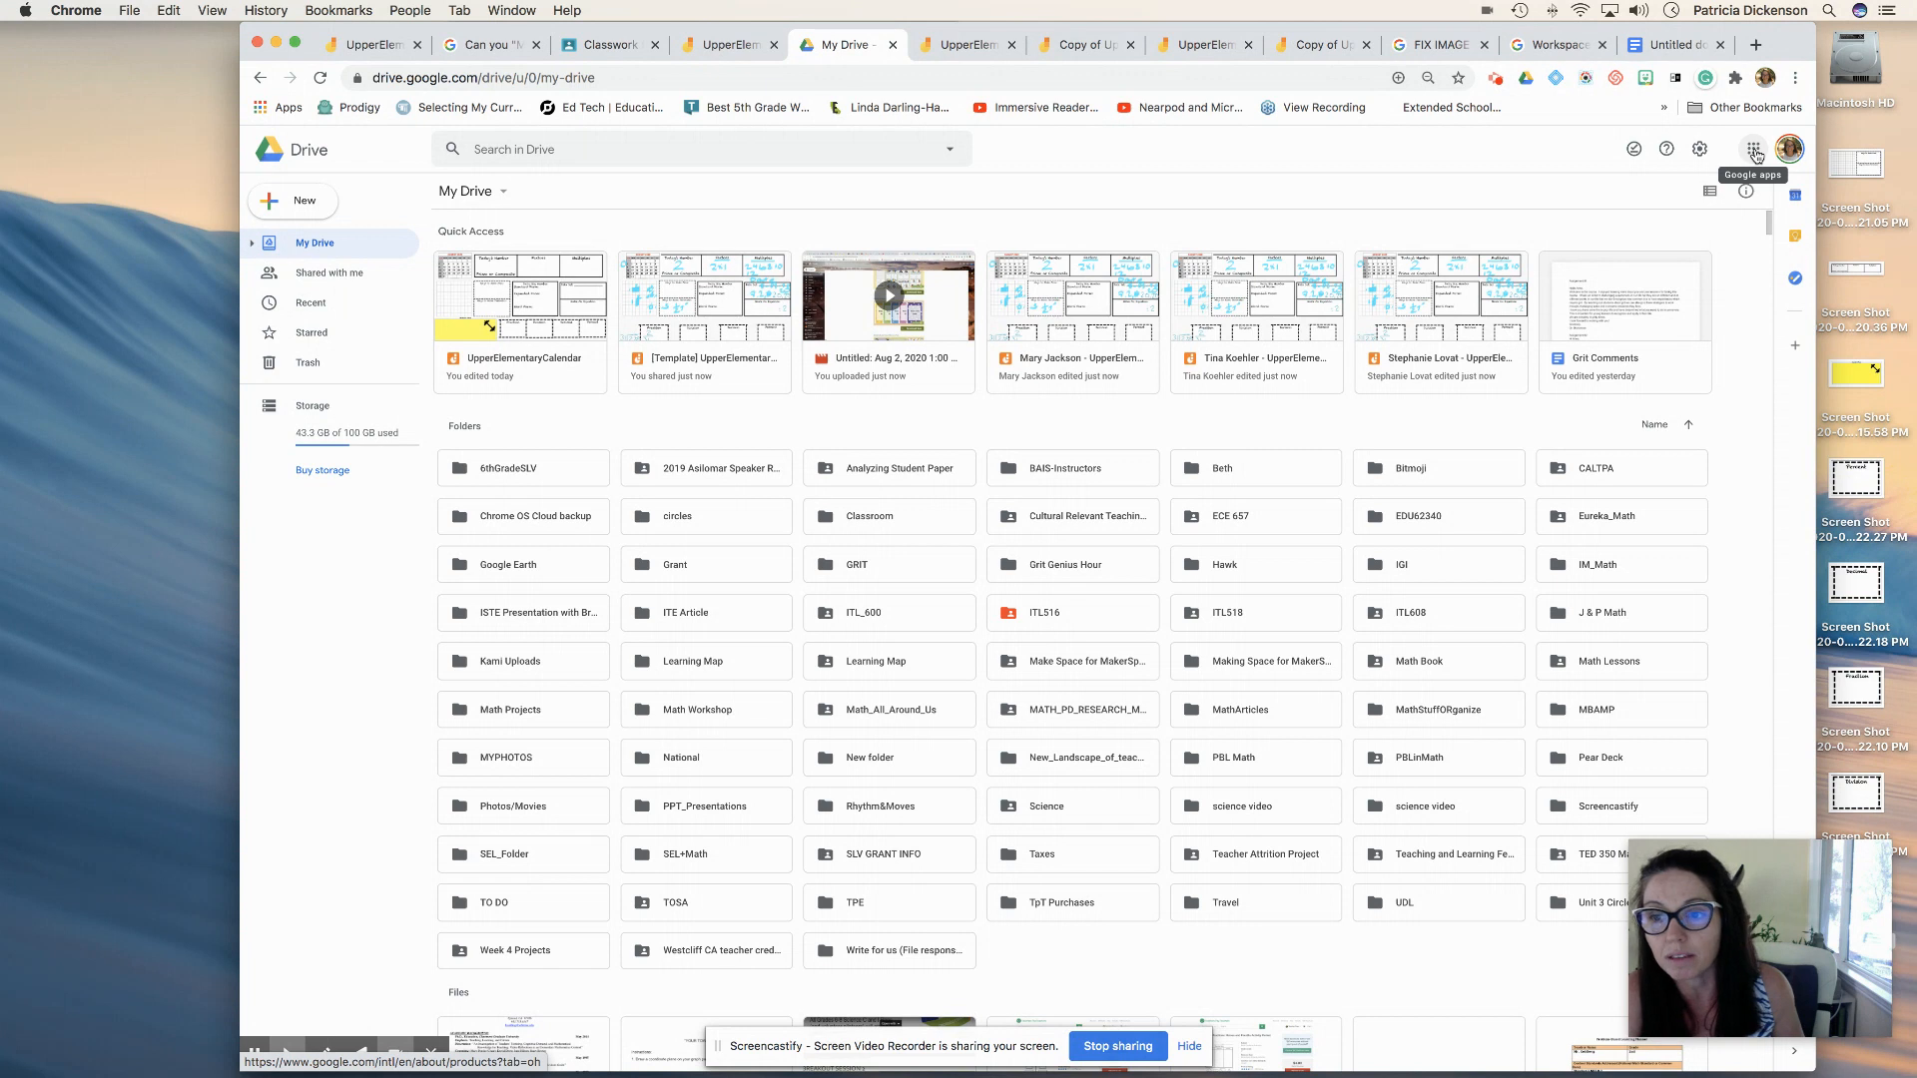
left_click(1753, 149)
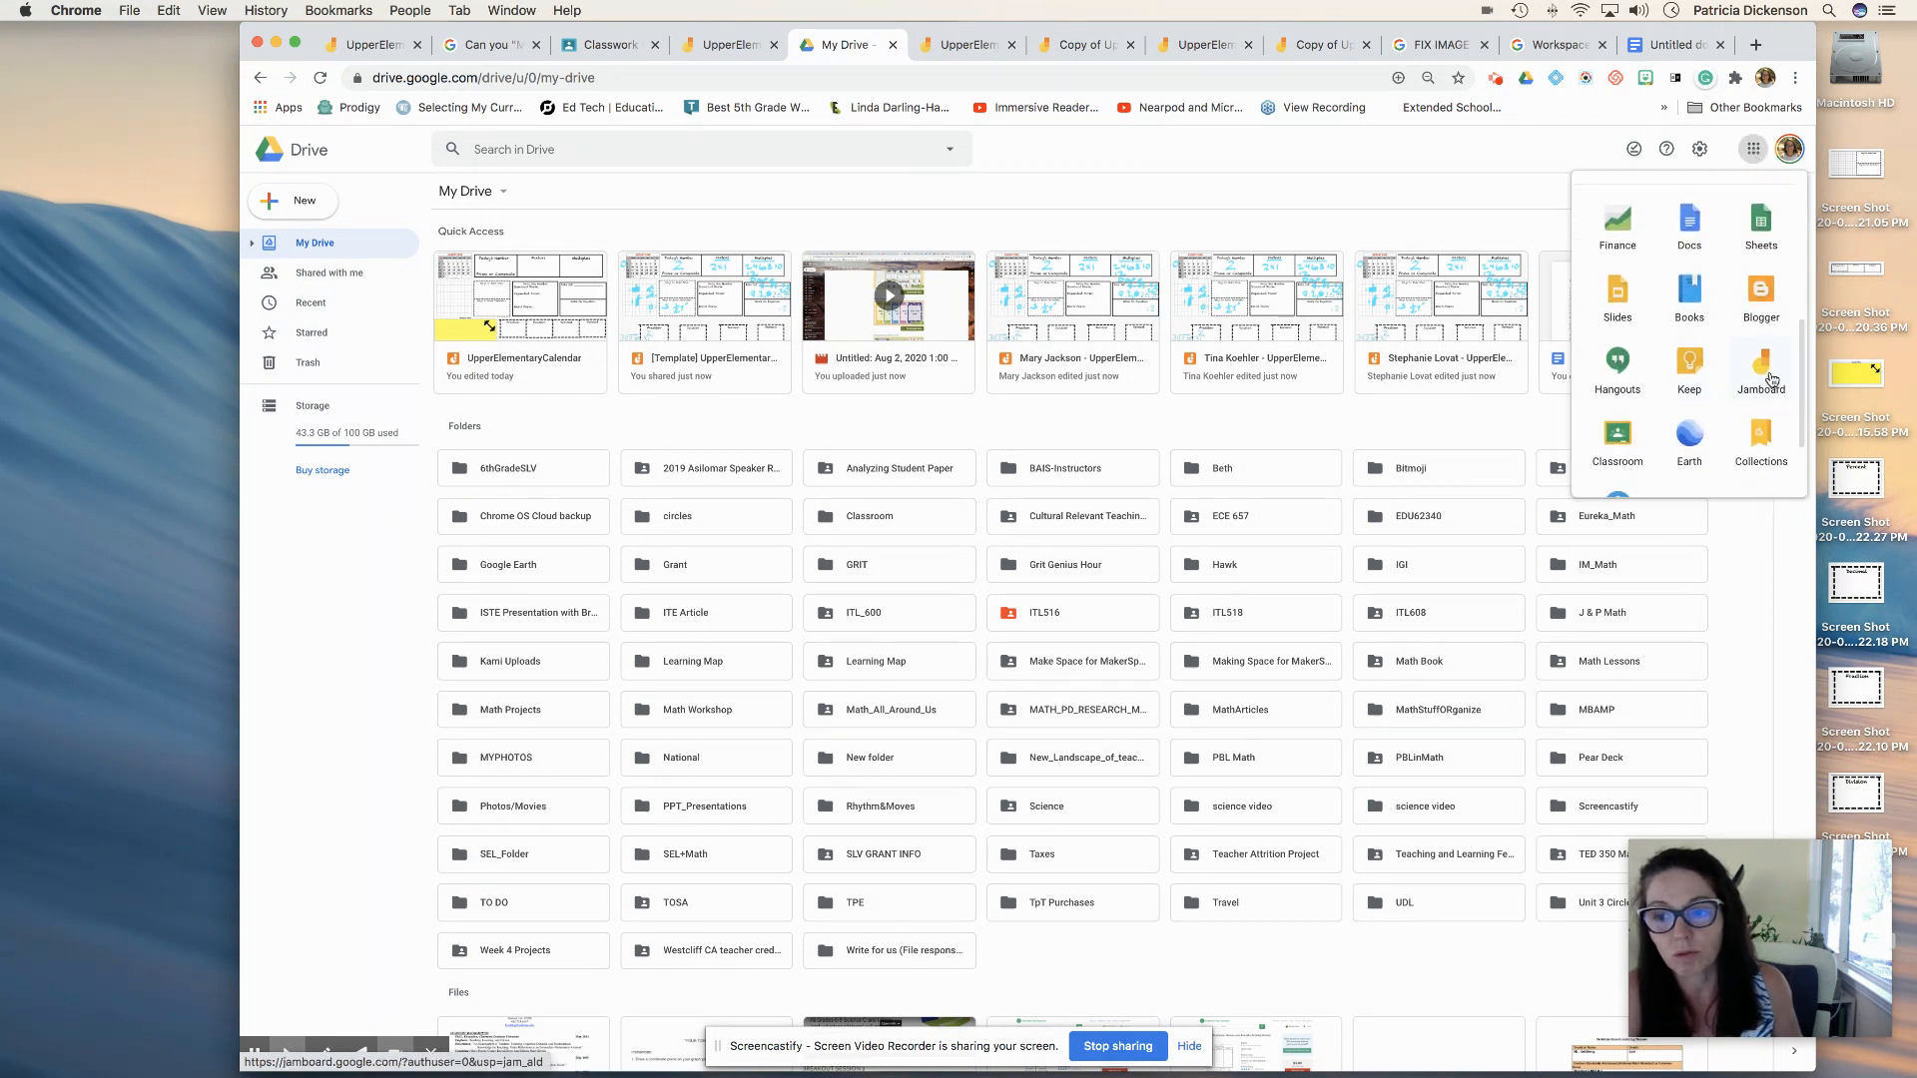
left_click(1760, 369)
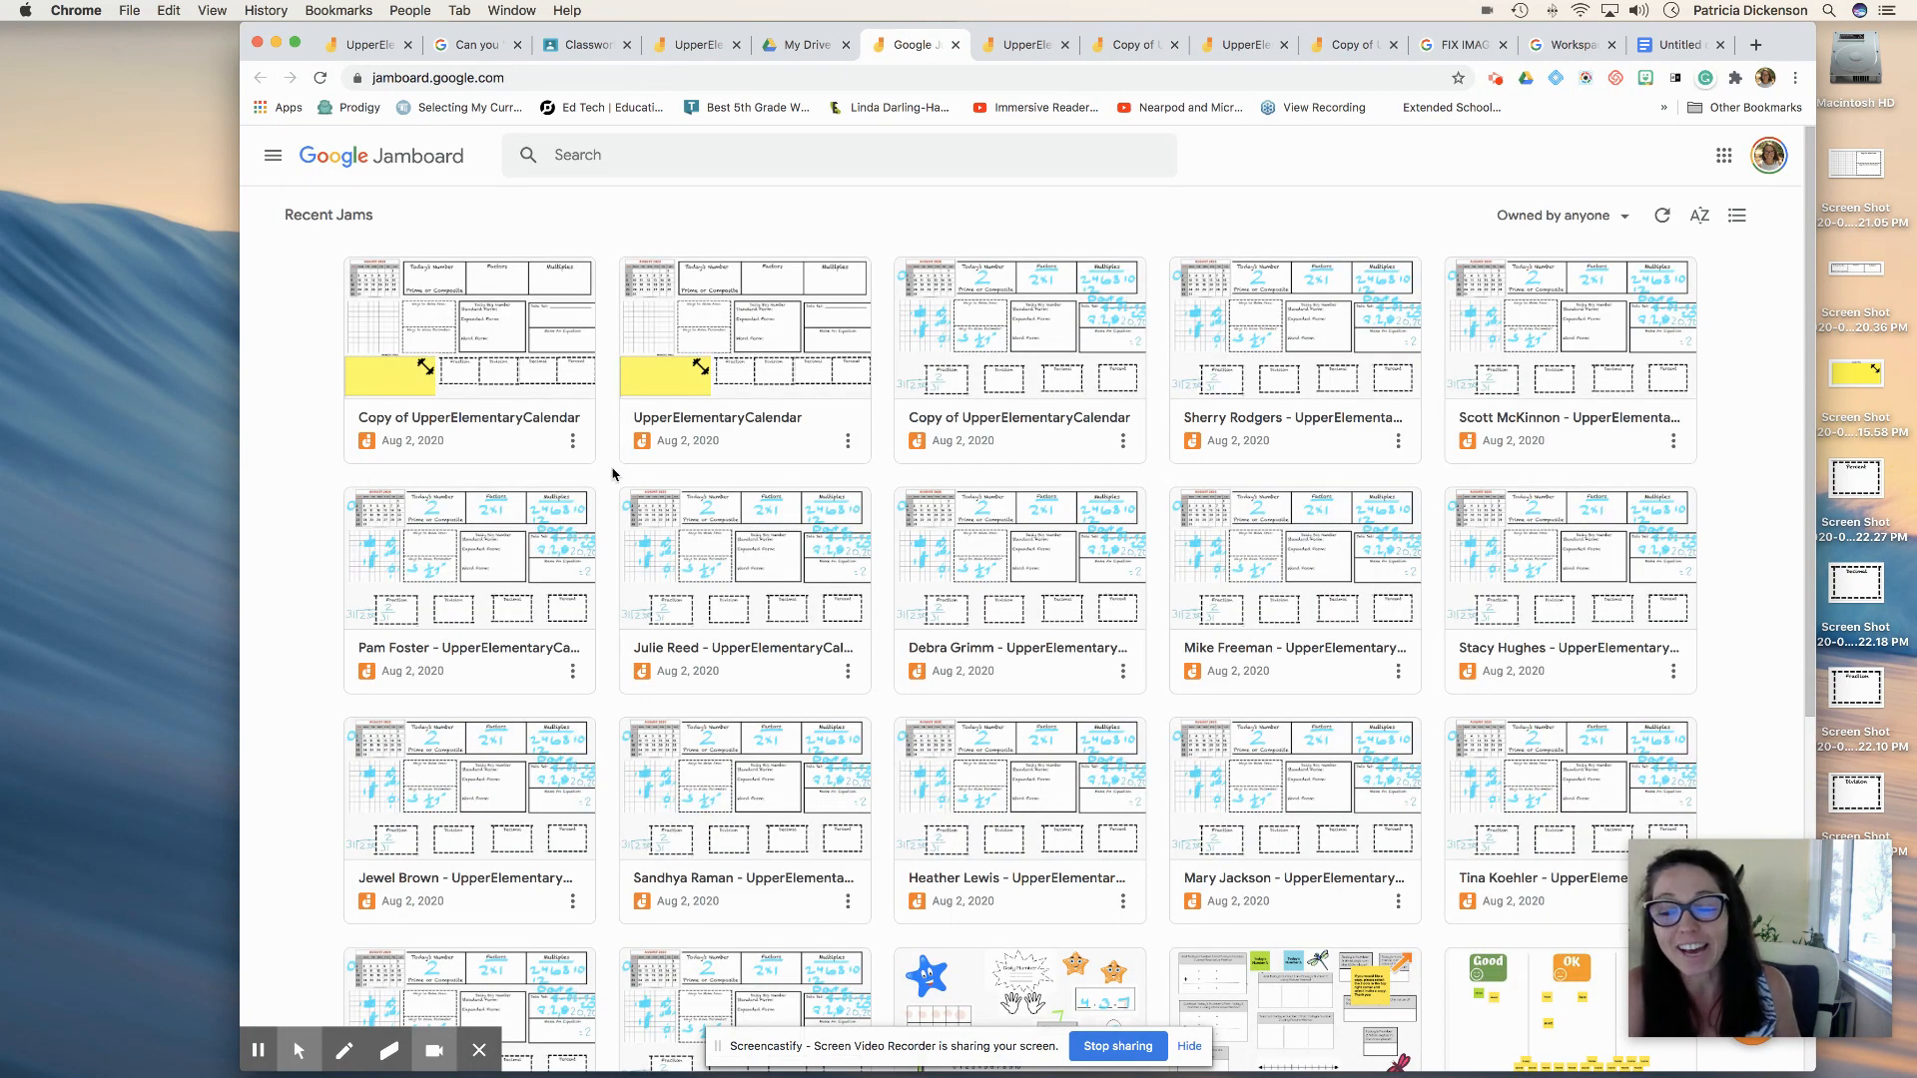
mouse_move(507, 485)
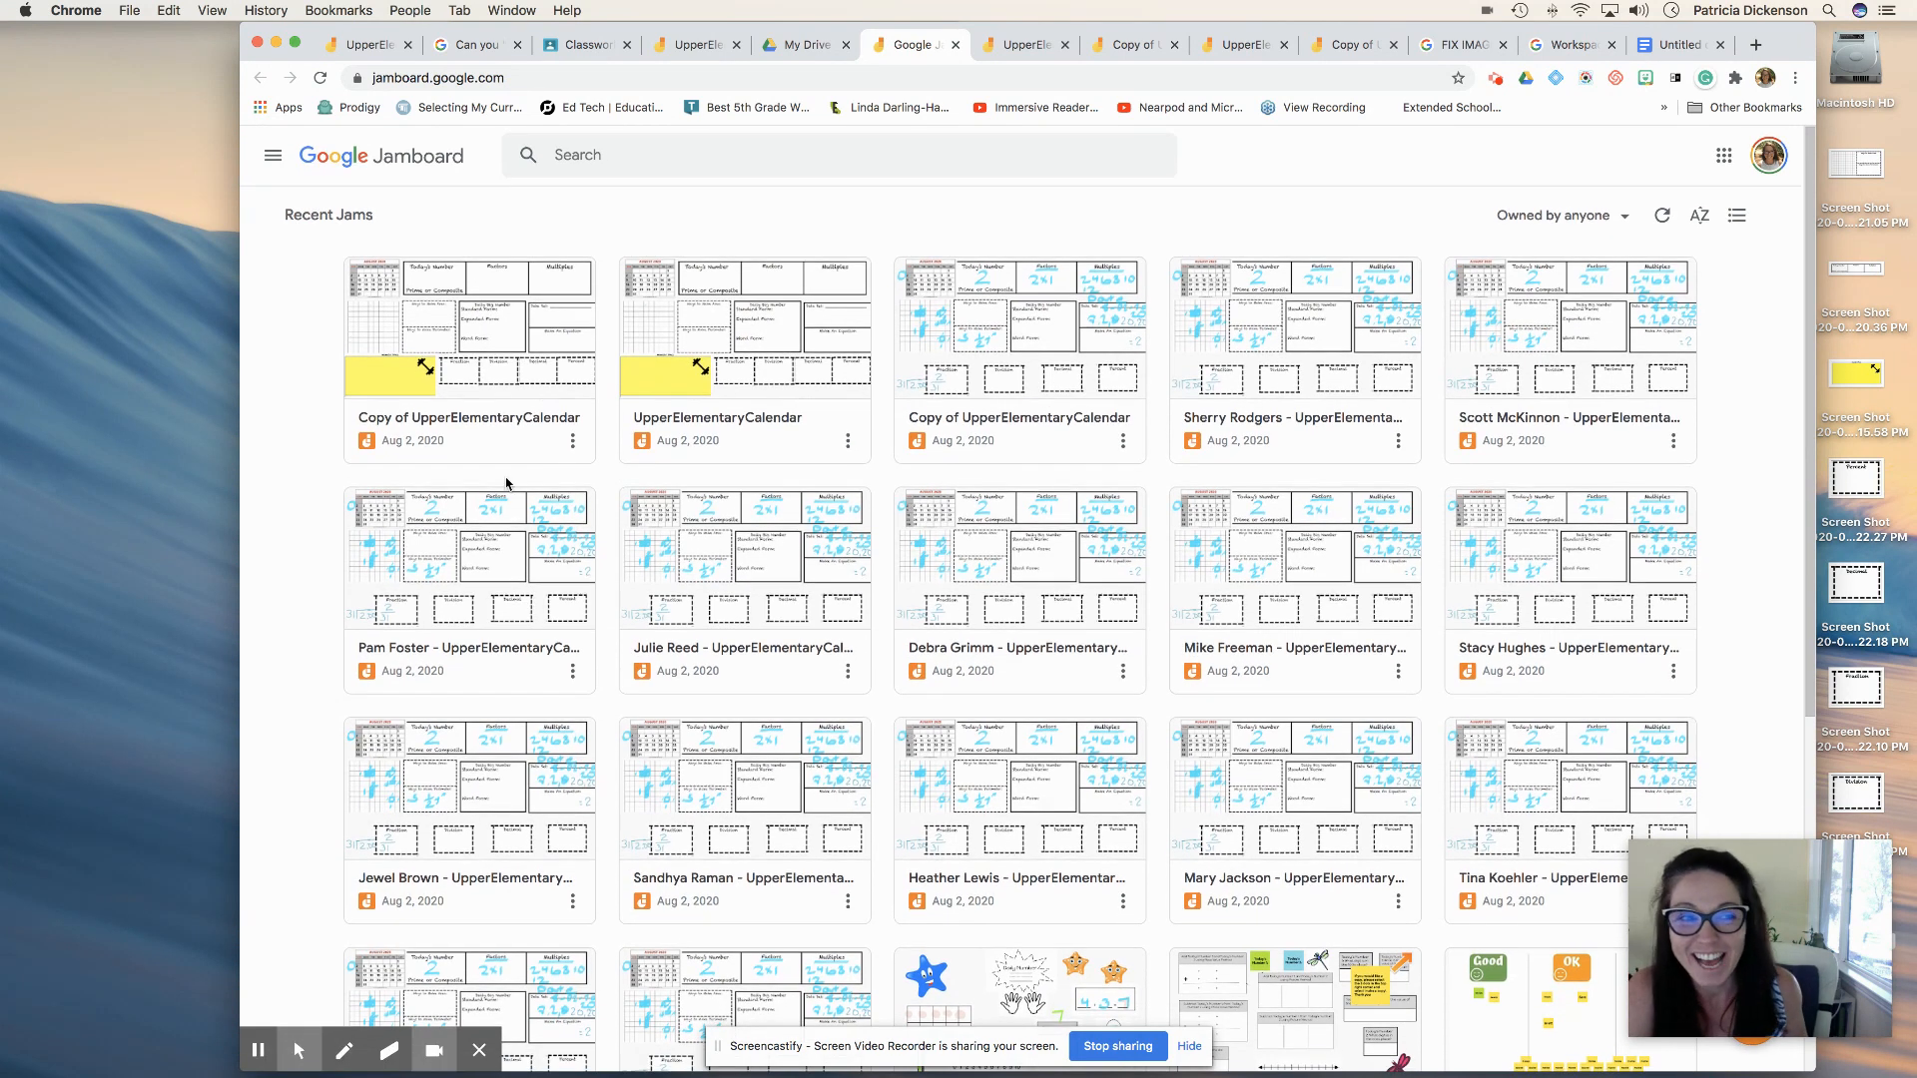
mouse_move(1534, 229)
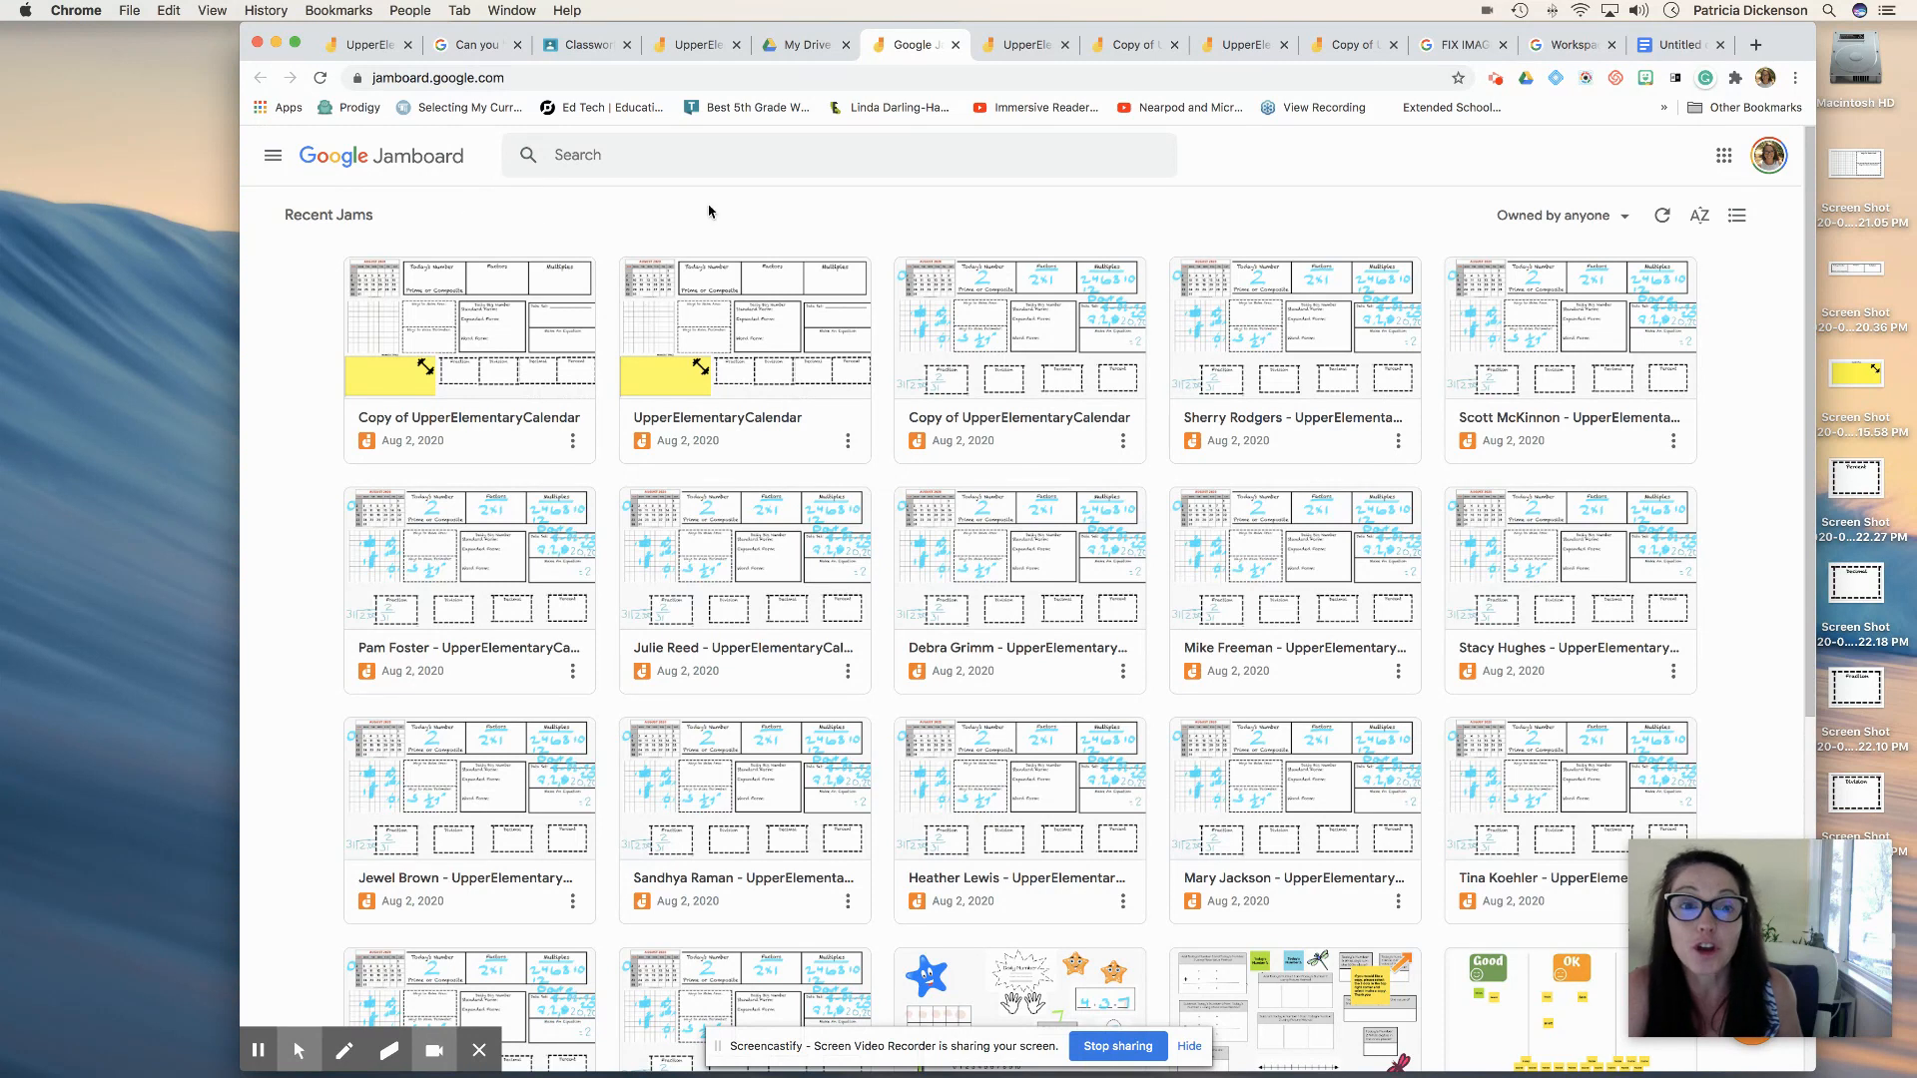
mouse_move(1758, 167)
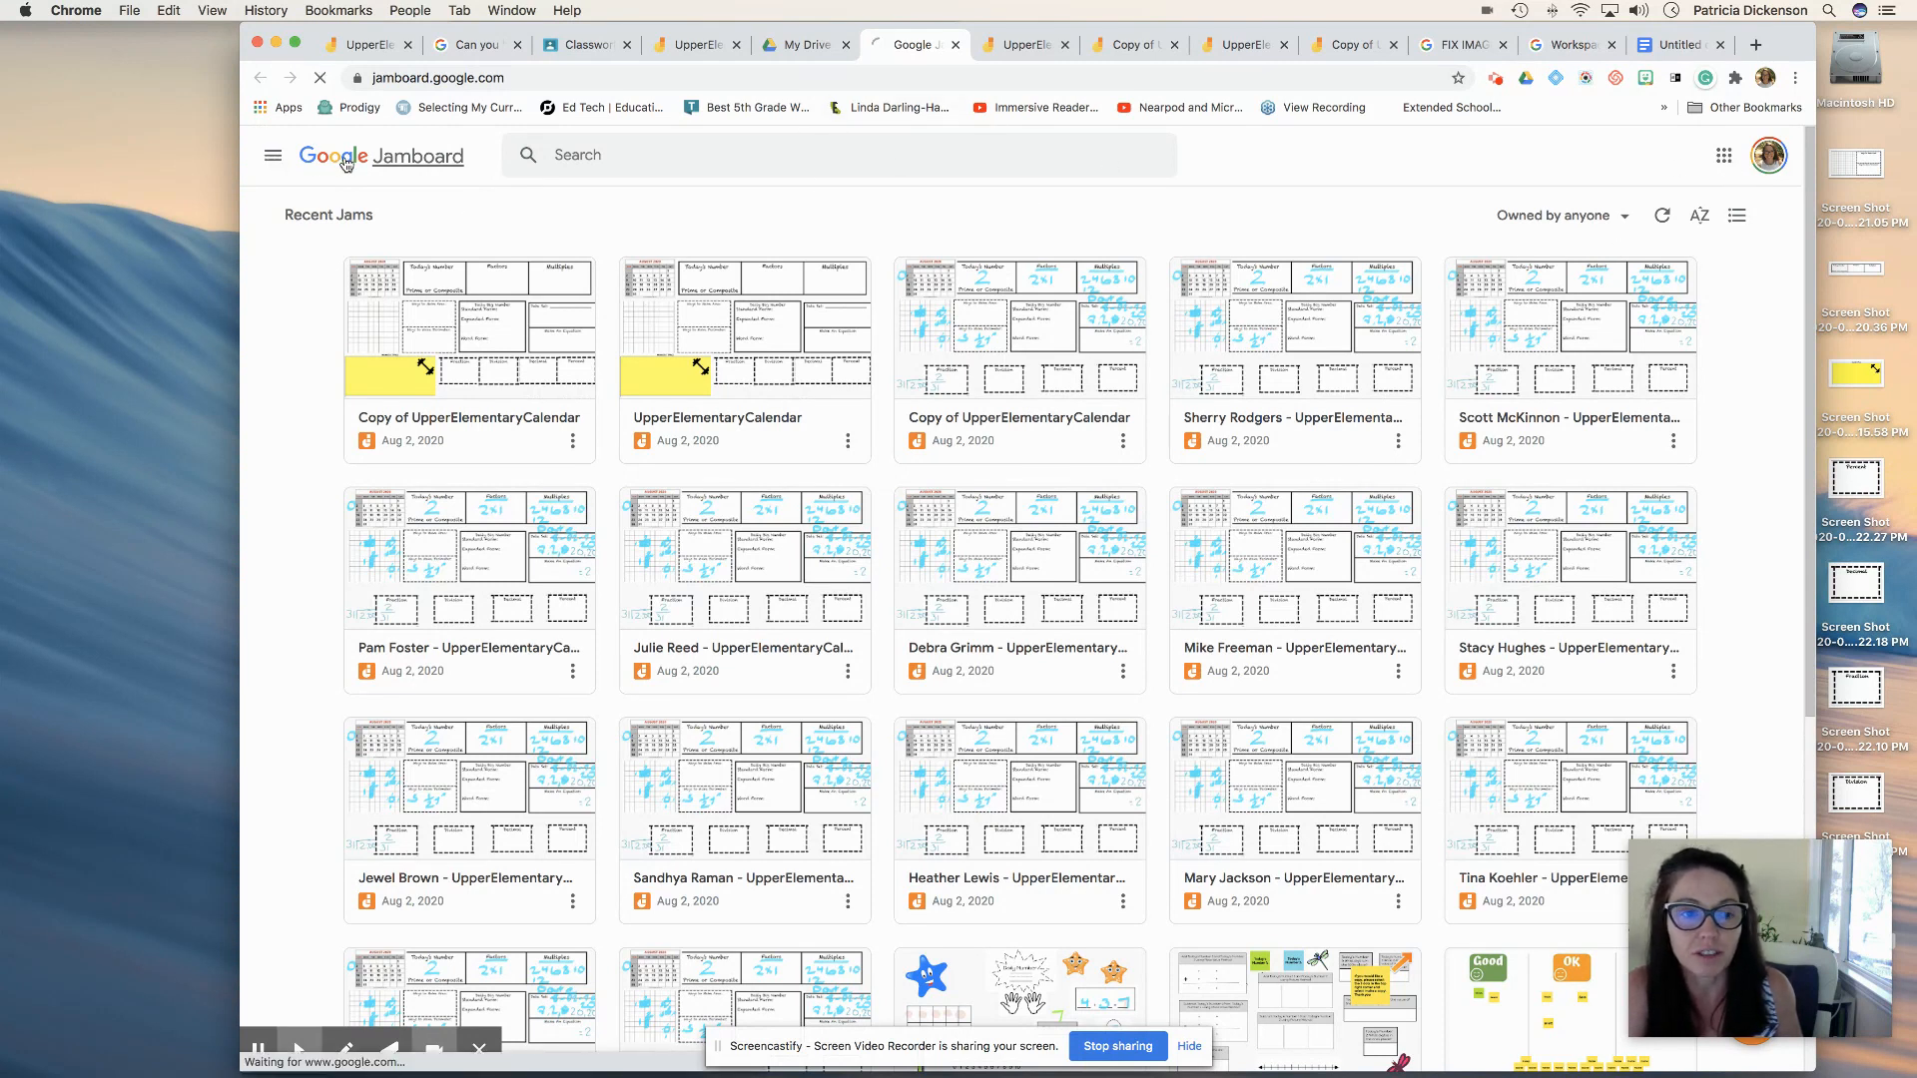
- Reload Jamboard, open it again in a second tab, and list recent jams
left_click(321, 77)
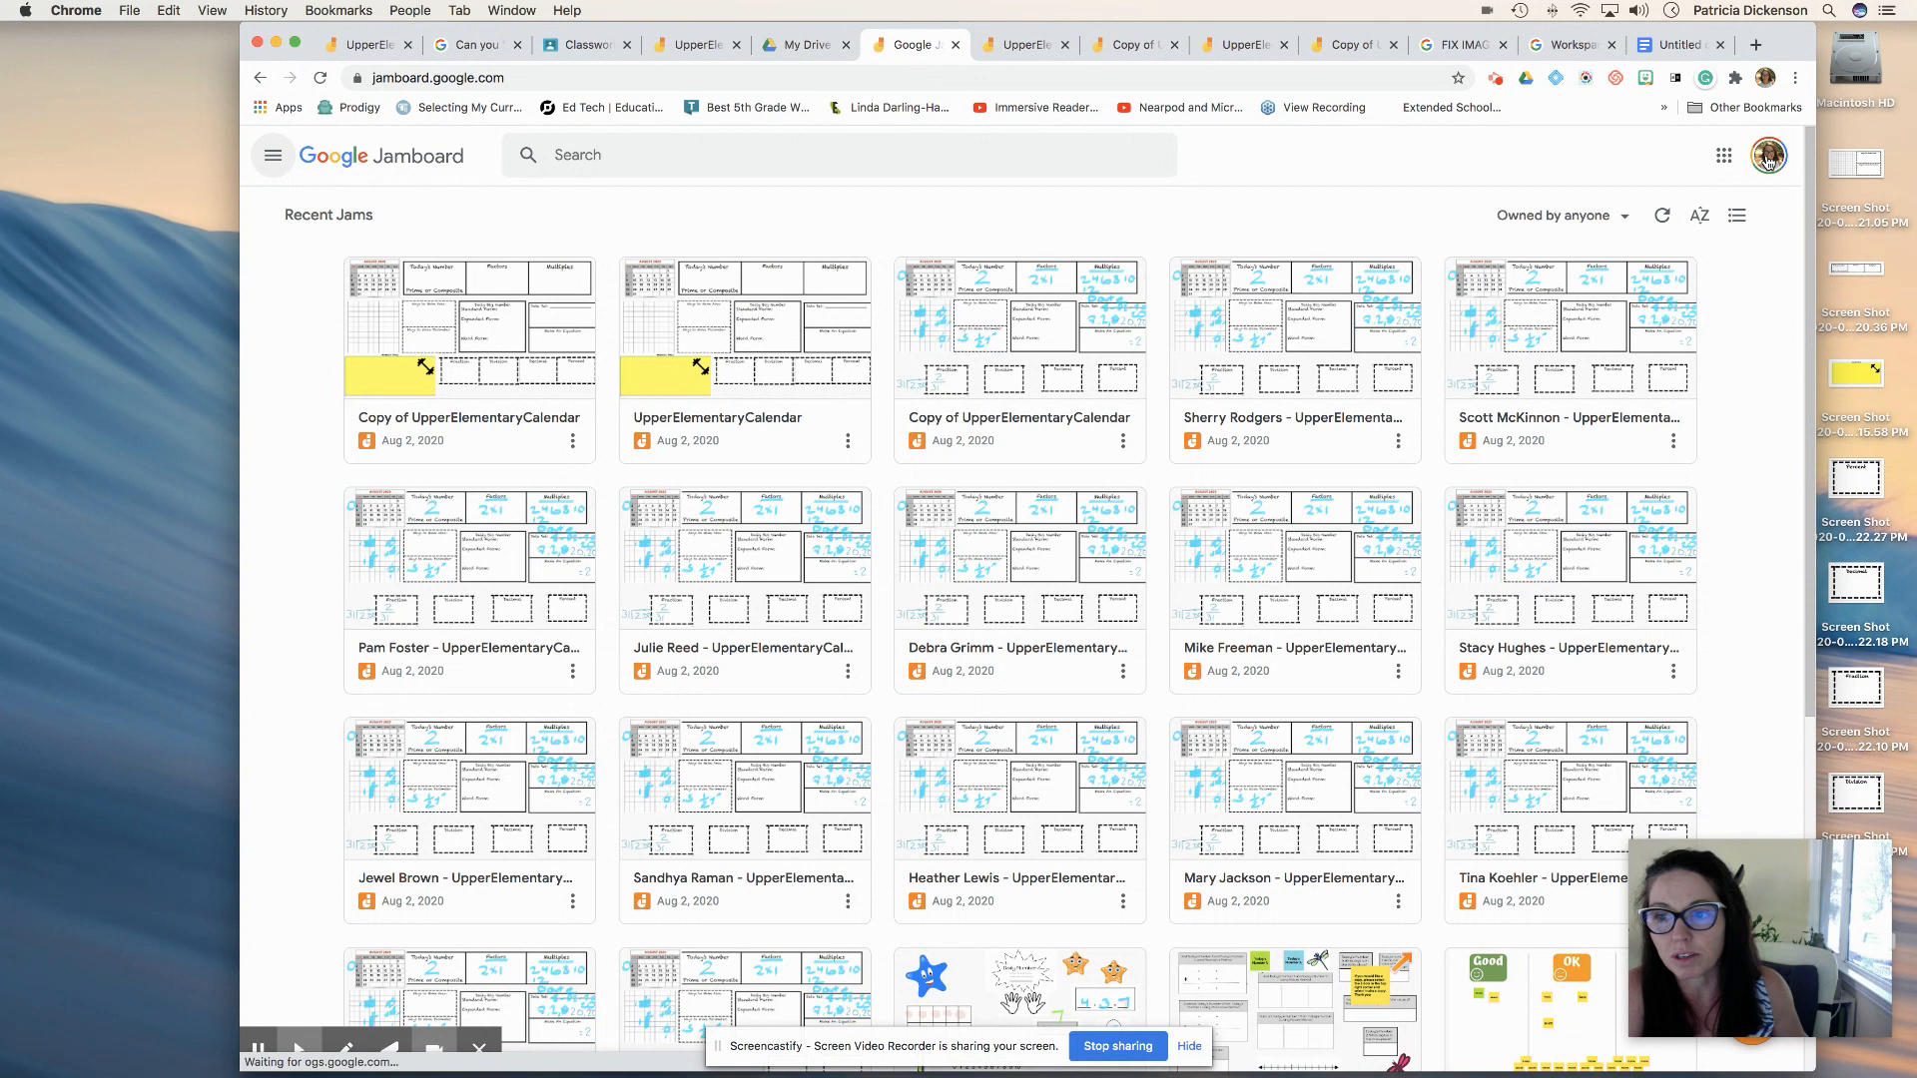
left_click(1724, 155)
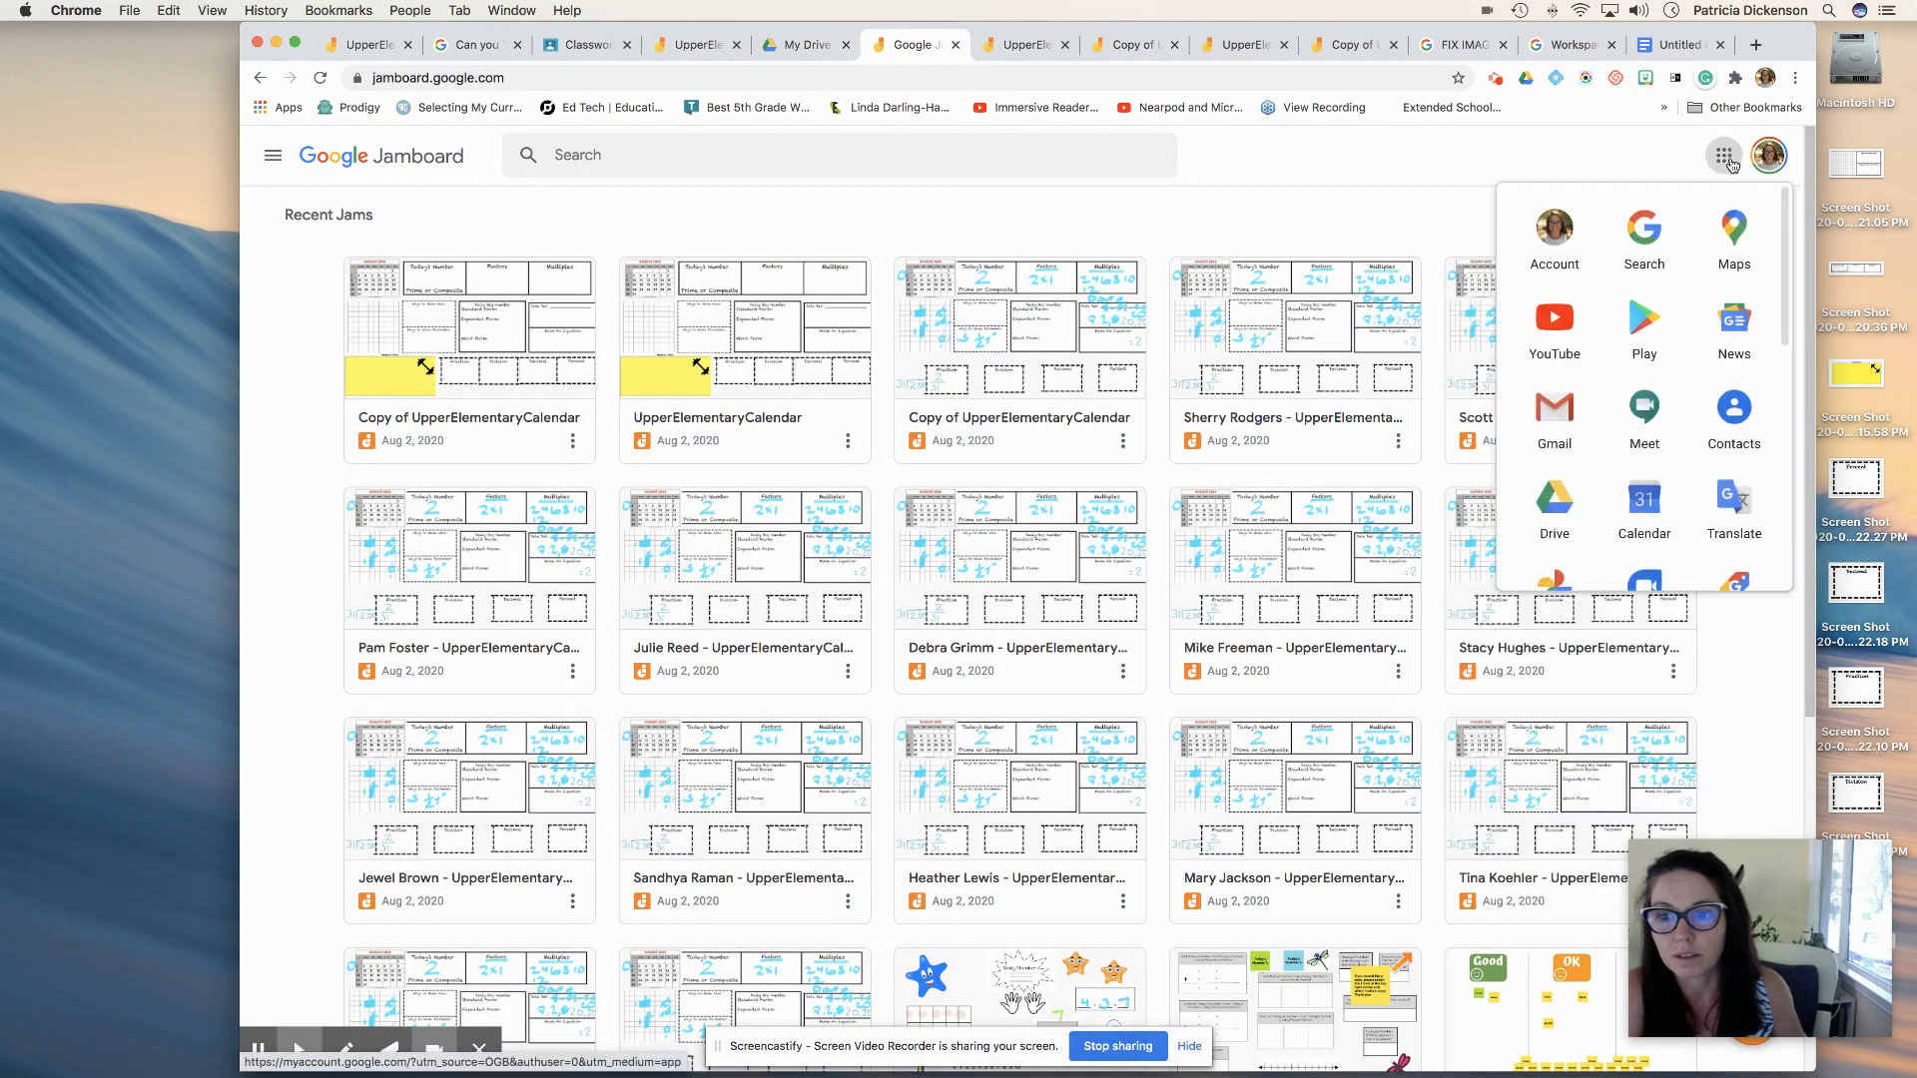
scroll("down", 3)
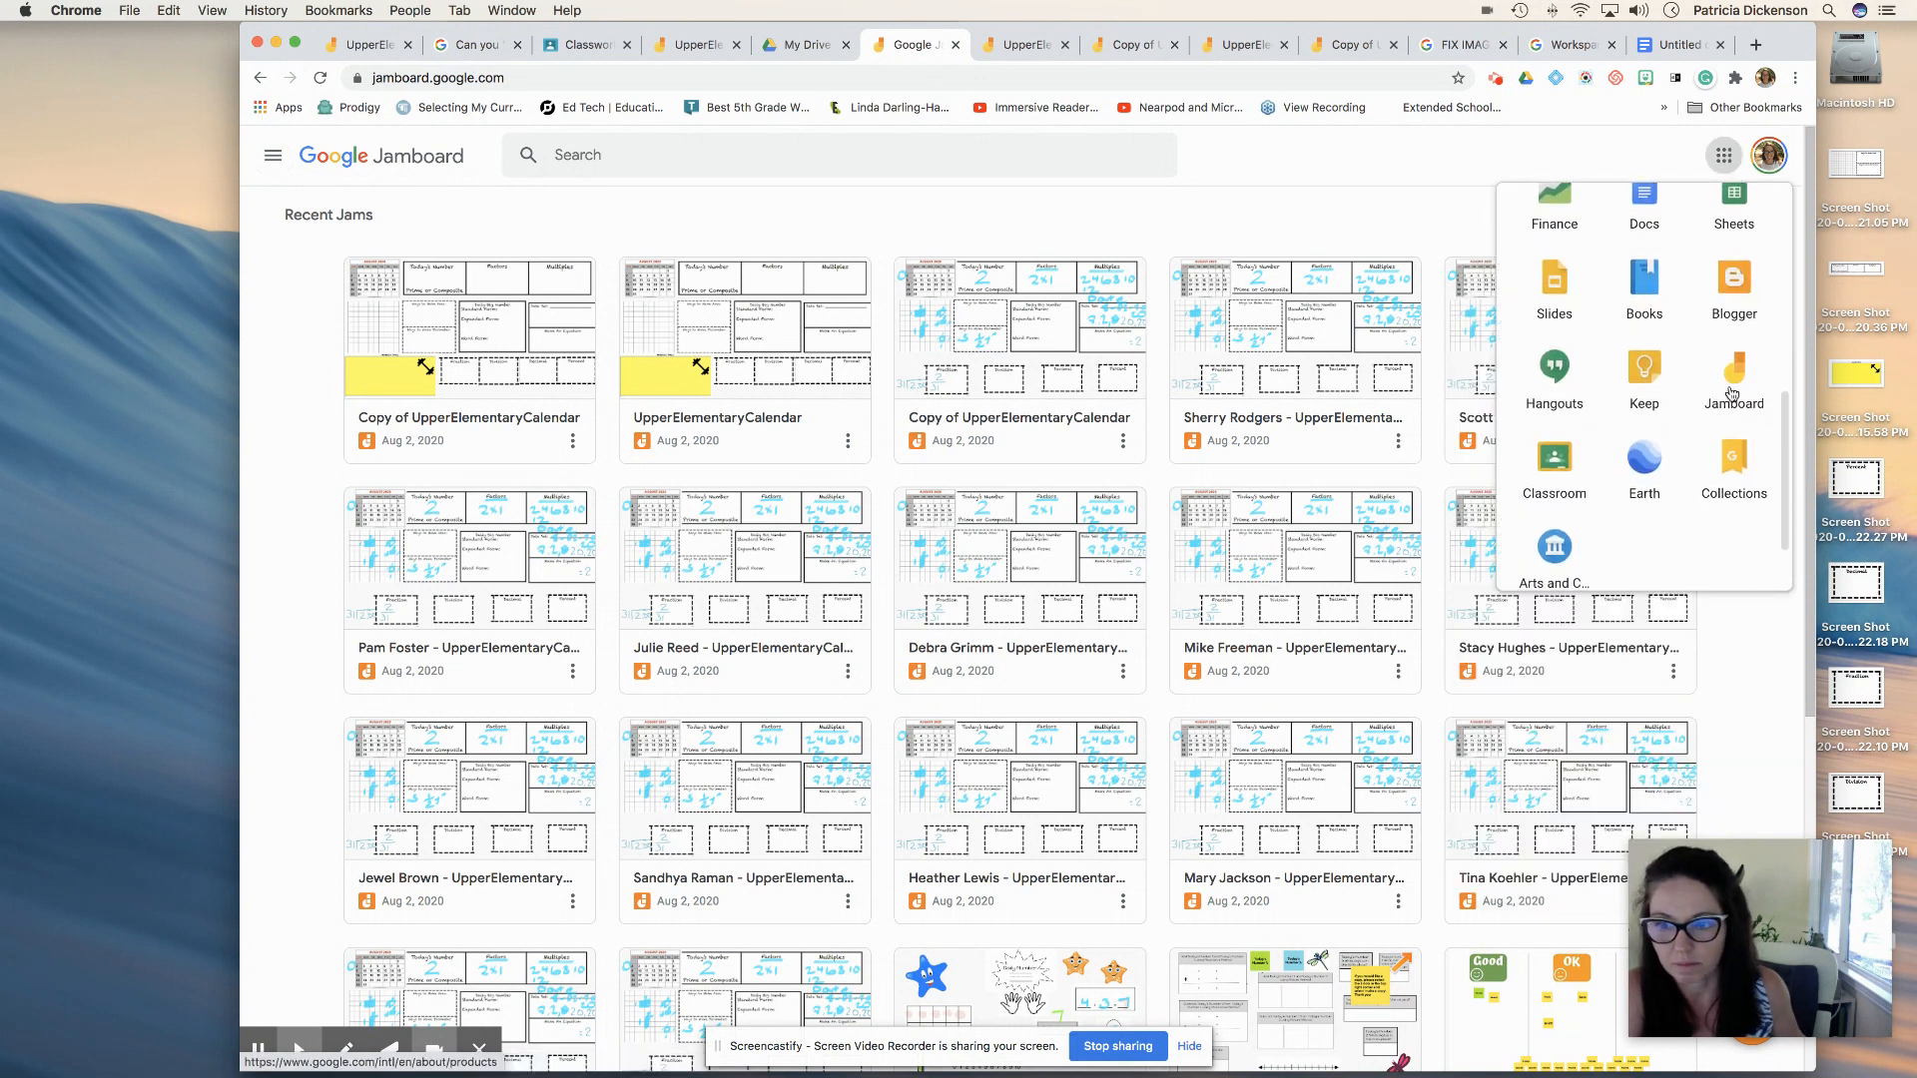
left_click(1733, 376)
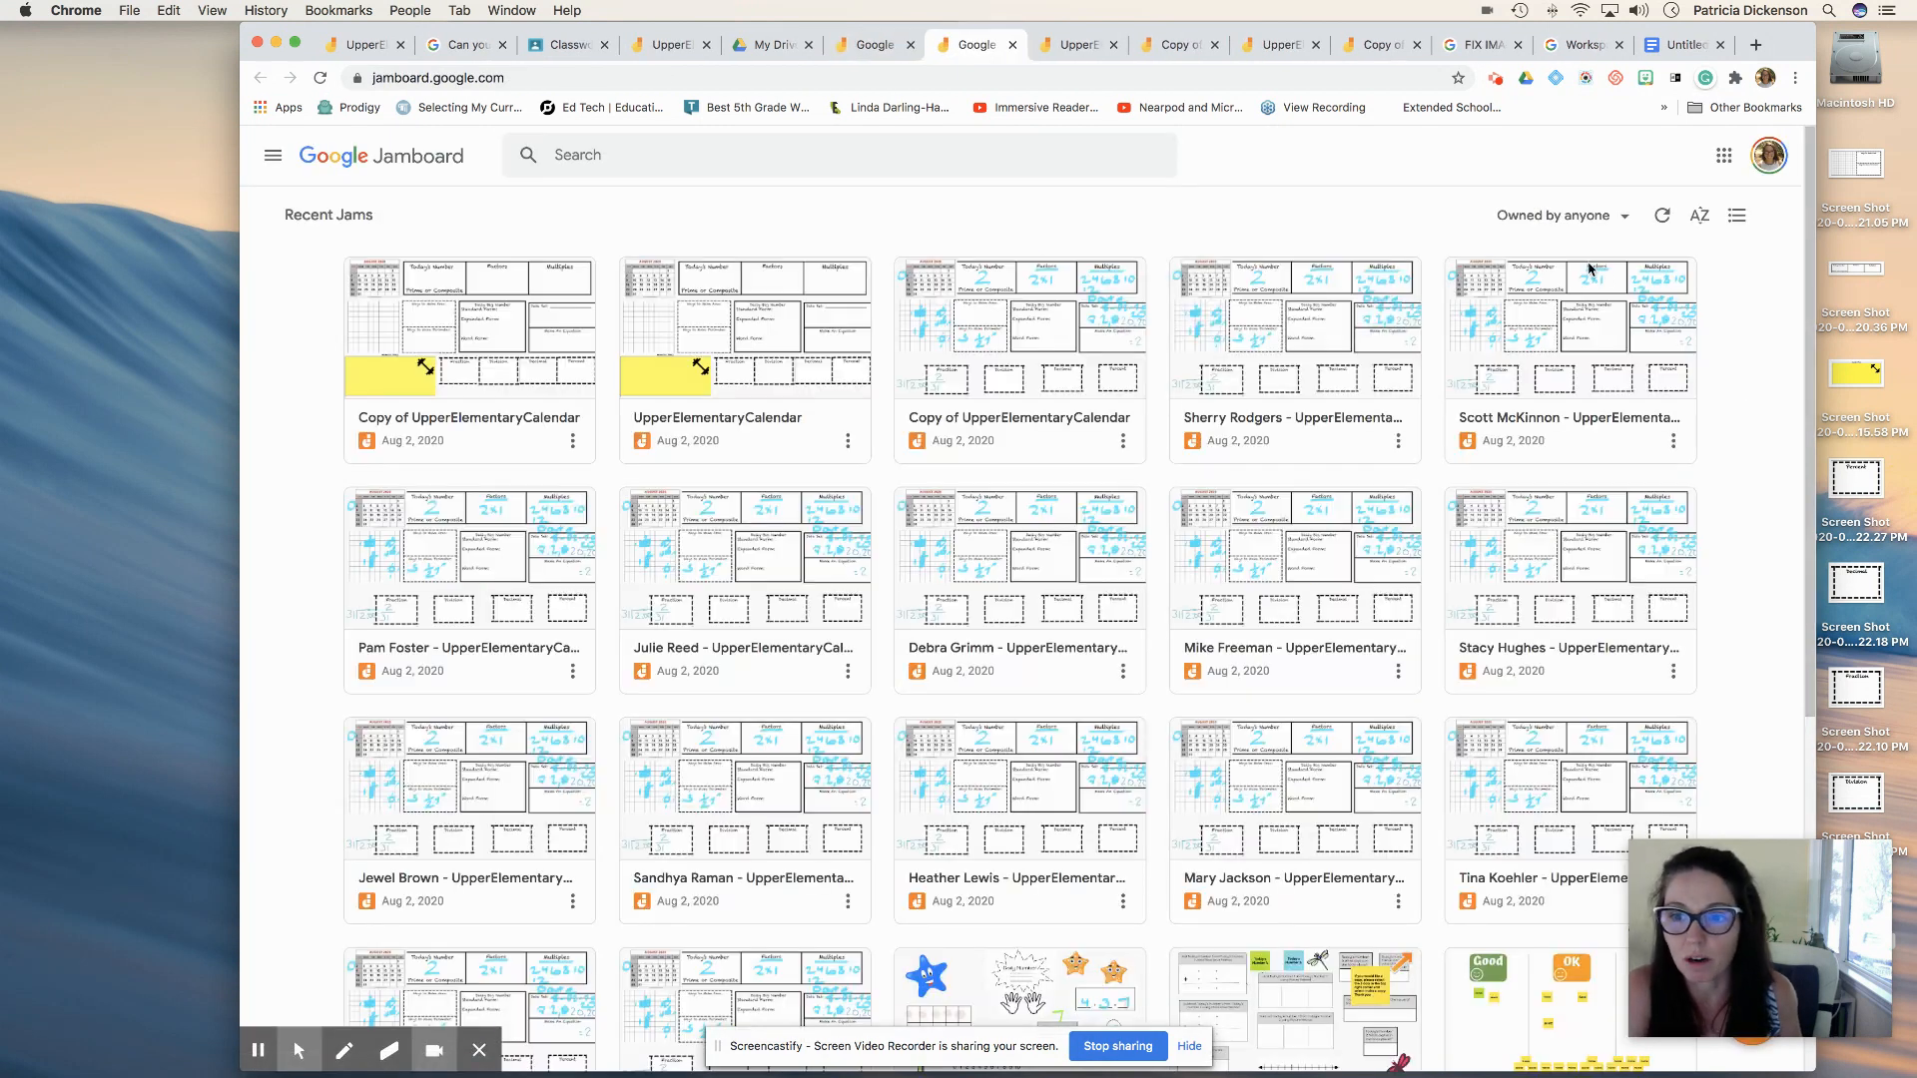
left_click(1736, 215)
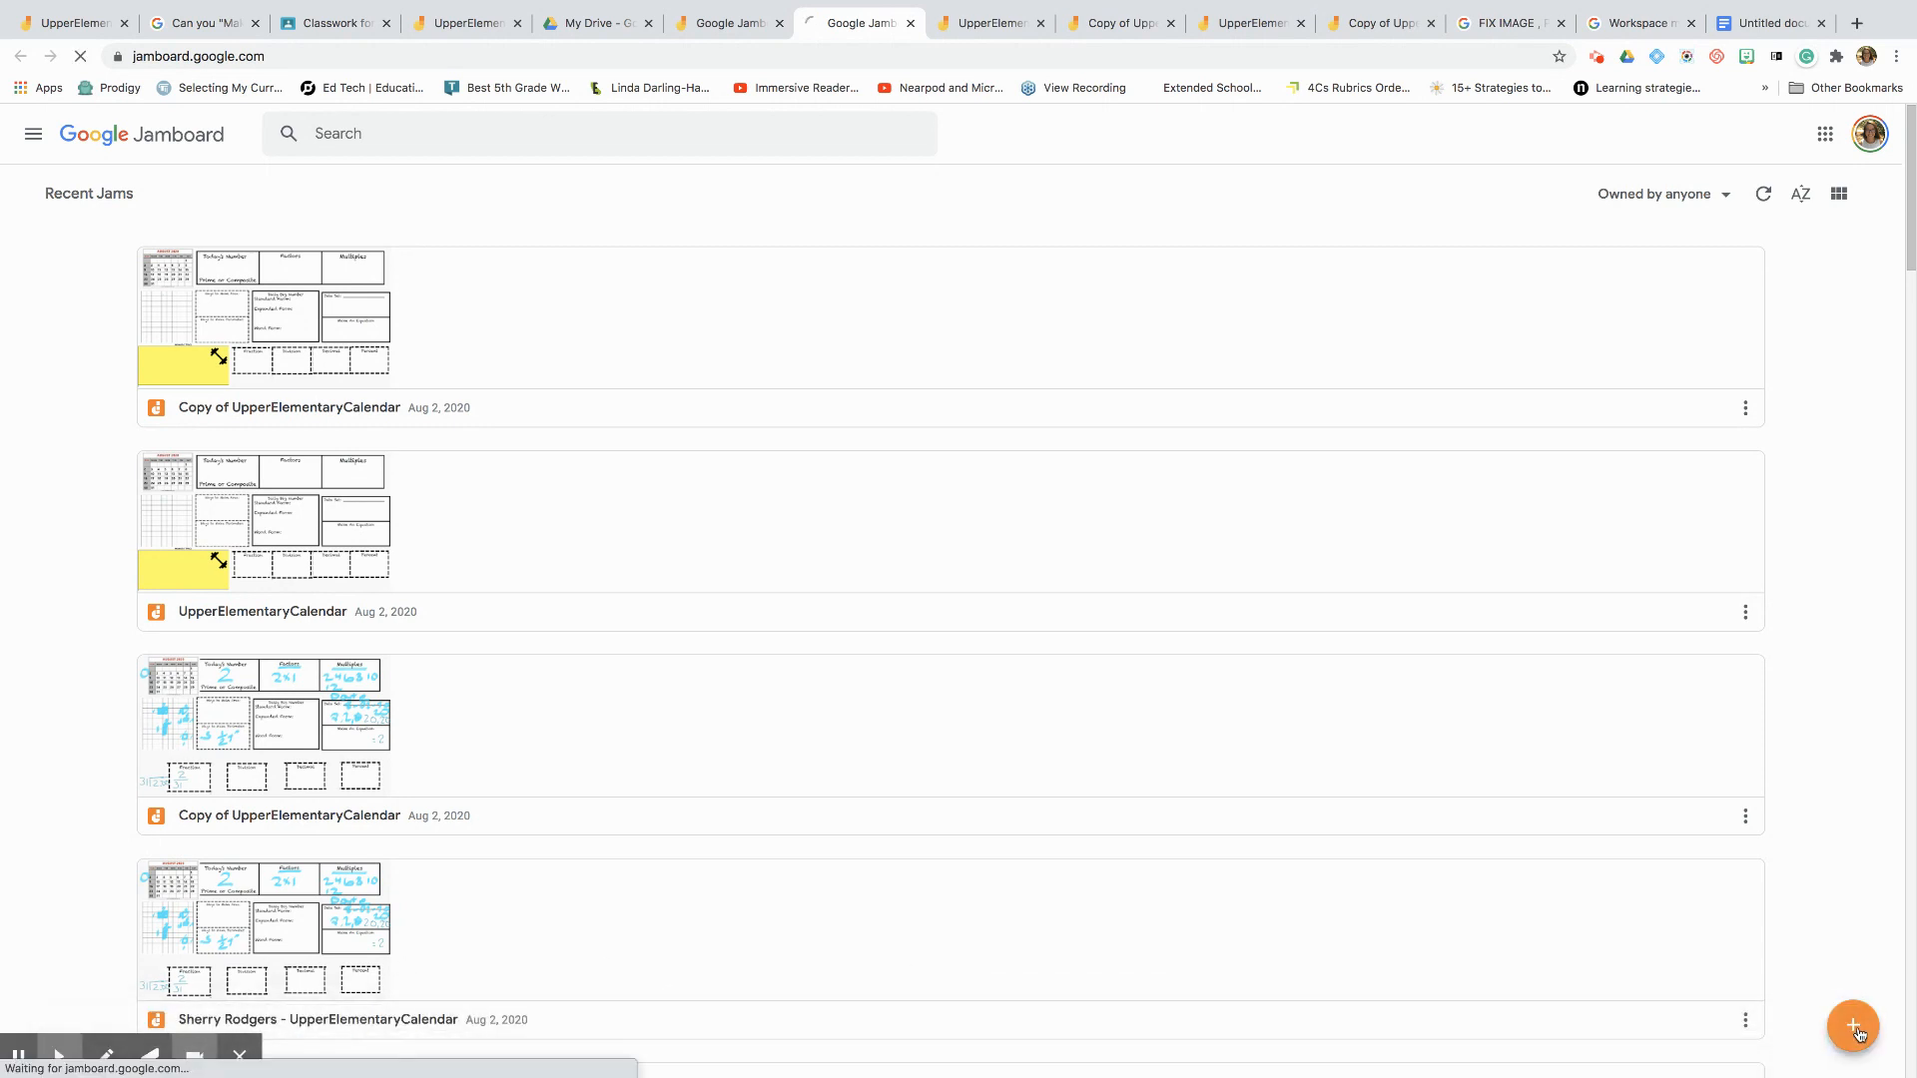
- Create a new jam and rename it 'Calendar'
left_click(1852, 1024)
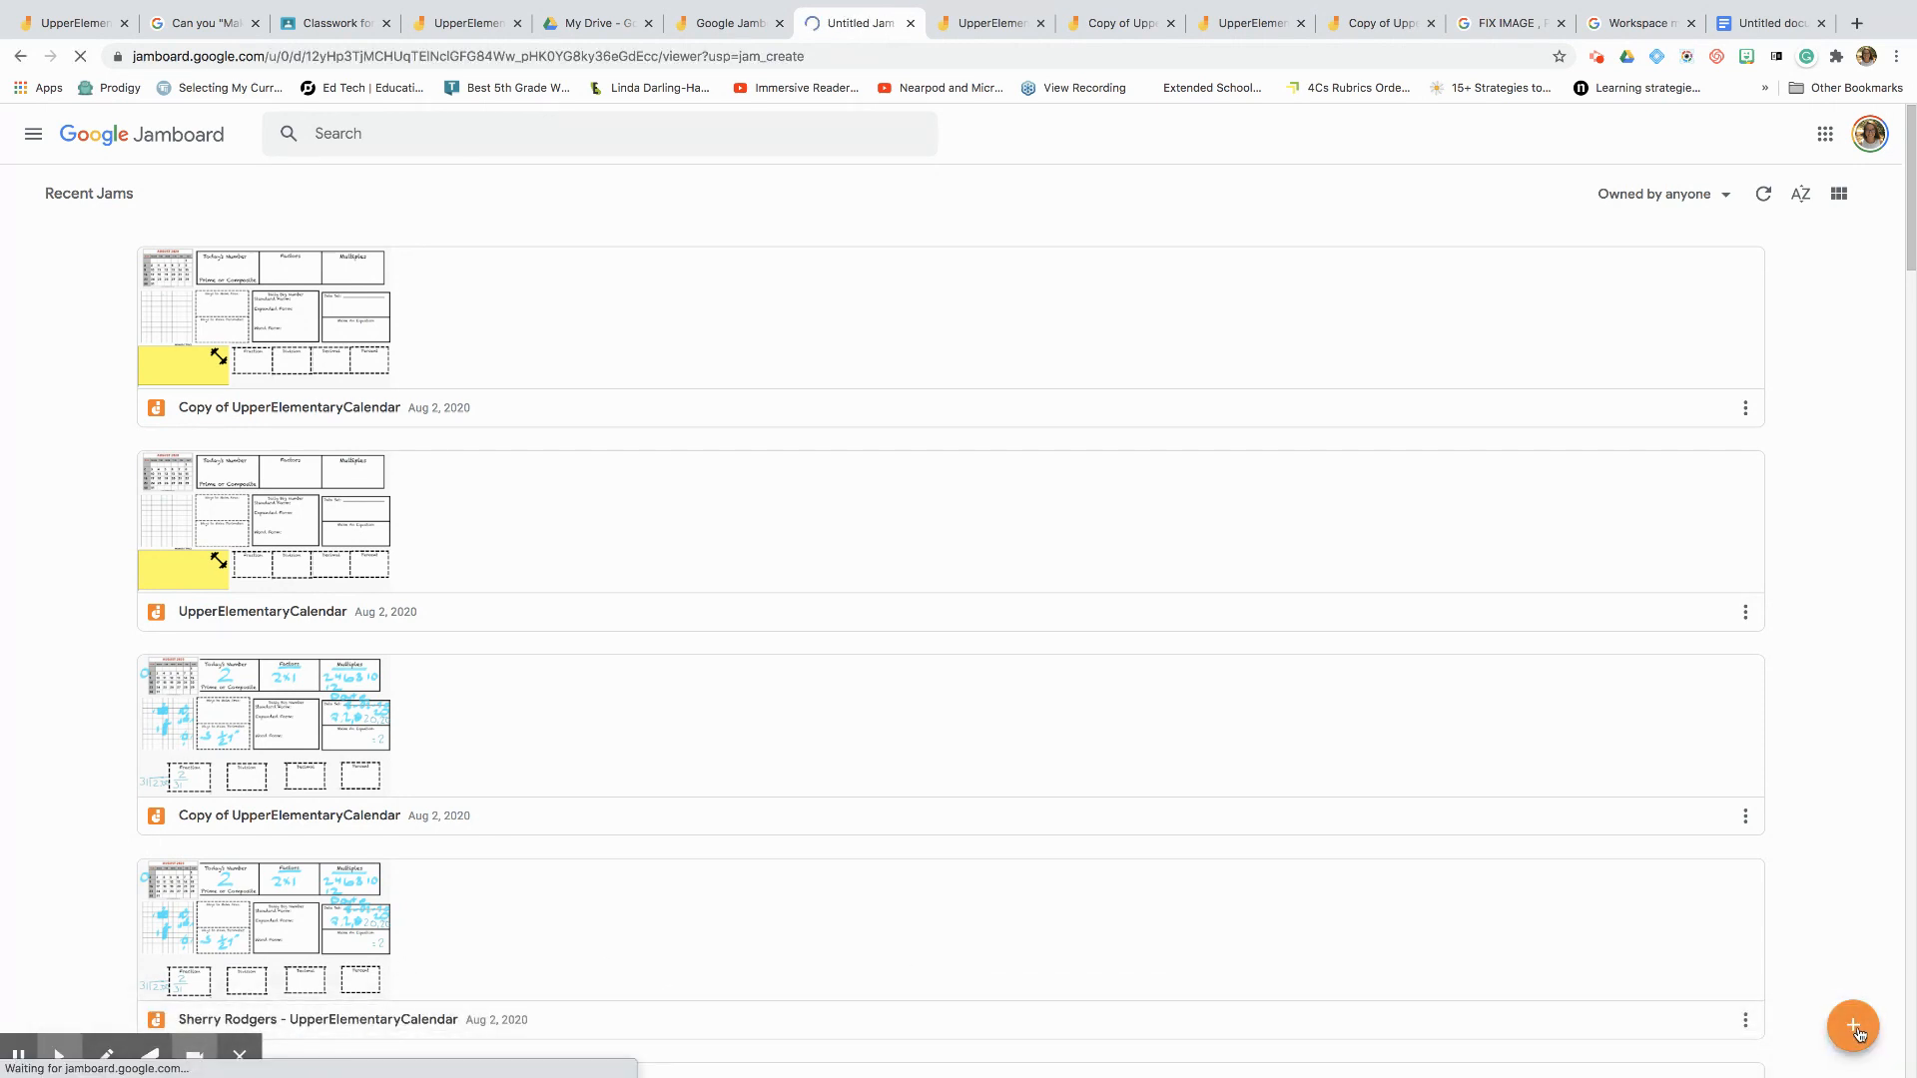
left_click(1852, 1025)
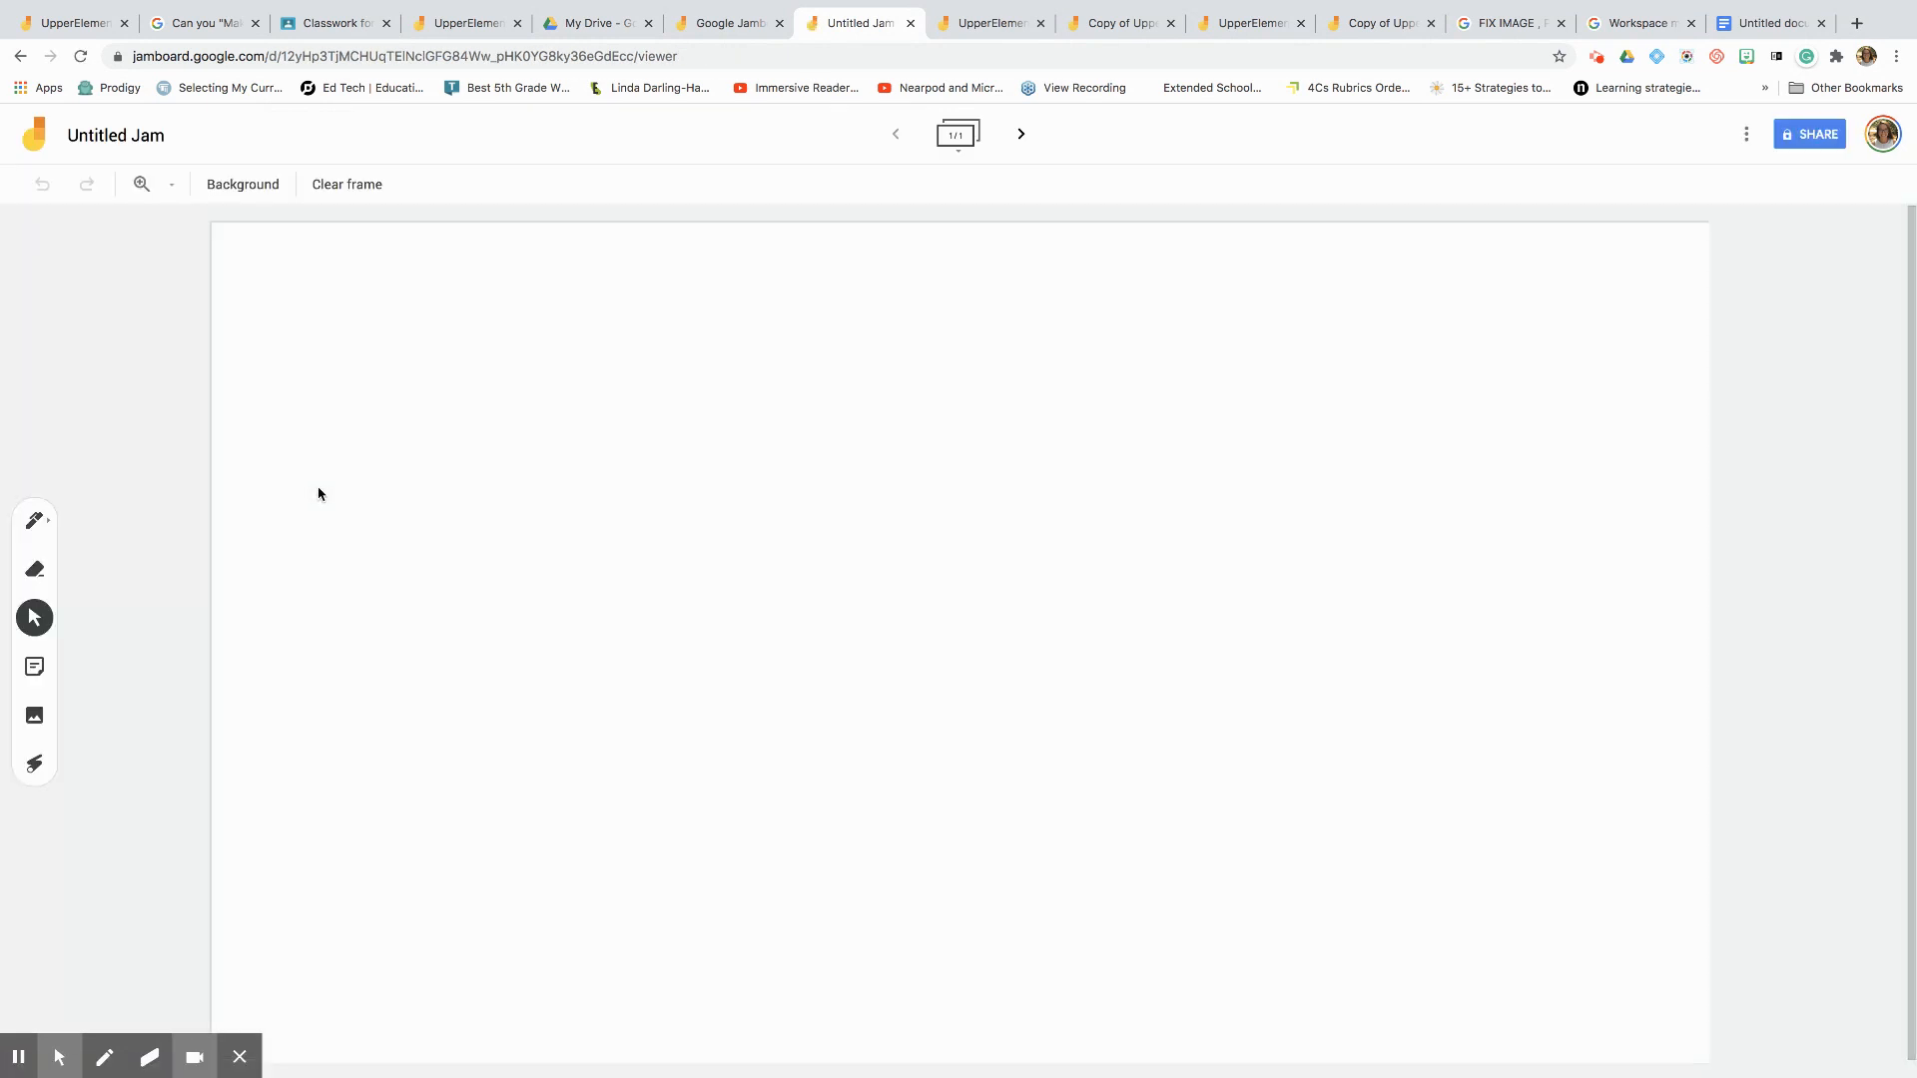
mouse_move(242, 479)
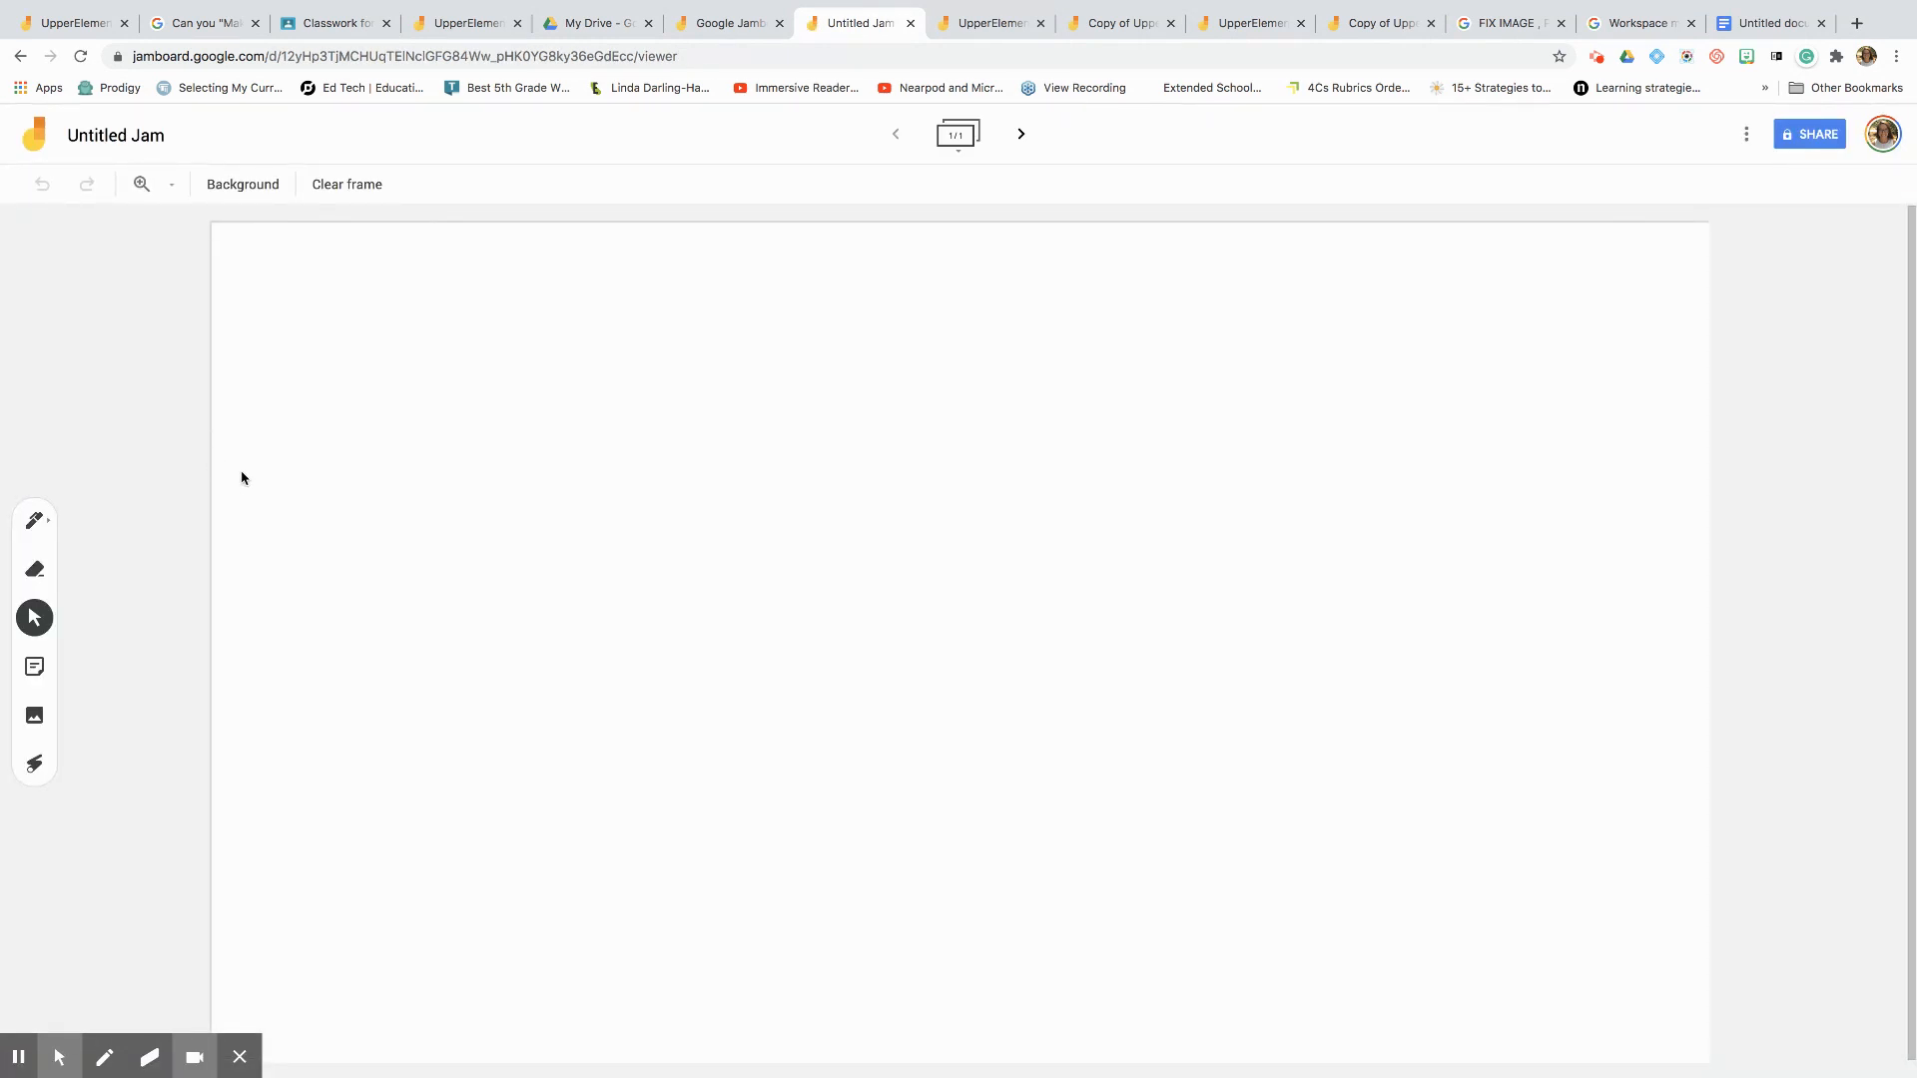
left_click(115, 136)
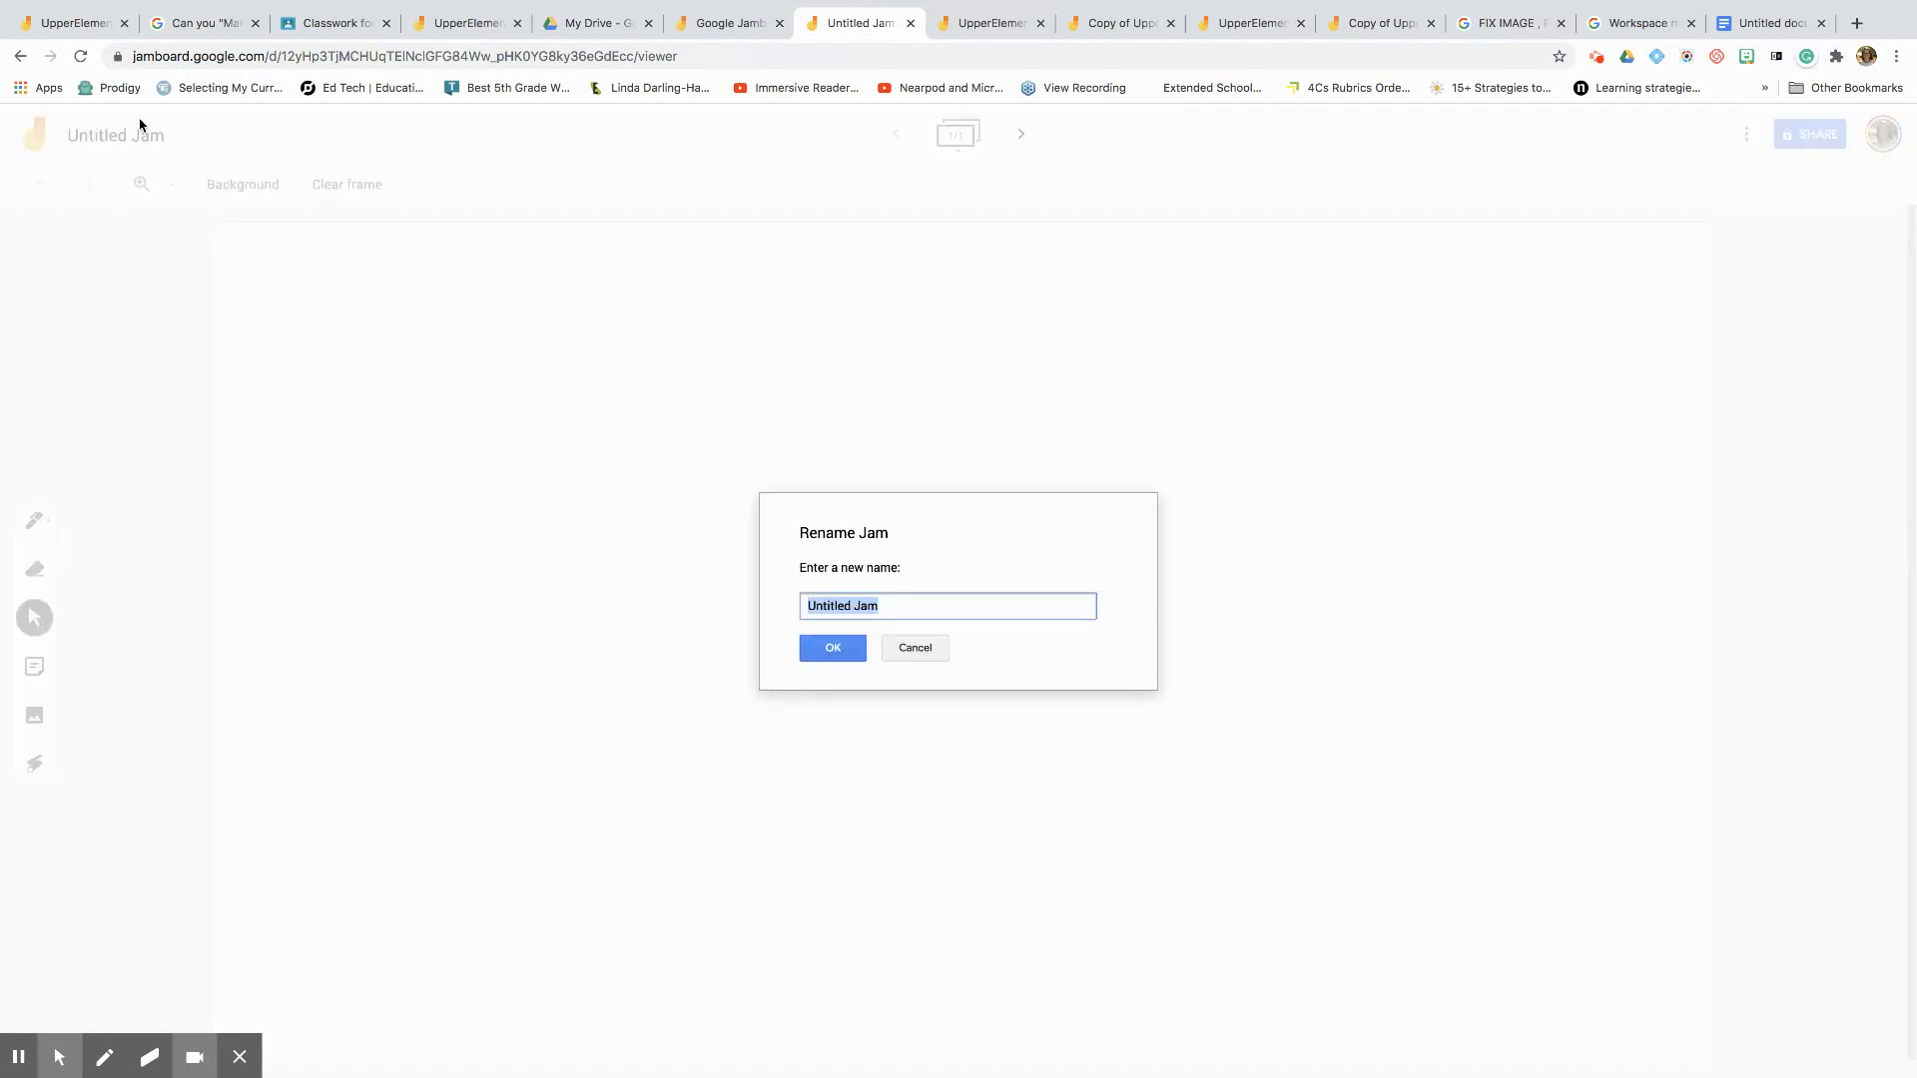
mouse_move(64, 144)
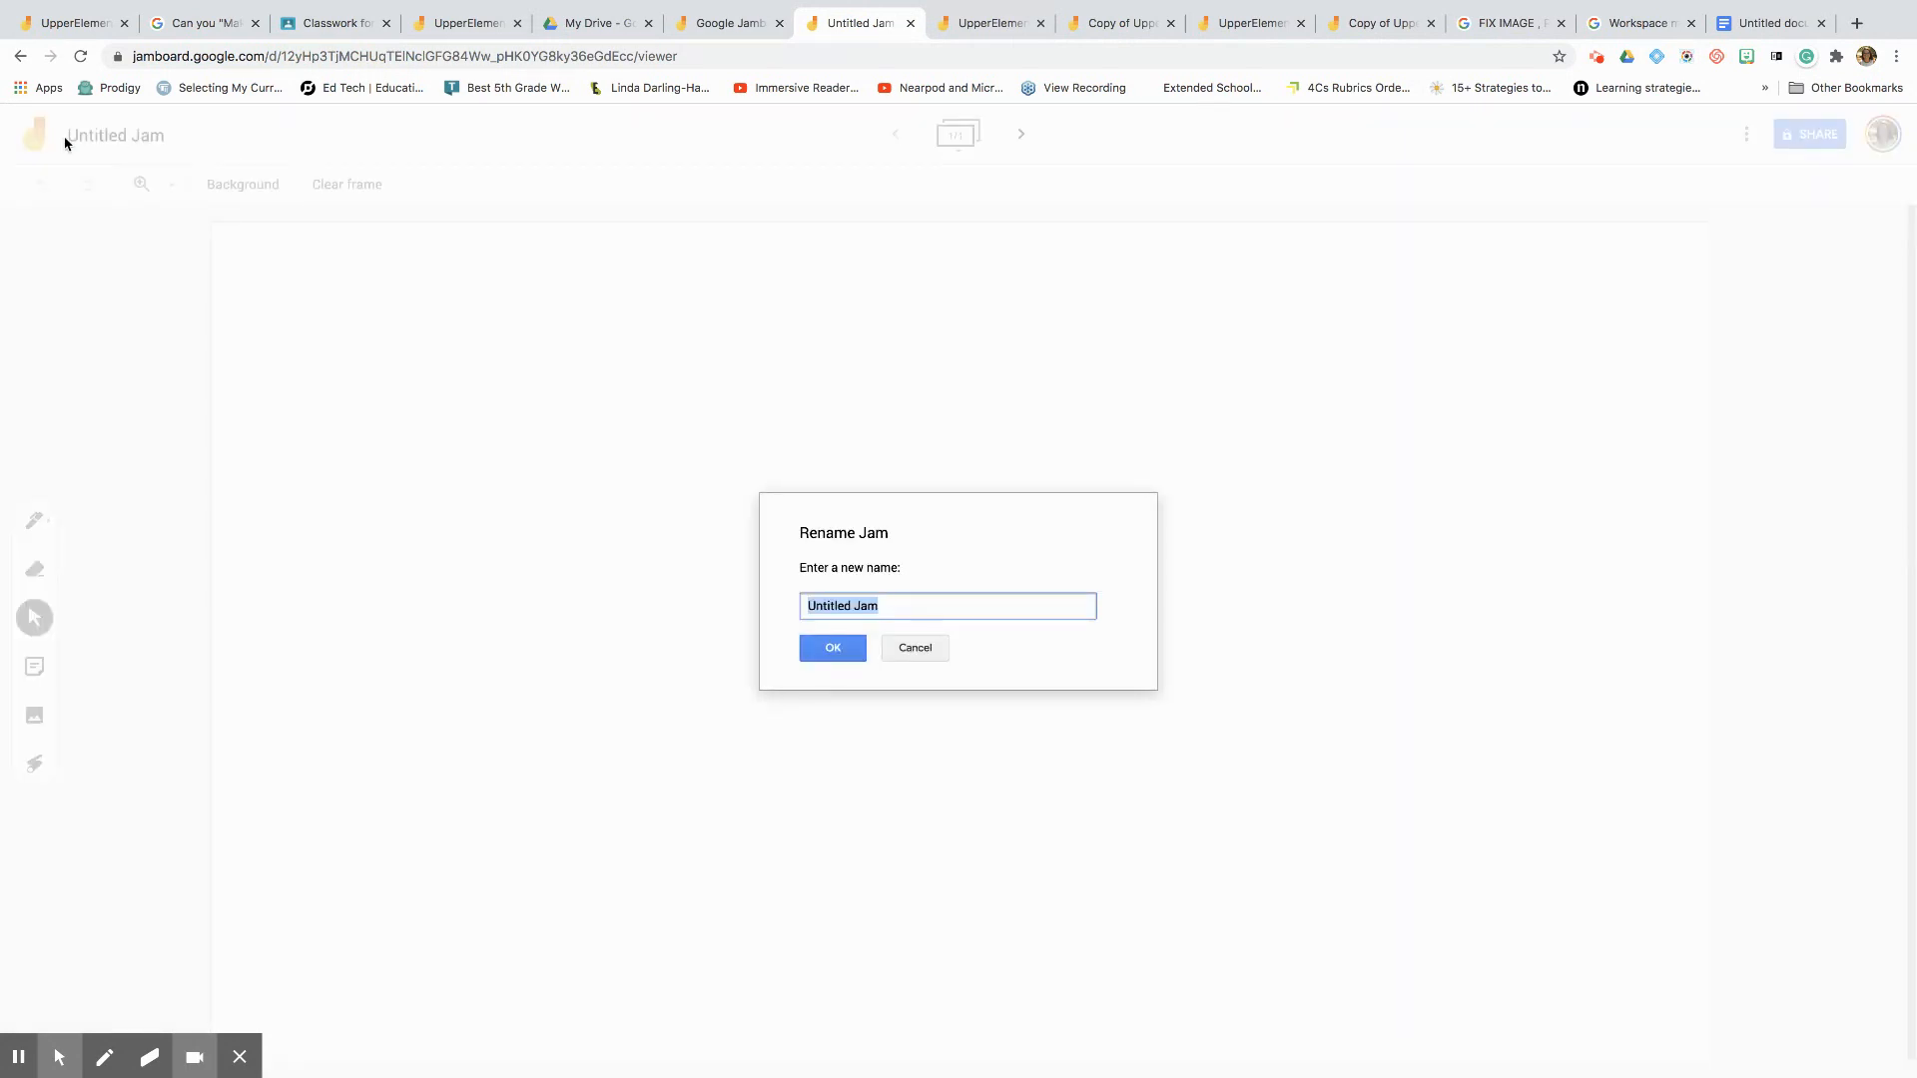
type("Calendar")
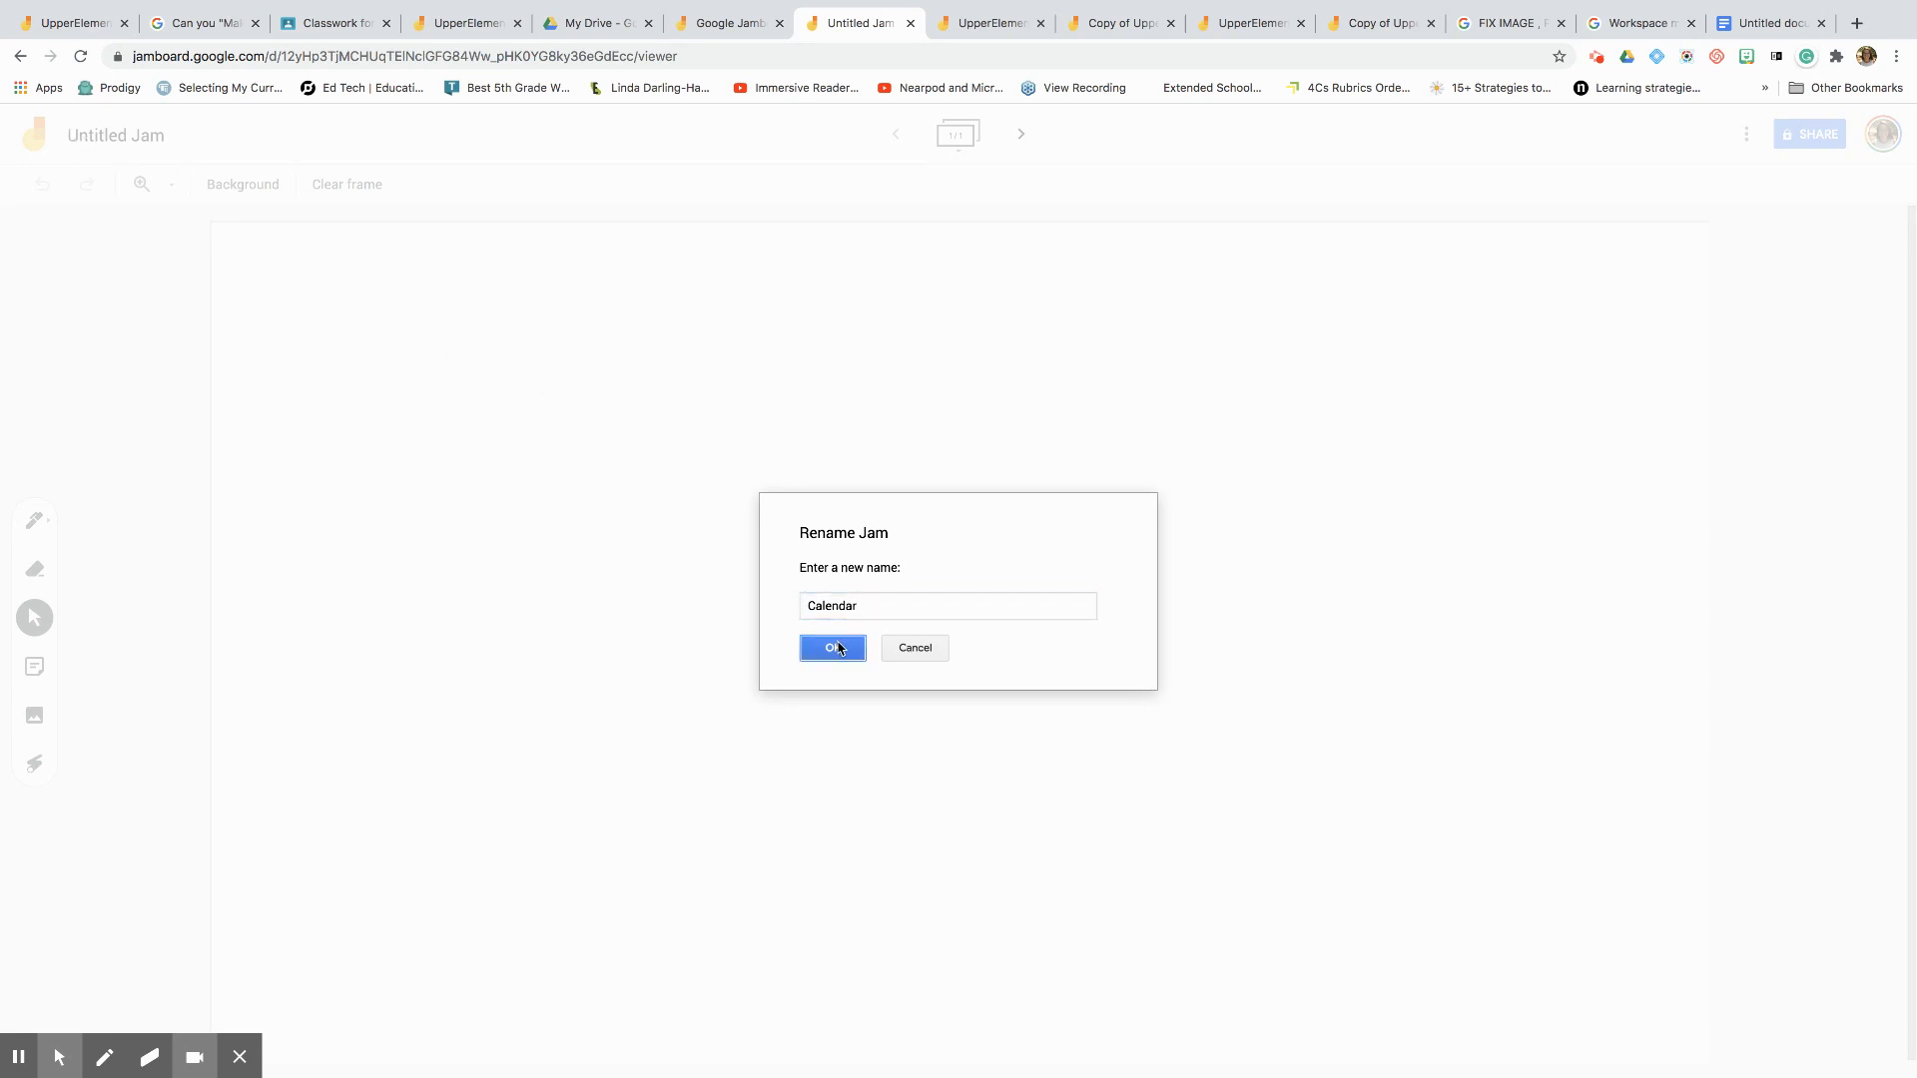
left_click(831, 648)
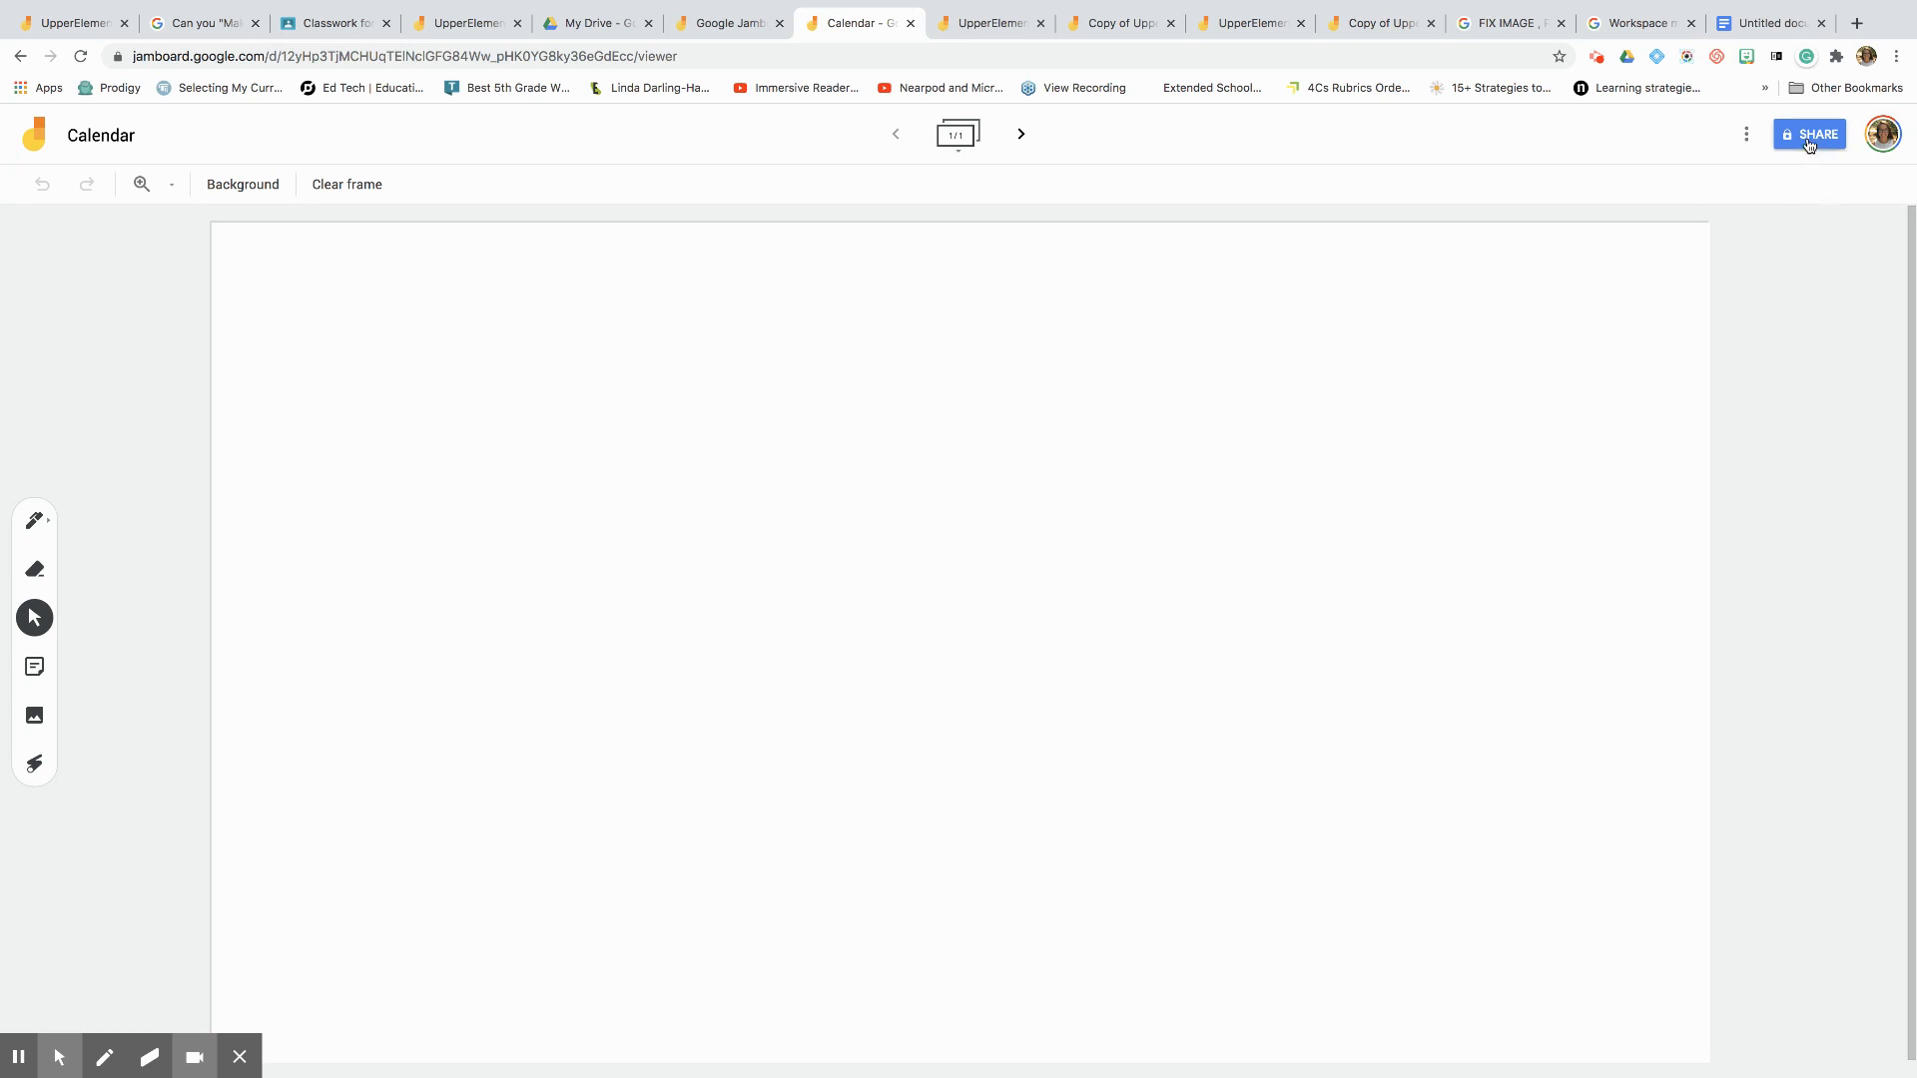
mouse_move(408, 230)
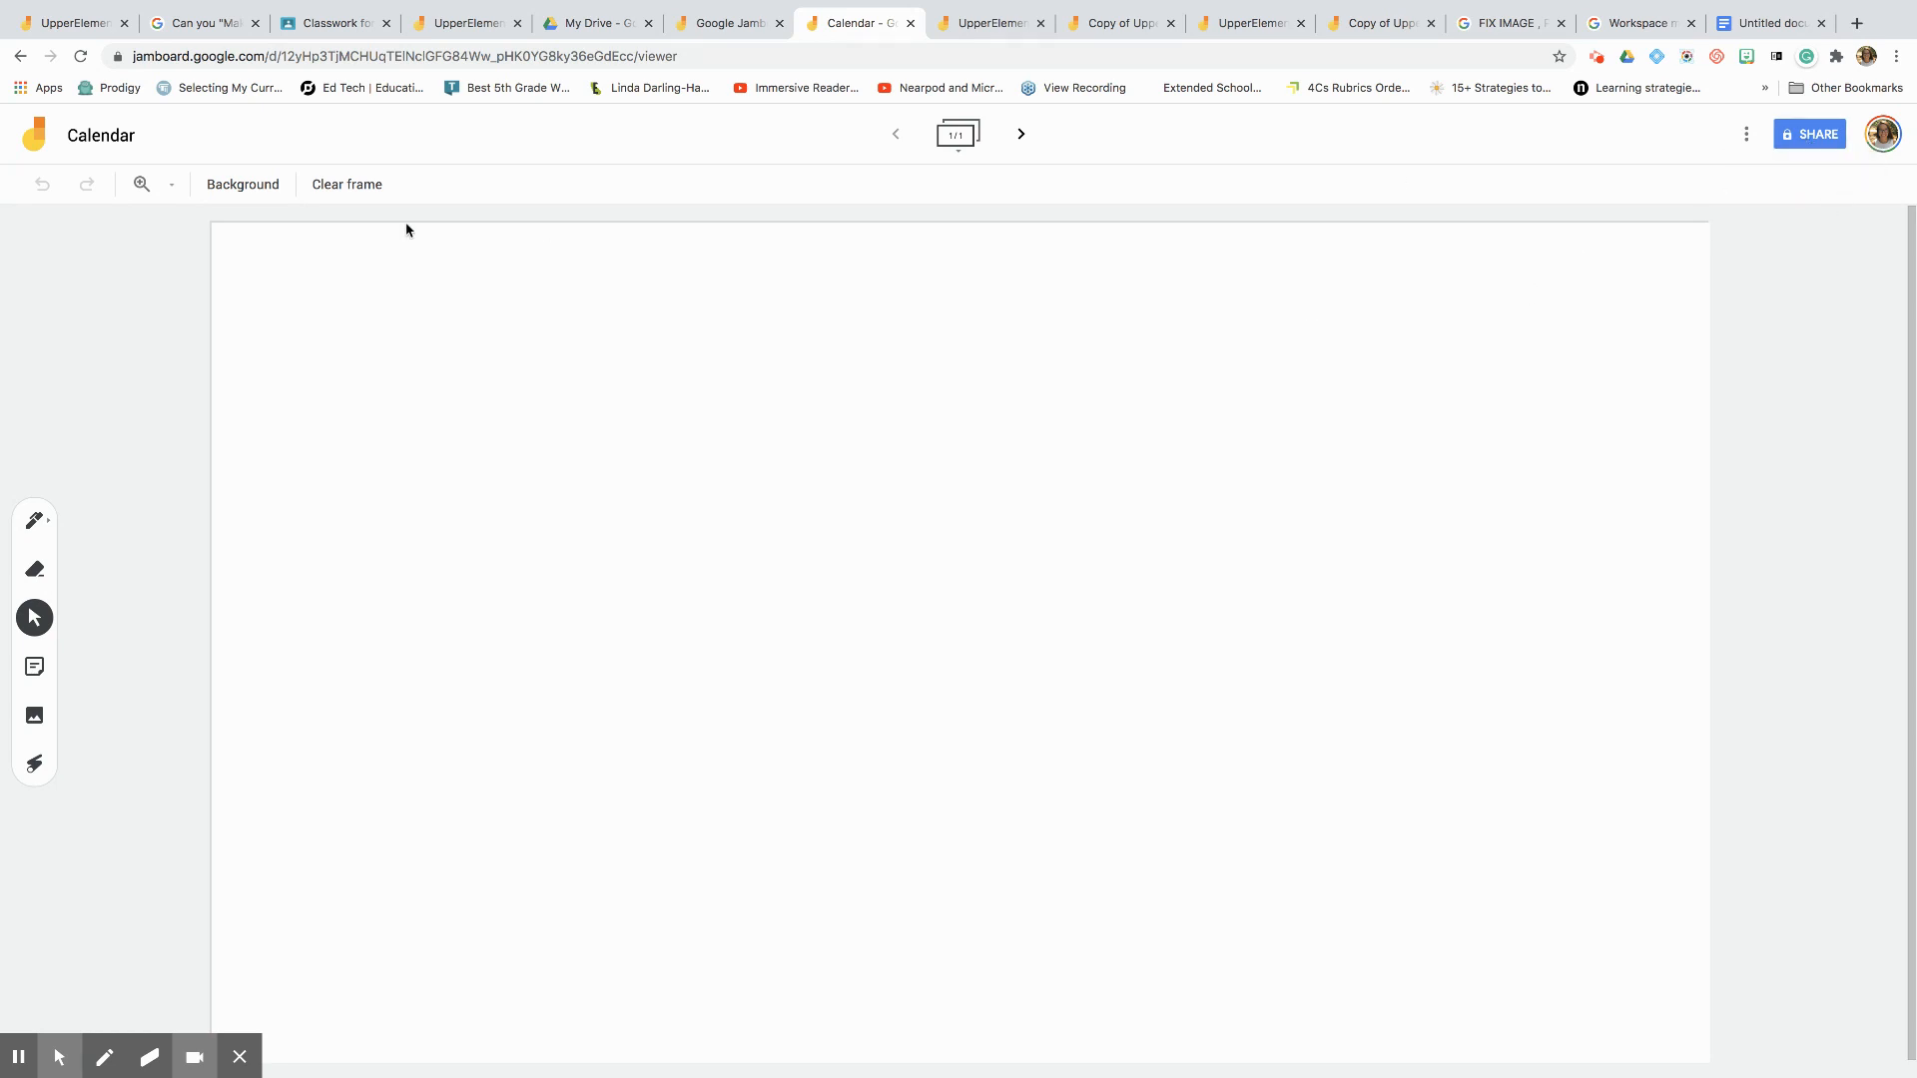
mouse_move(349, 530)
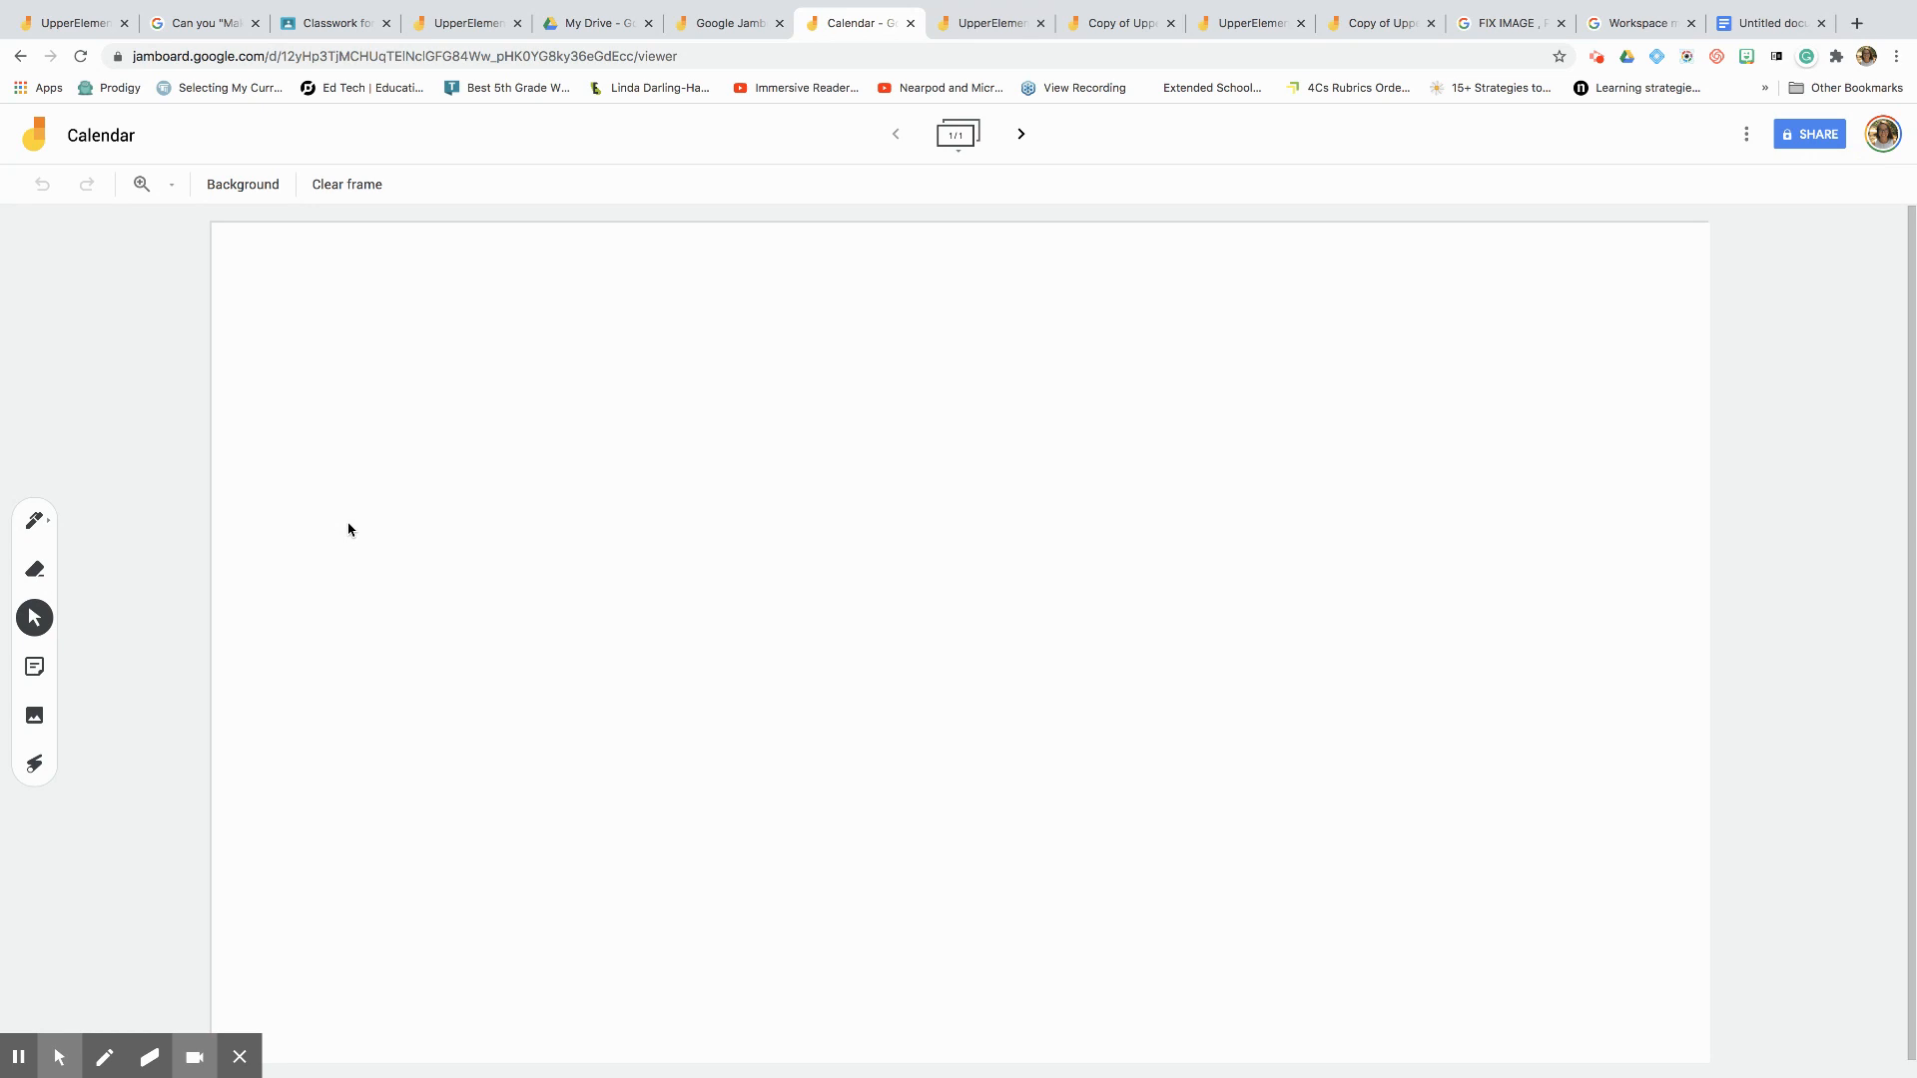
mouse_move(242, 556)
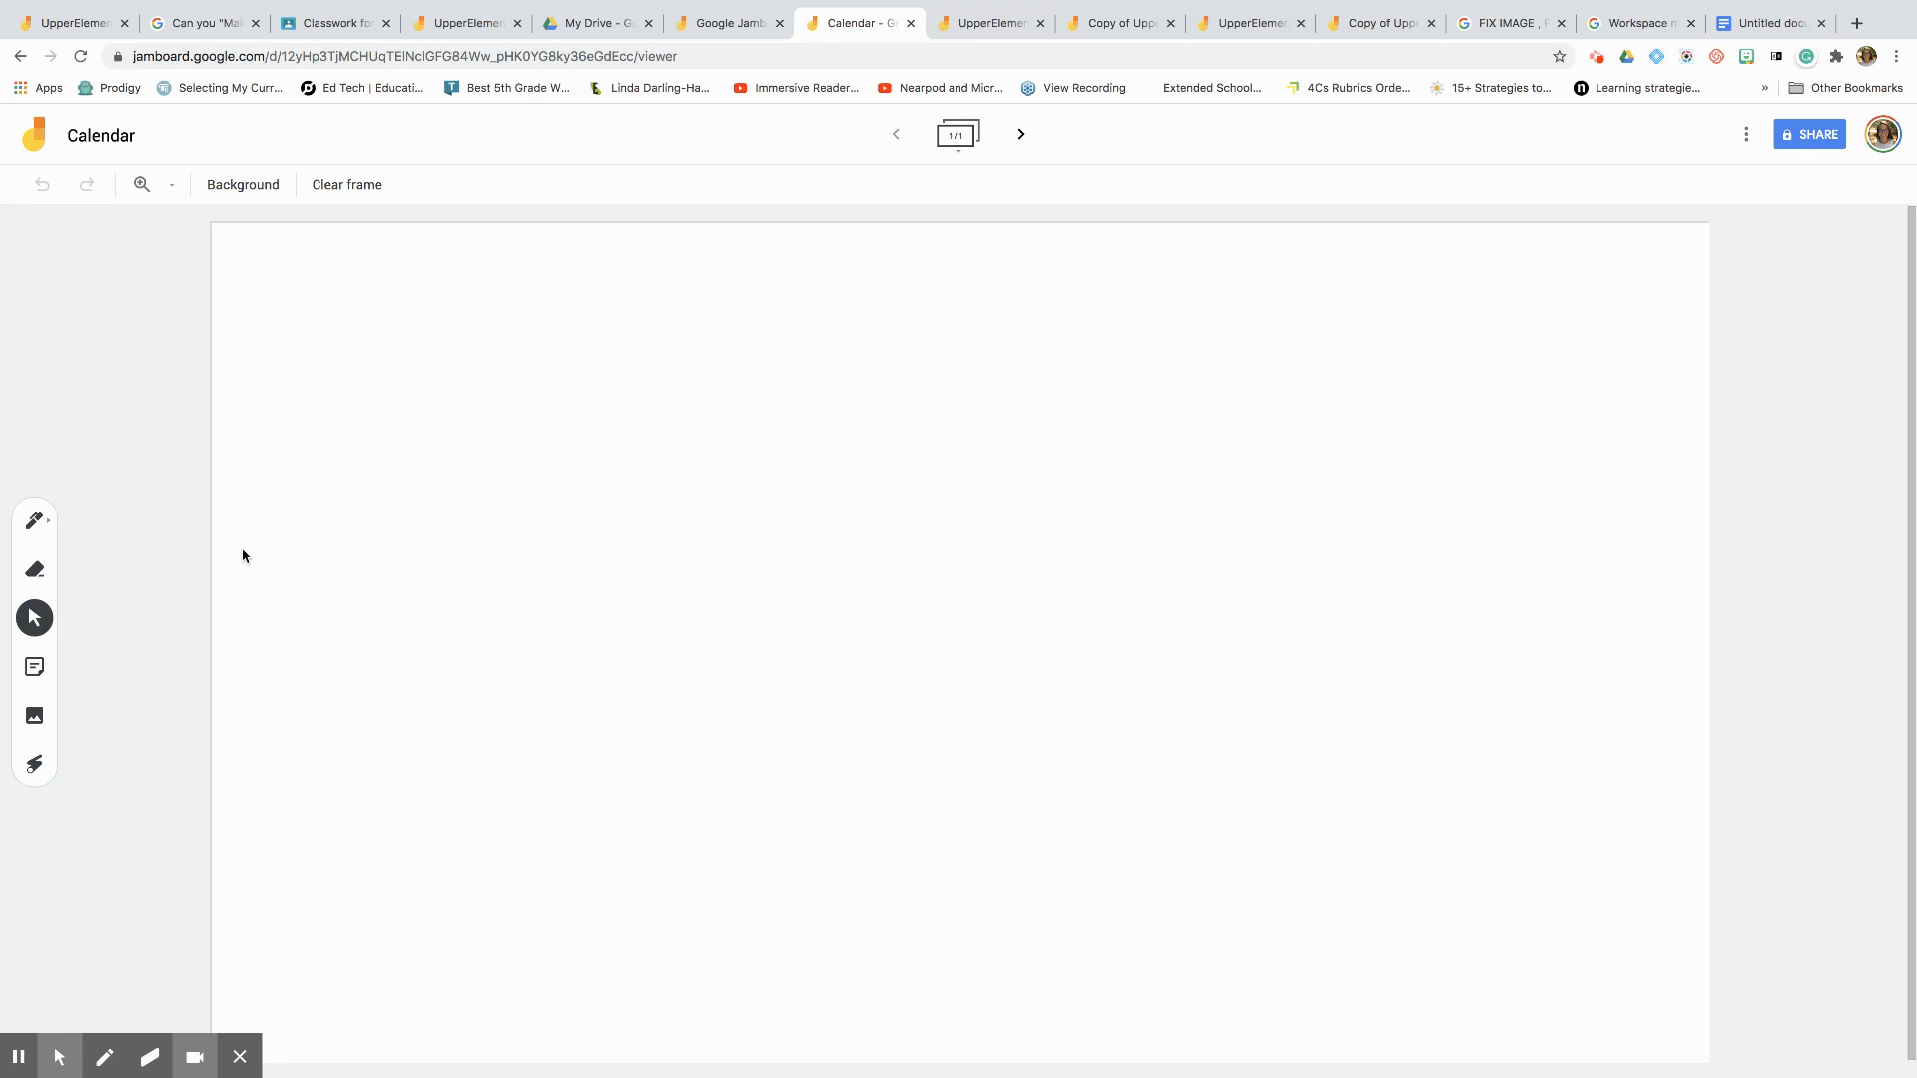
- Upload the most recent screenshot, the area grid image, from the computer
left_click(34, 714)
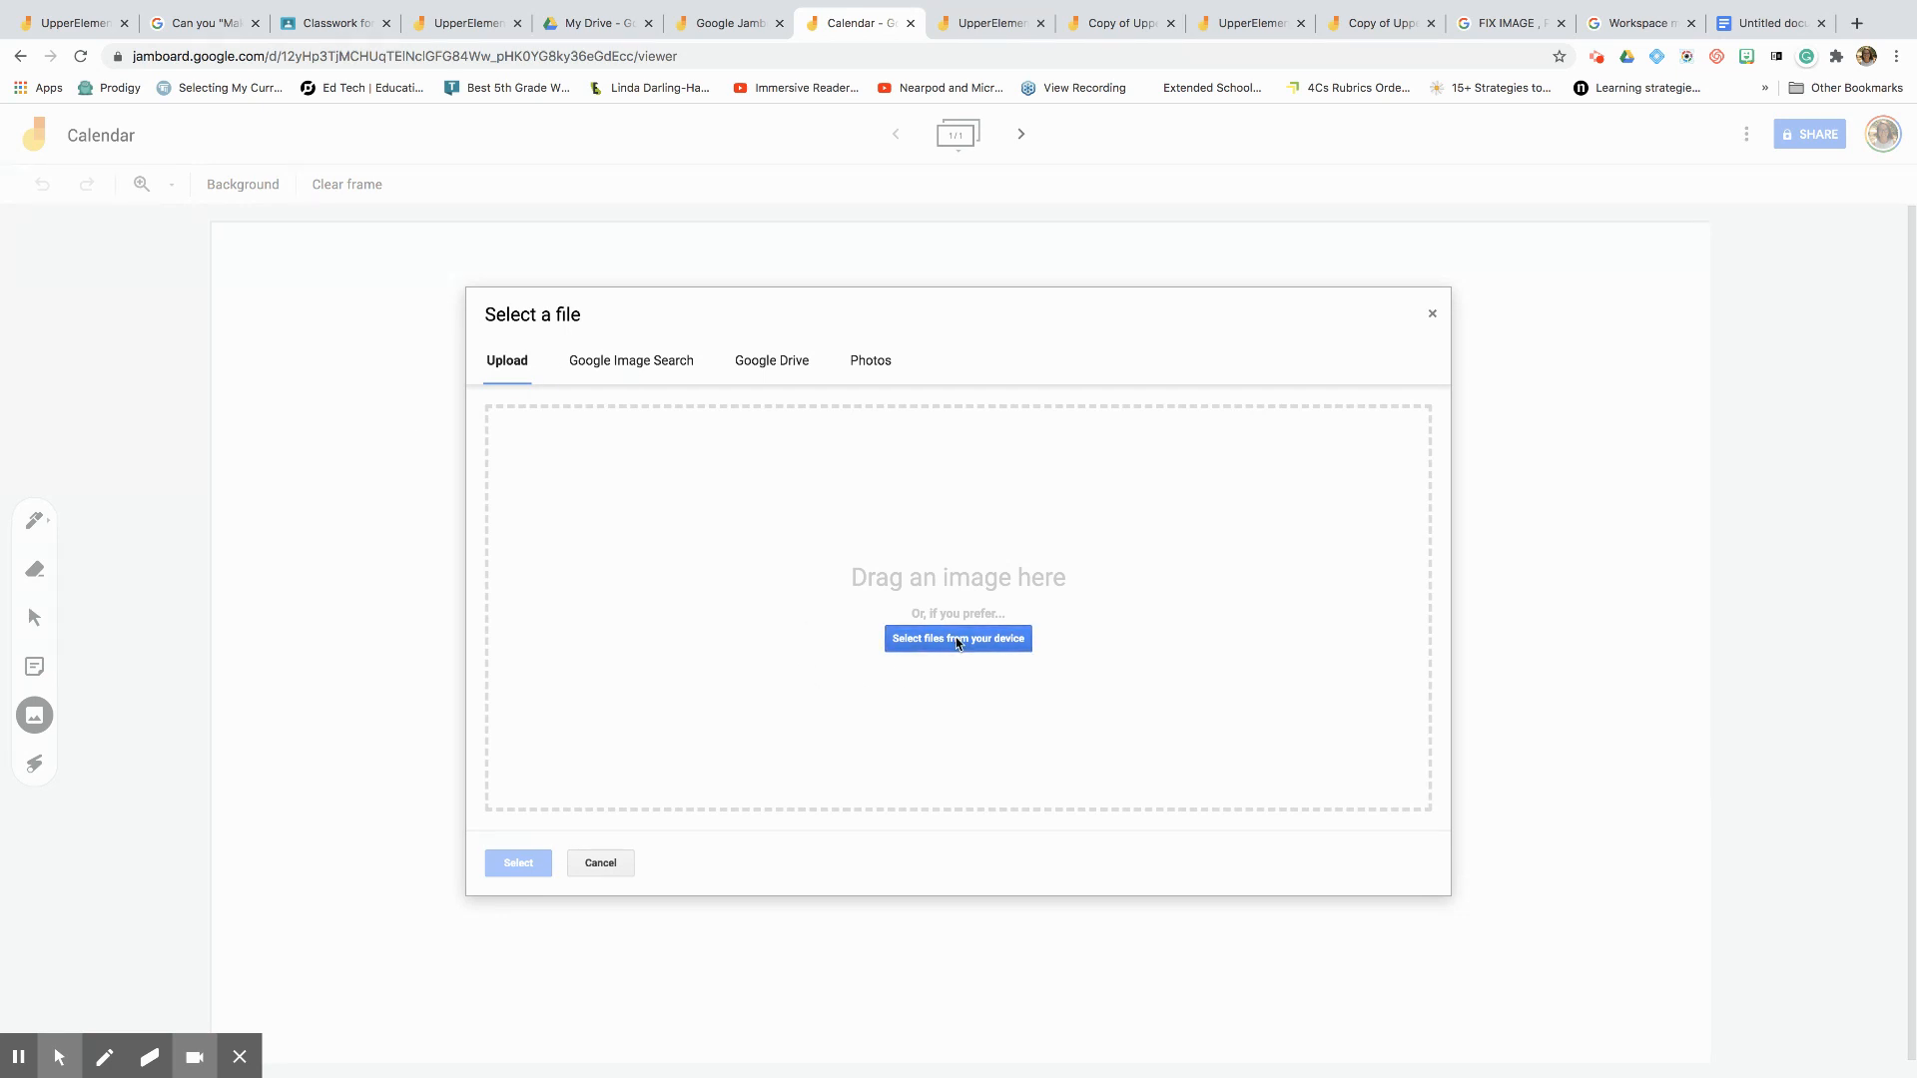
left_click(958, 638)
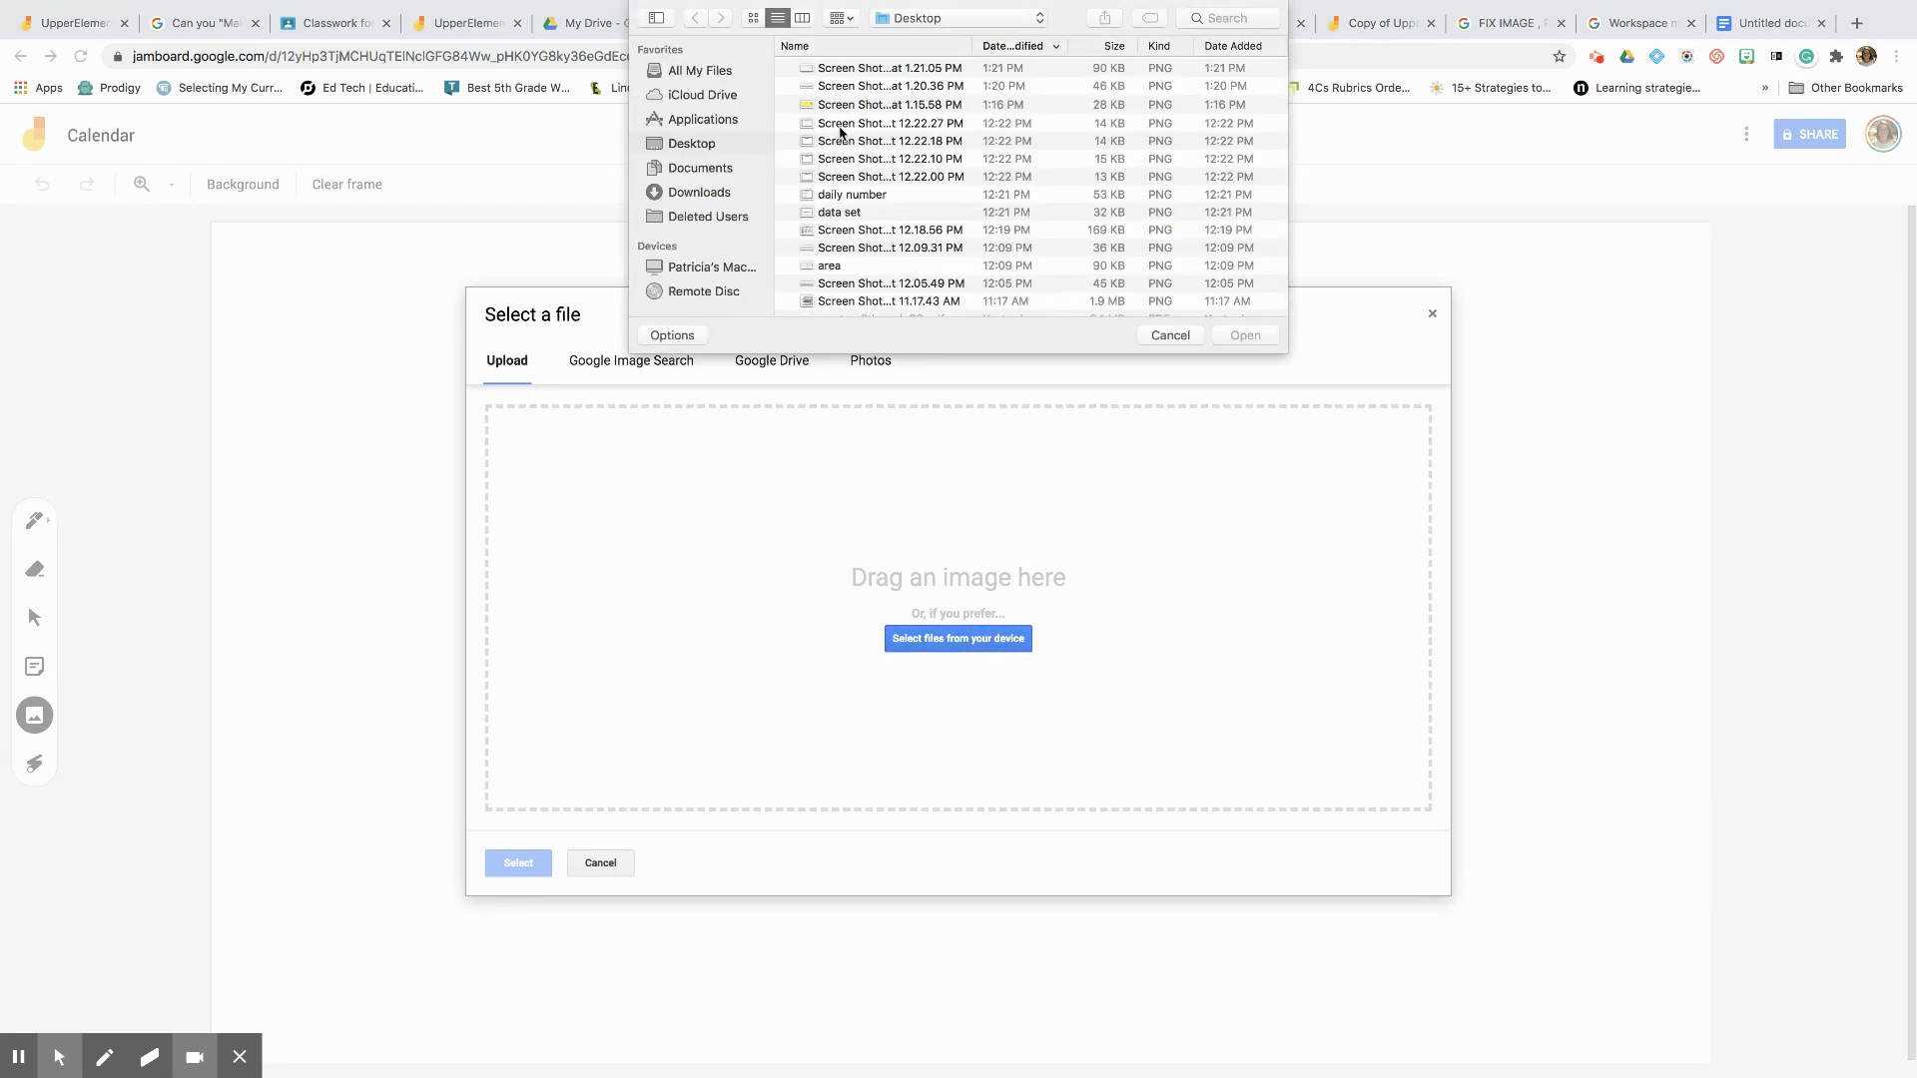
left_click(890, 66)
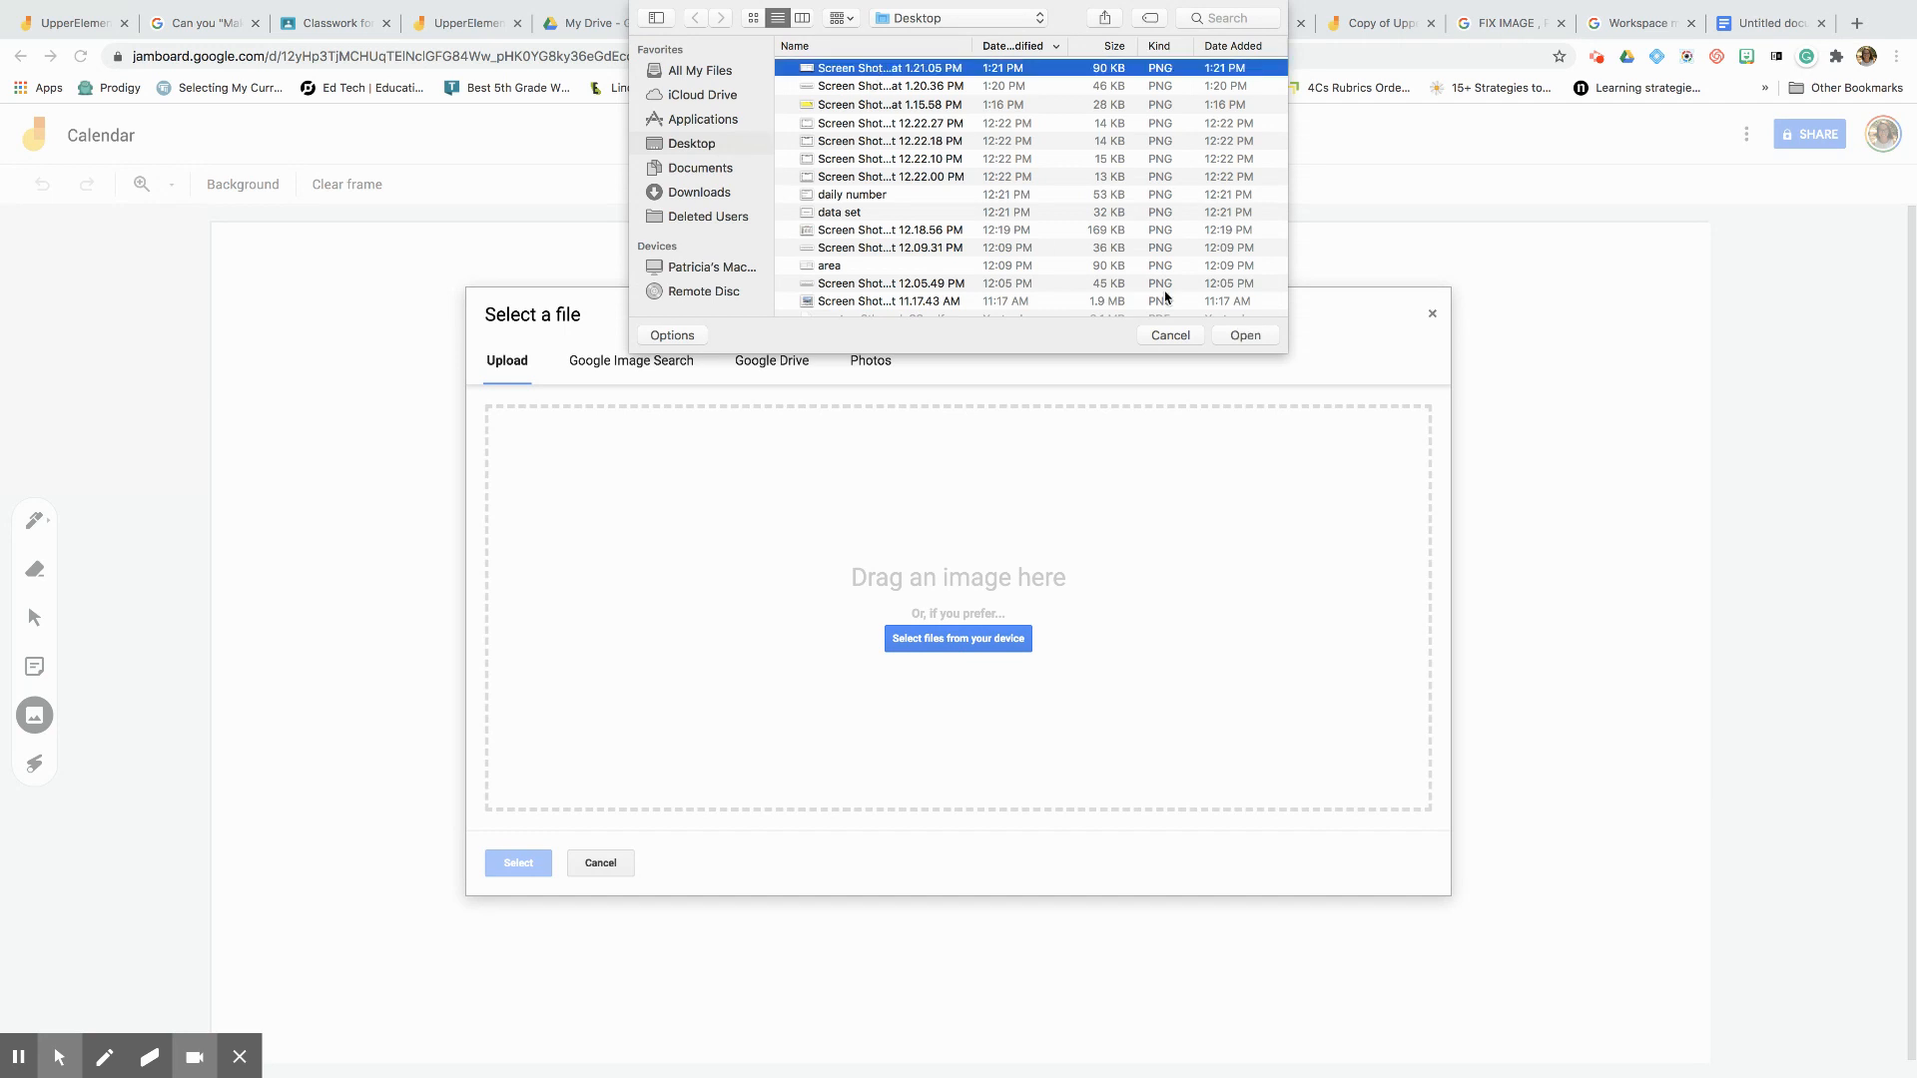
left_click(1246, 335)
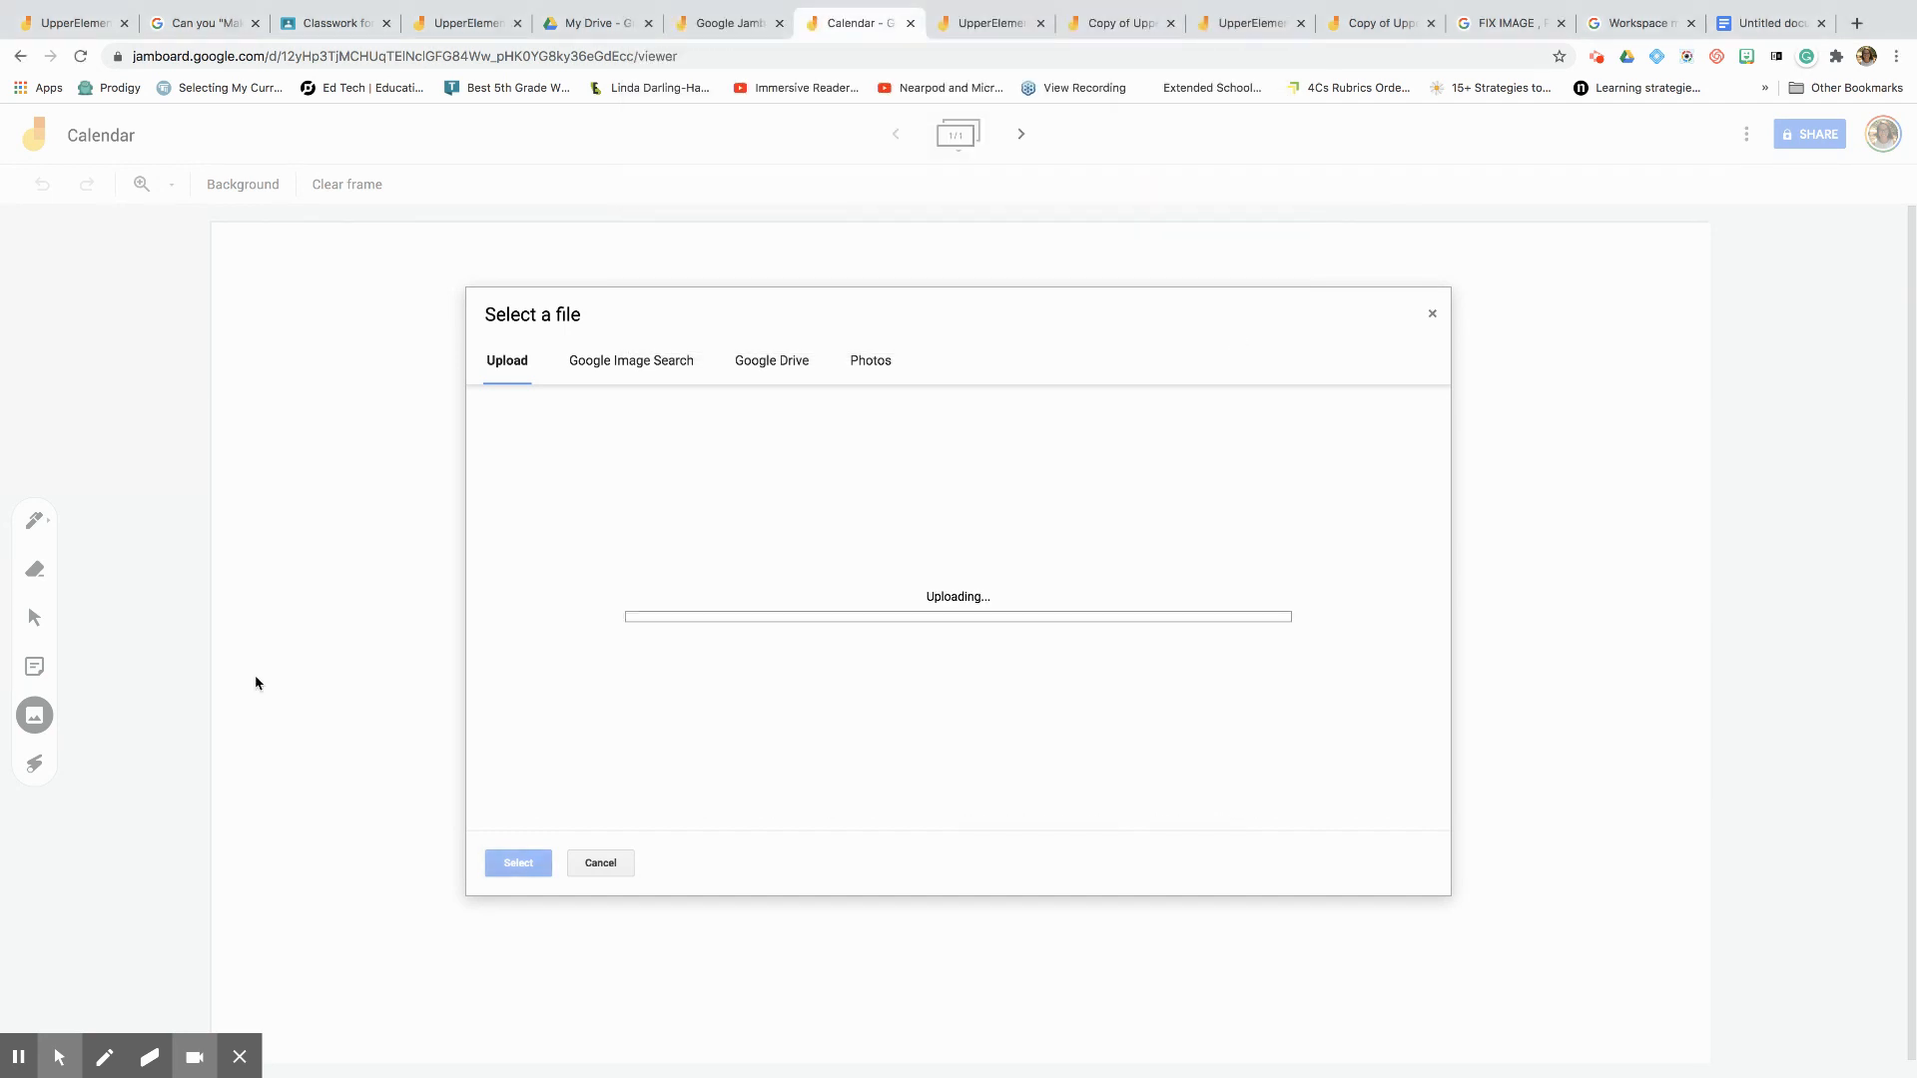
mouse_move(464, 770)
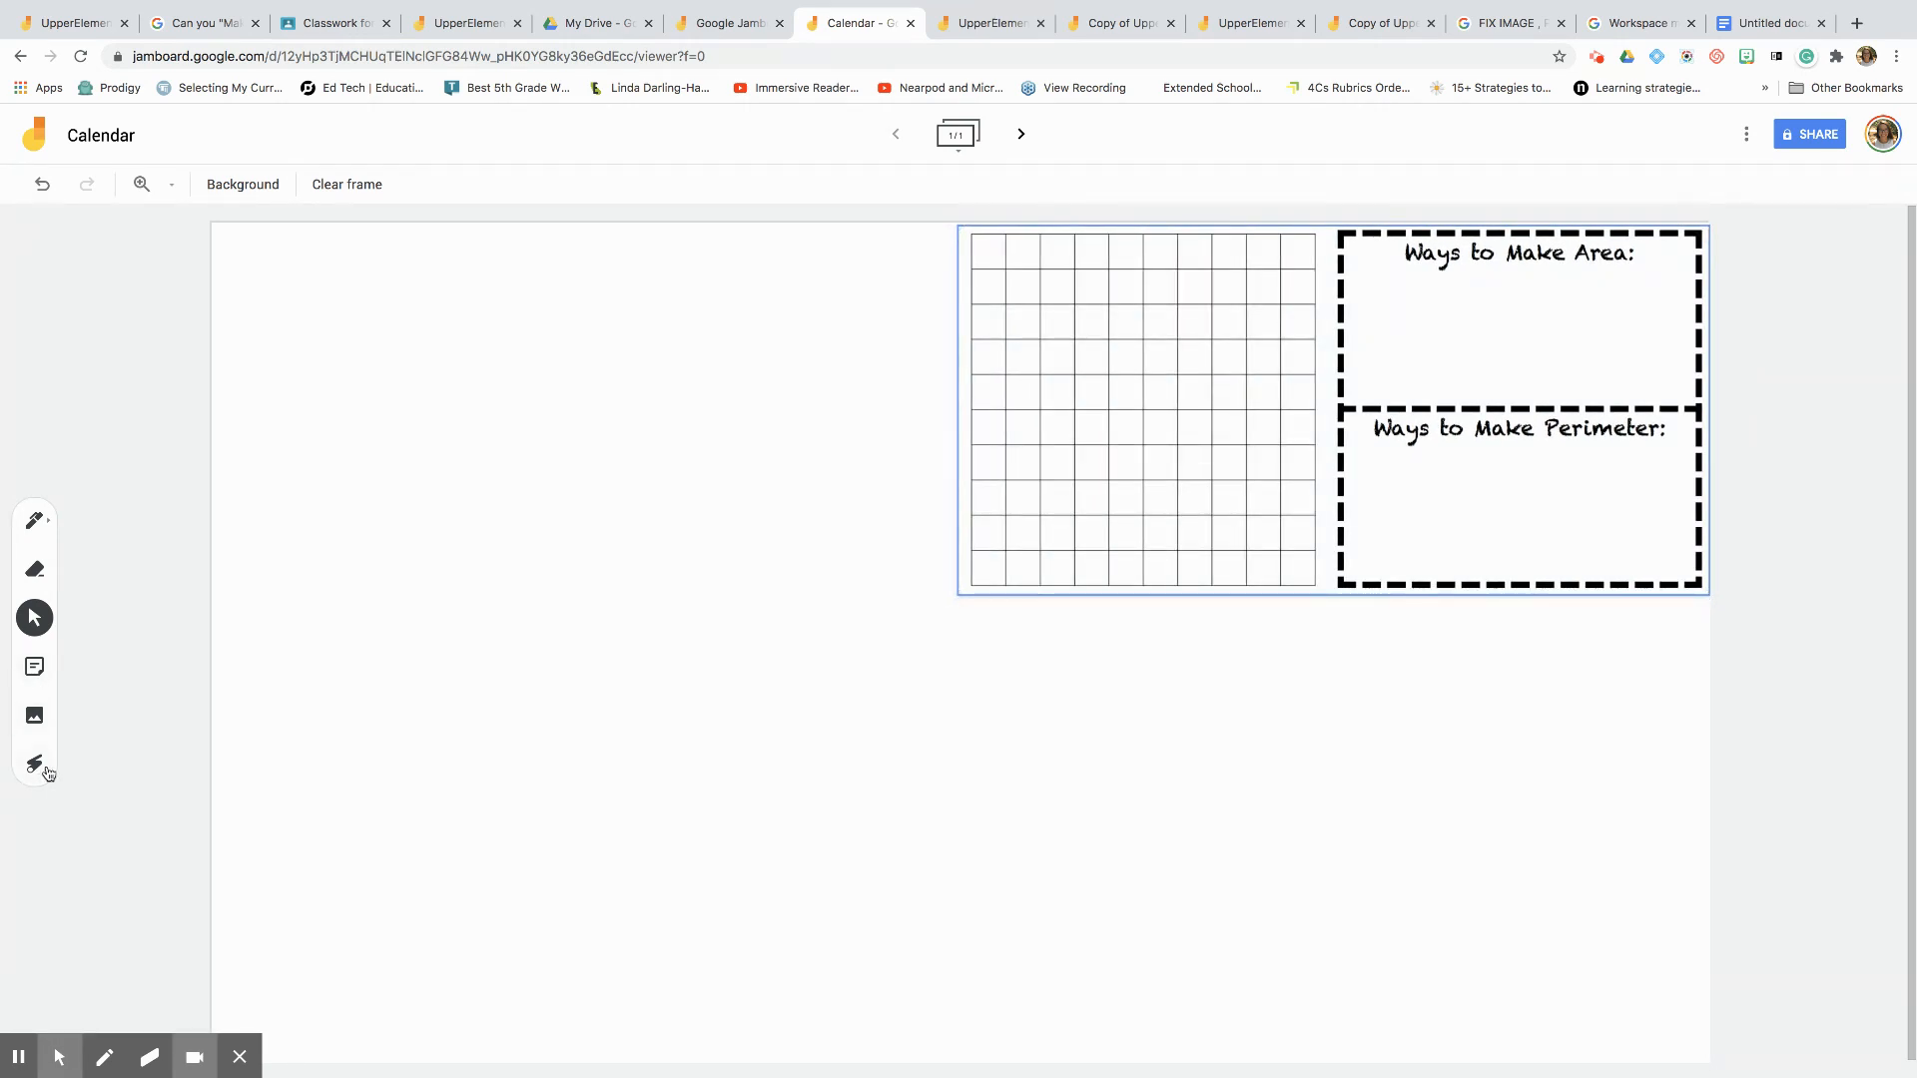
- Upload the Workout Space screenshot into the jam, then switch to the Untitled document tab
left_click(34, 715)
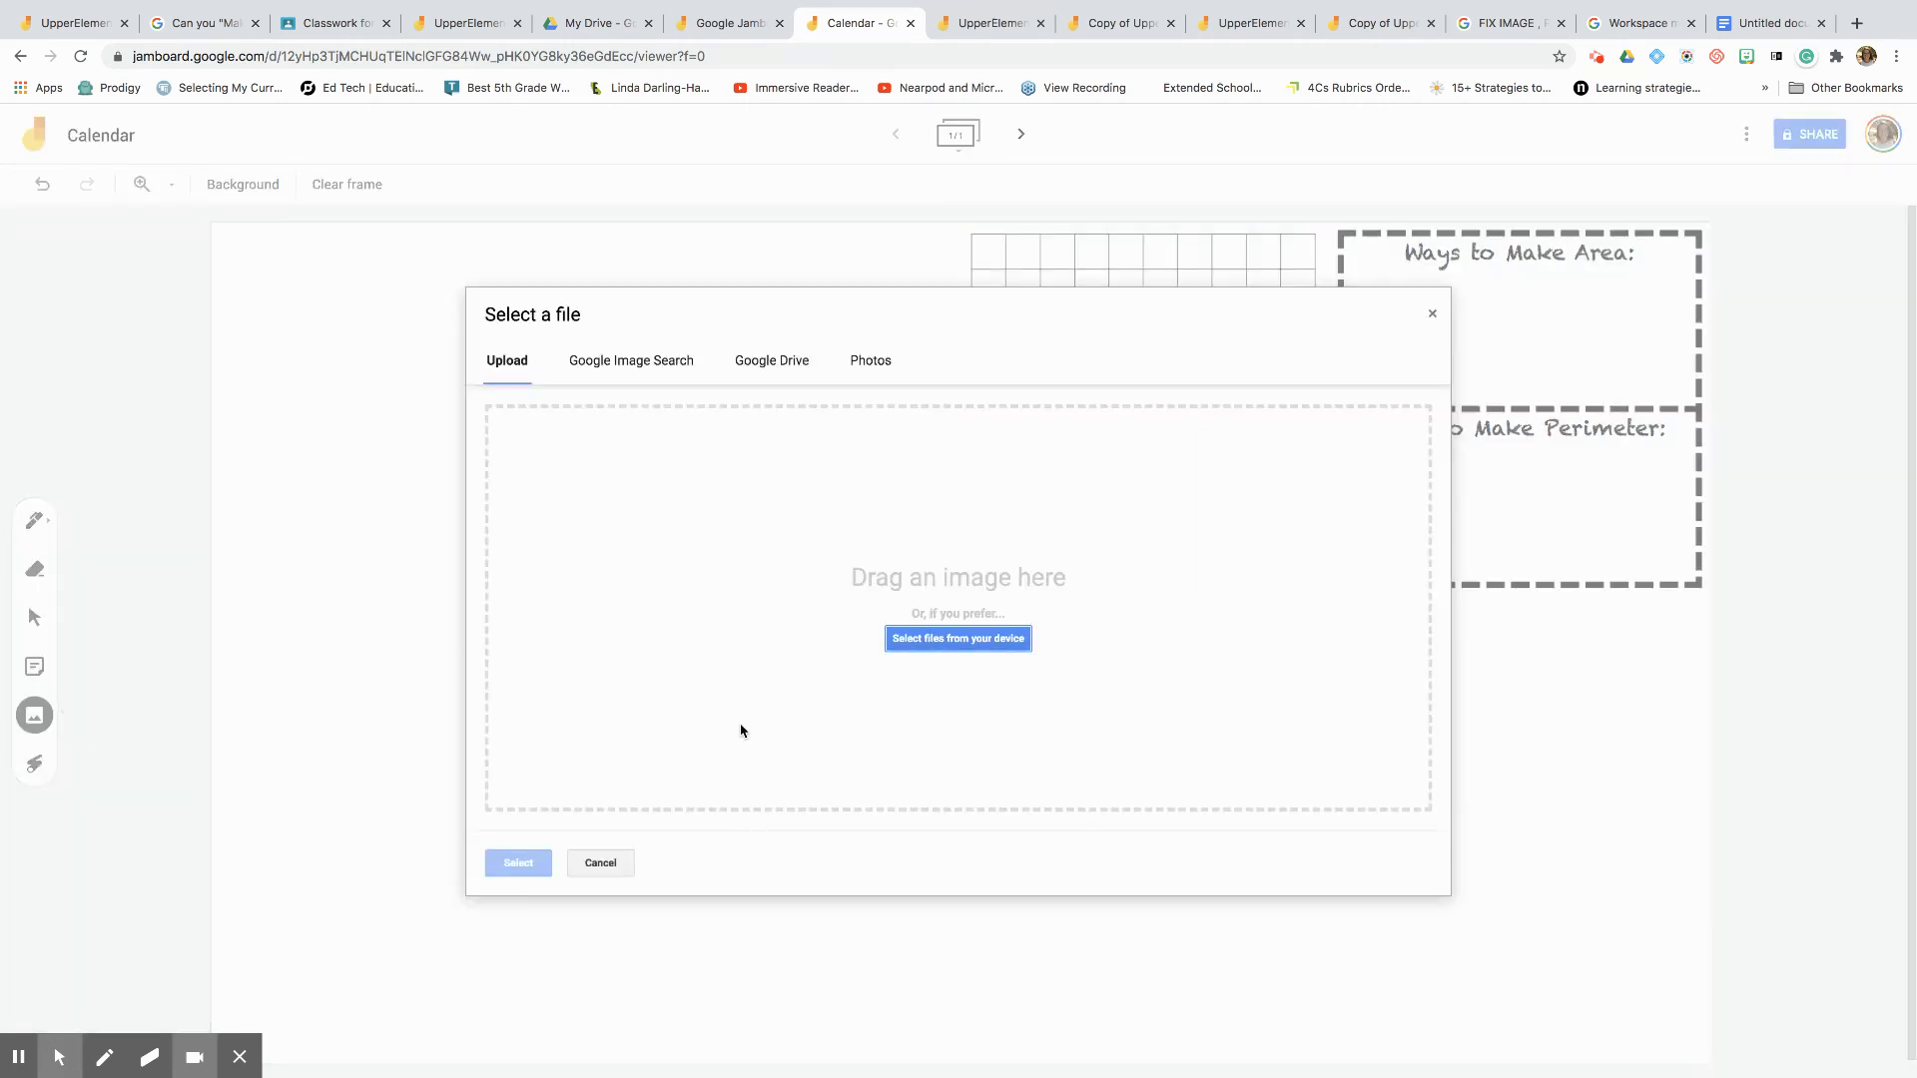
mouse_move(957, 638)
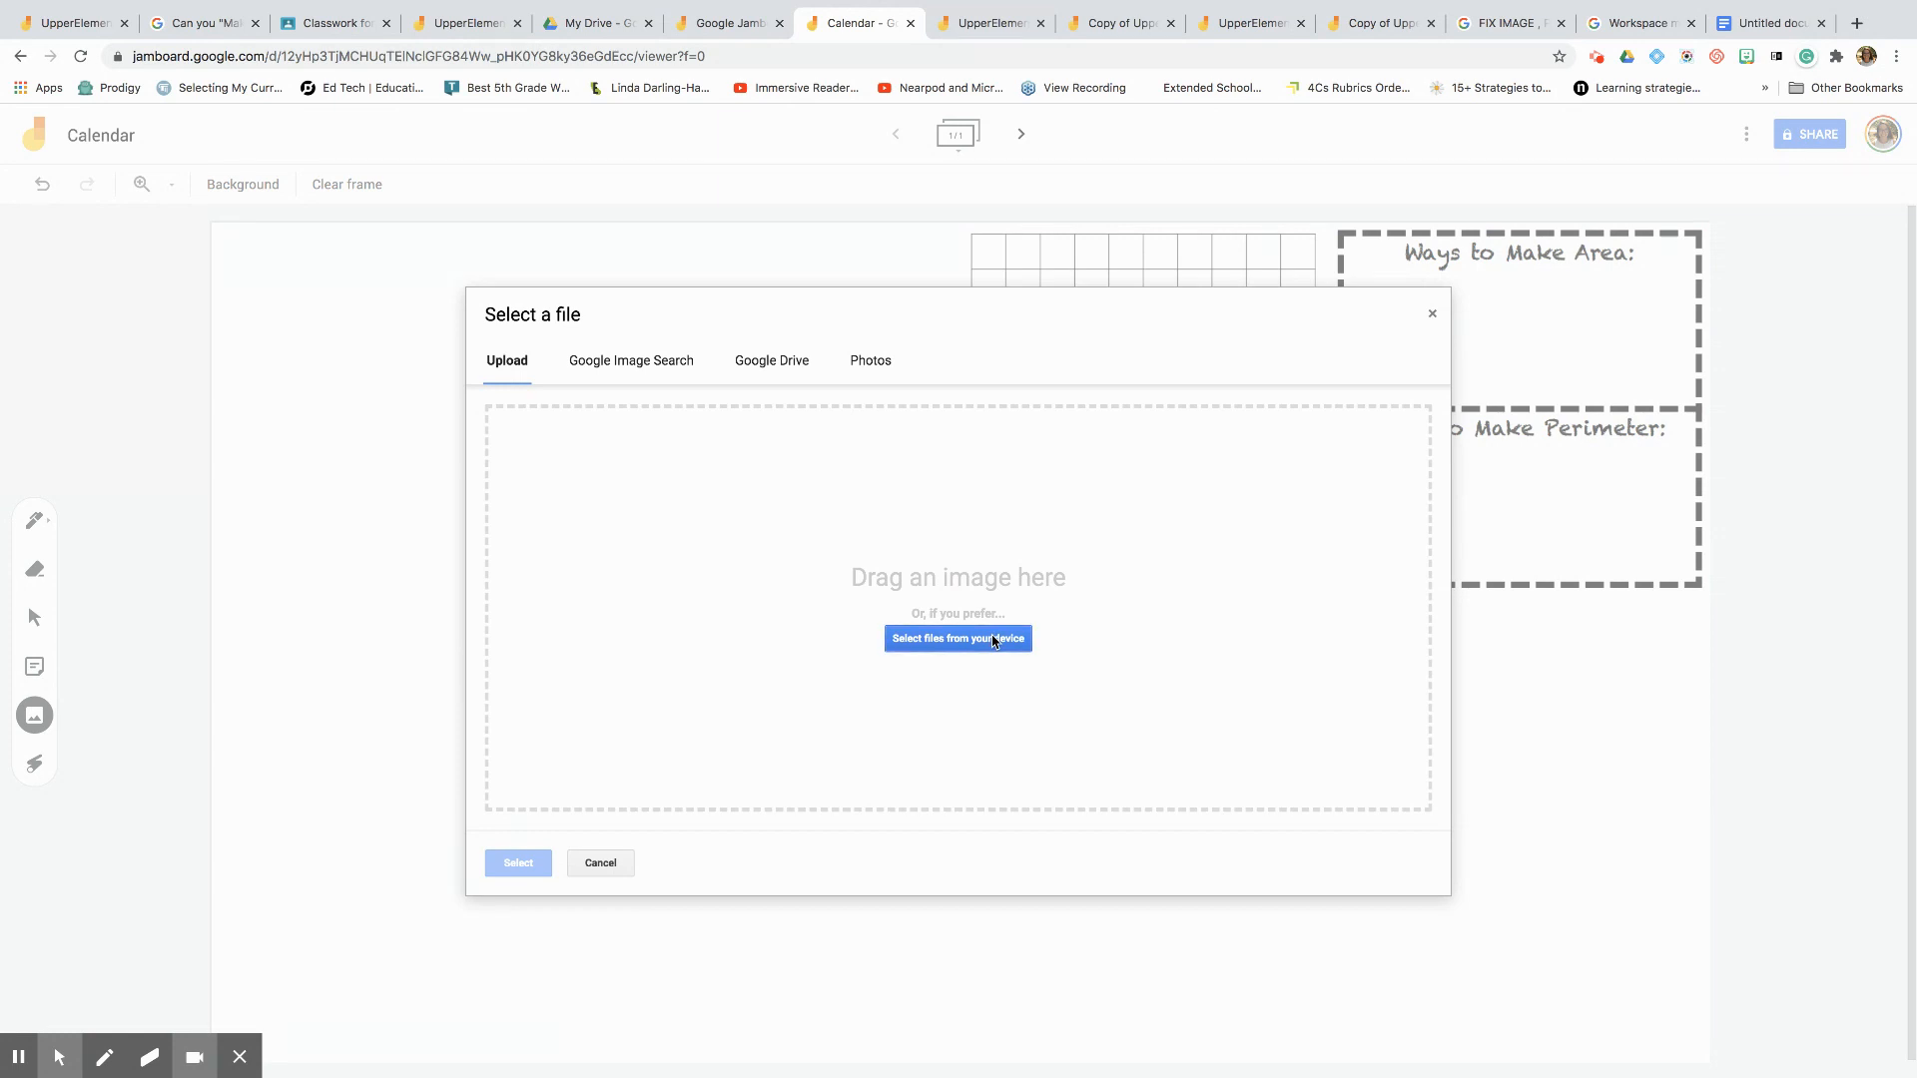
left_click(957, 637)
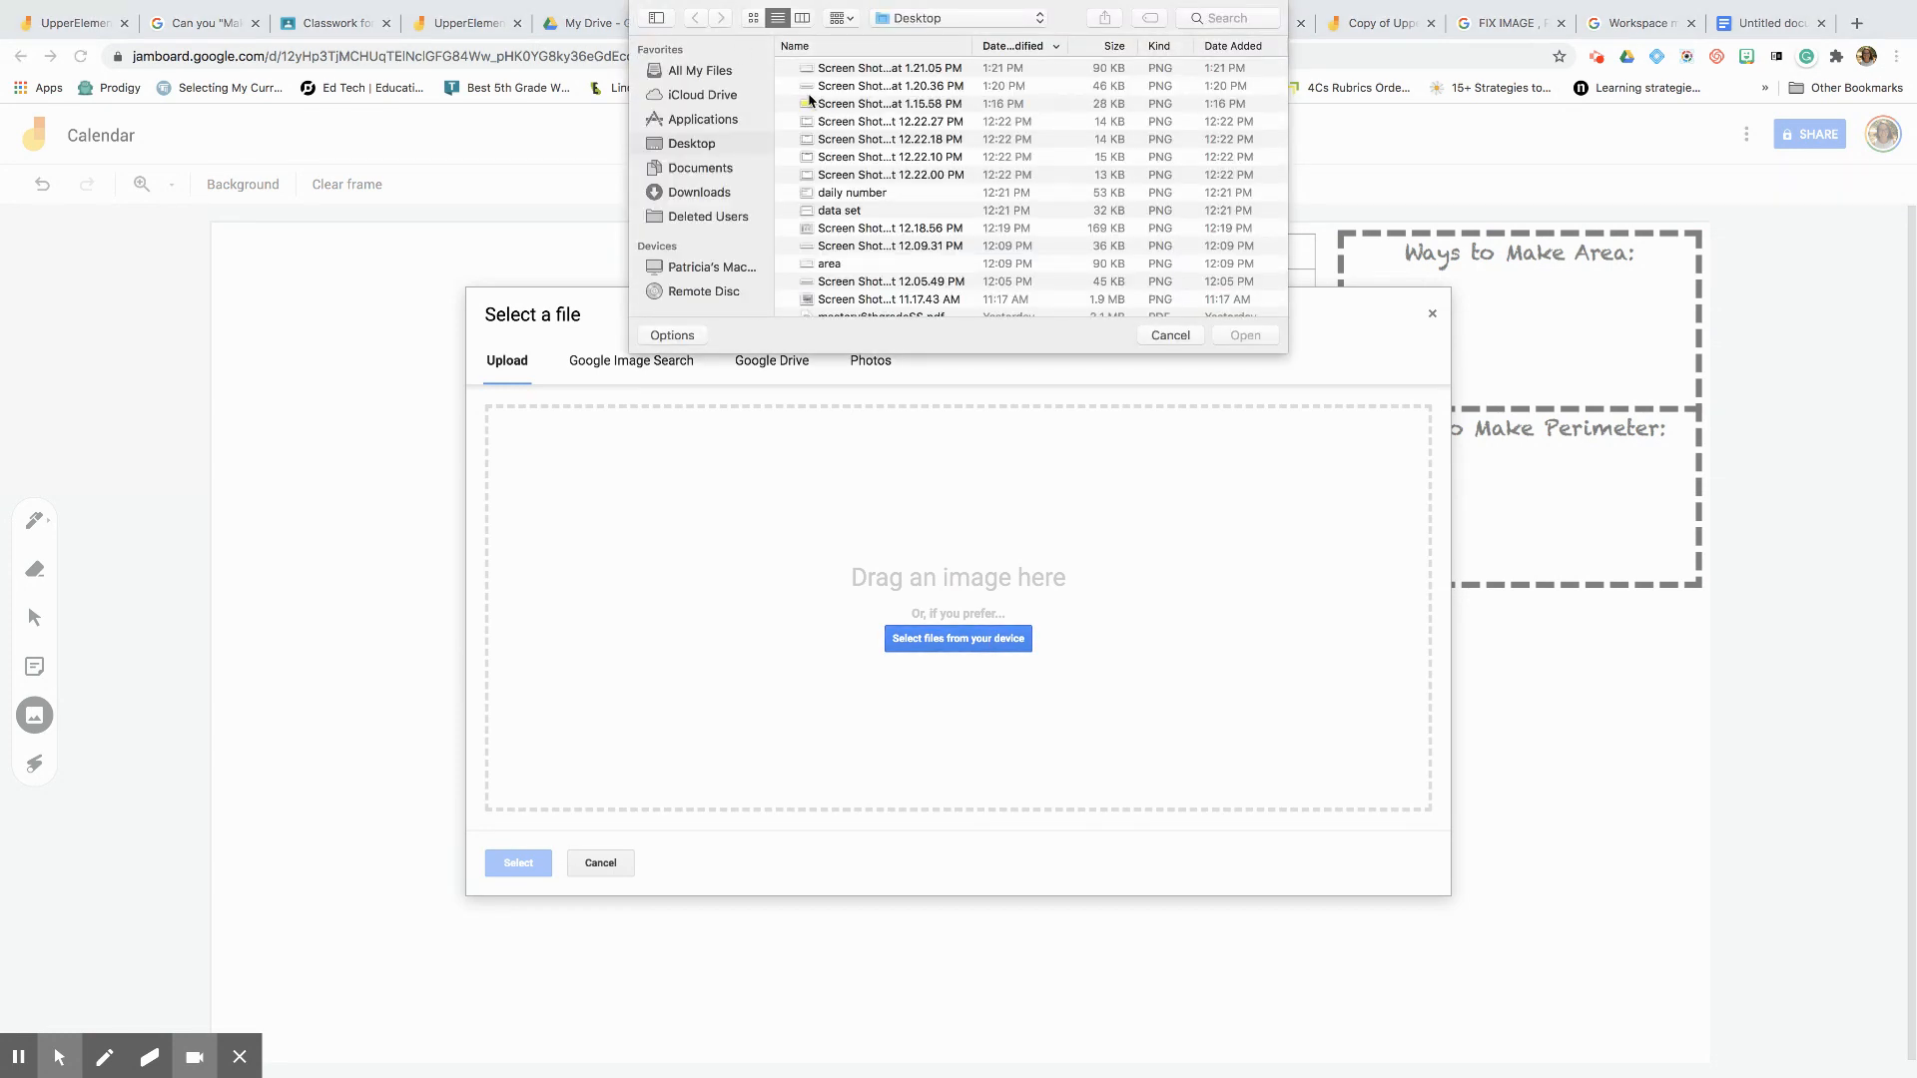
left_click(888, 103)
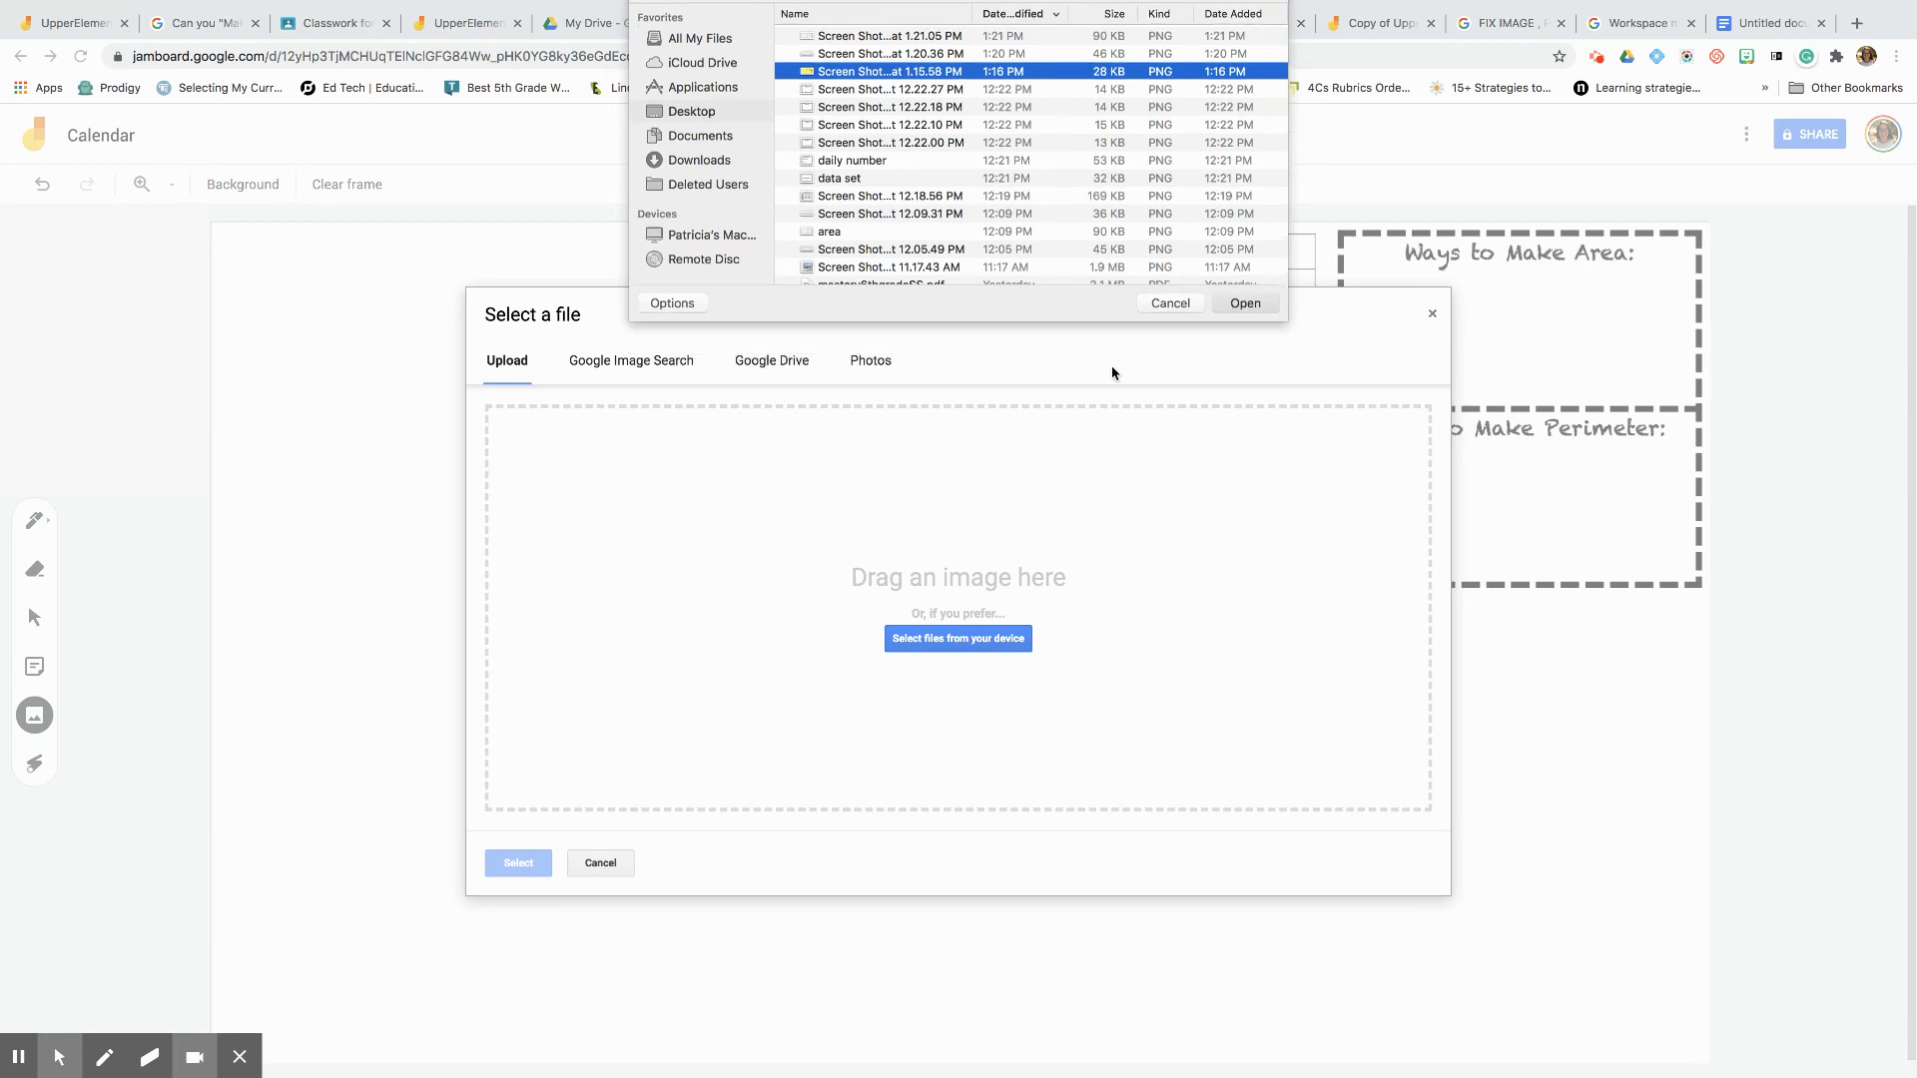
left_click(1245, 303)
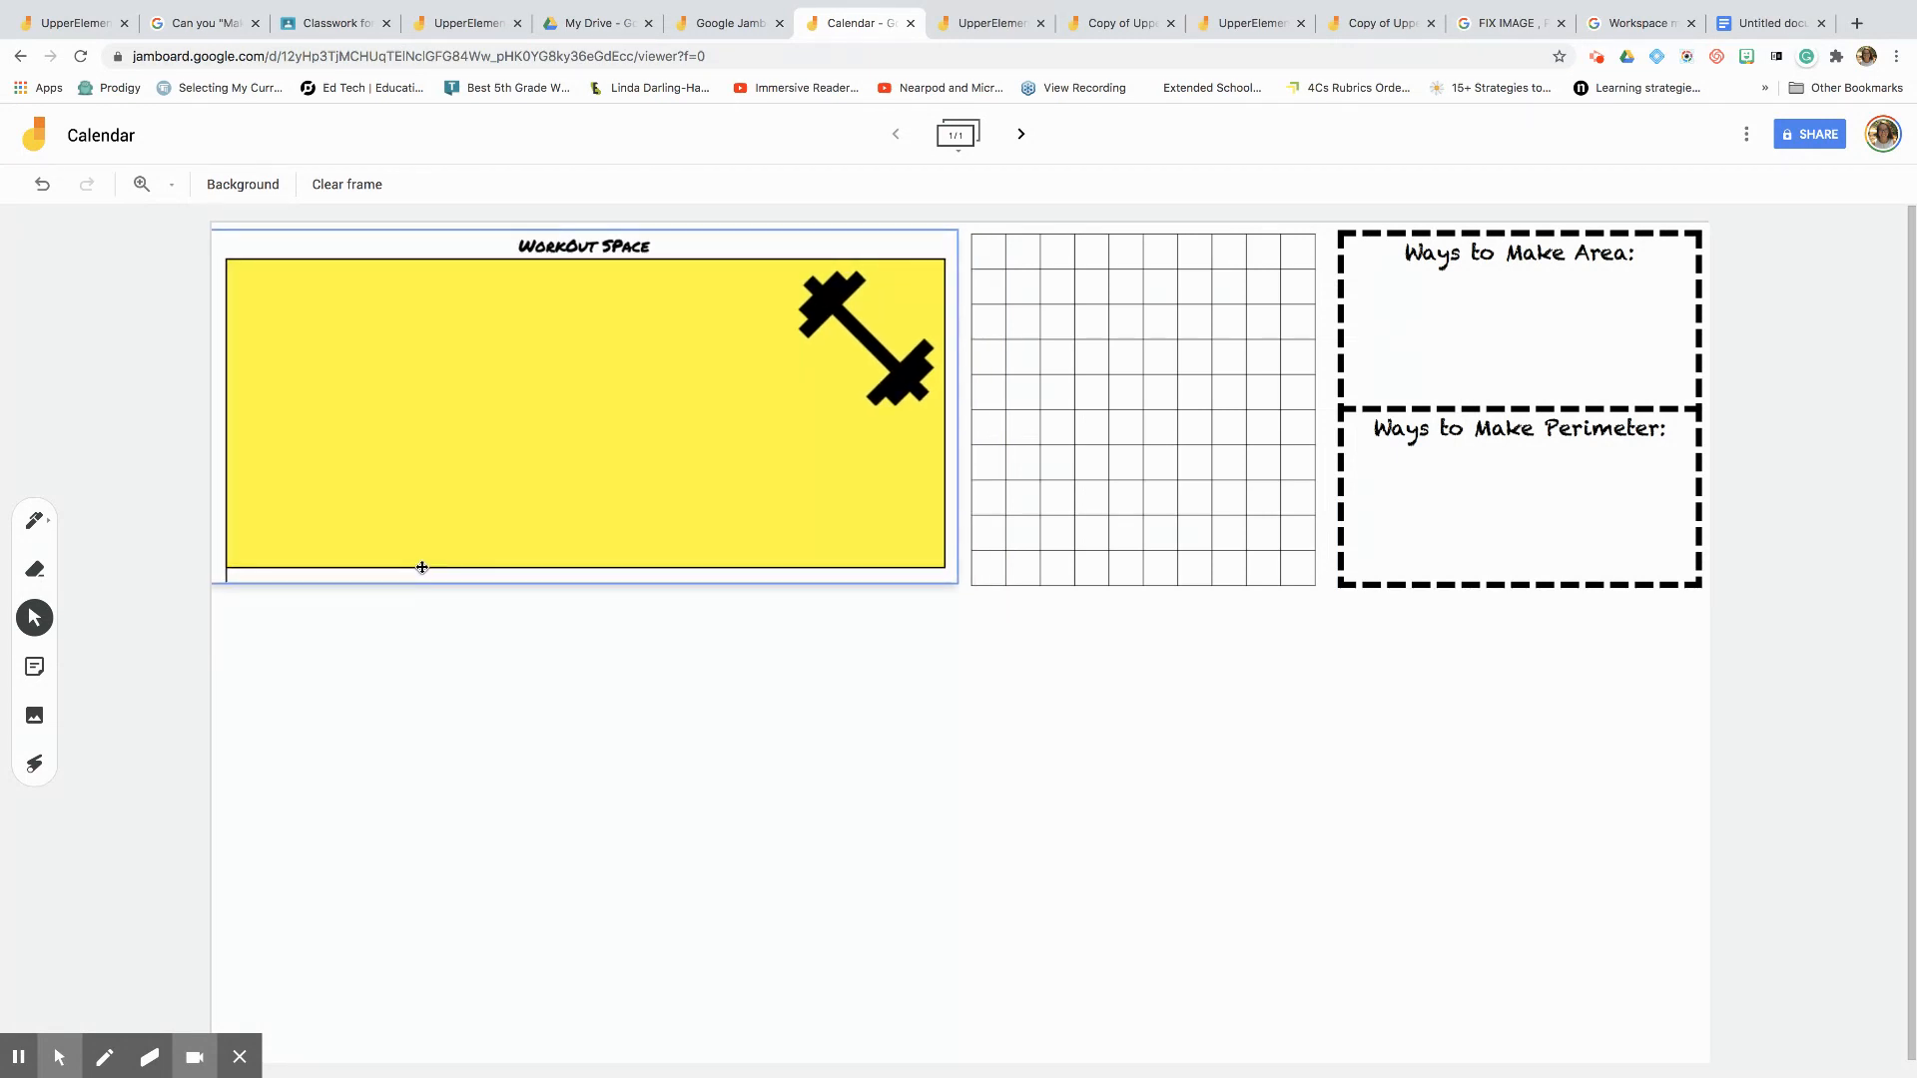
mouse_move(1726, 119)
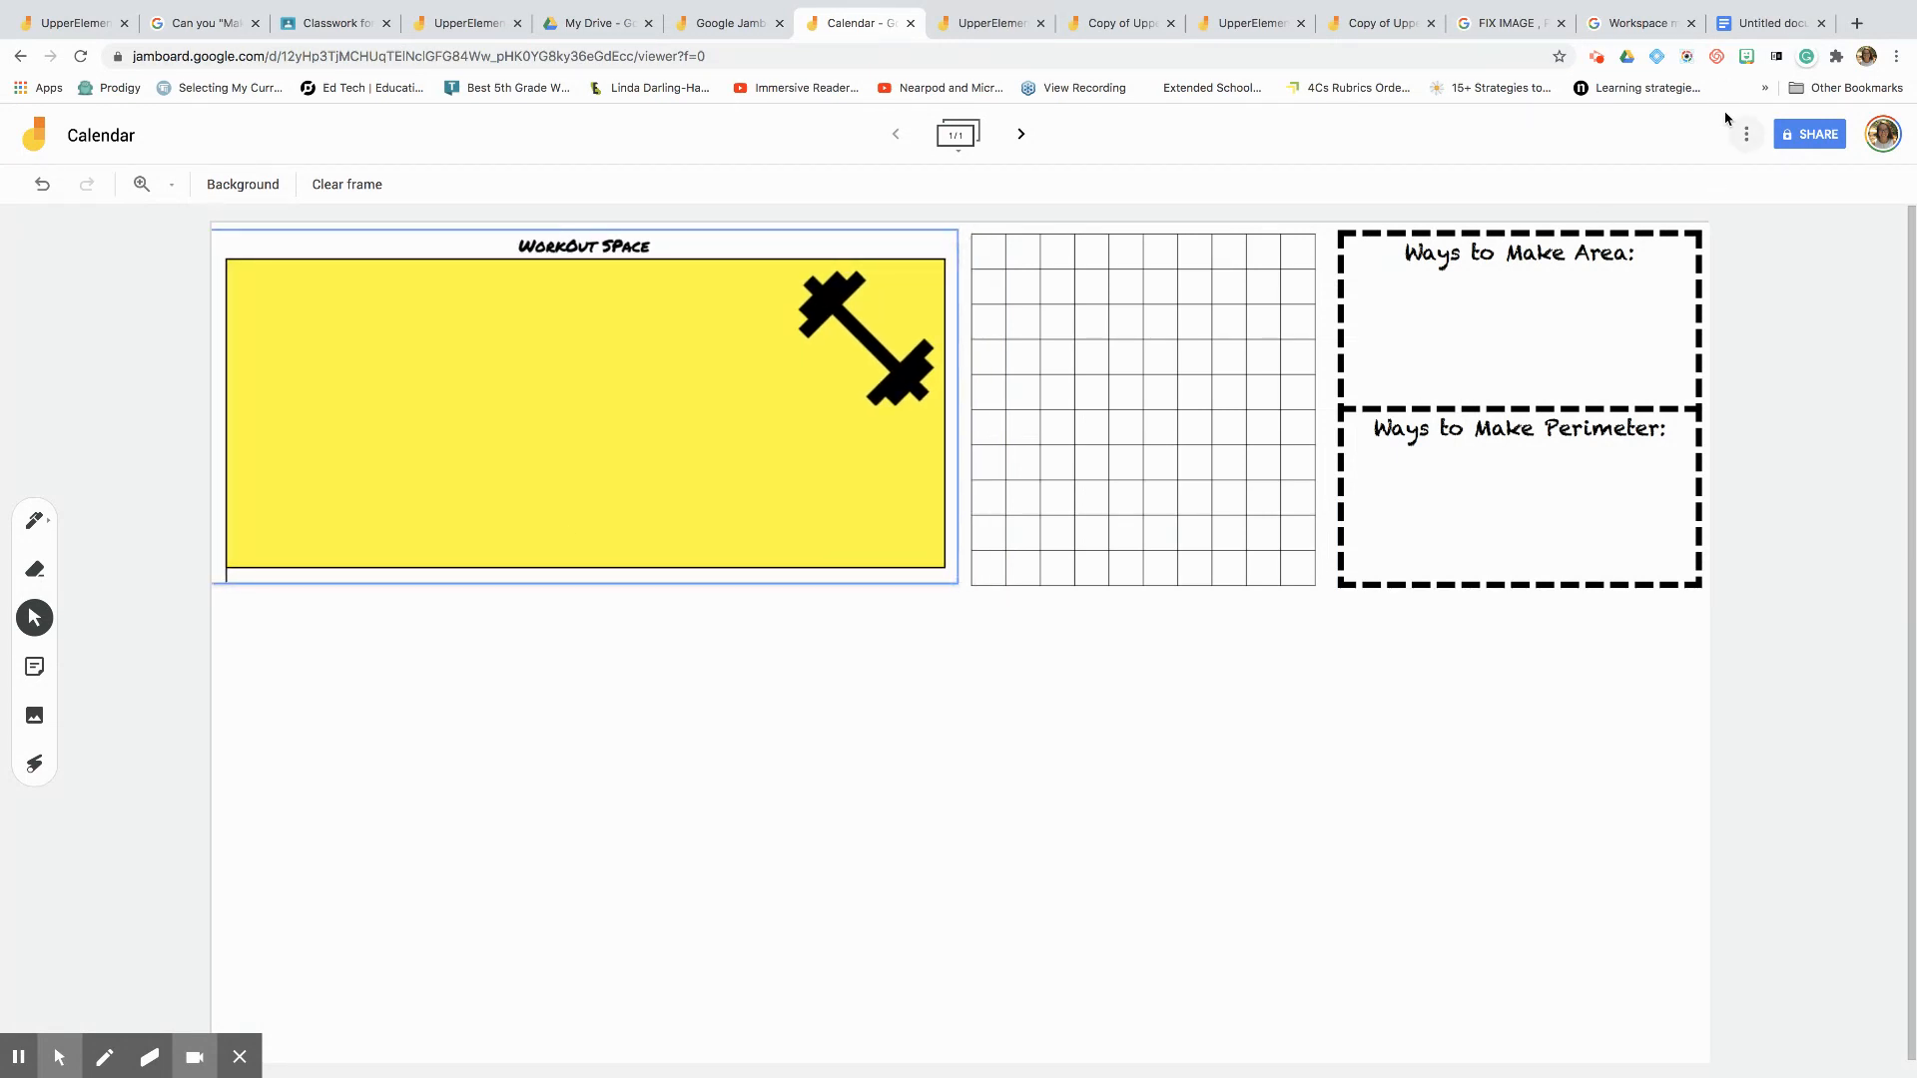
left_click(1766, 22)
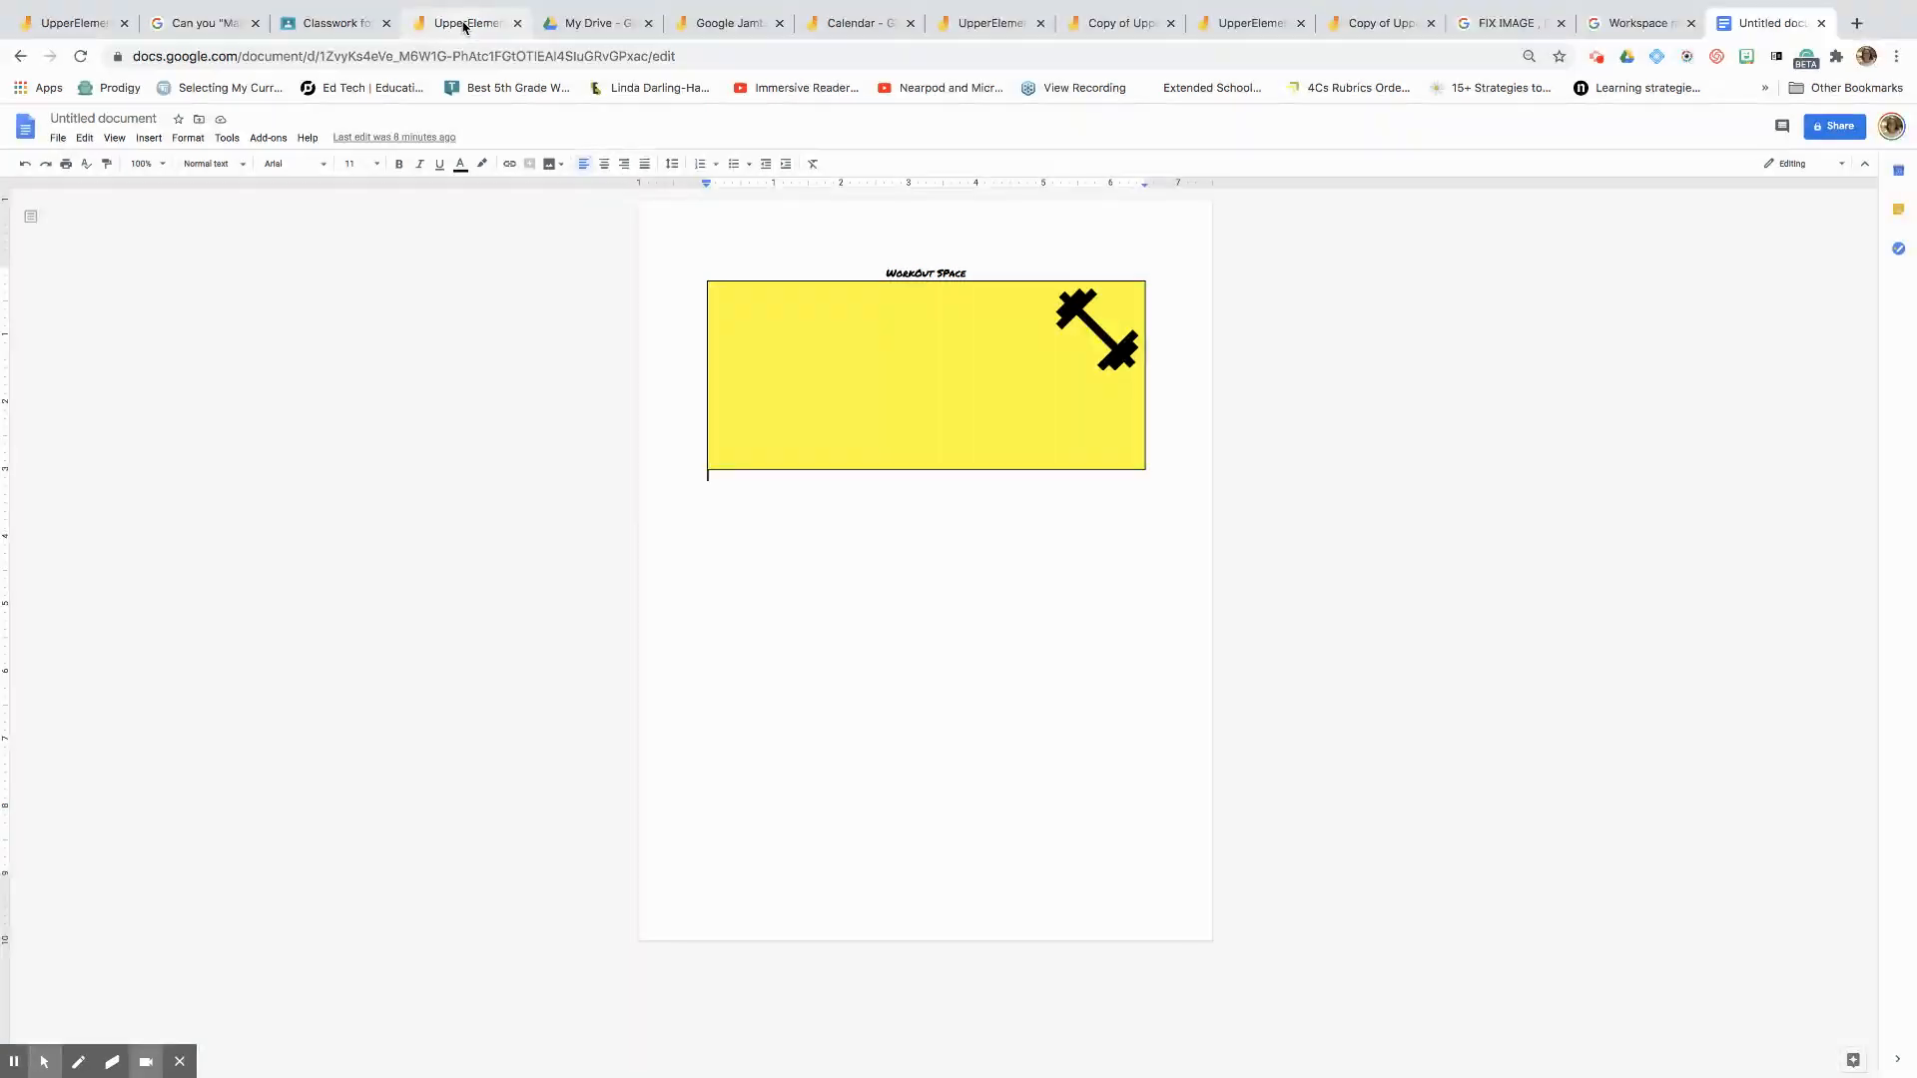
left_click(462, 22)
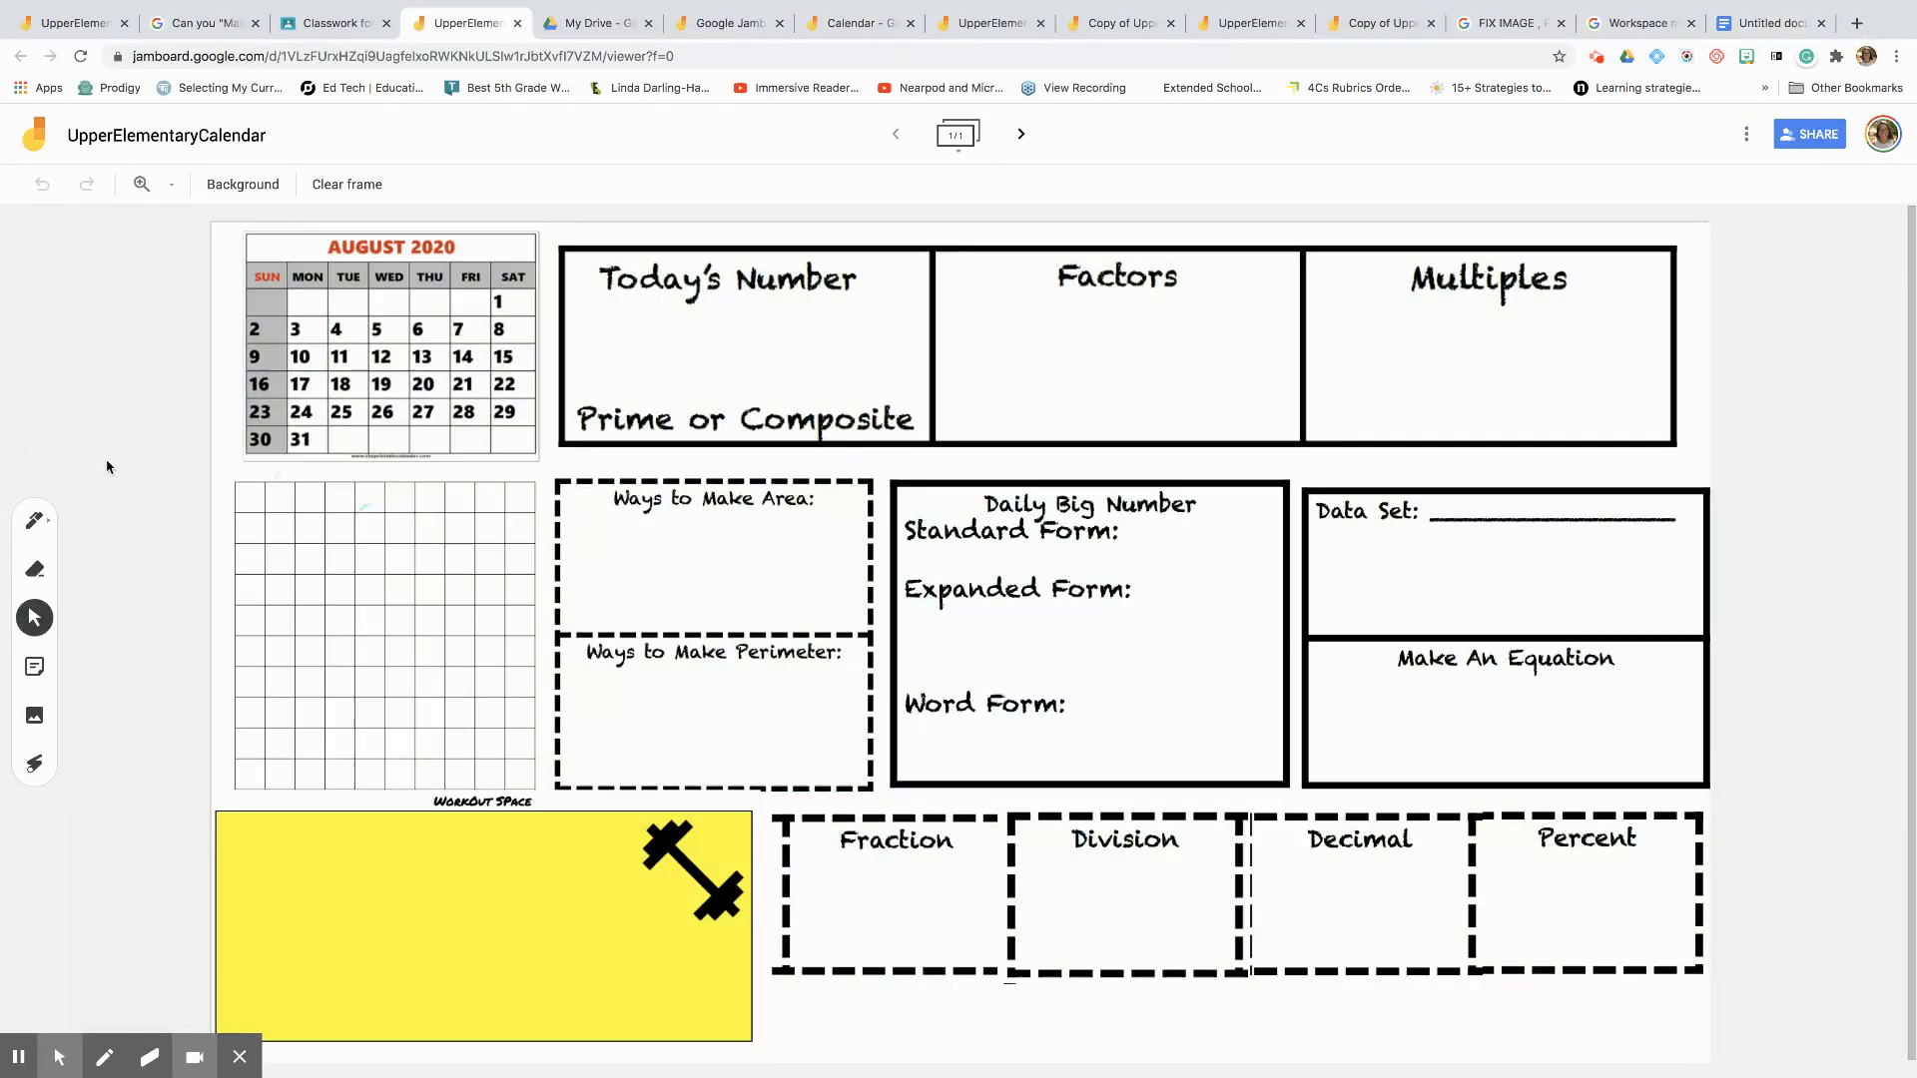
mouse_move(317, 373)
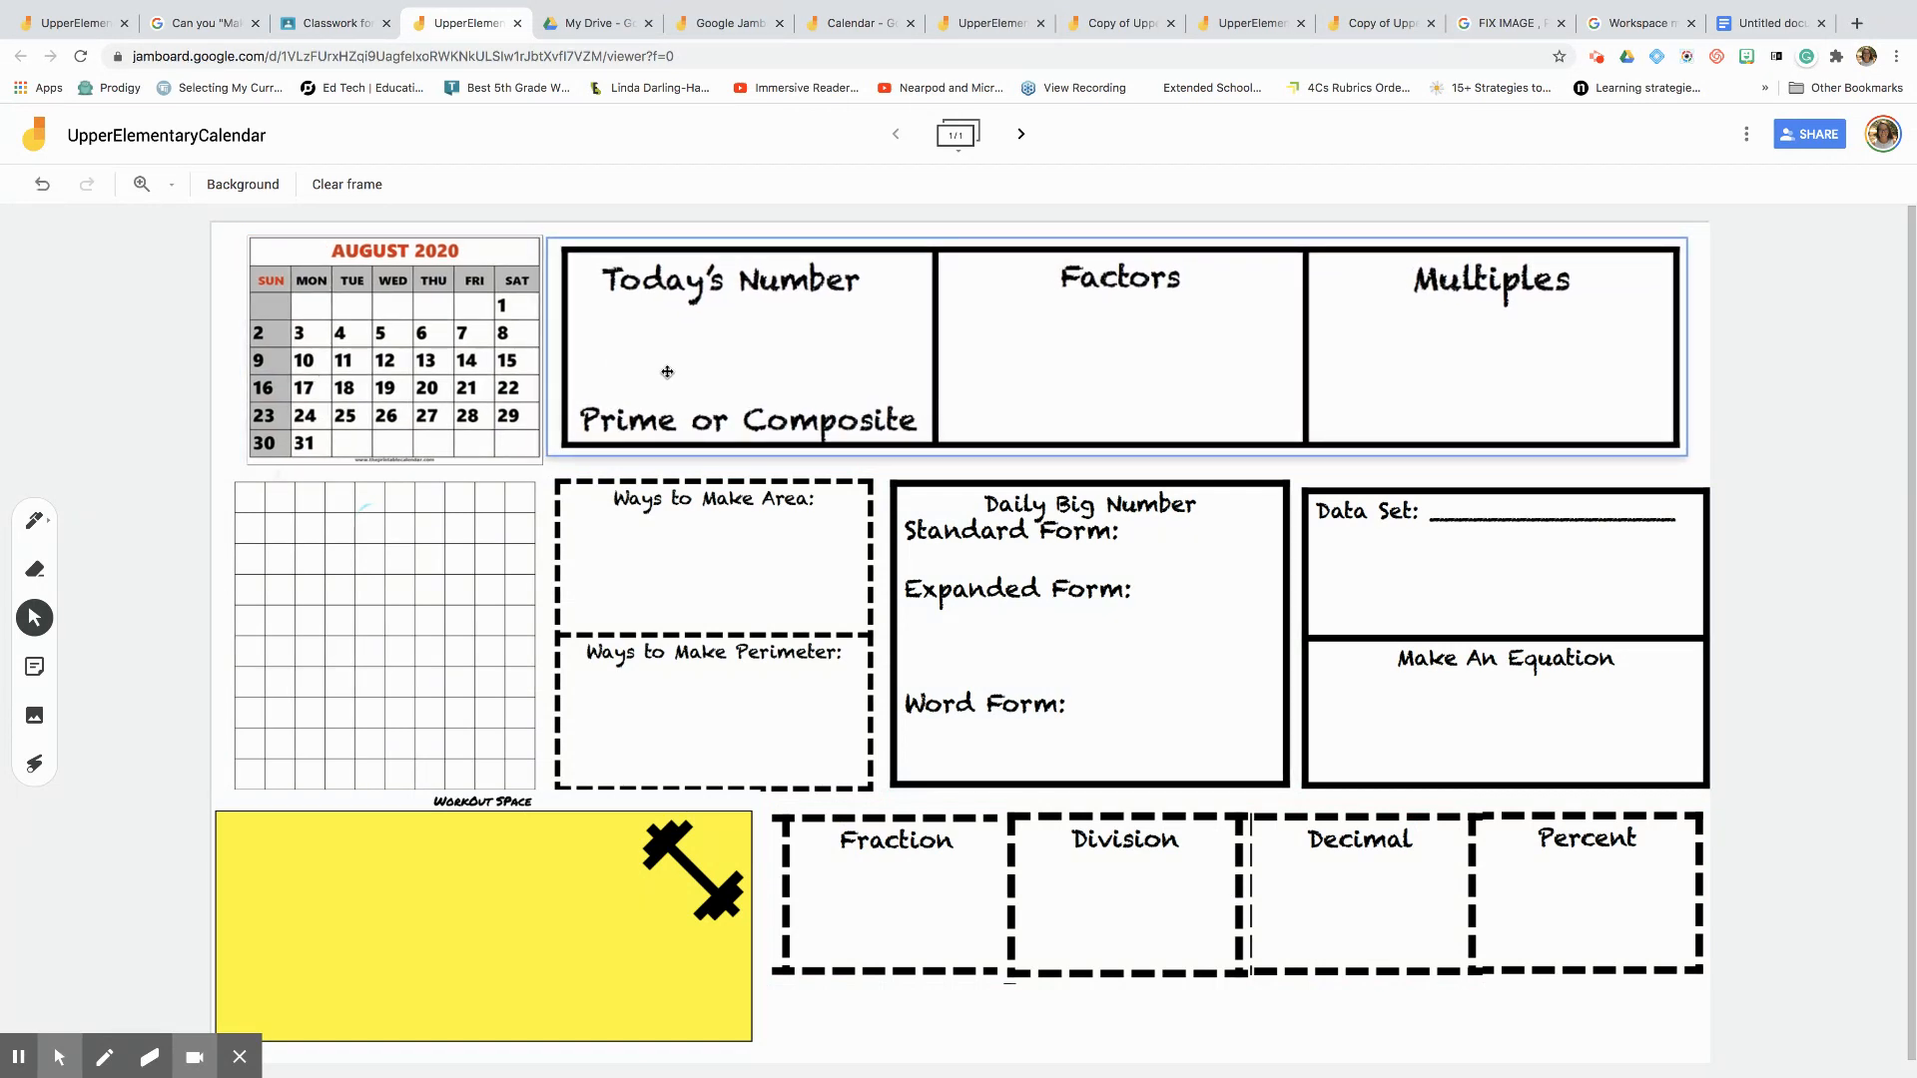
mouse_move(582, 827)
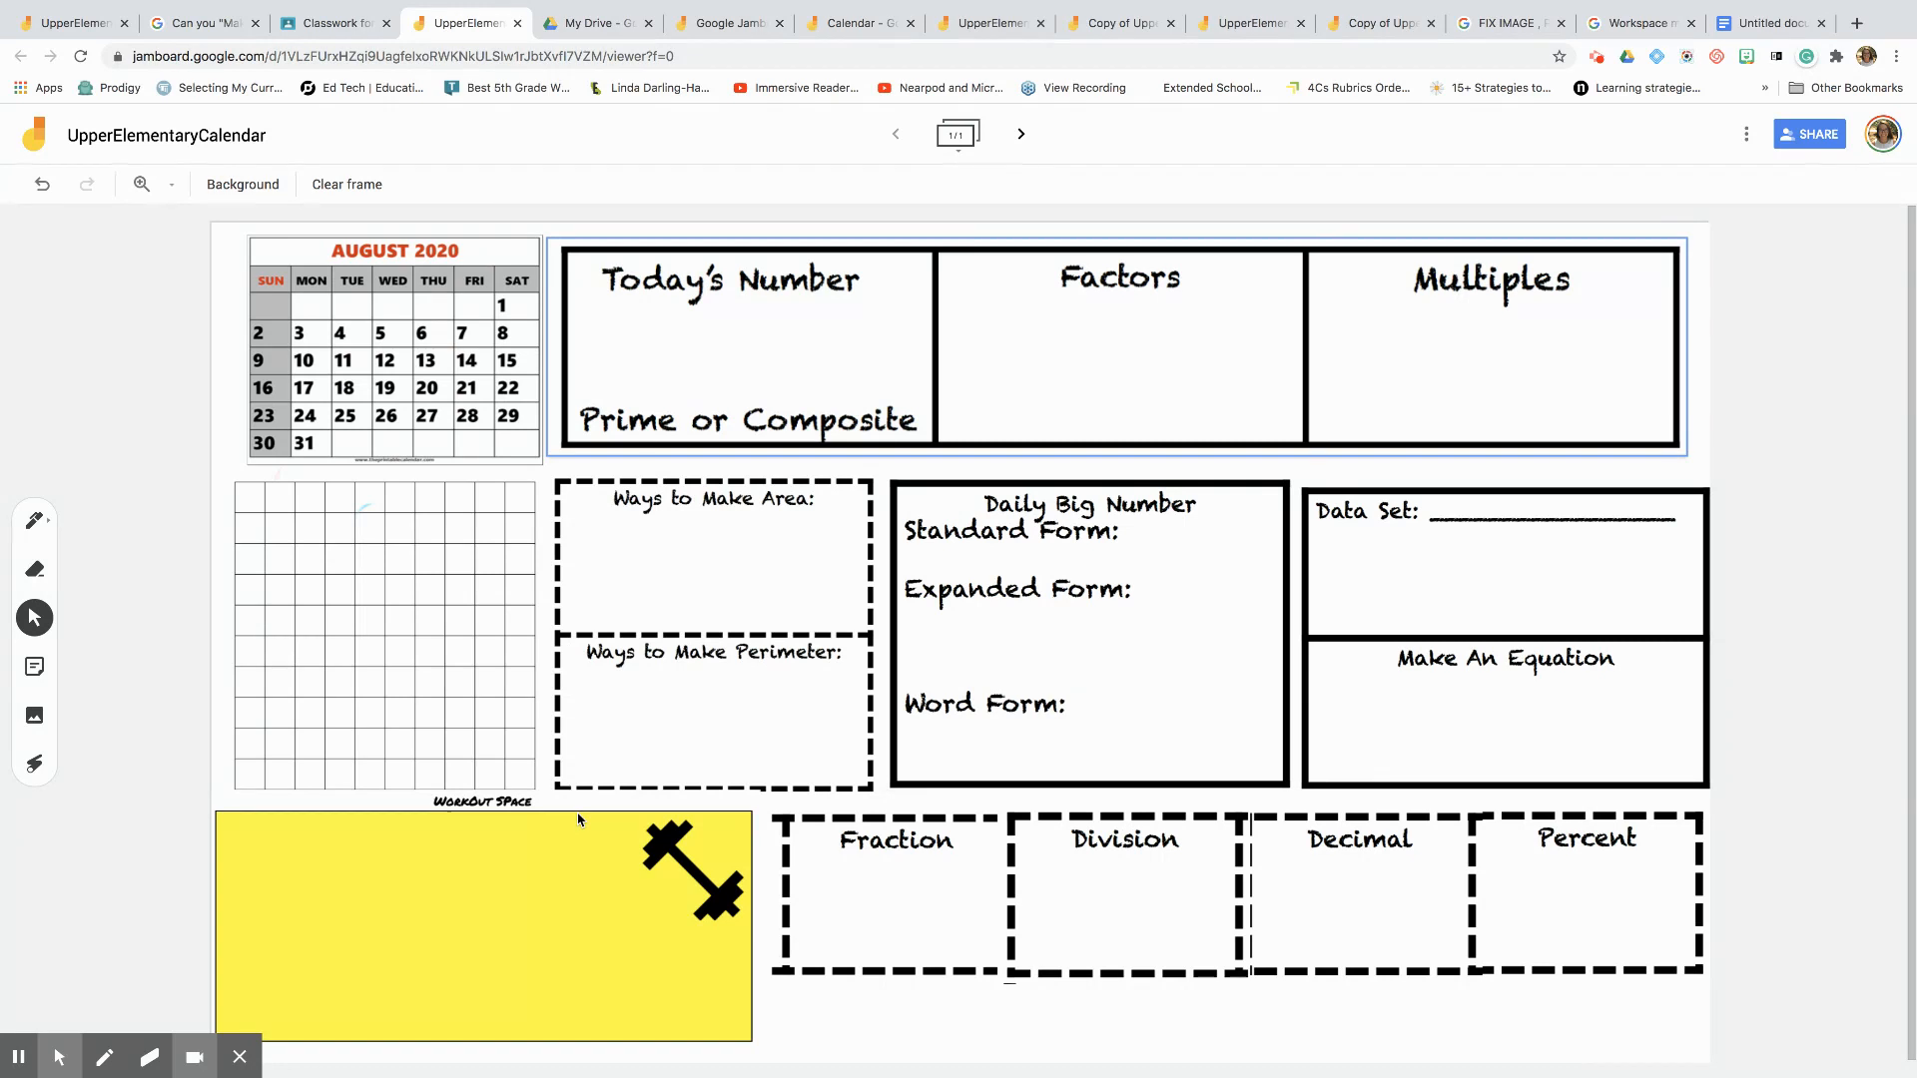
left_click(1125, 893)
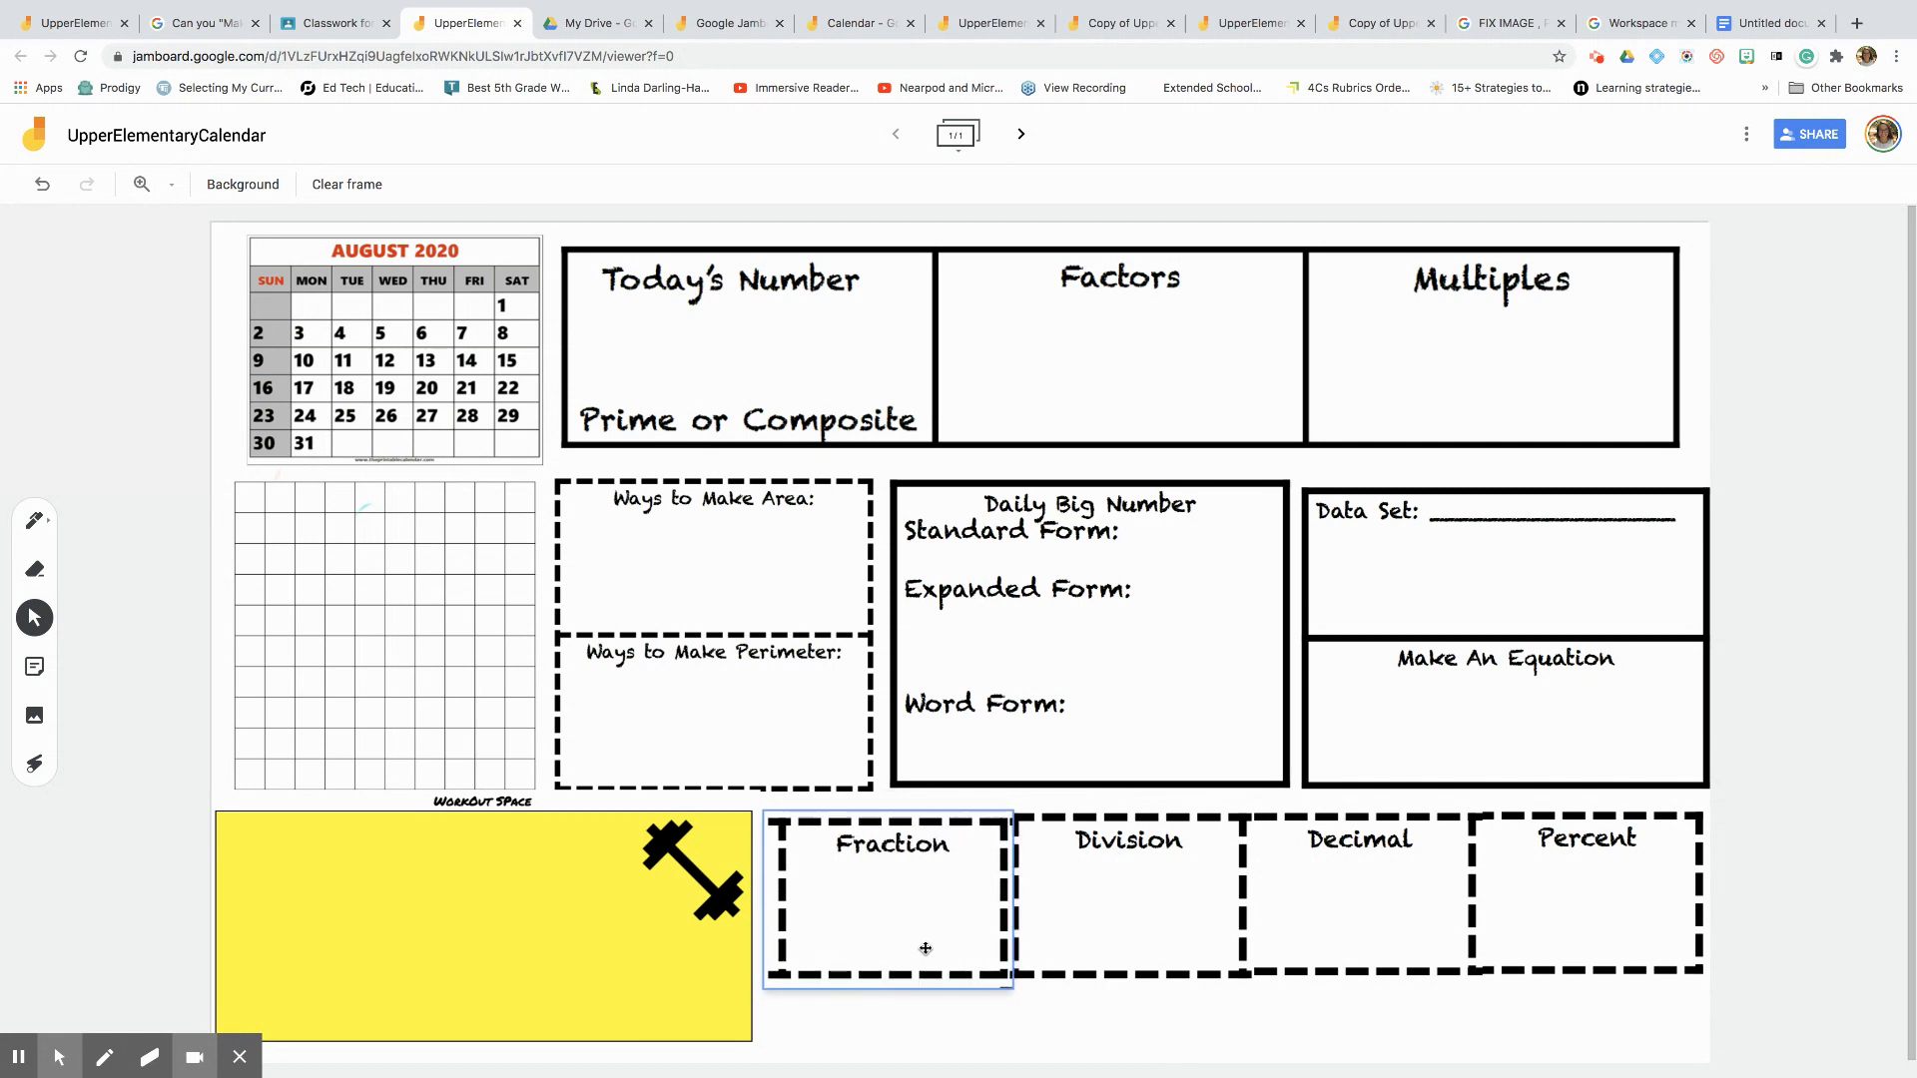
mouse_move(315, 540)
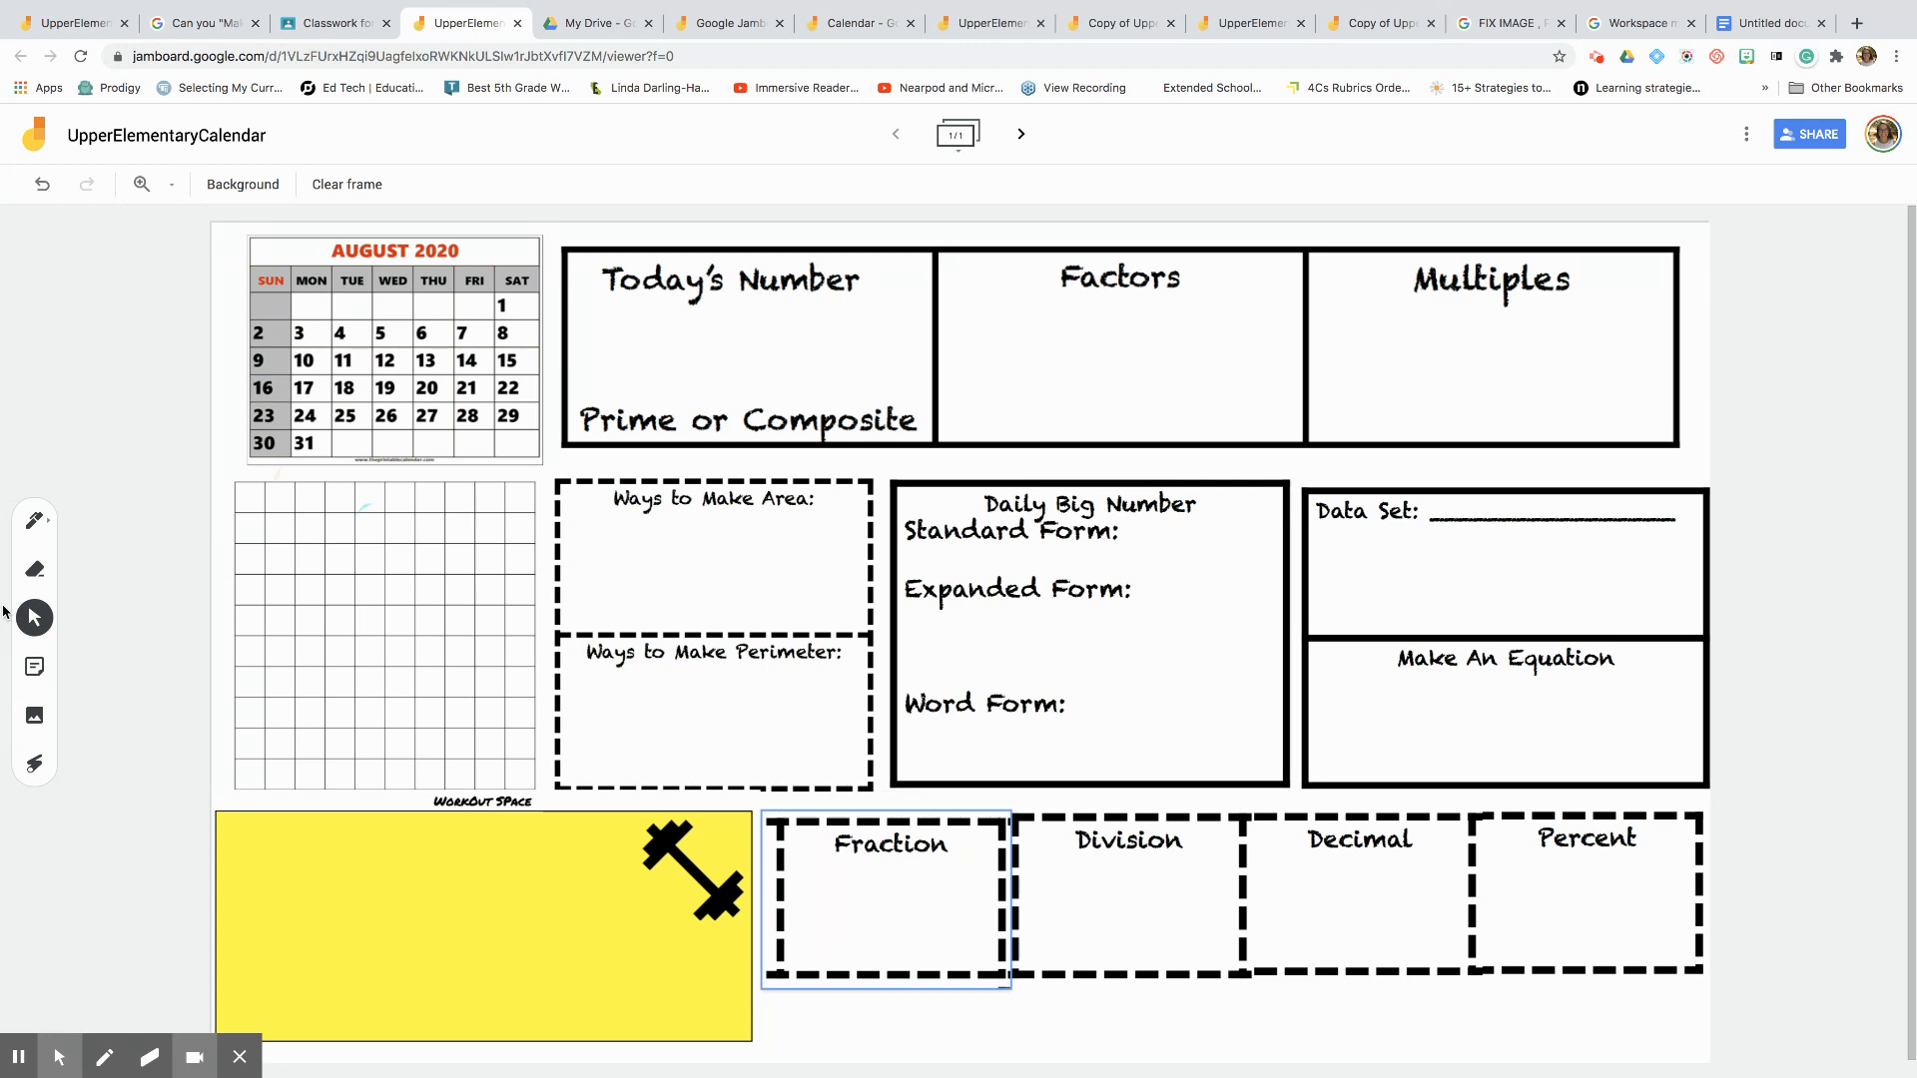
mouse_move(33, 519)
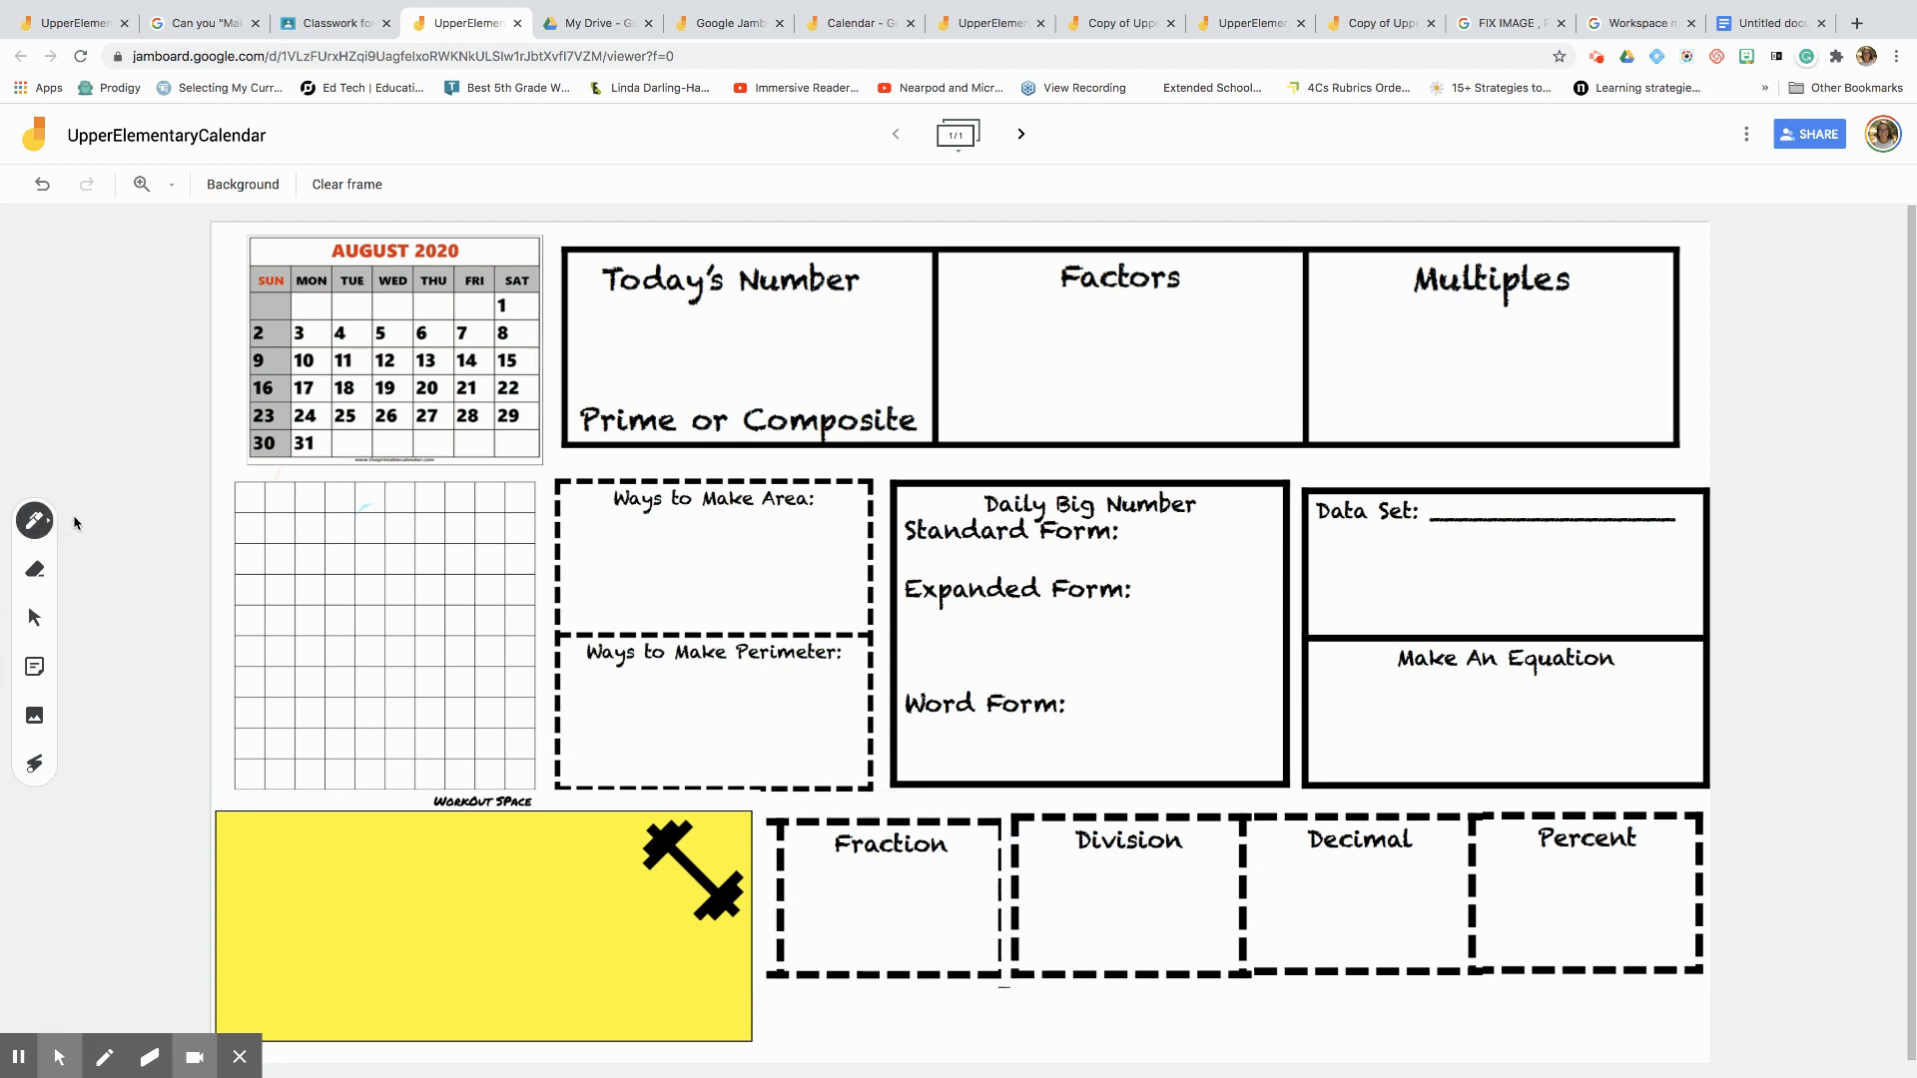
- In green ink, circle 2 and Prime, and write factors, multiples 2–12, and area 2x1
left_click(34, 519)
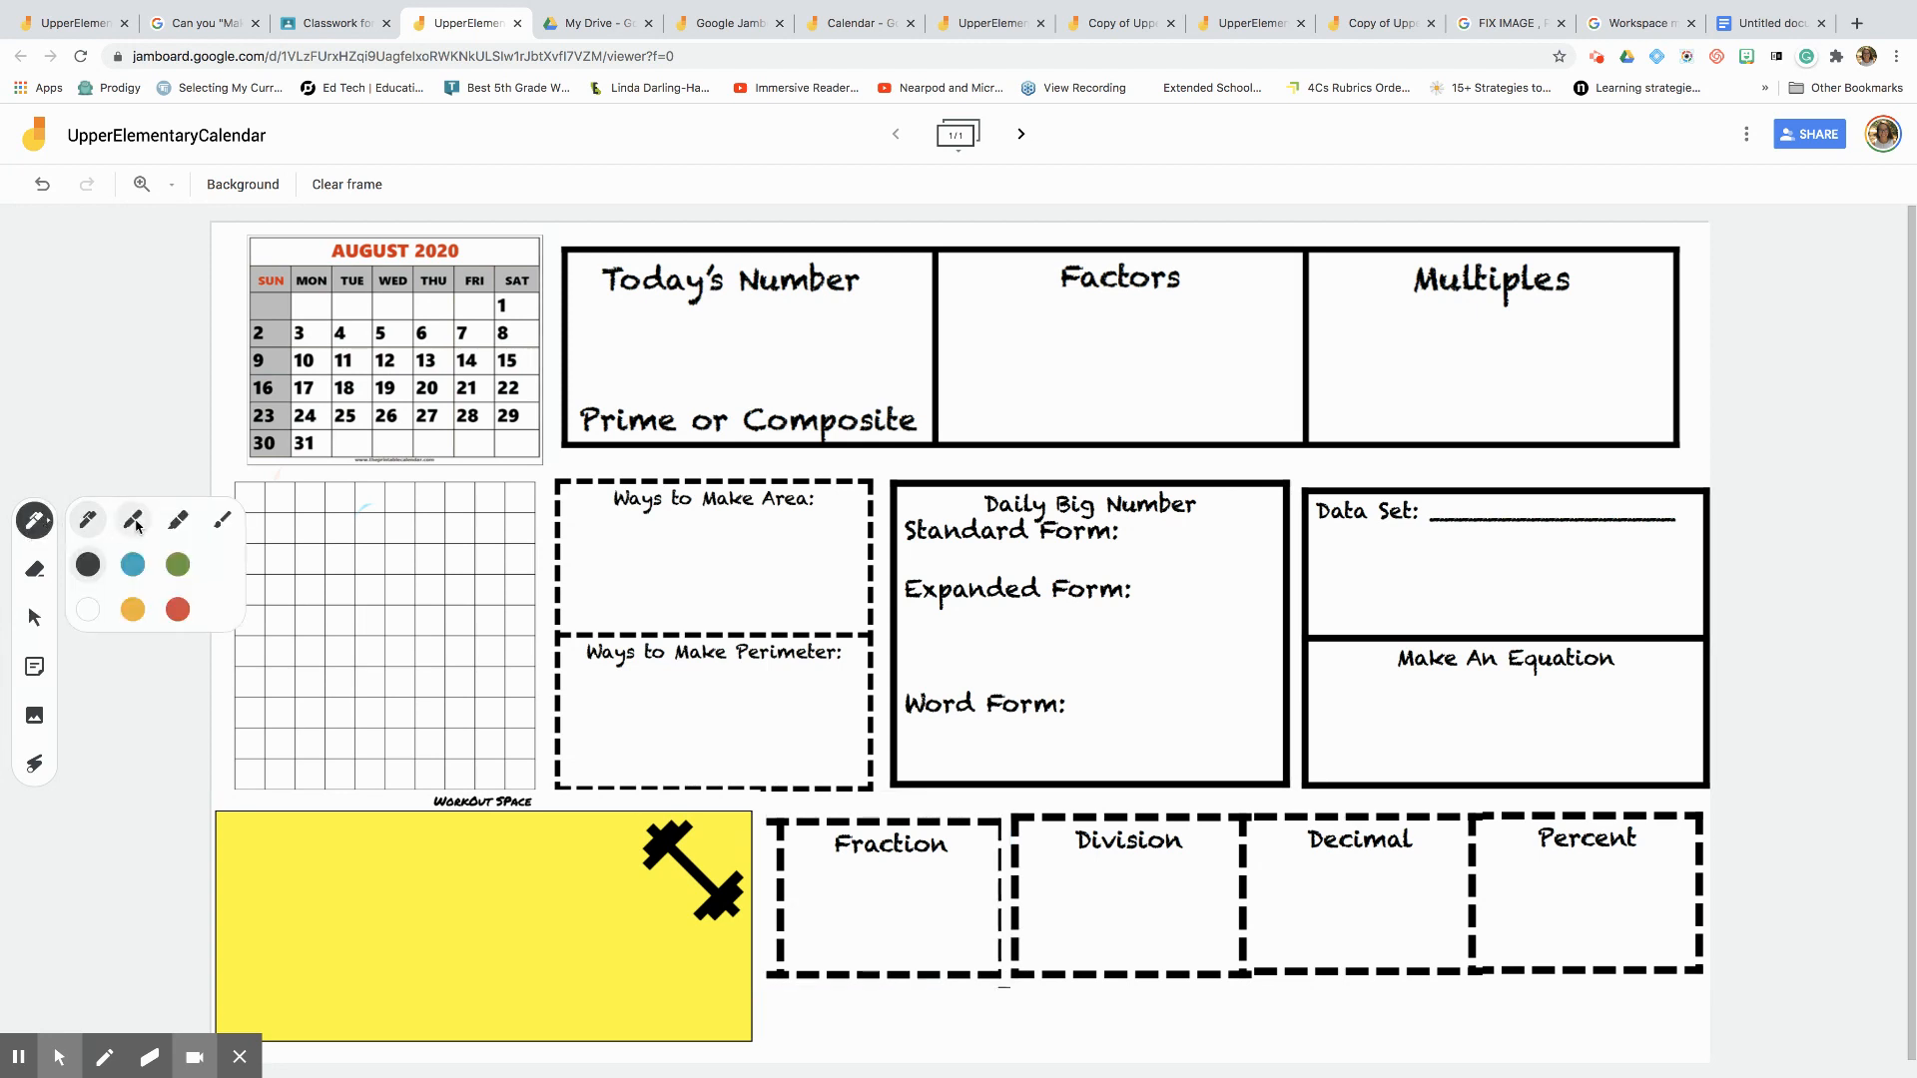
left_click(176, 563)
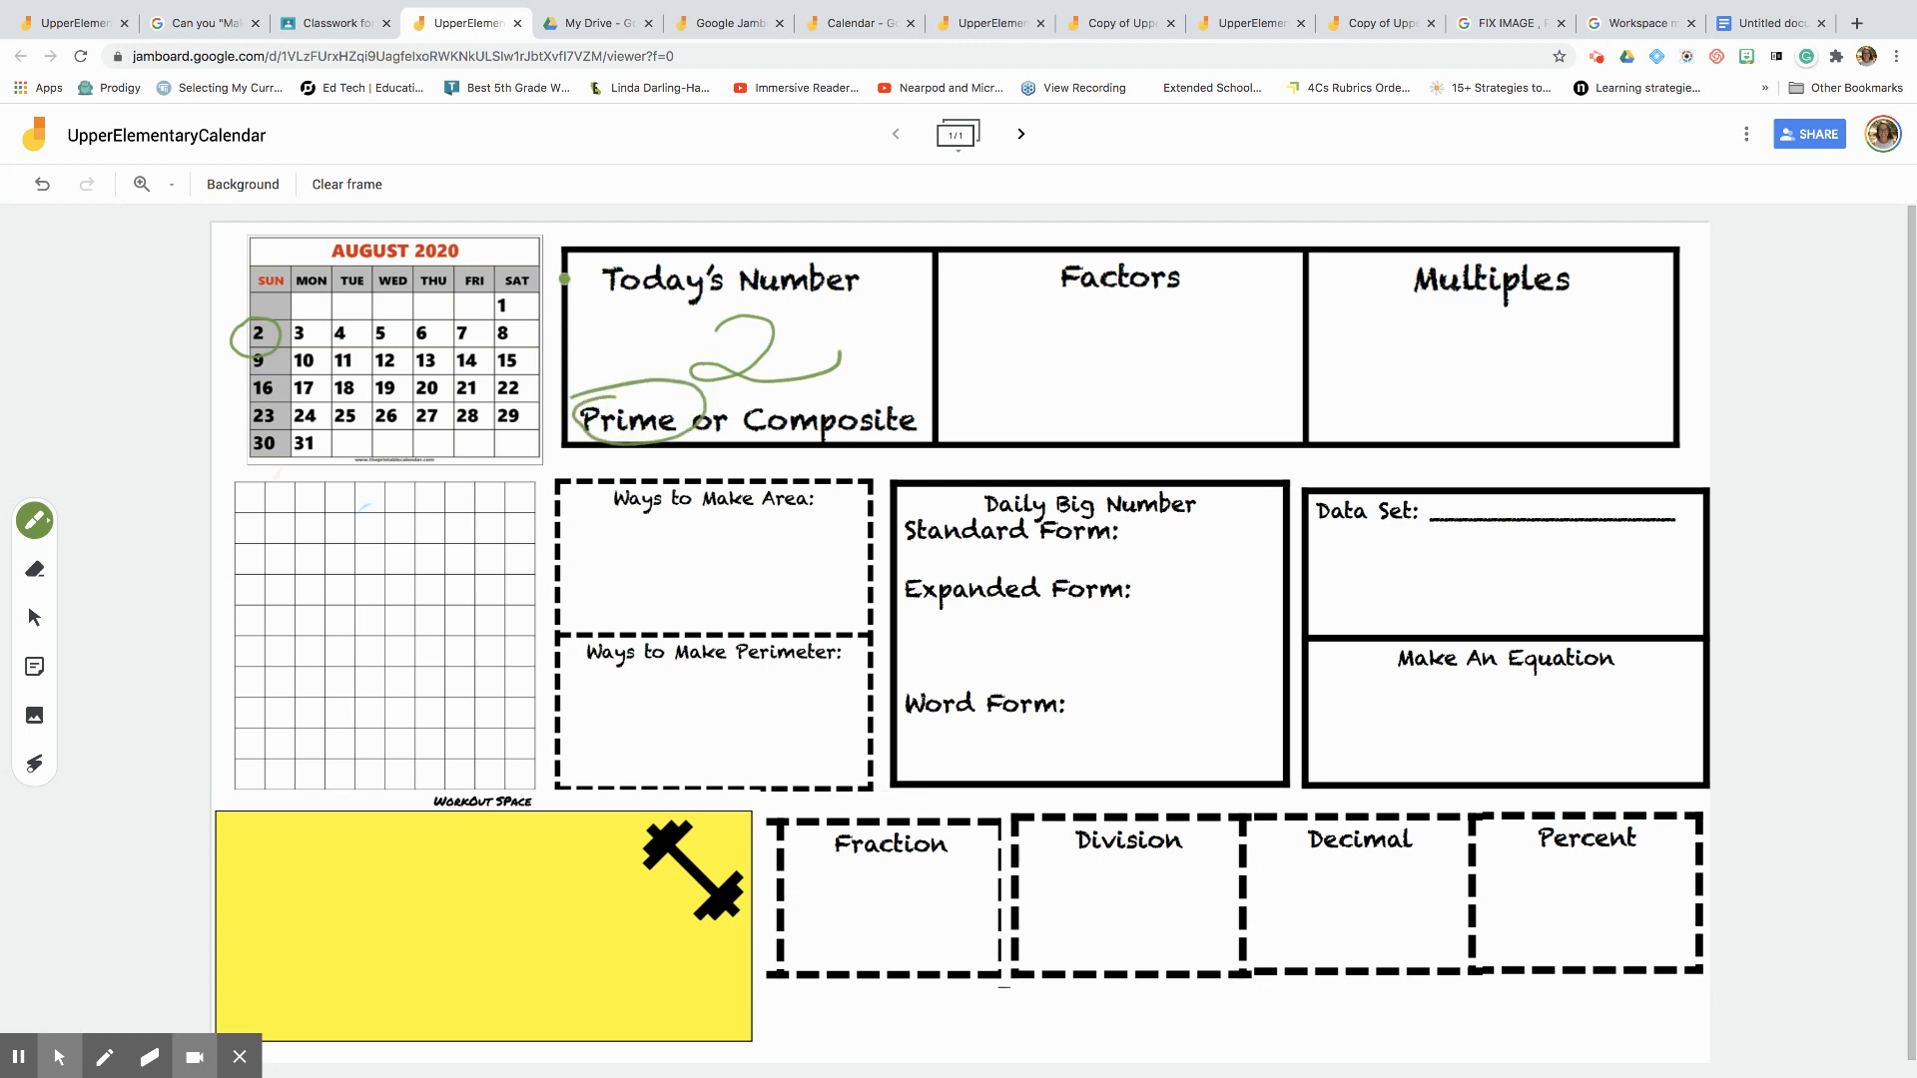
left_click(1111, 306)
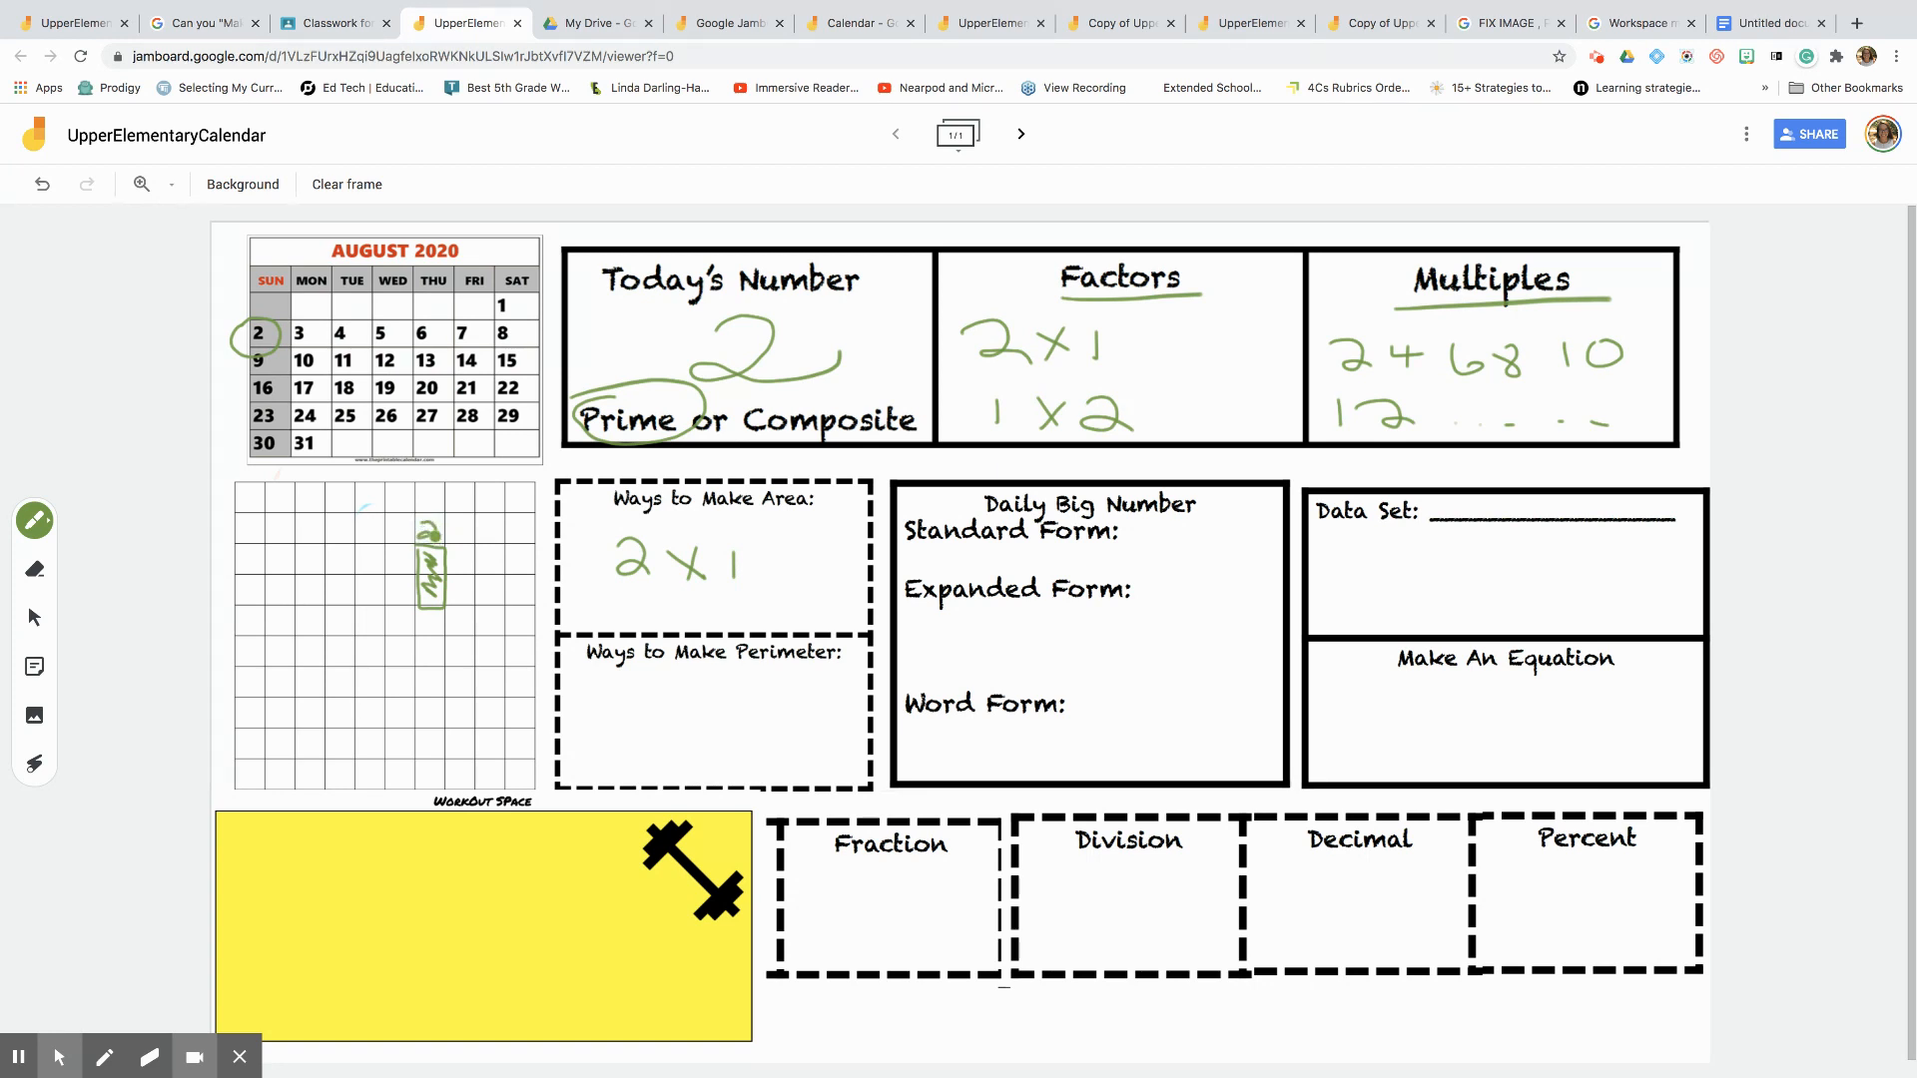
mouse_move(53, 571)
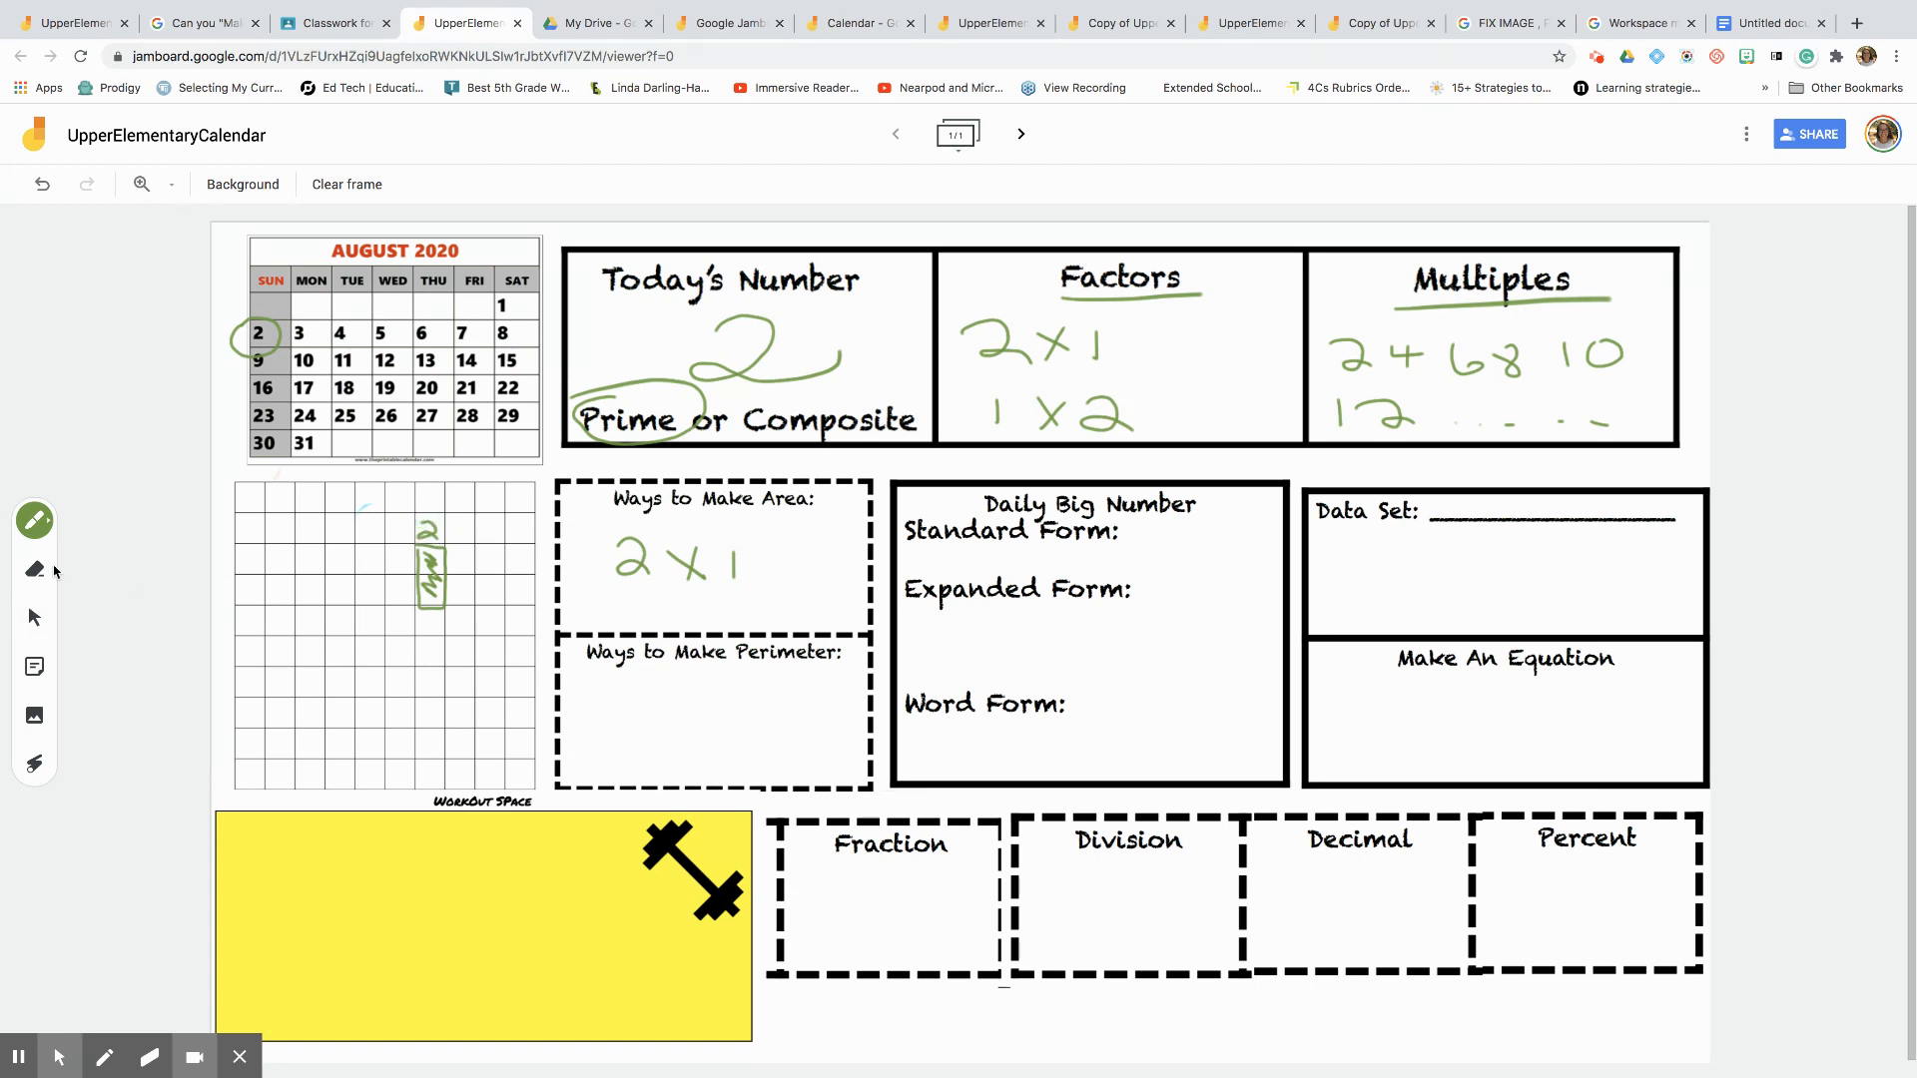
- Erase part of the grid sketch and write half-unit perimeter sums for 2
left_click(34, 568)
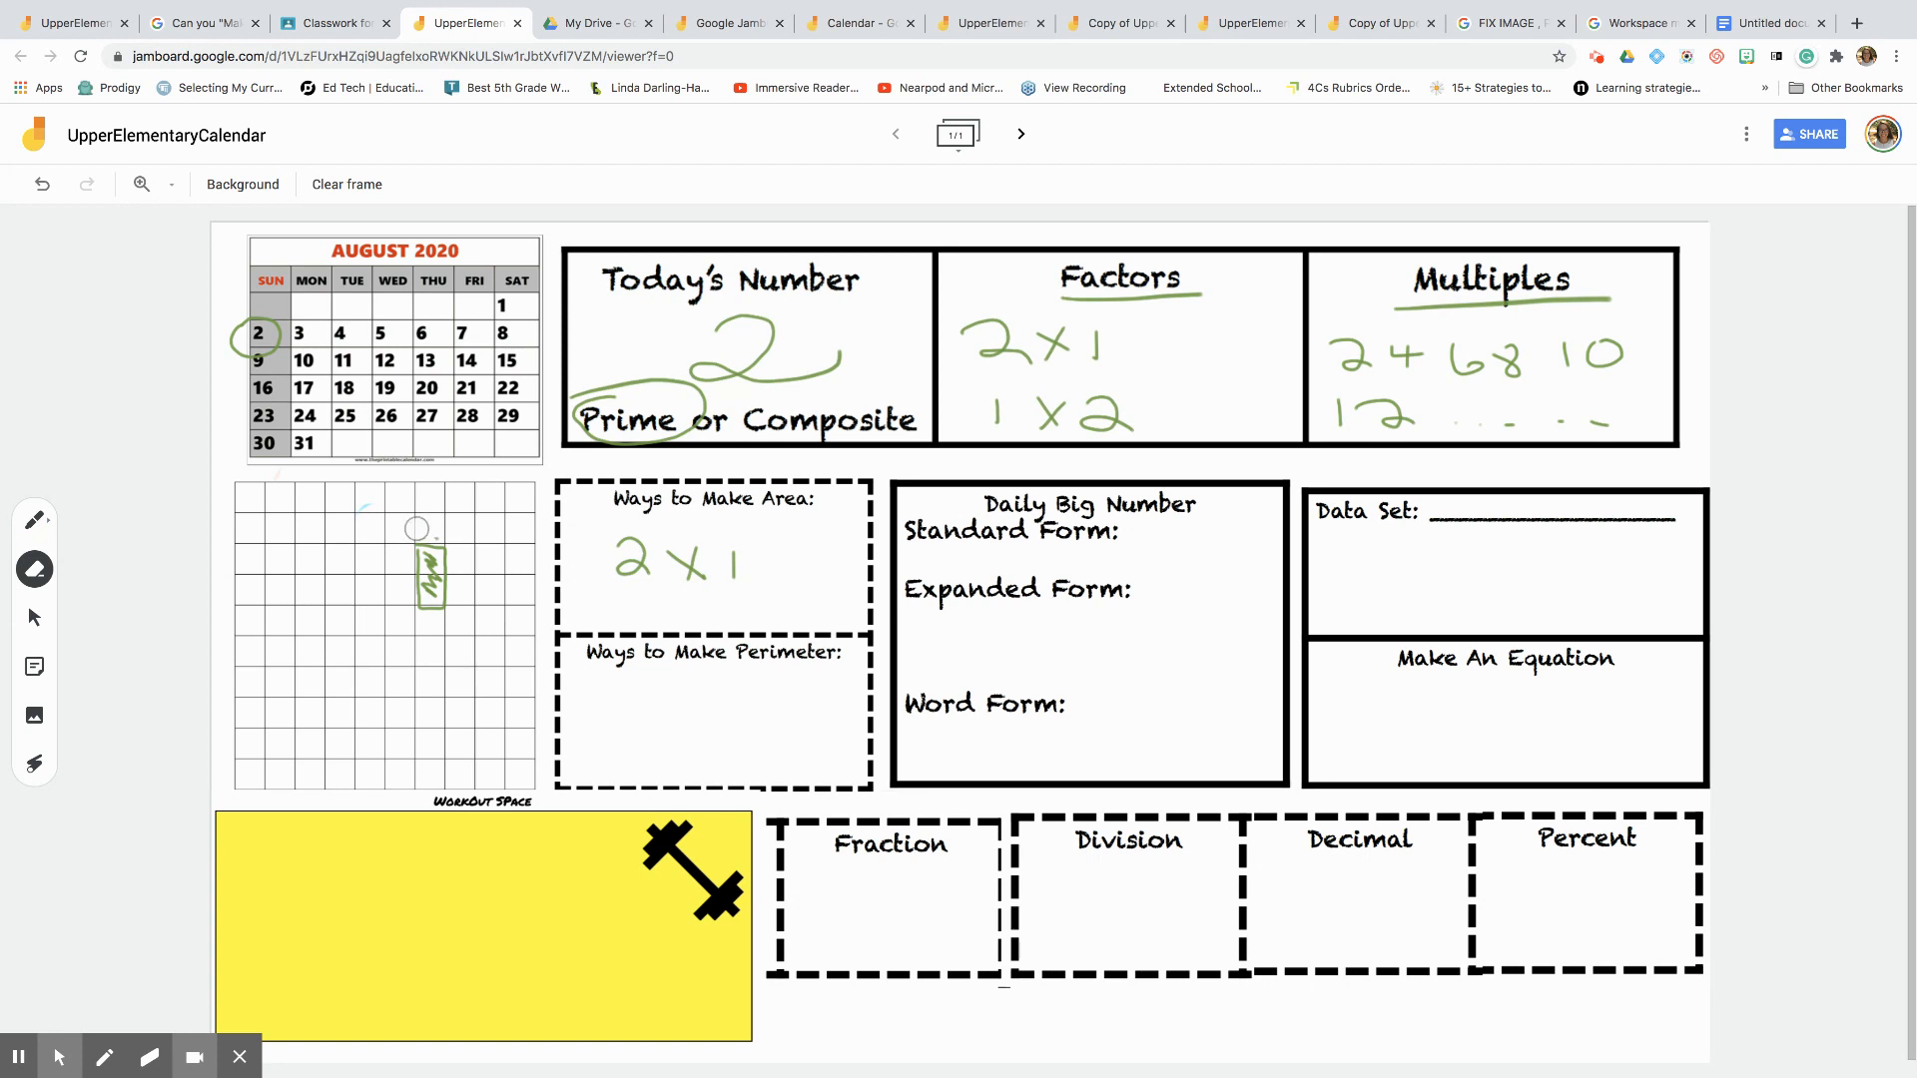
left_click(34, 519)
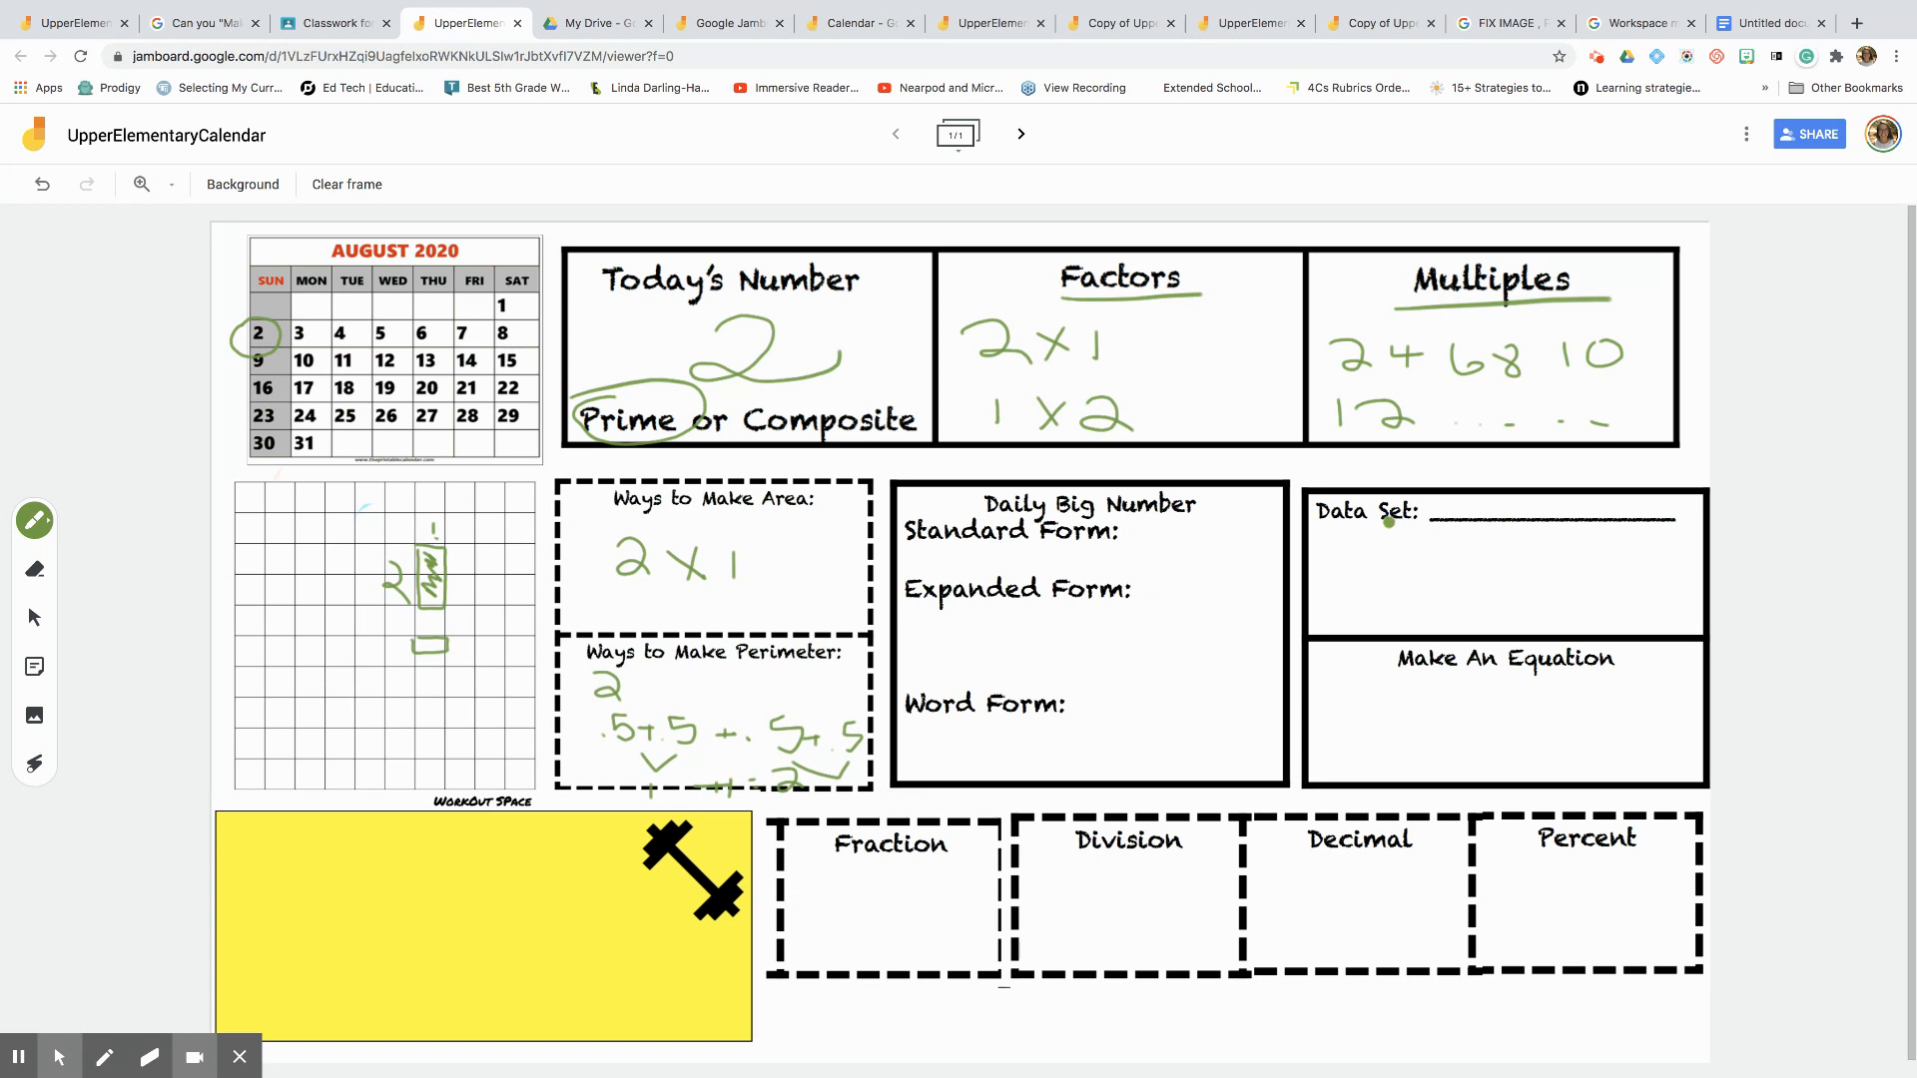
- Write date 8-2-2020, data set 822,020 with 8 circled, and equations 2+0+2+0=2, 8÷4=2
left_click(808, 557)
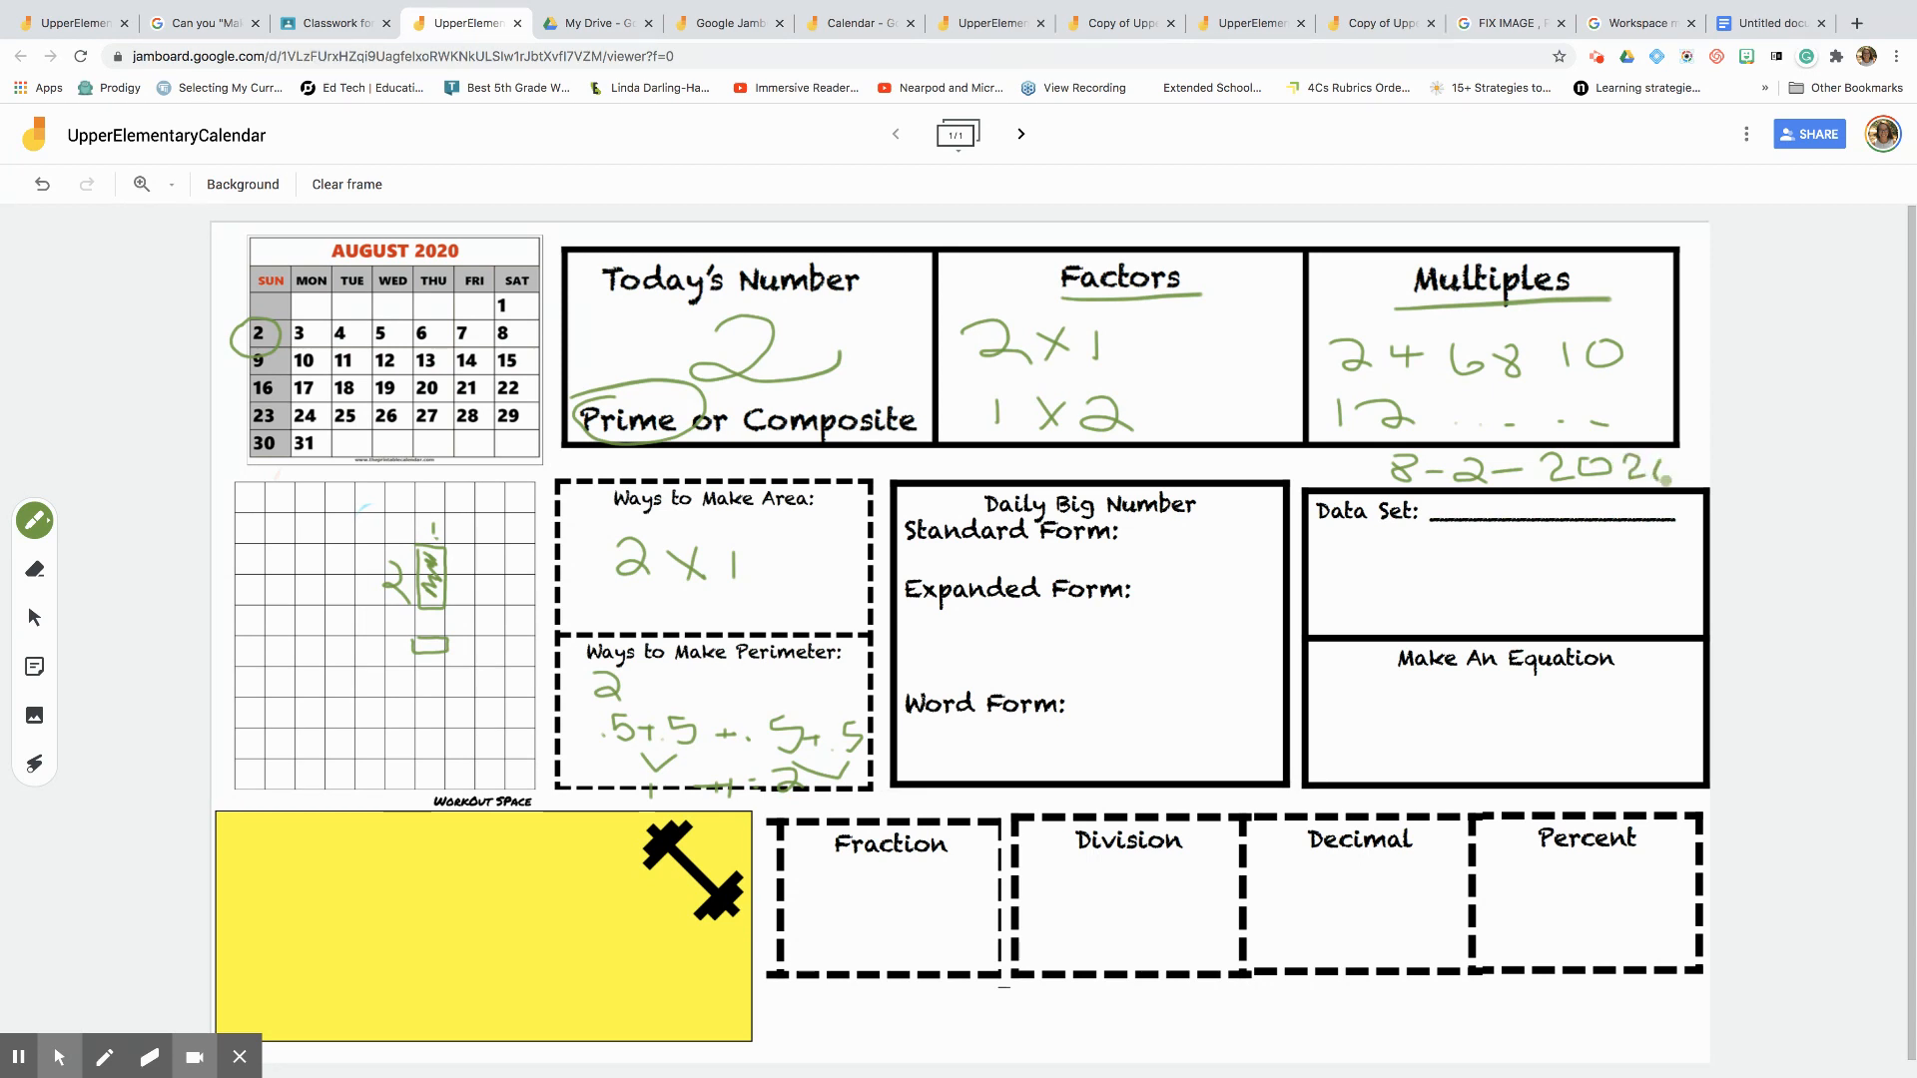
left_click(1384, 563)
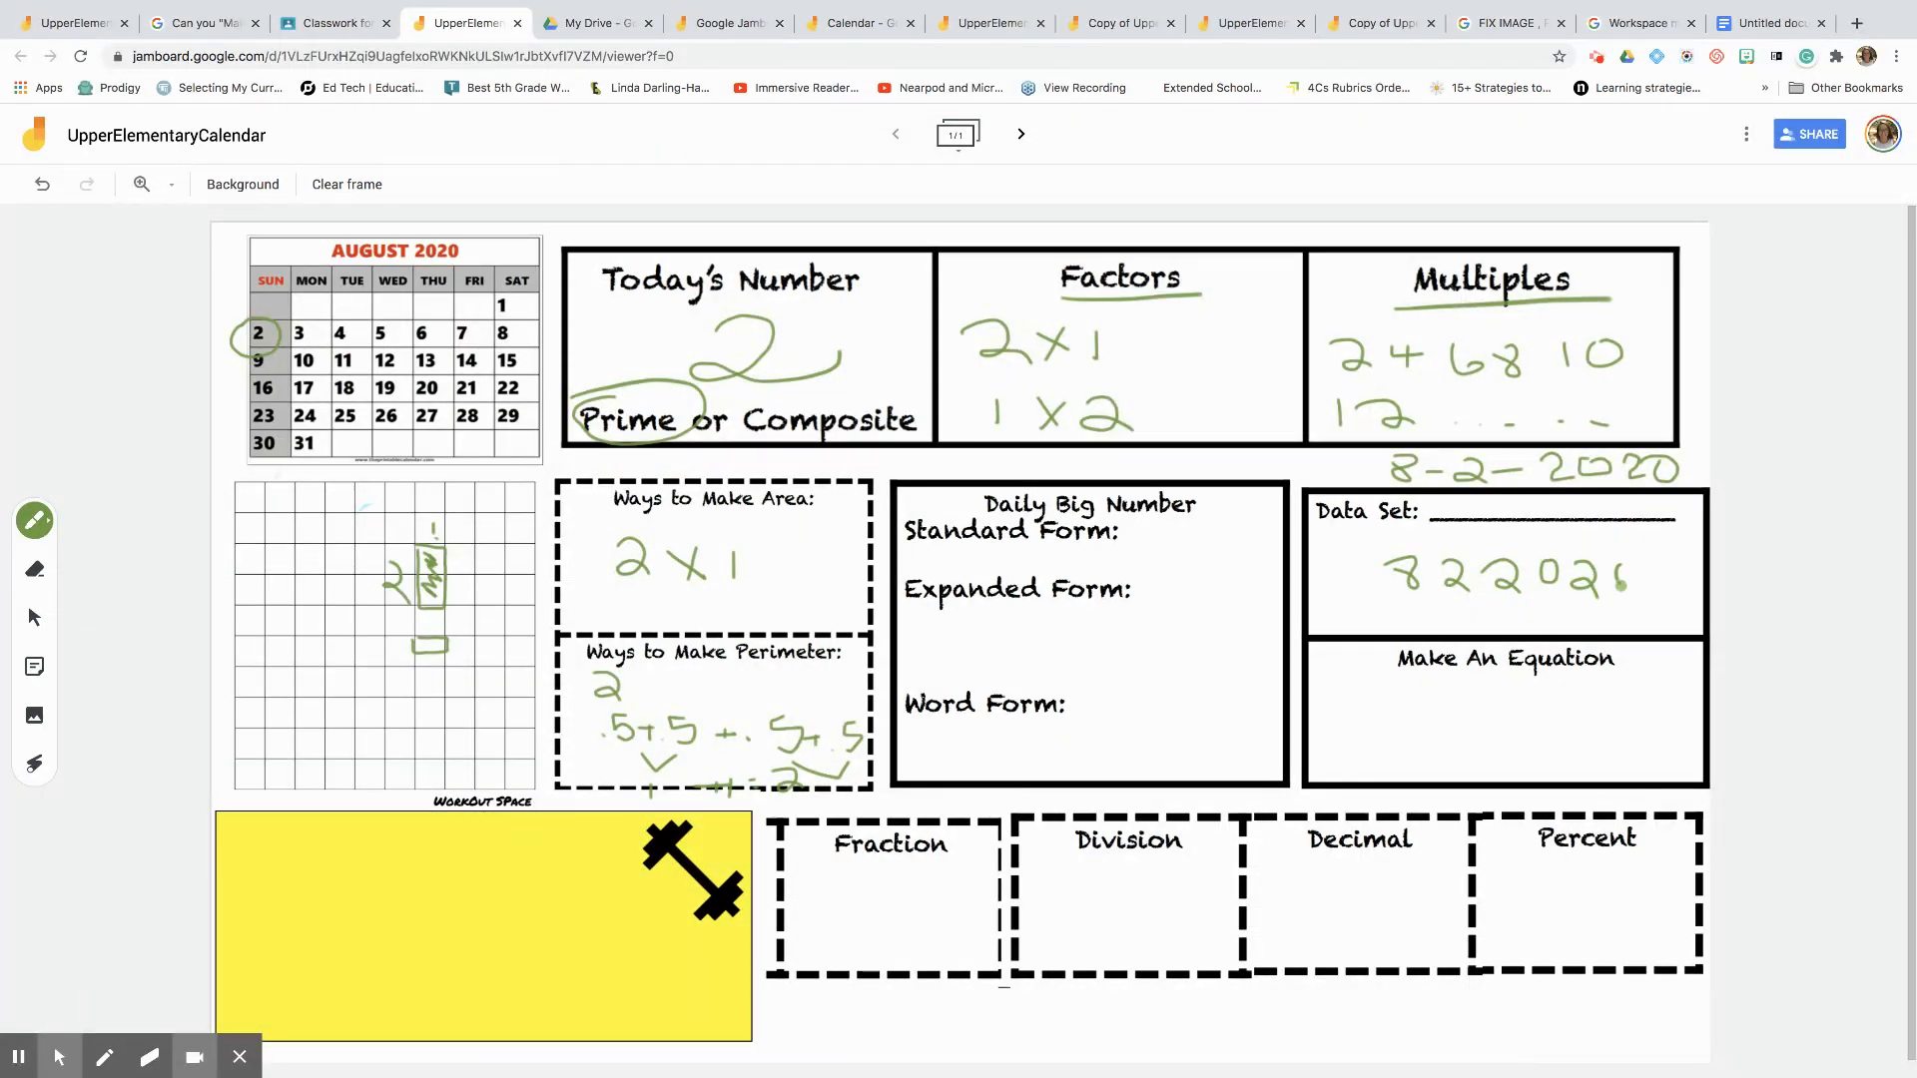
left_click(1662, 583)
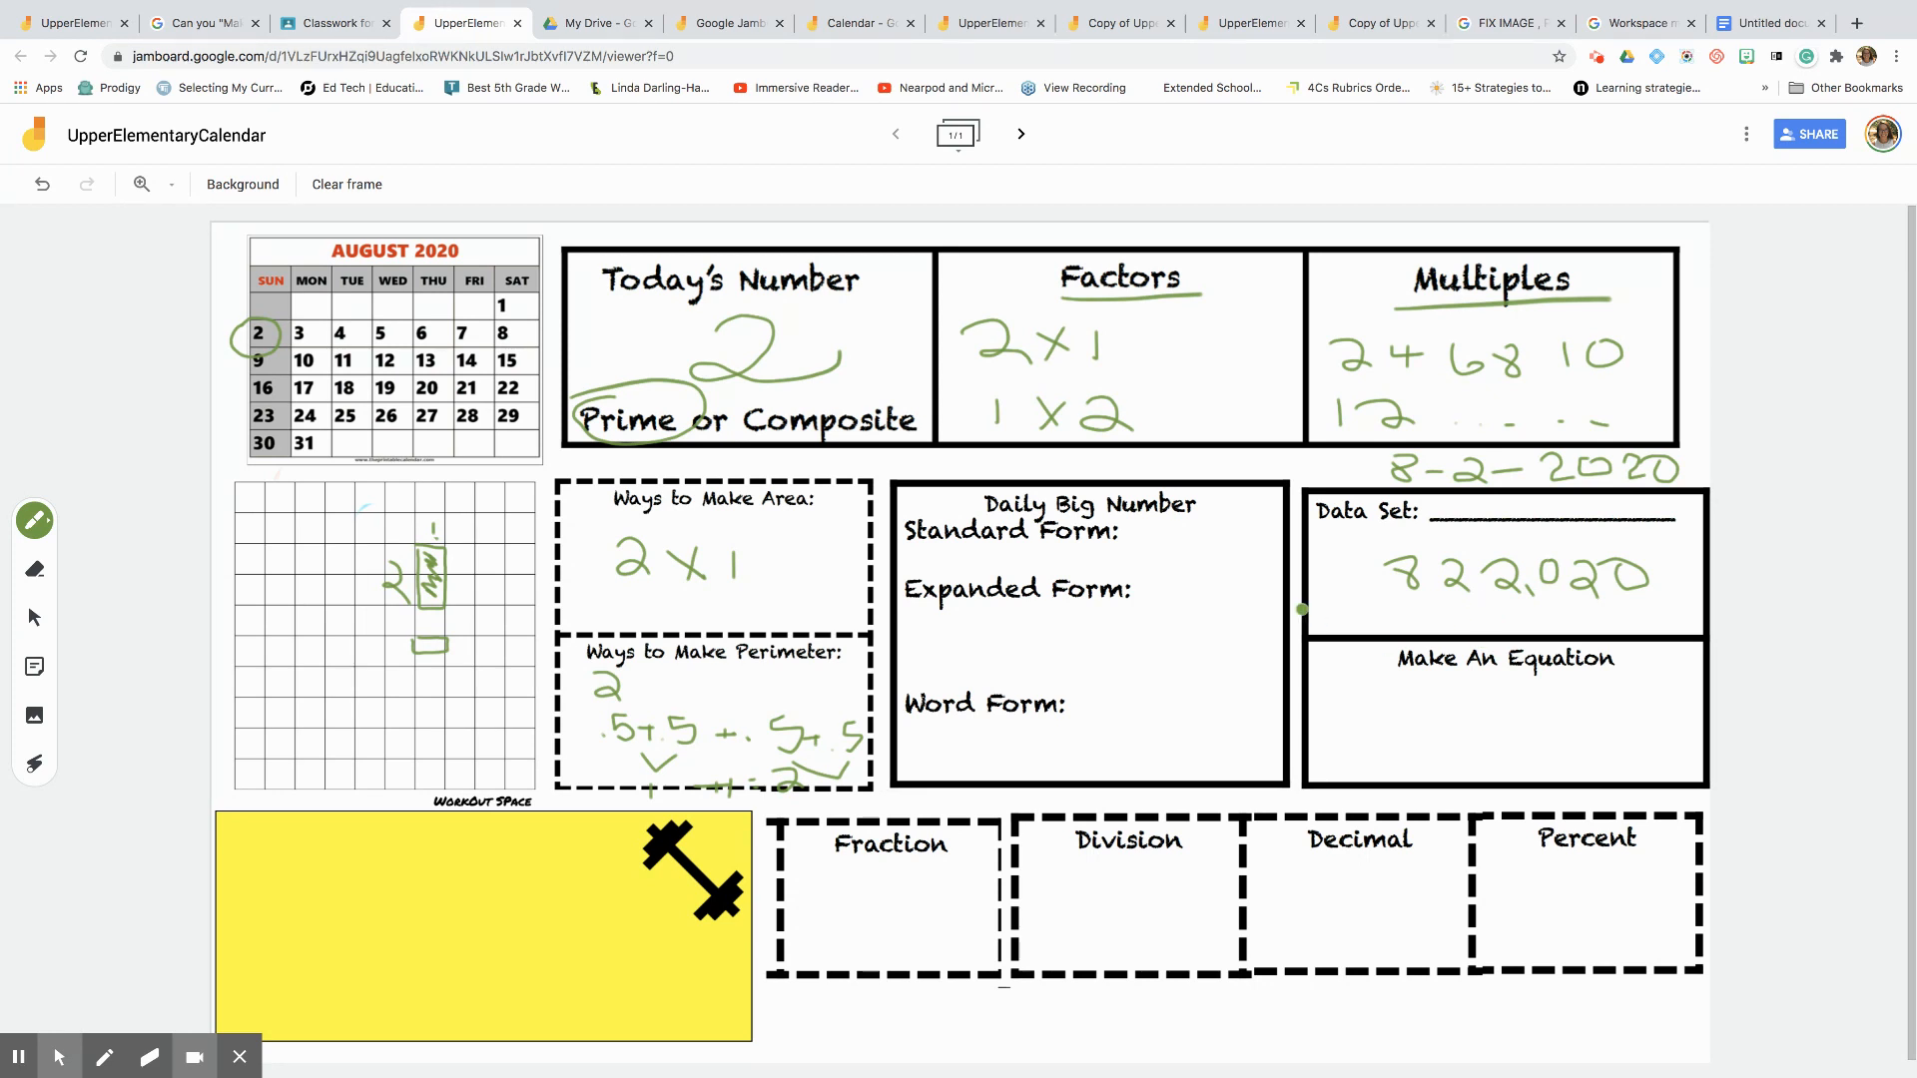
left_click(1409, 709)
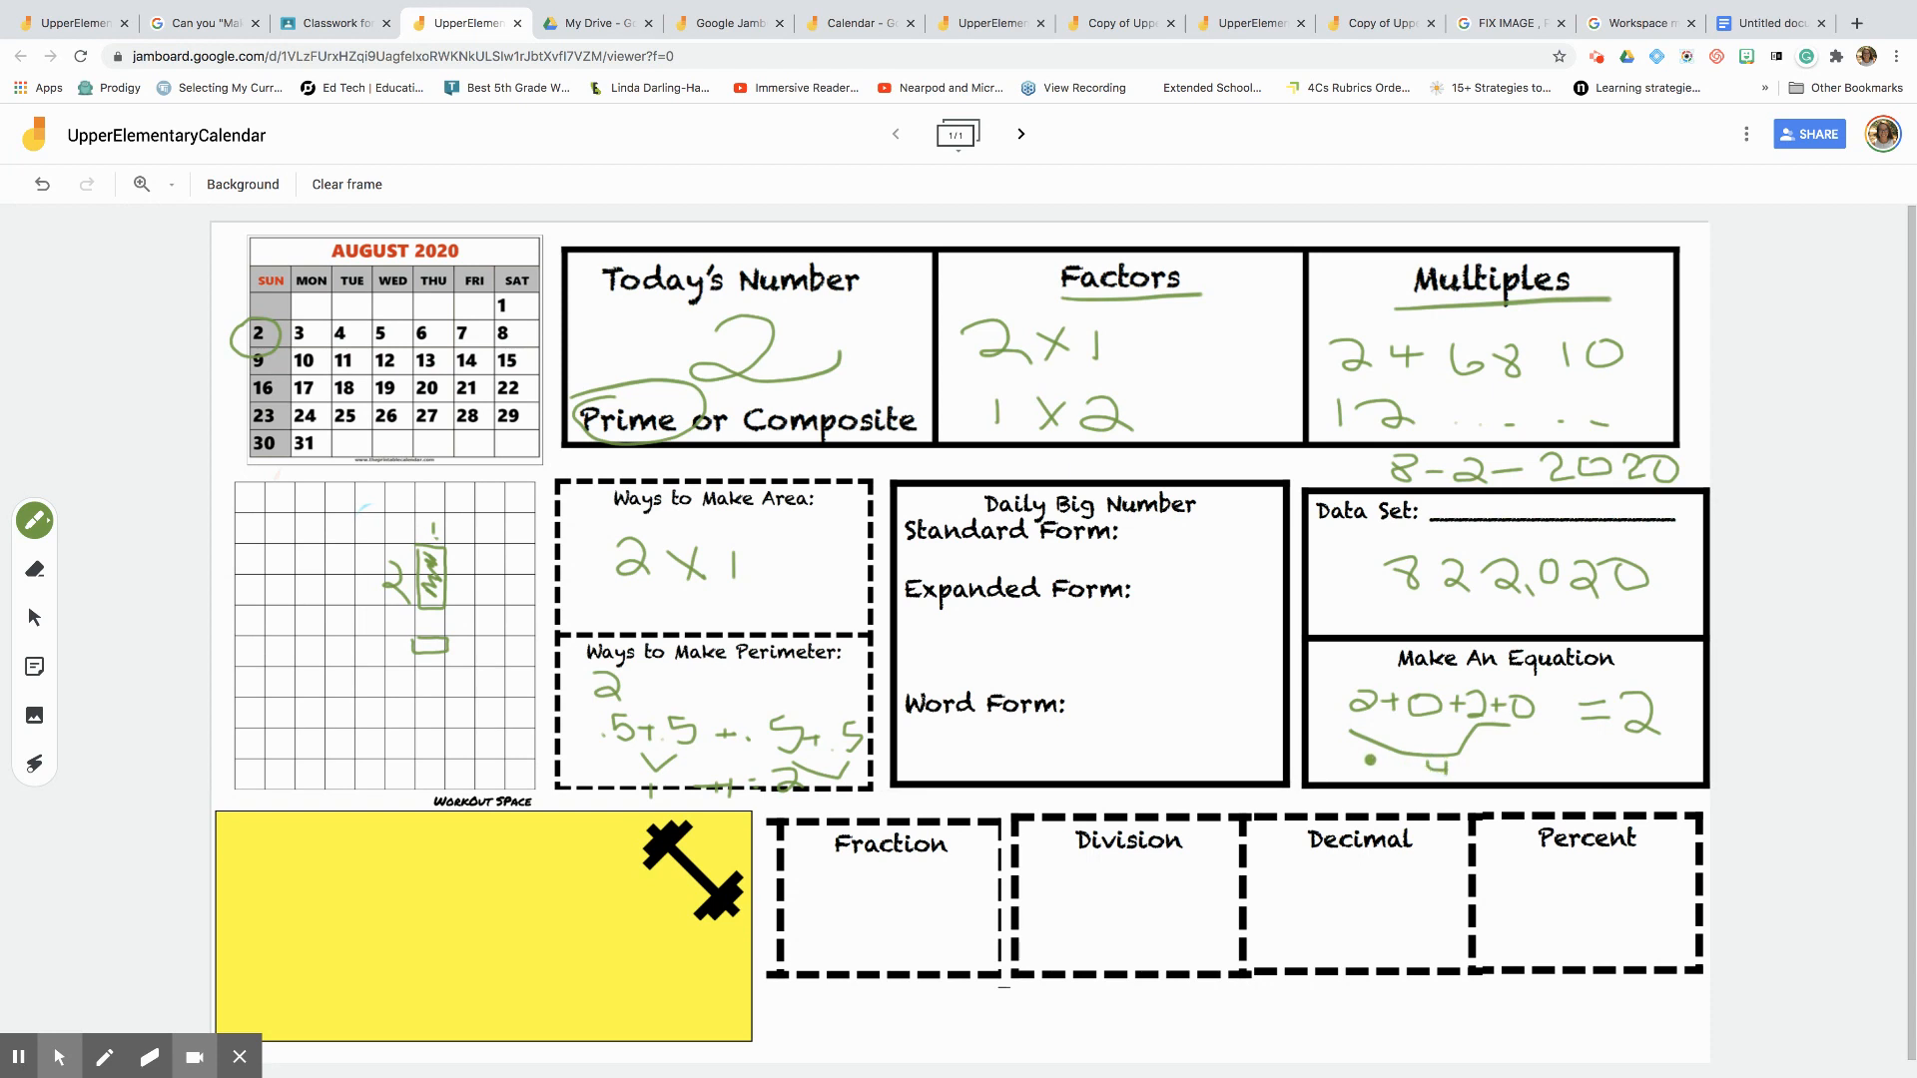
left_click(1368, 546)
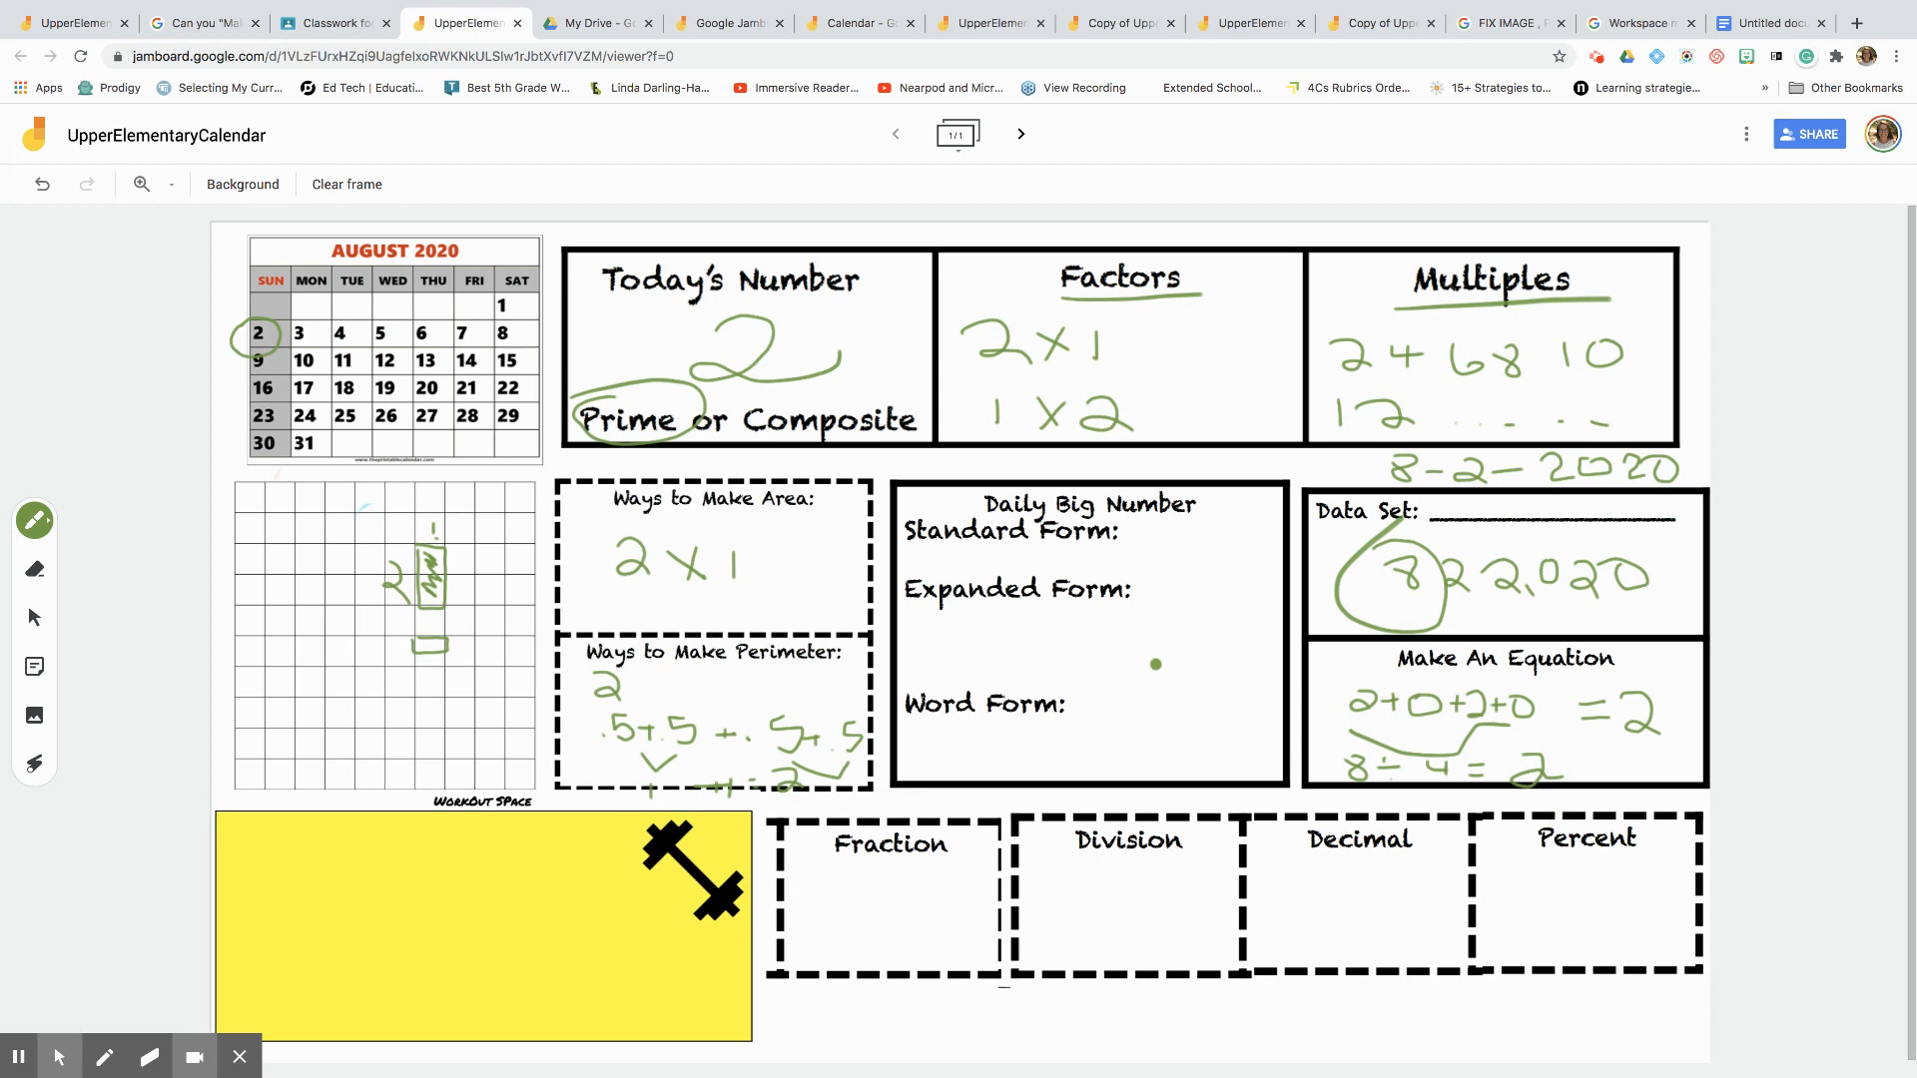
mouse_move(1301, 583)
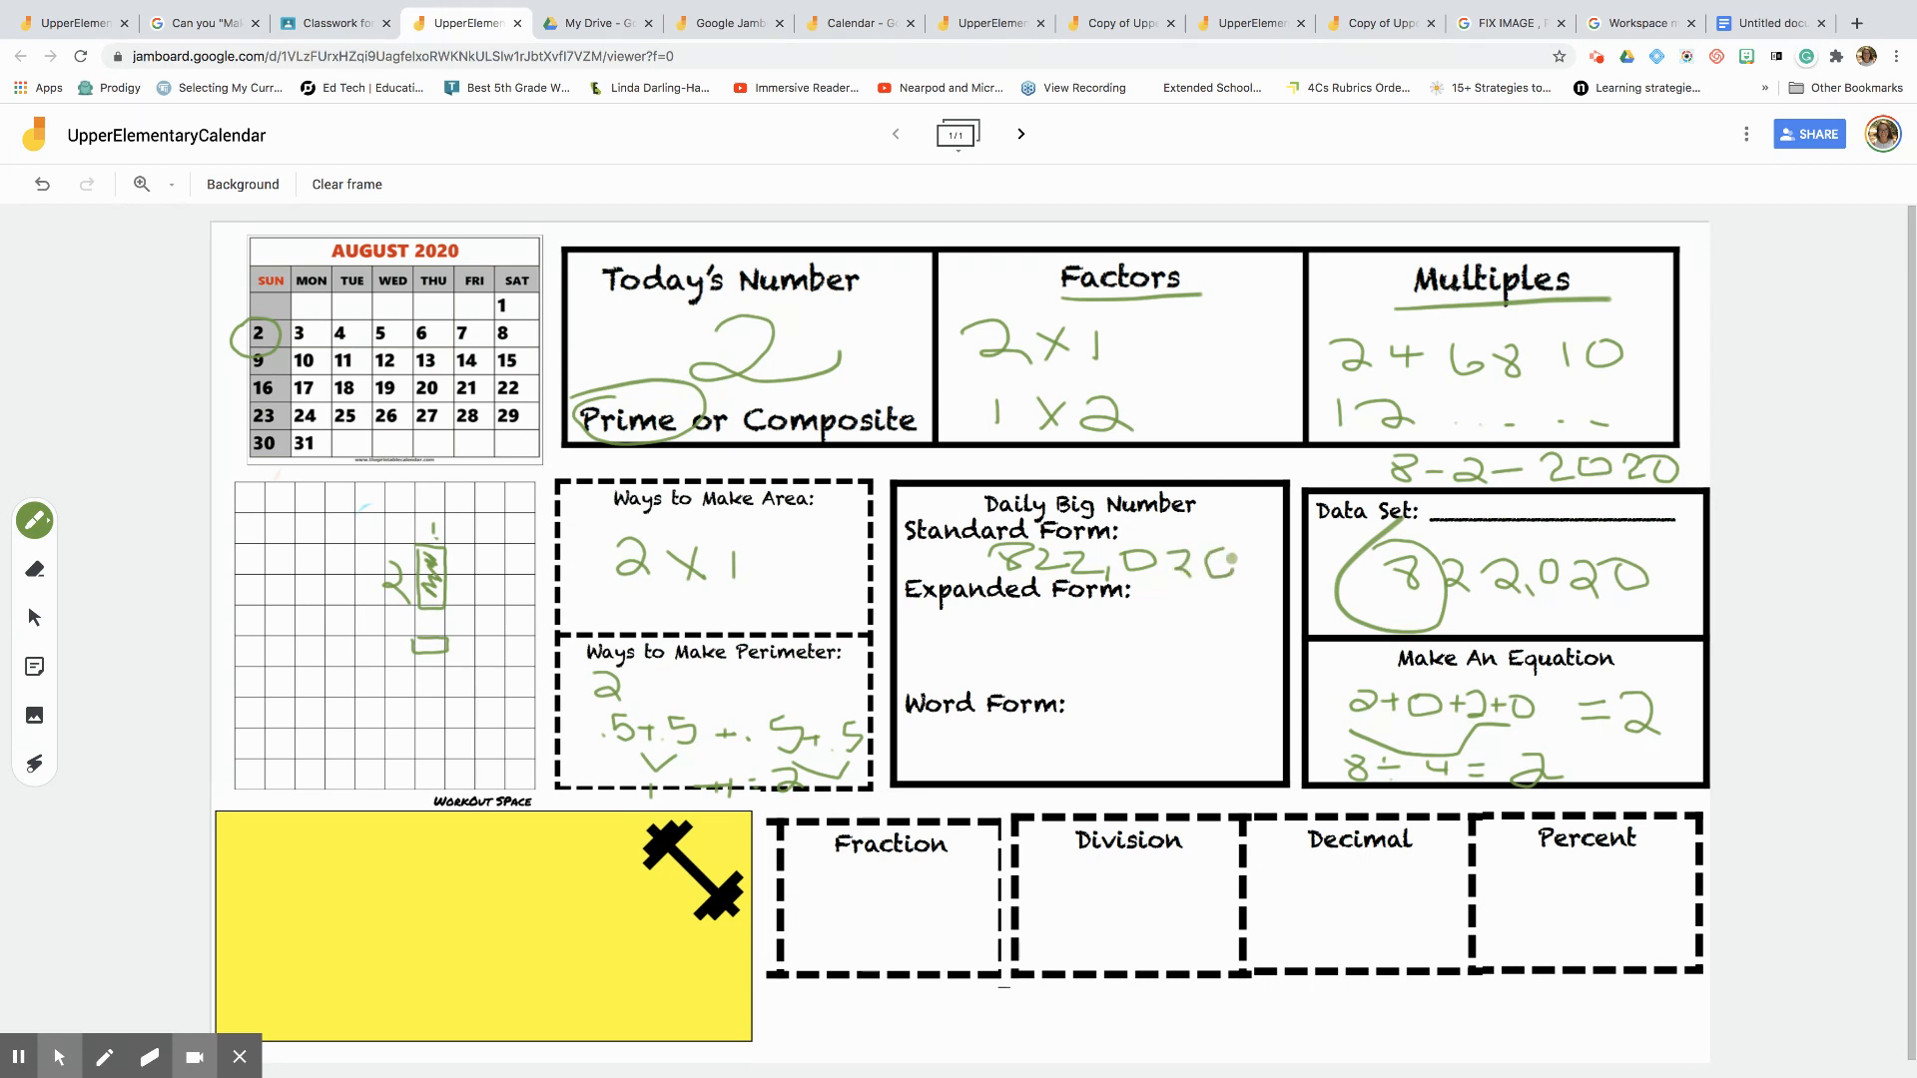
- Write 822,020 under Standard Form and begin expanded form 800,000 + 20,000 + 20
left_click(954, 628)
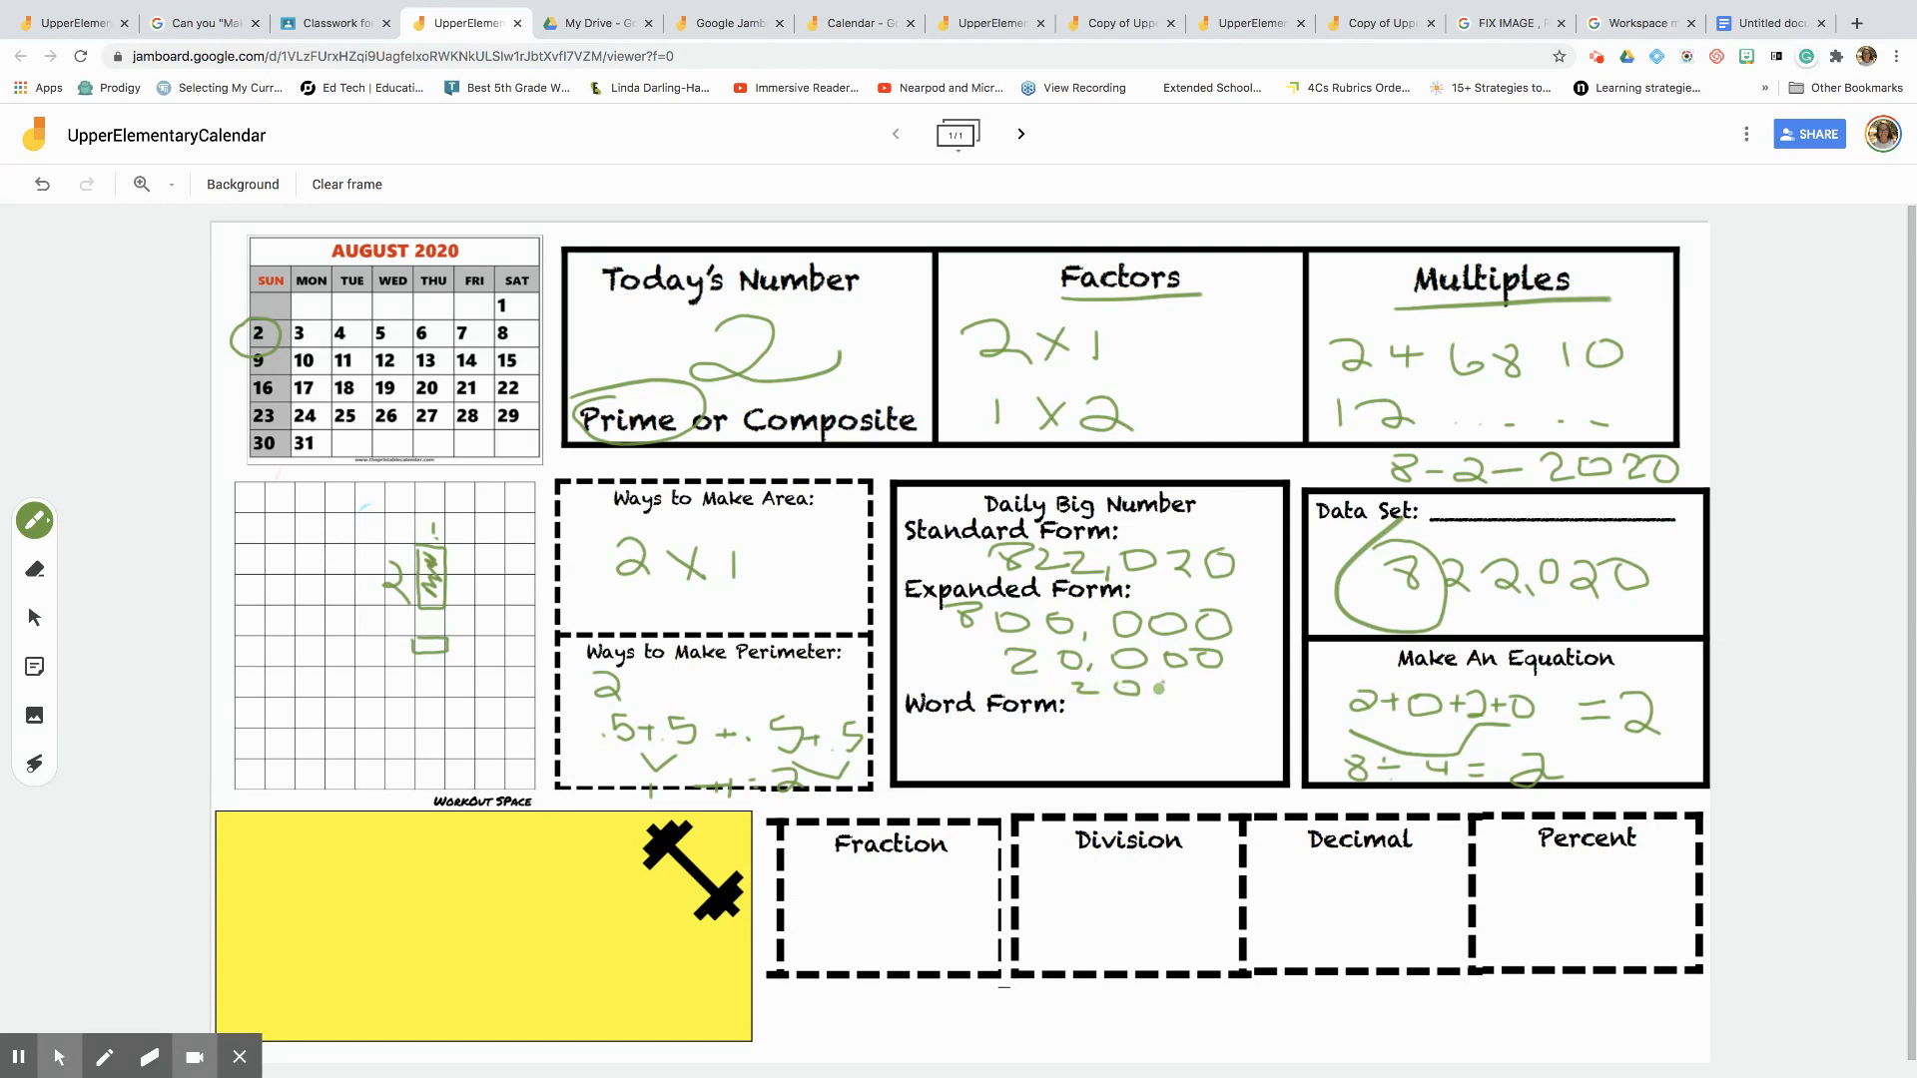
left_click(1186, 713)
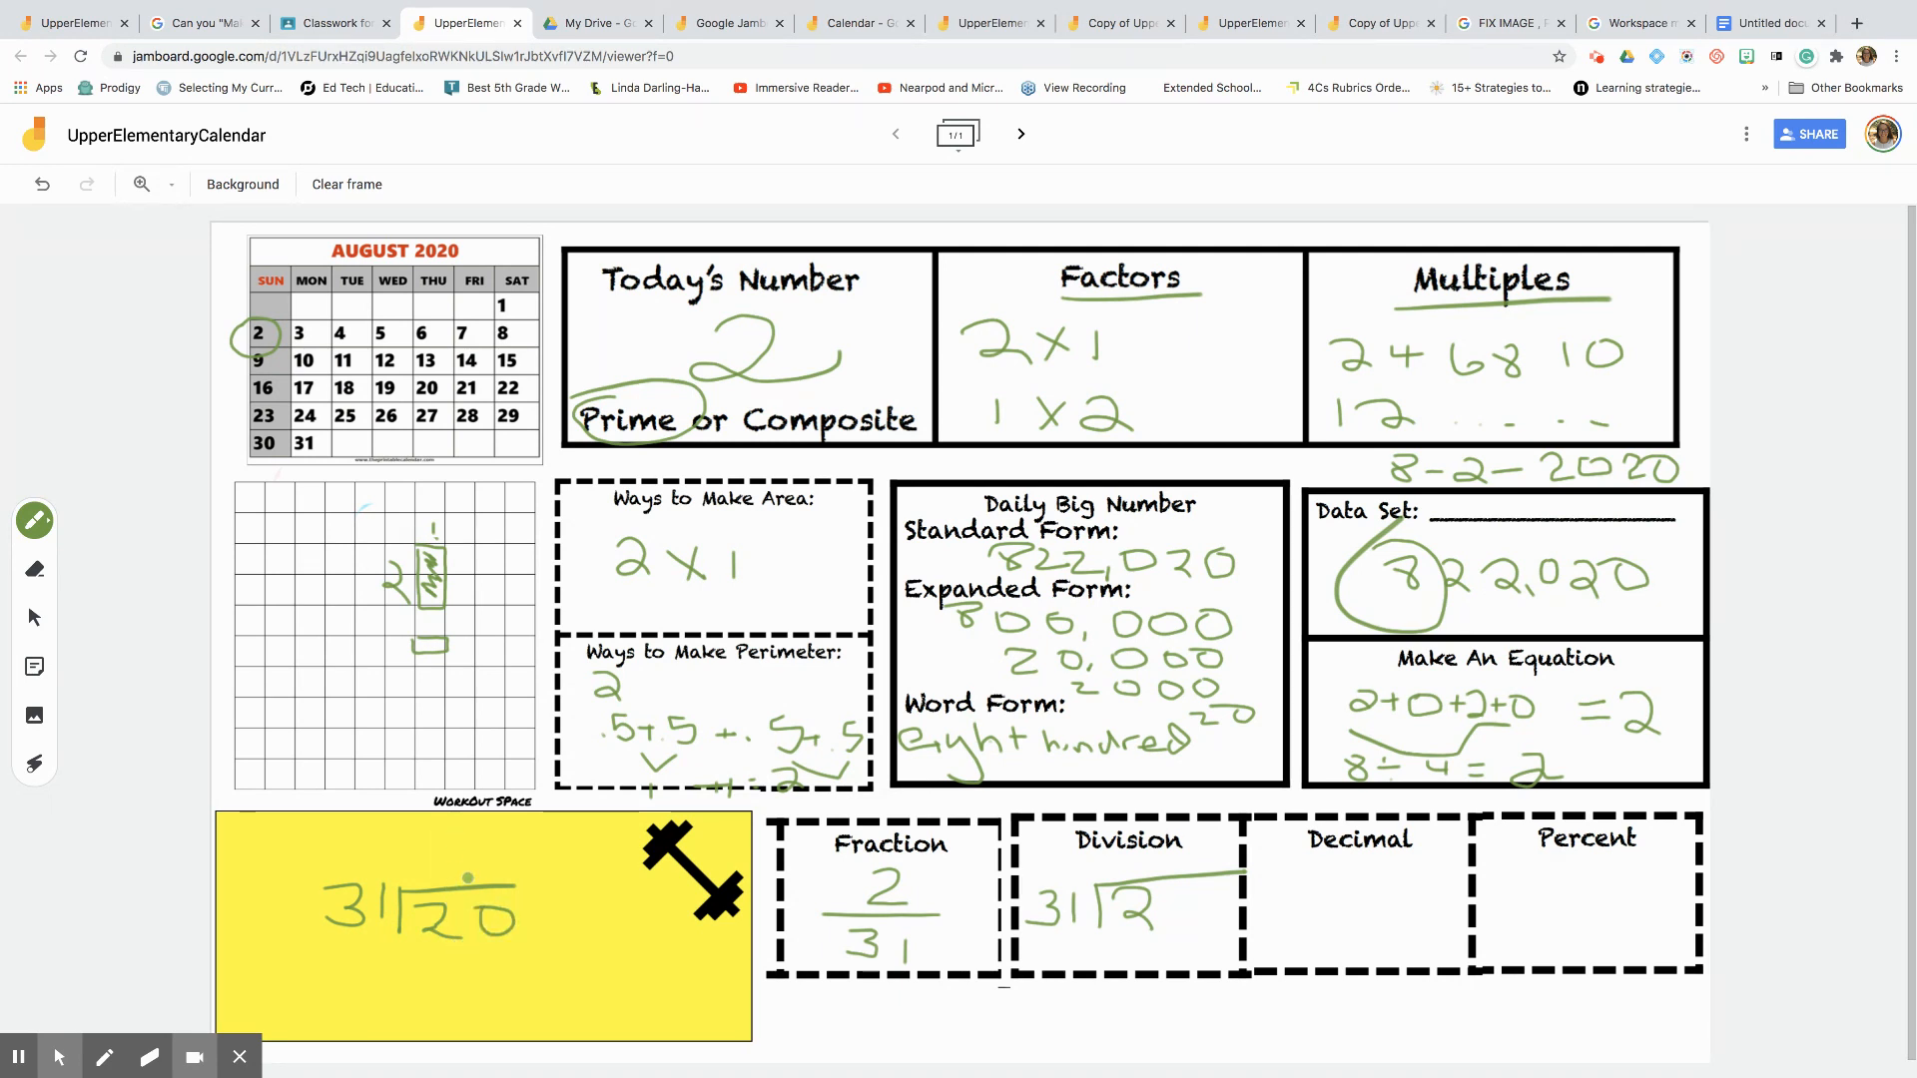
- Hand-write 31 into 2.000 in the yellow workout space, reaching quotient .064
left_click(458, 917)
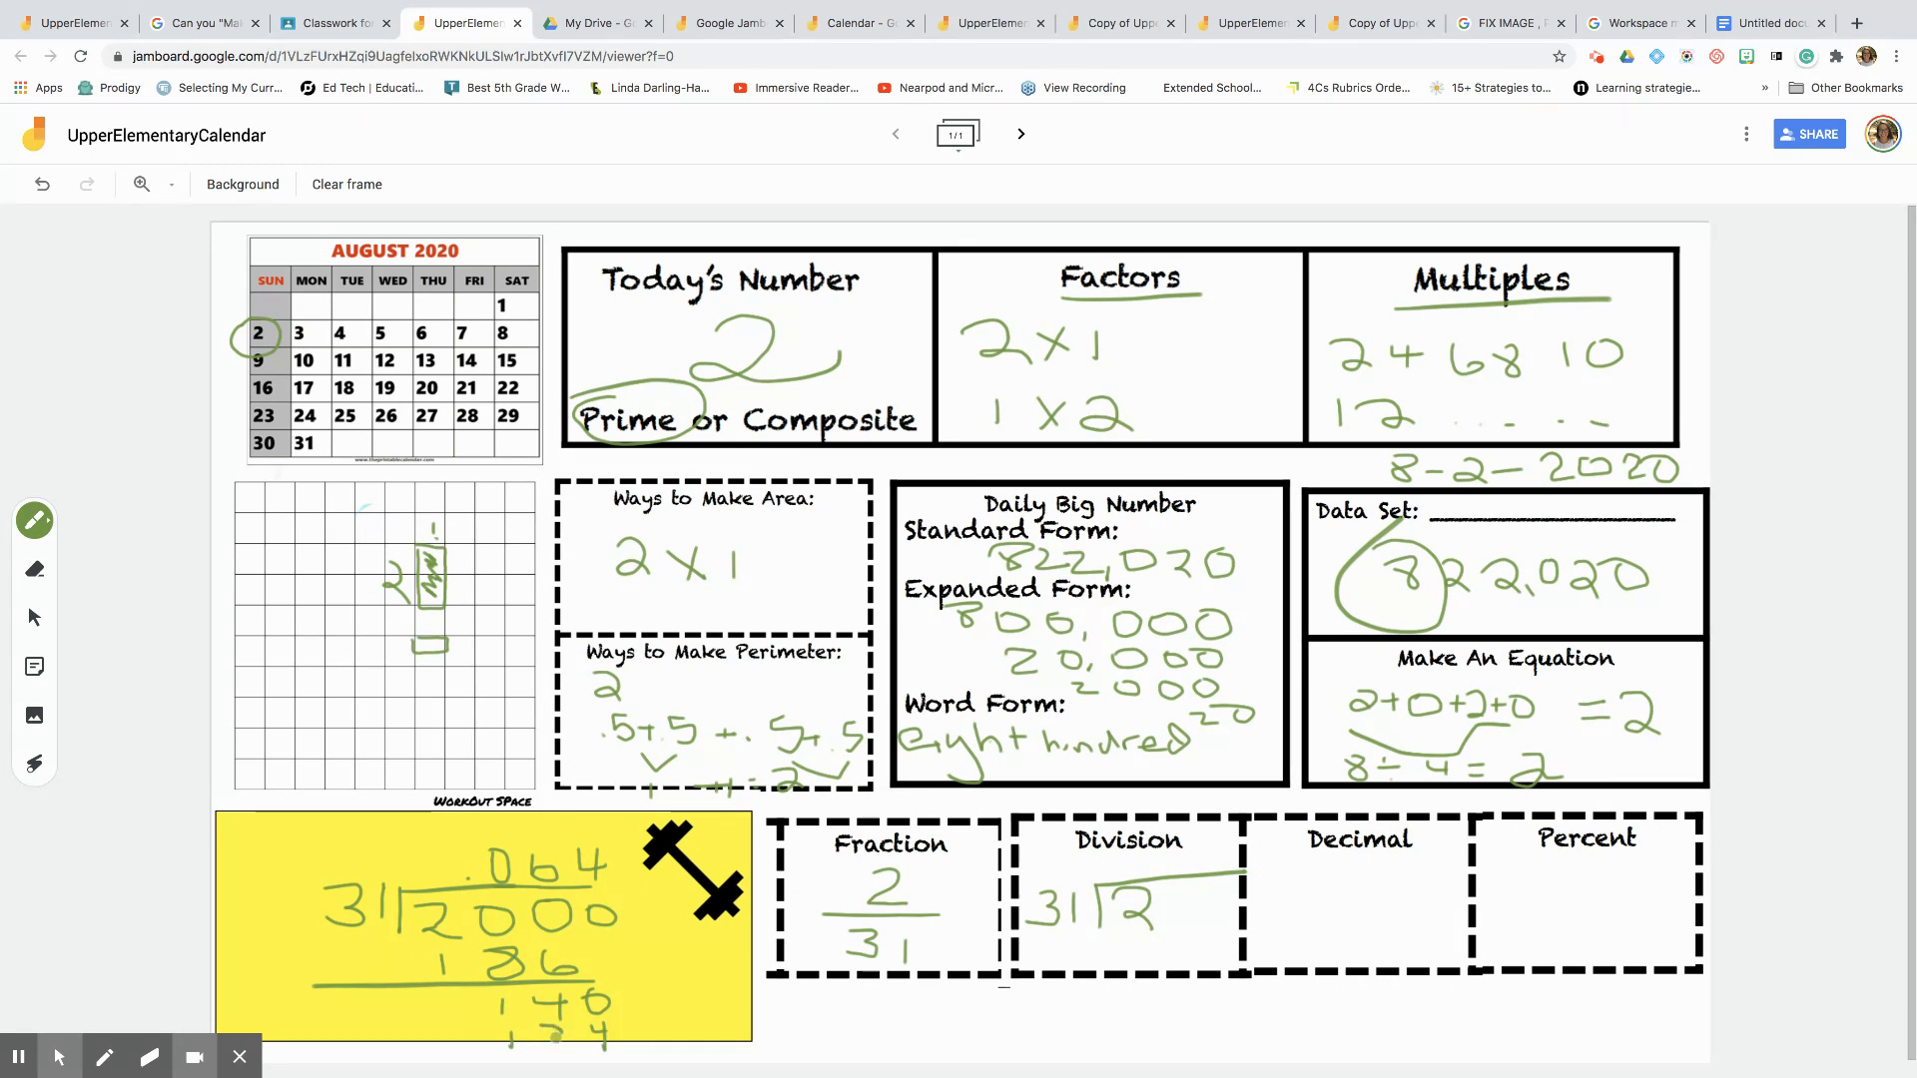
left_click(654, 916)
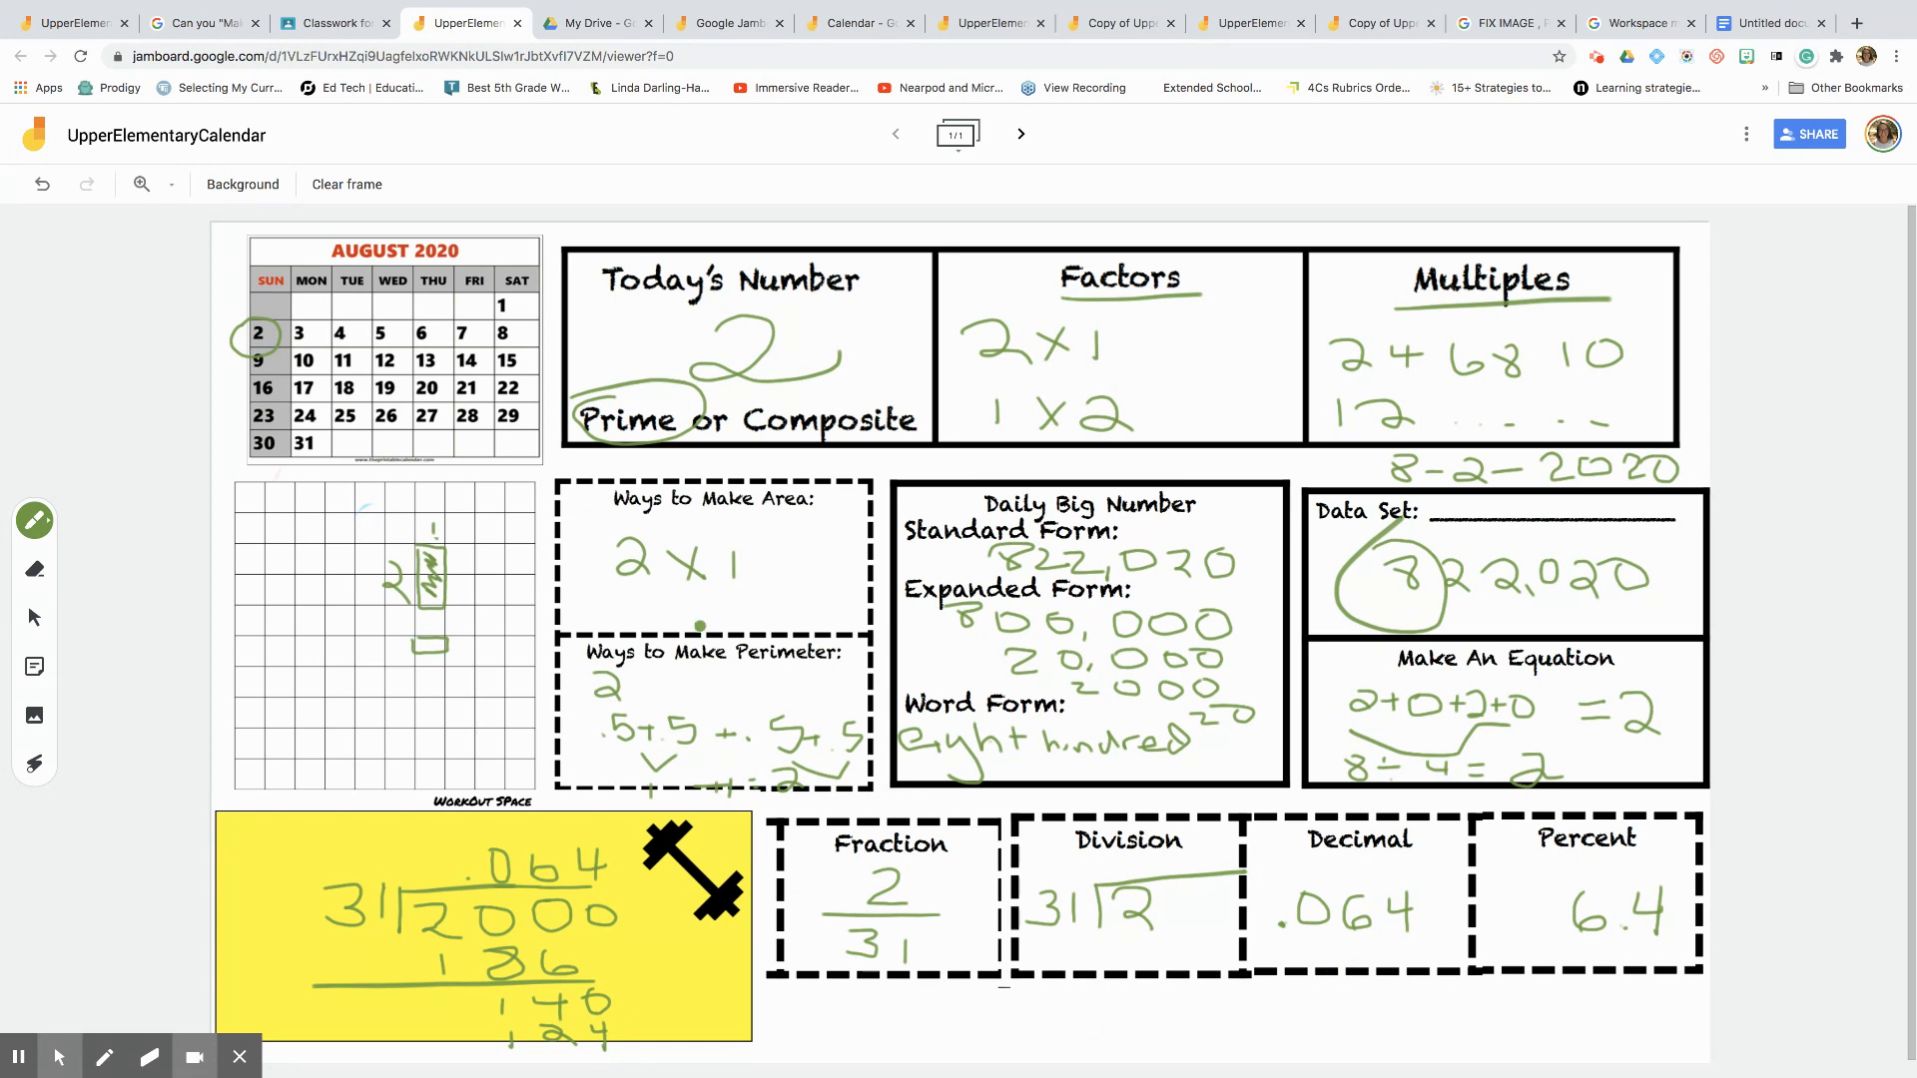
mouse_move(331, 22)
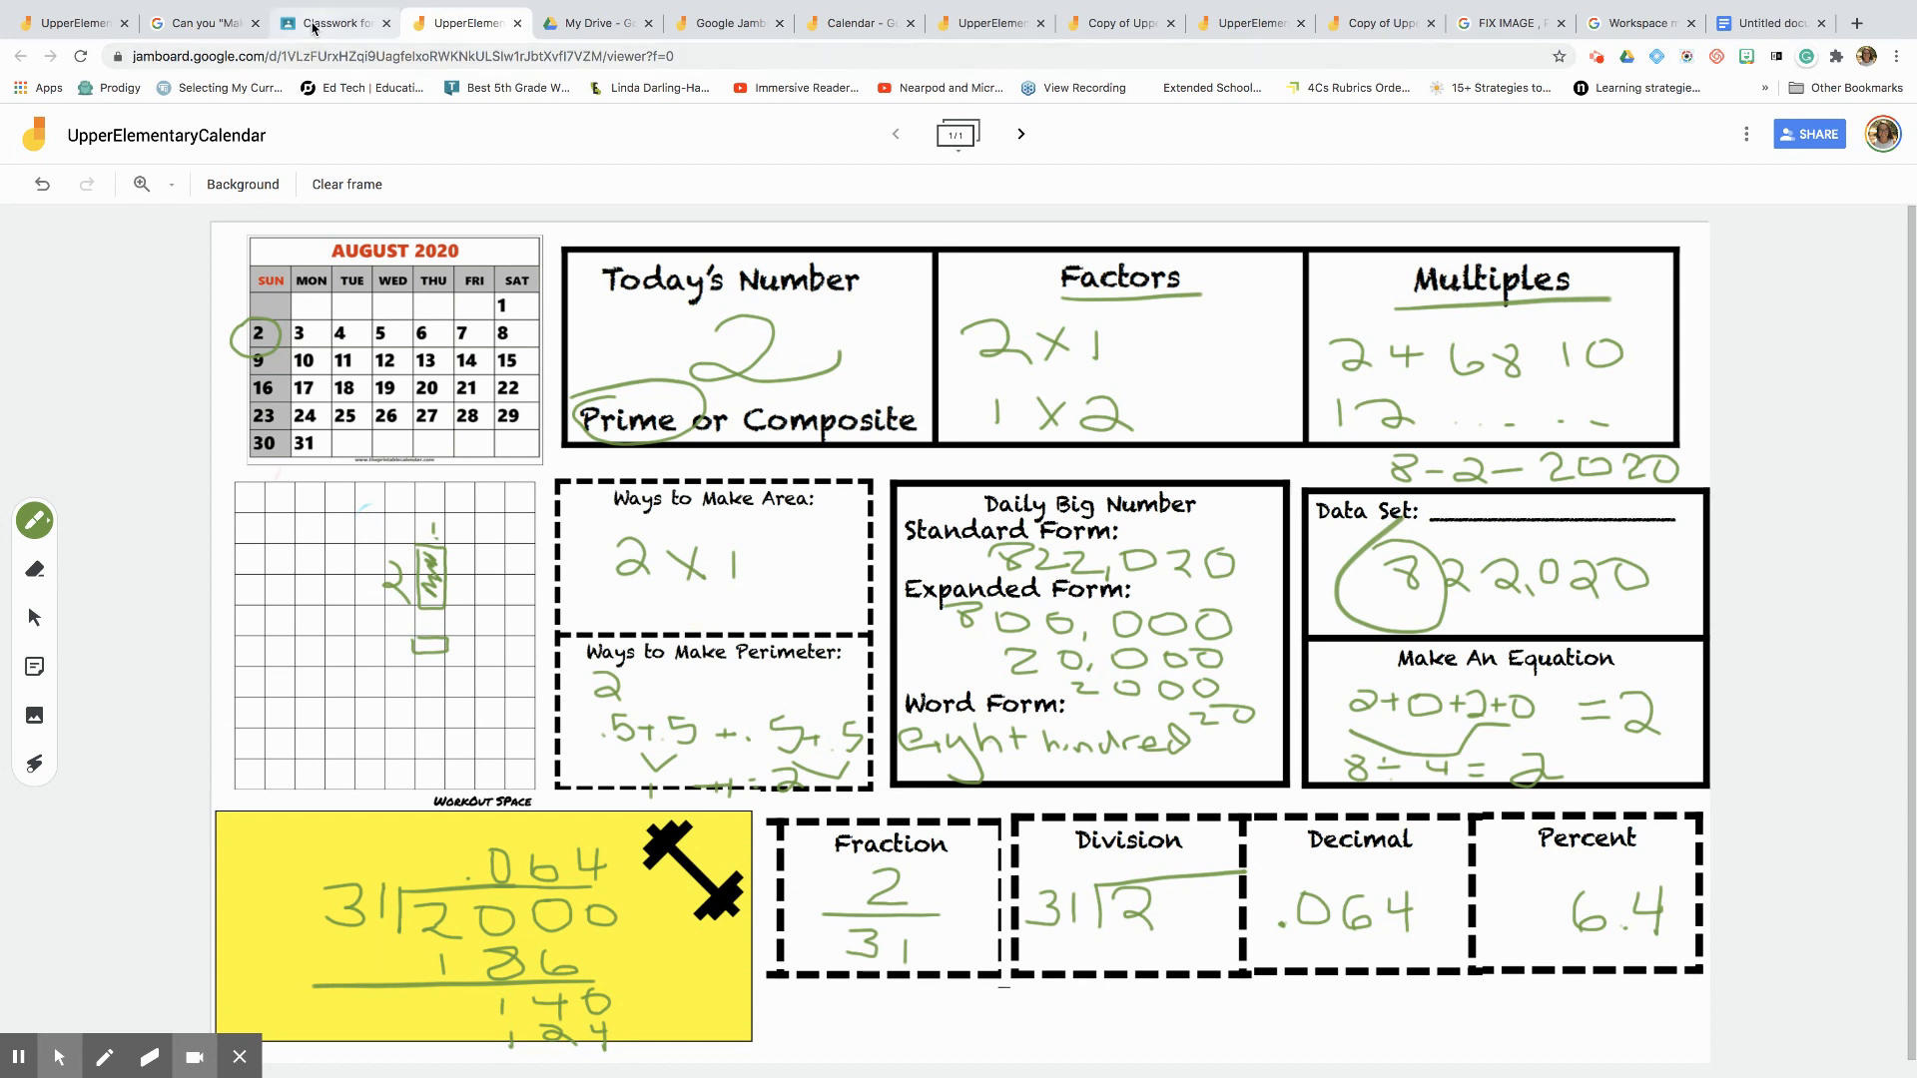
mouse_move(330, 22)
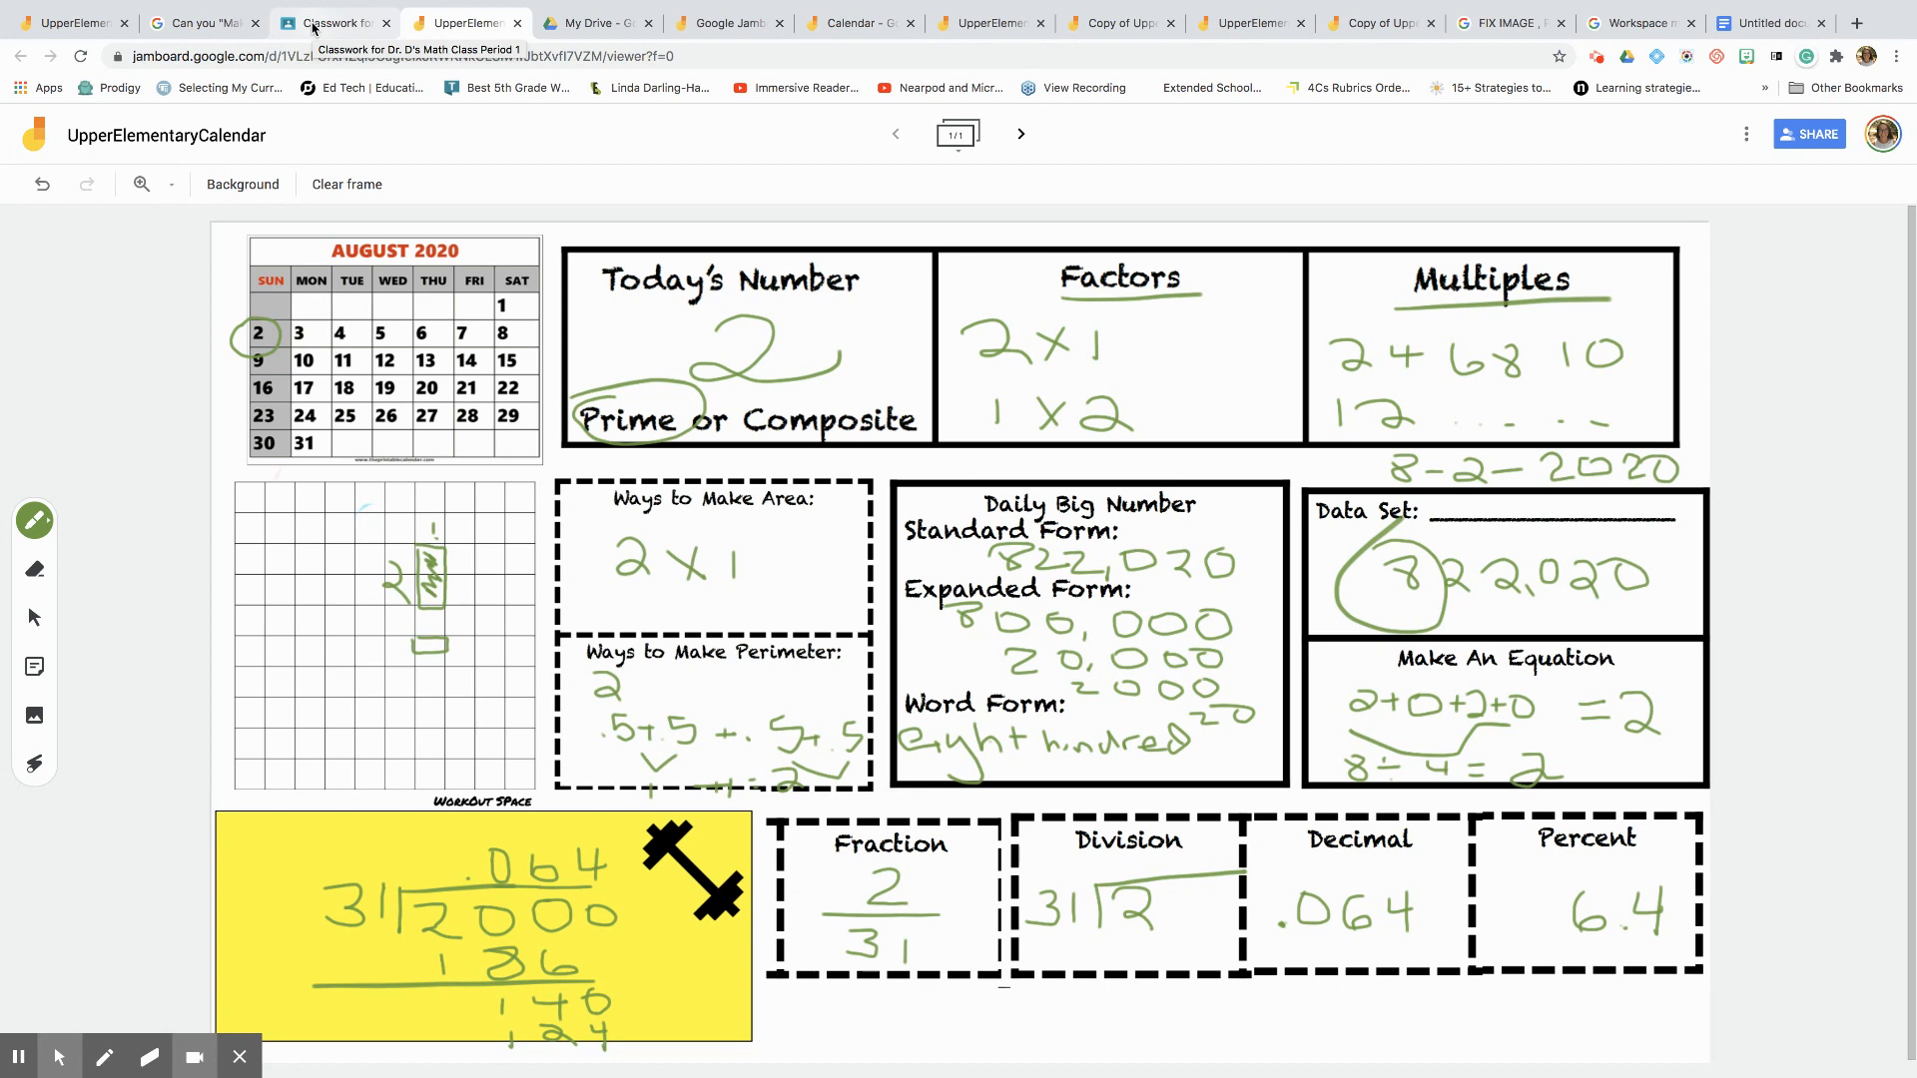
- Write .064 as Decimal and 6.4 as Percent, then go to Classroom's classwork page
left_click(330, 22)
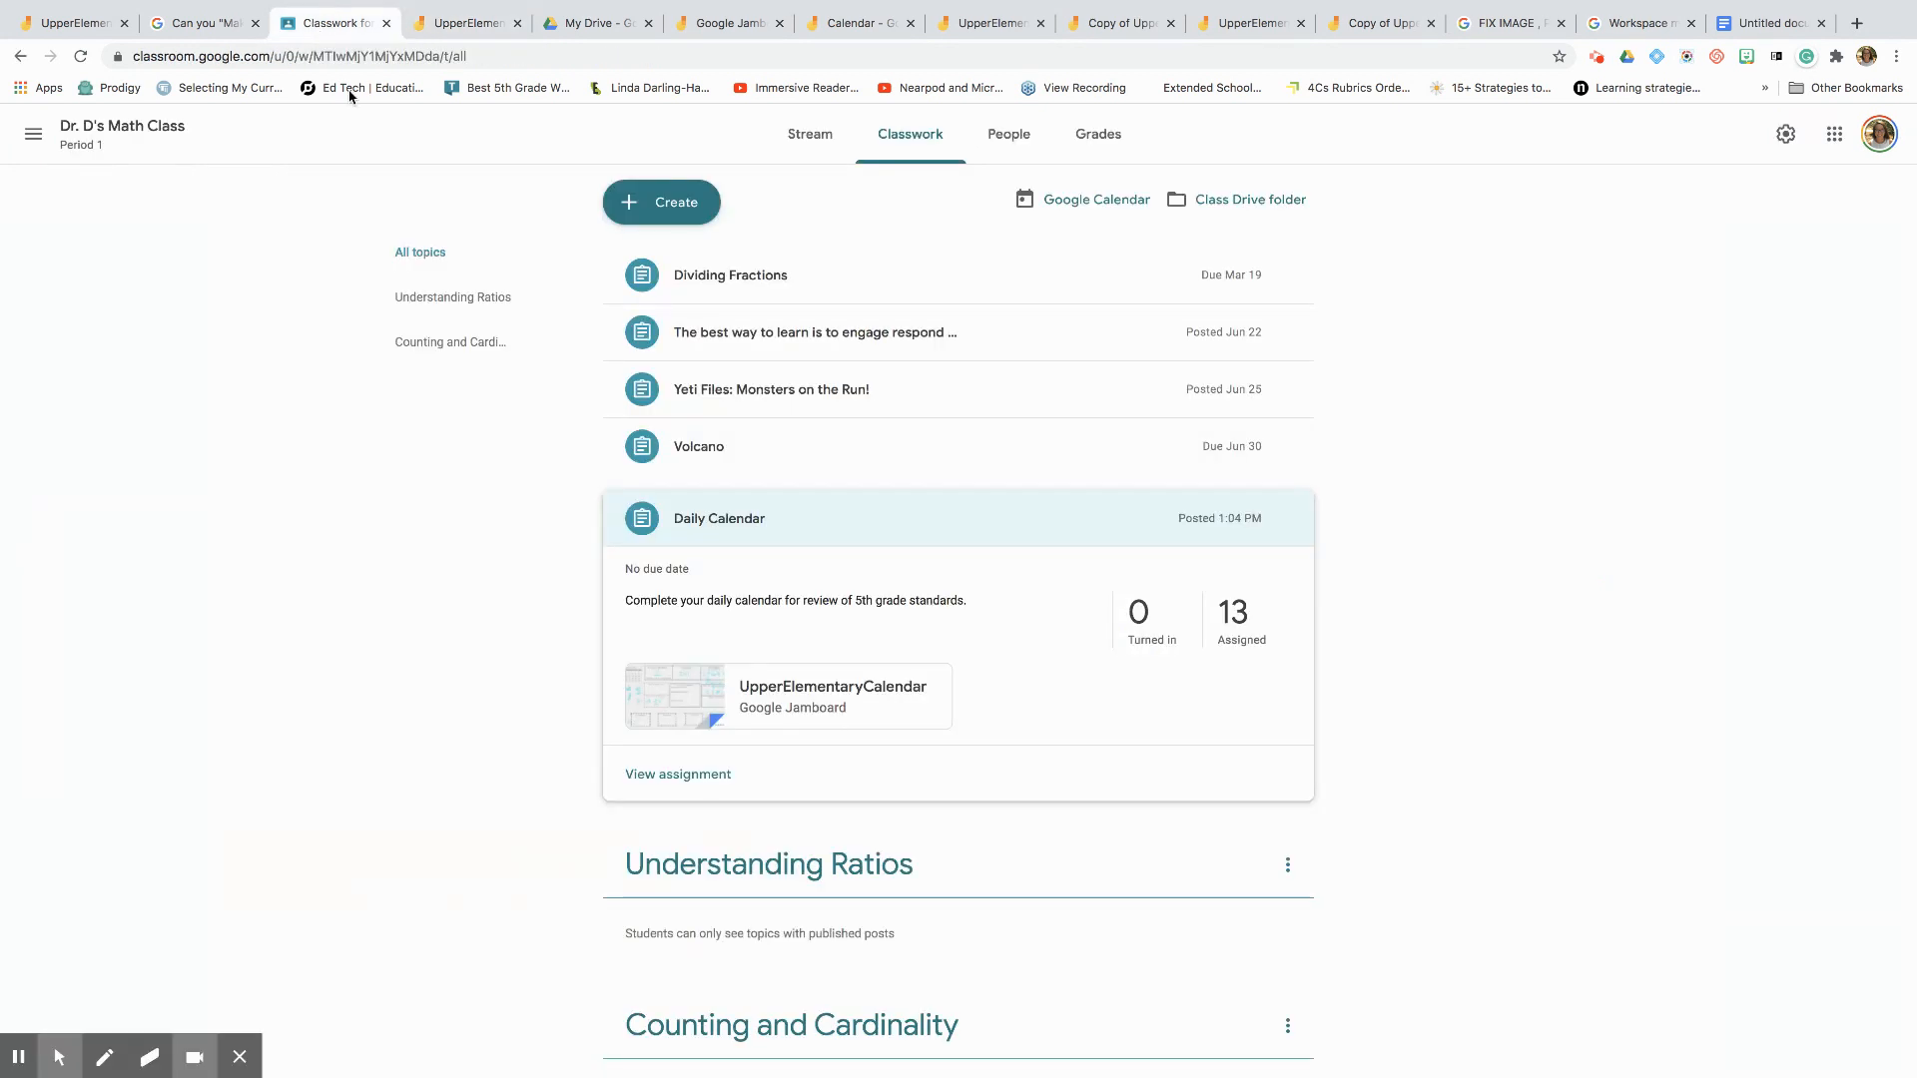
mouse_move(567, 735)
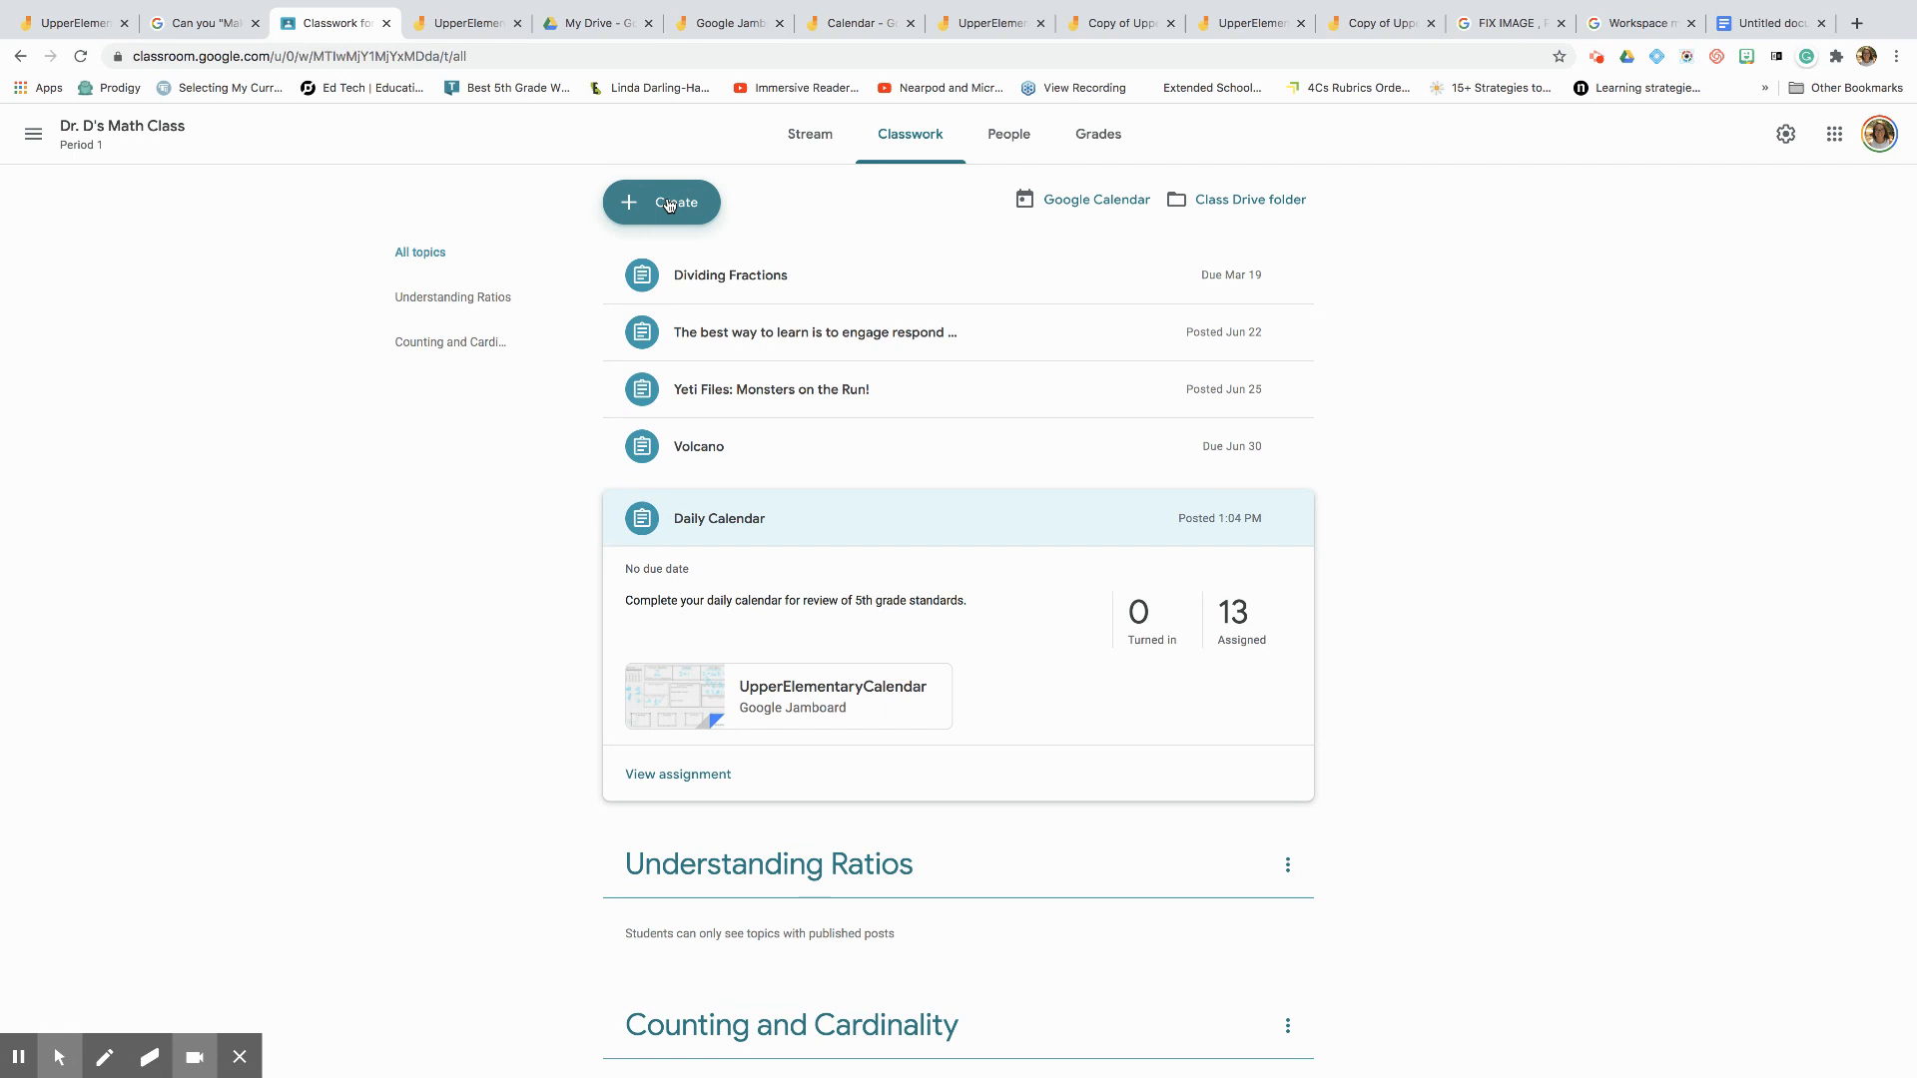
- Create an assignment titled 'Daily Calendar Math' with instructions 'Watch video on your daily math warm up'
left_click(661, 202)
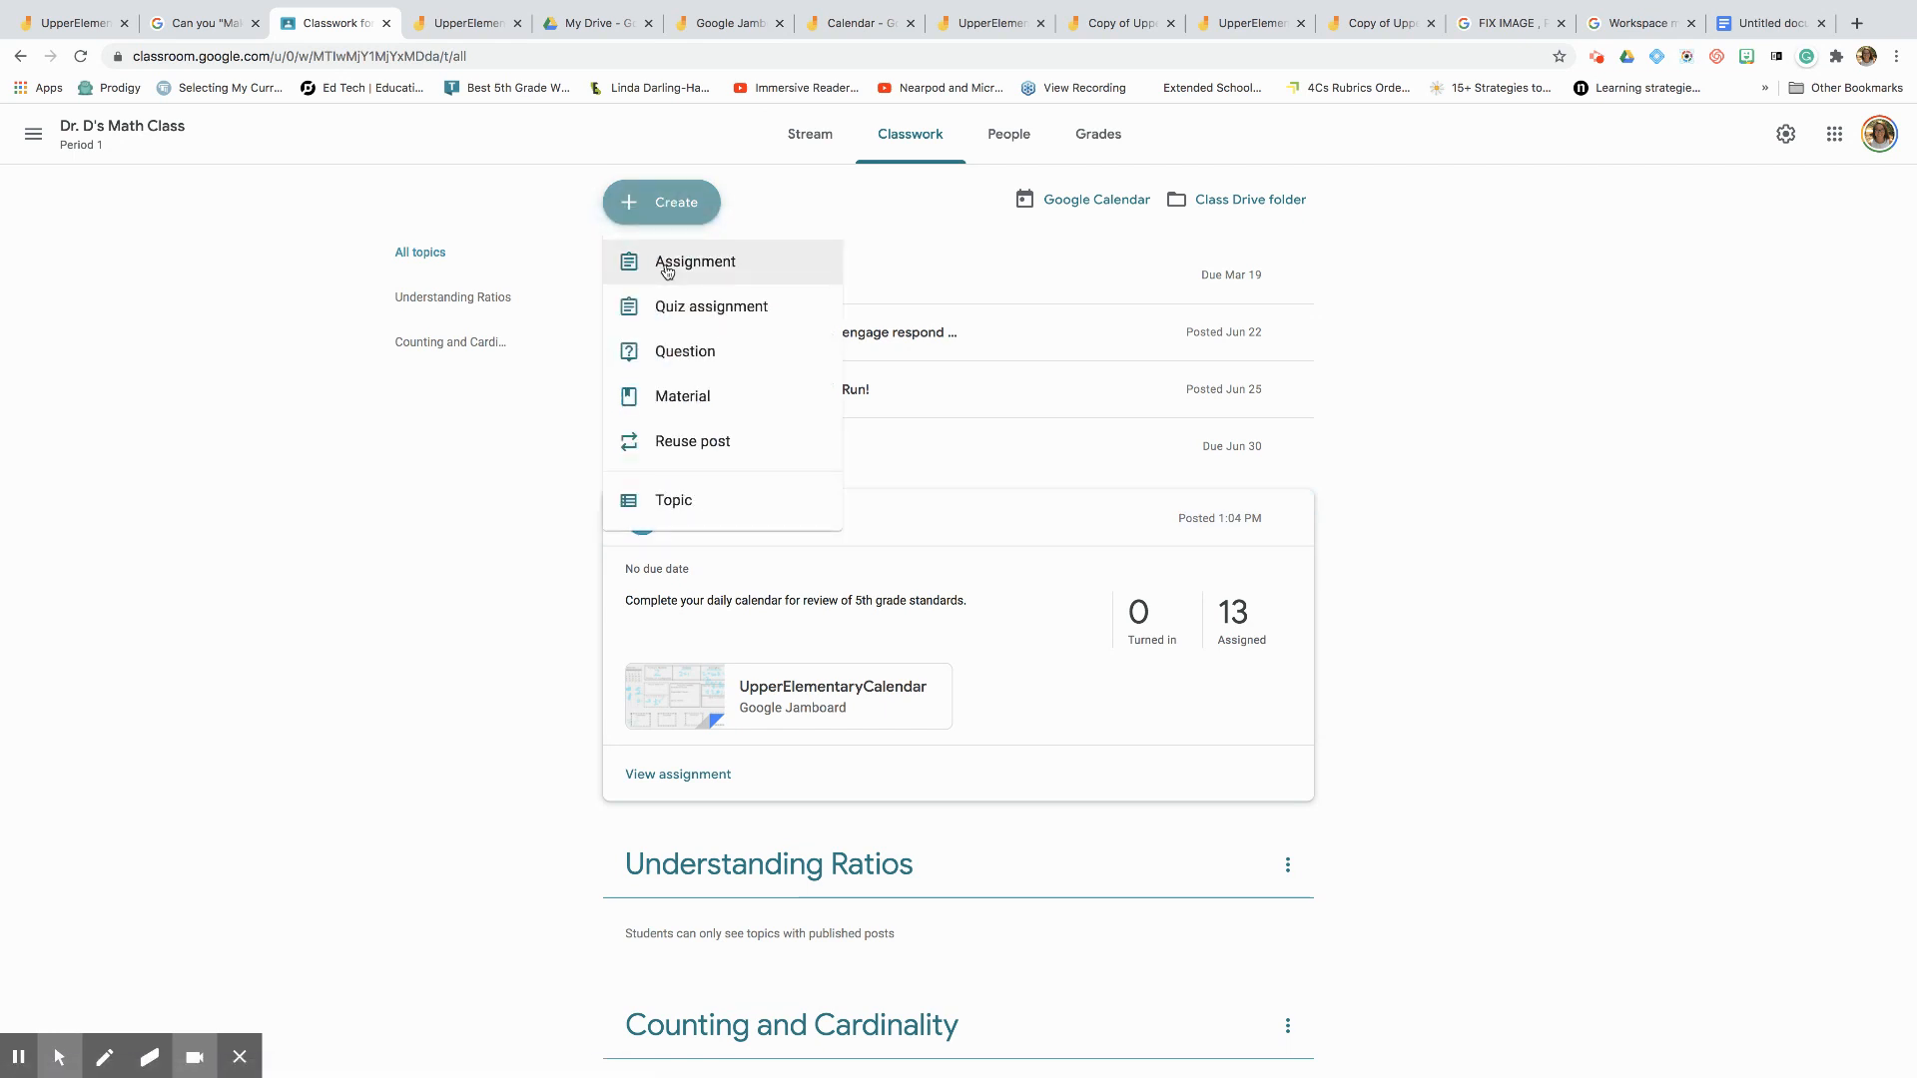
left_click(695, 261)
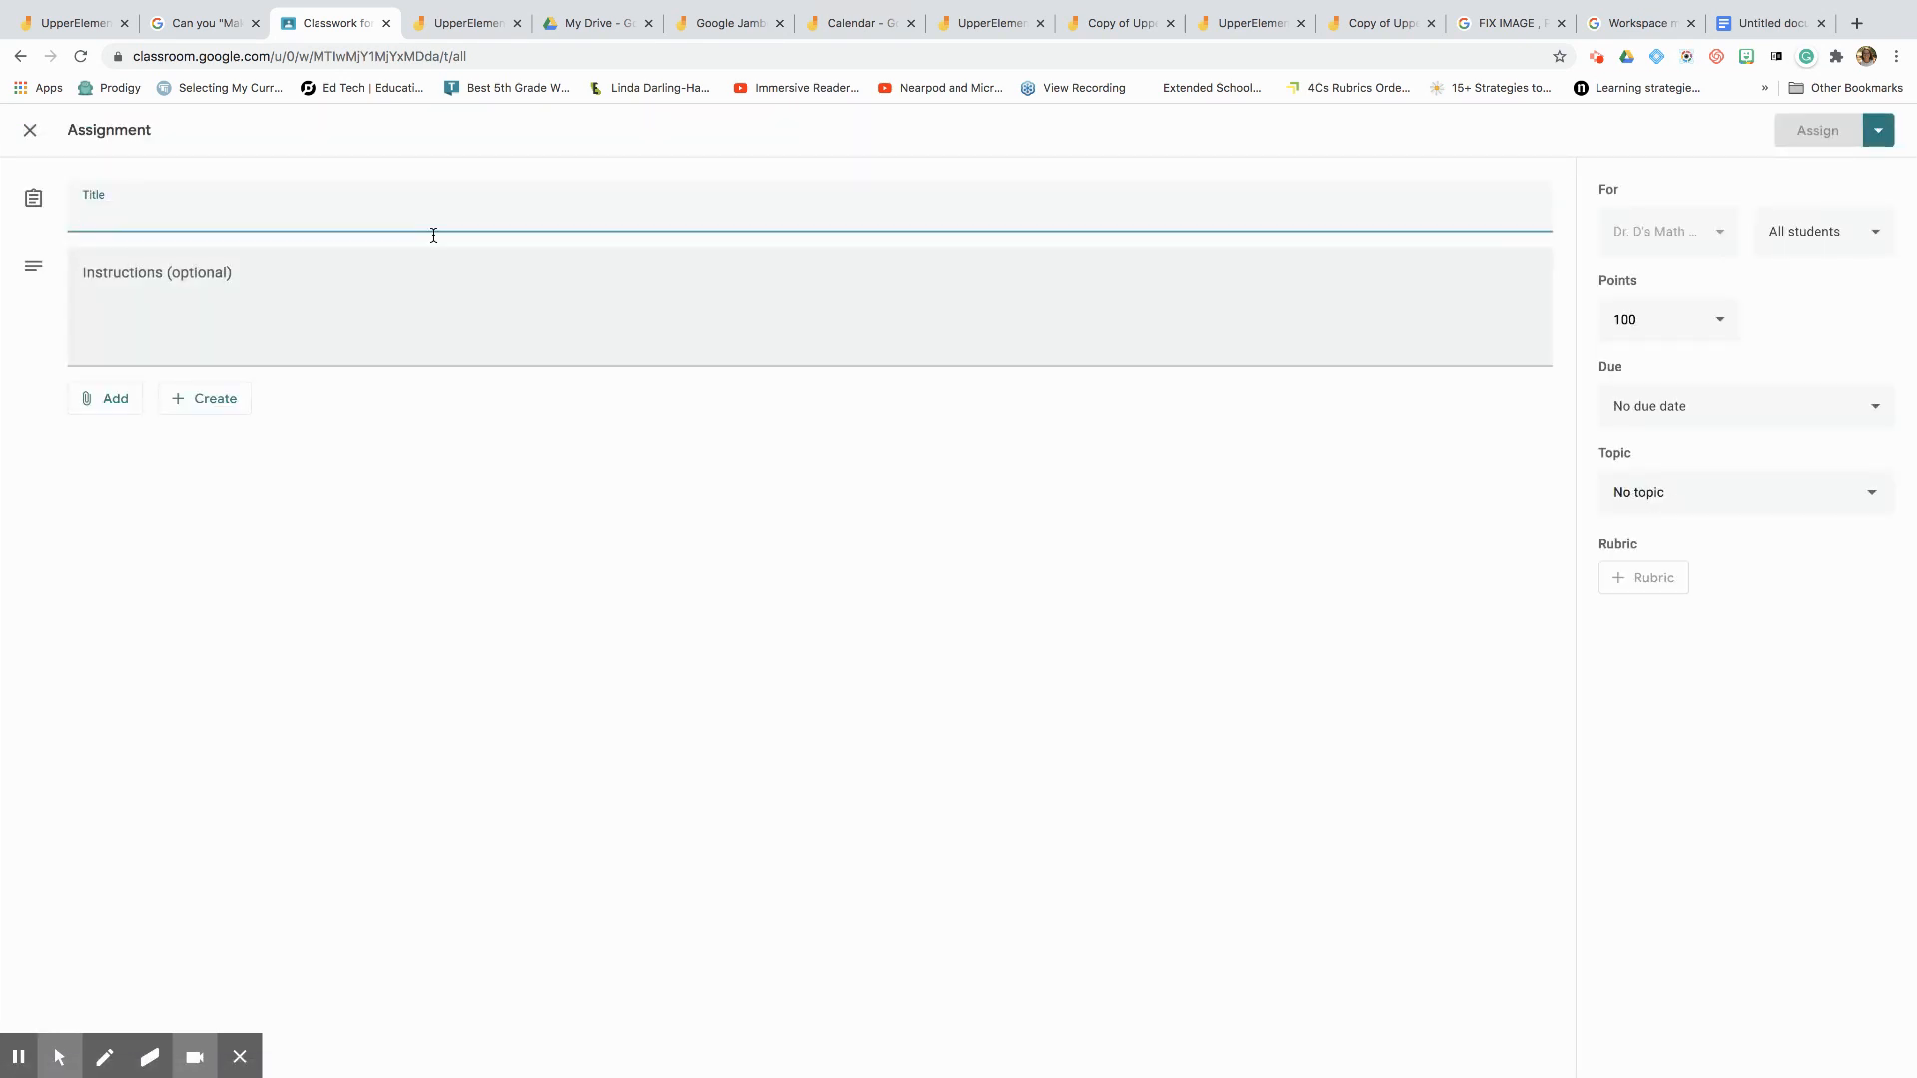
type("Daily")
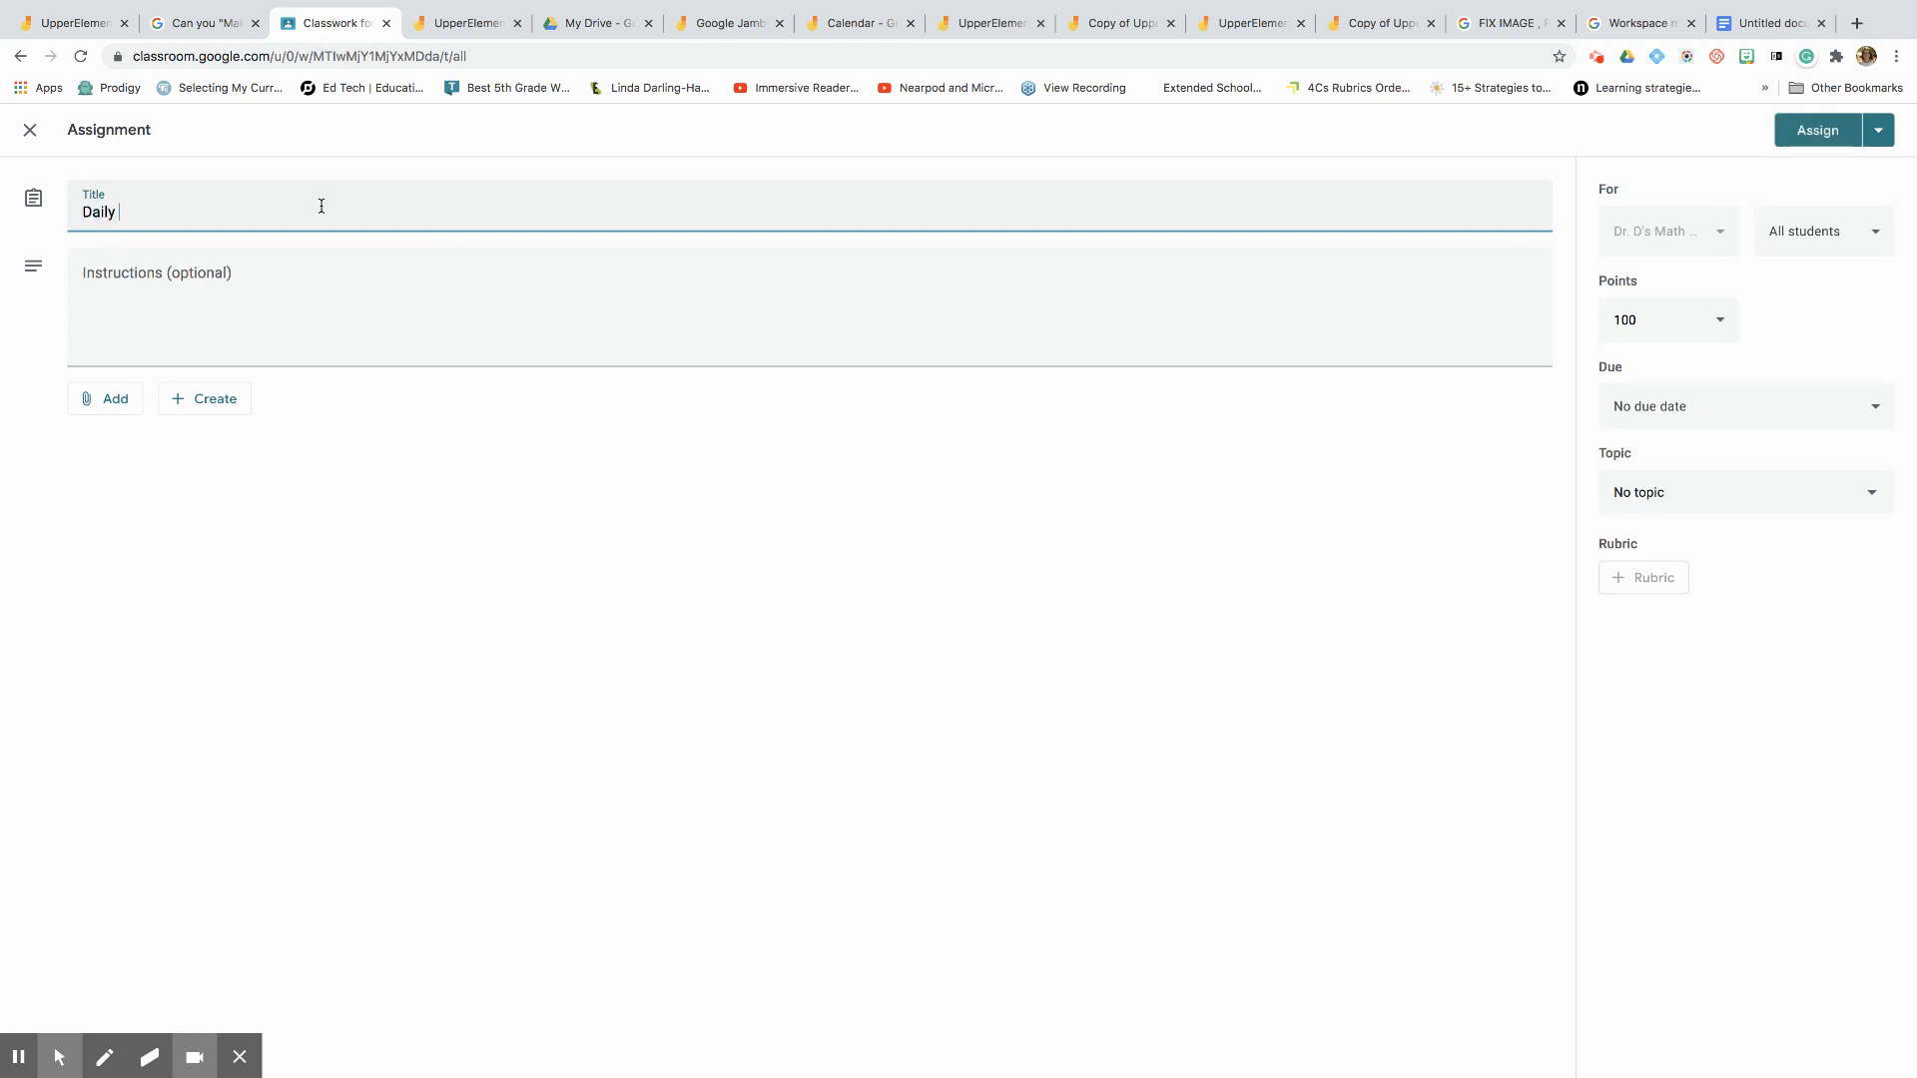
type("Calendar Math")
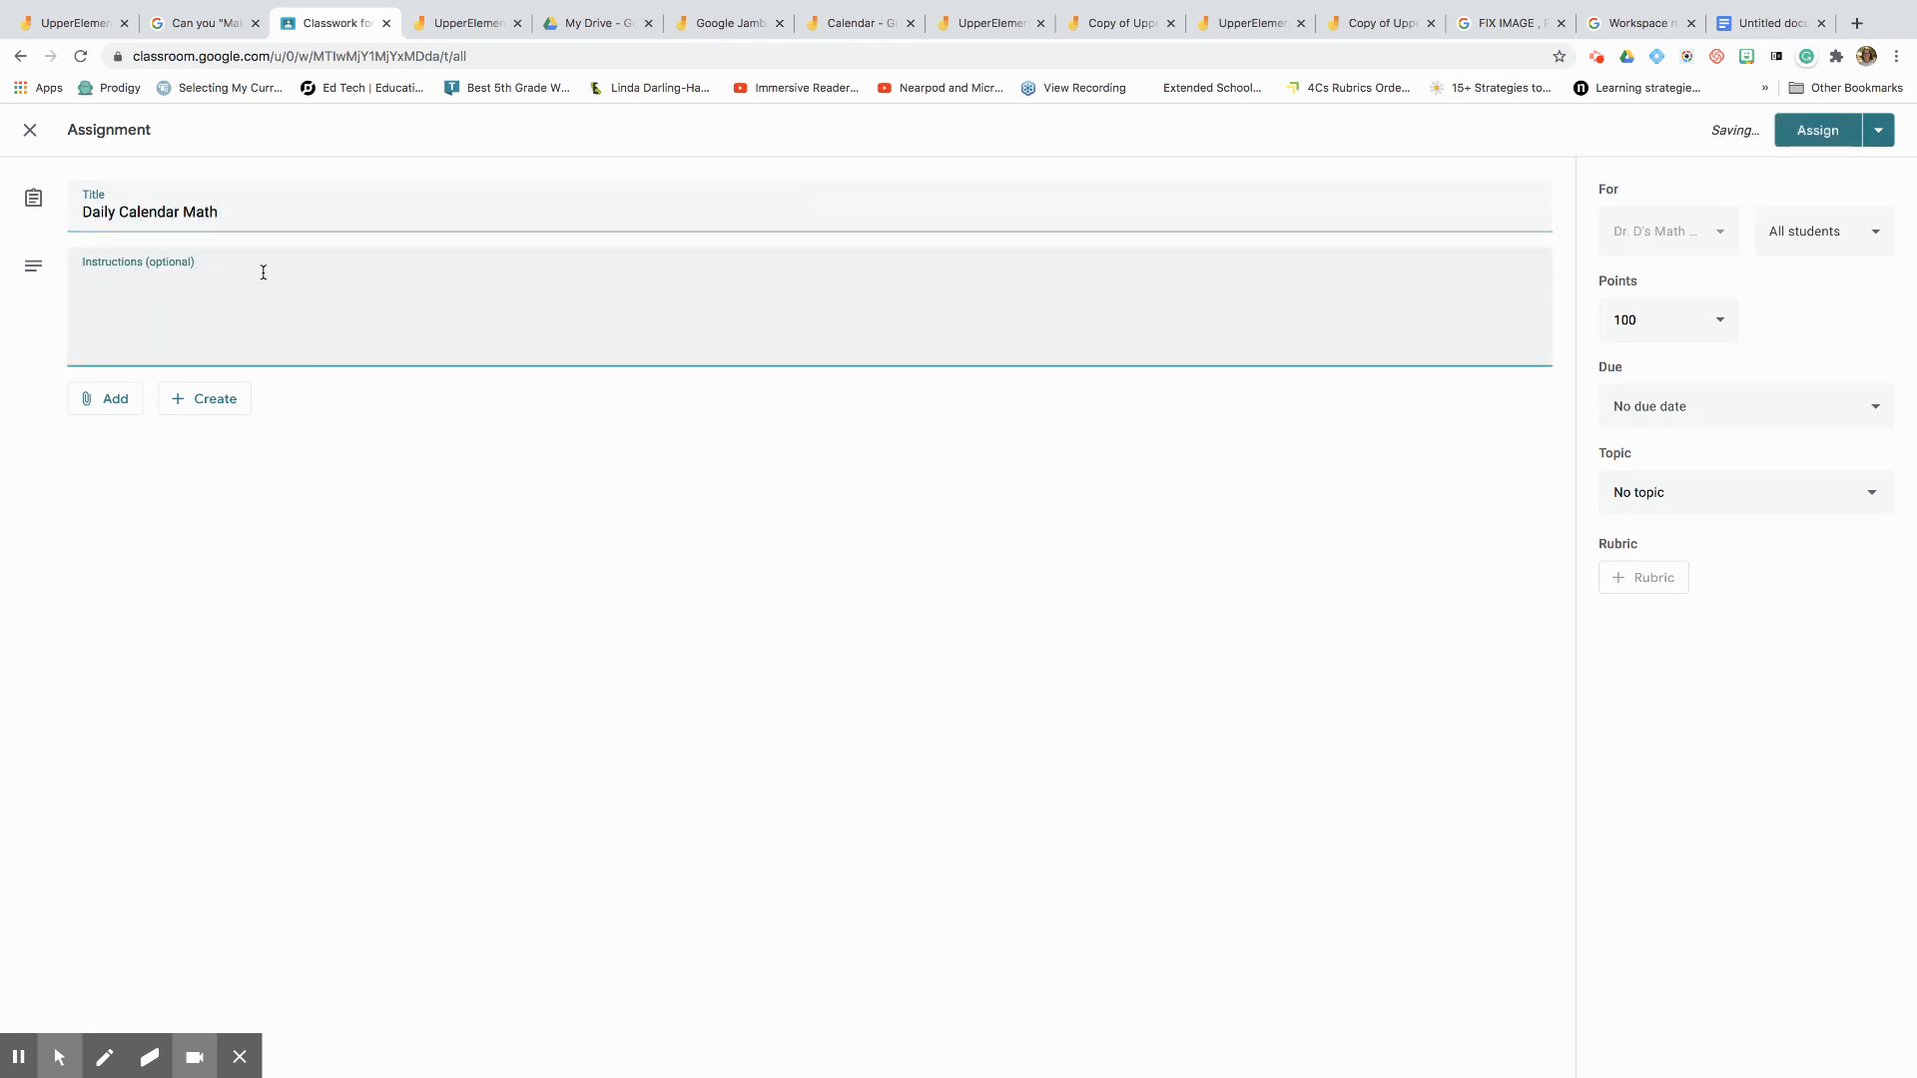
type("Watch")
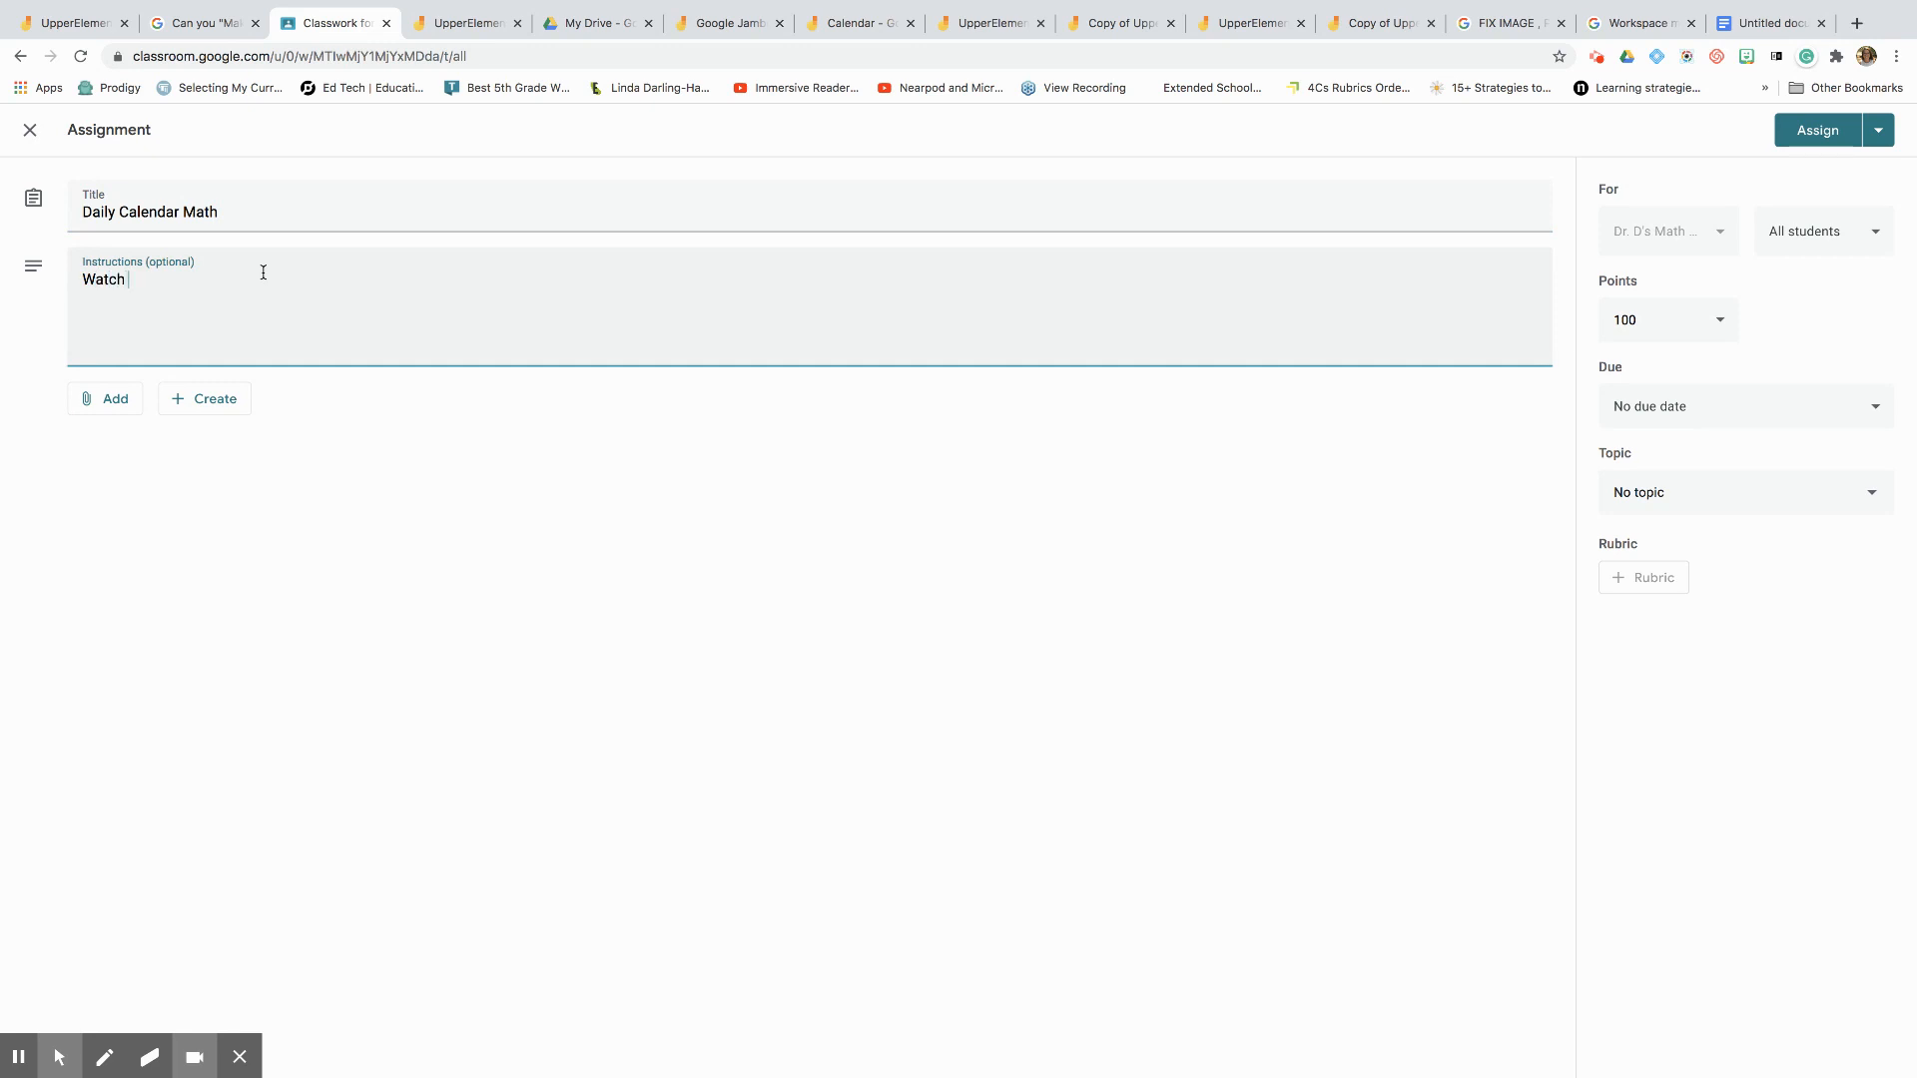
type("video on your da")
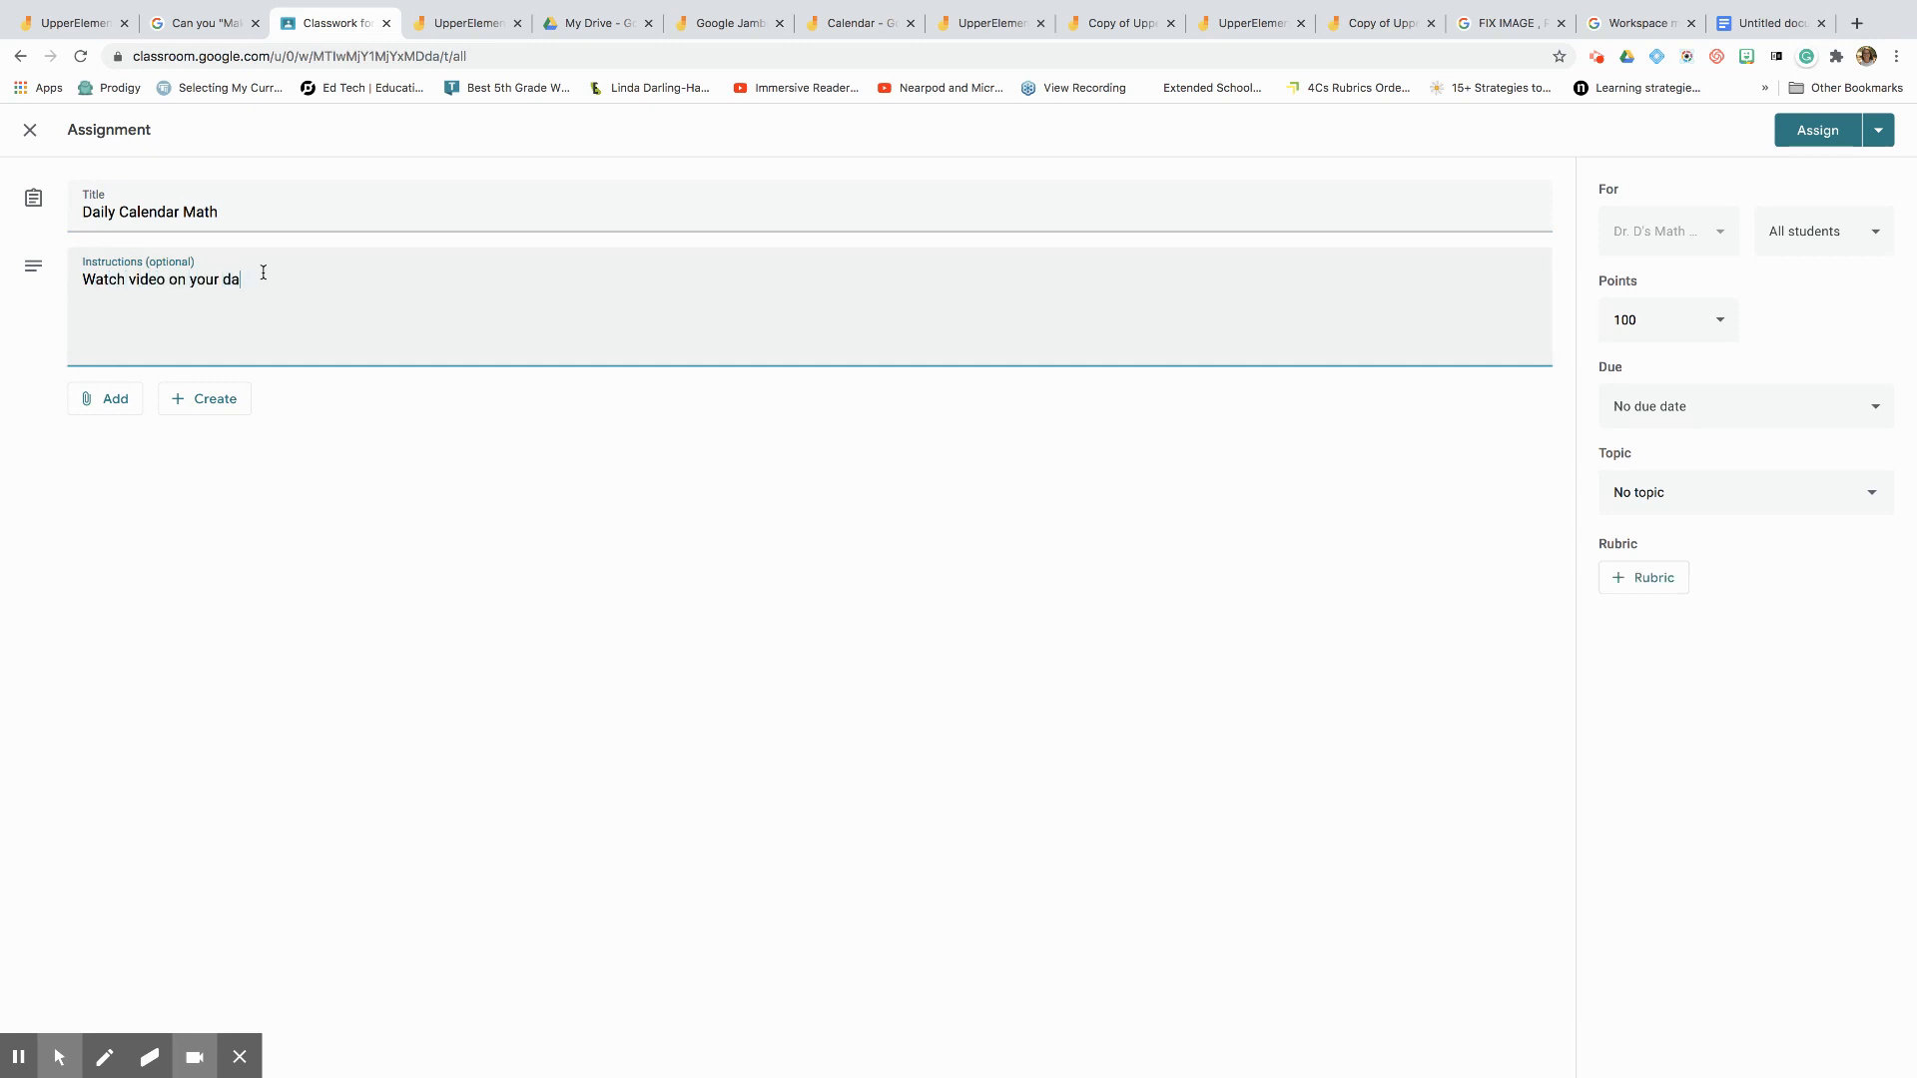
type("ily math warm up")
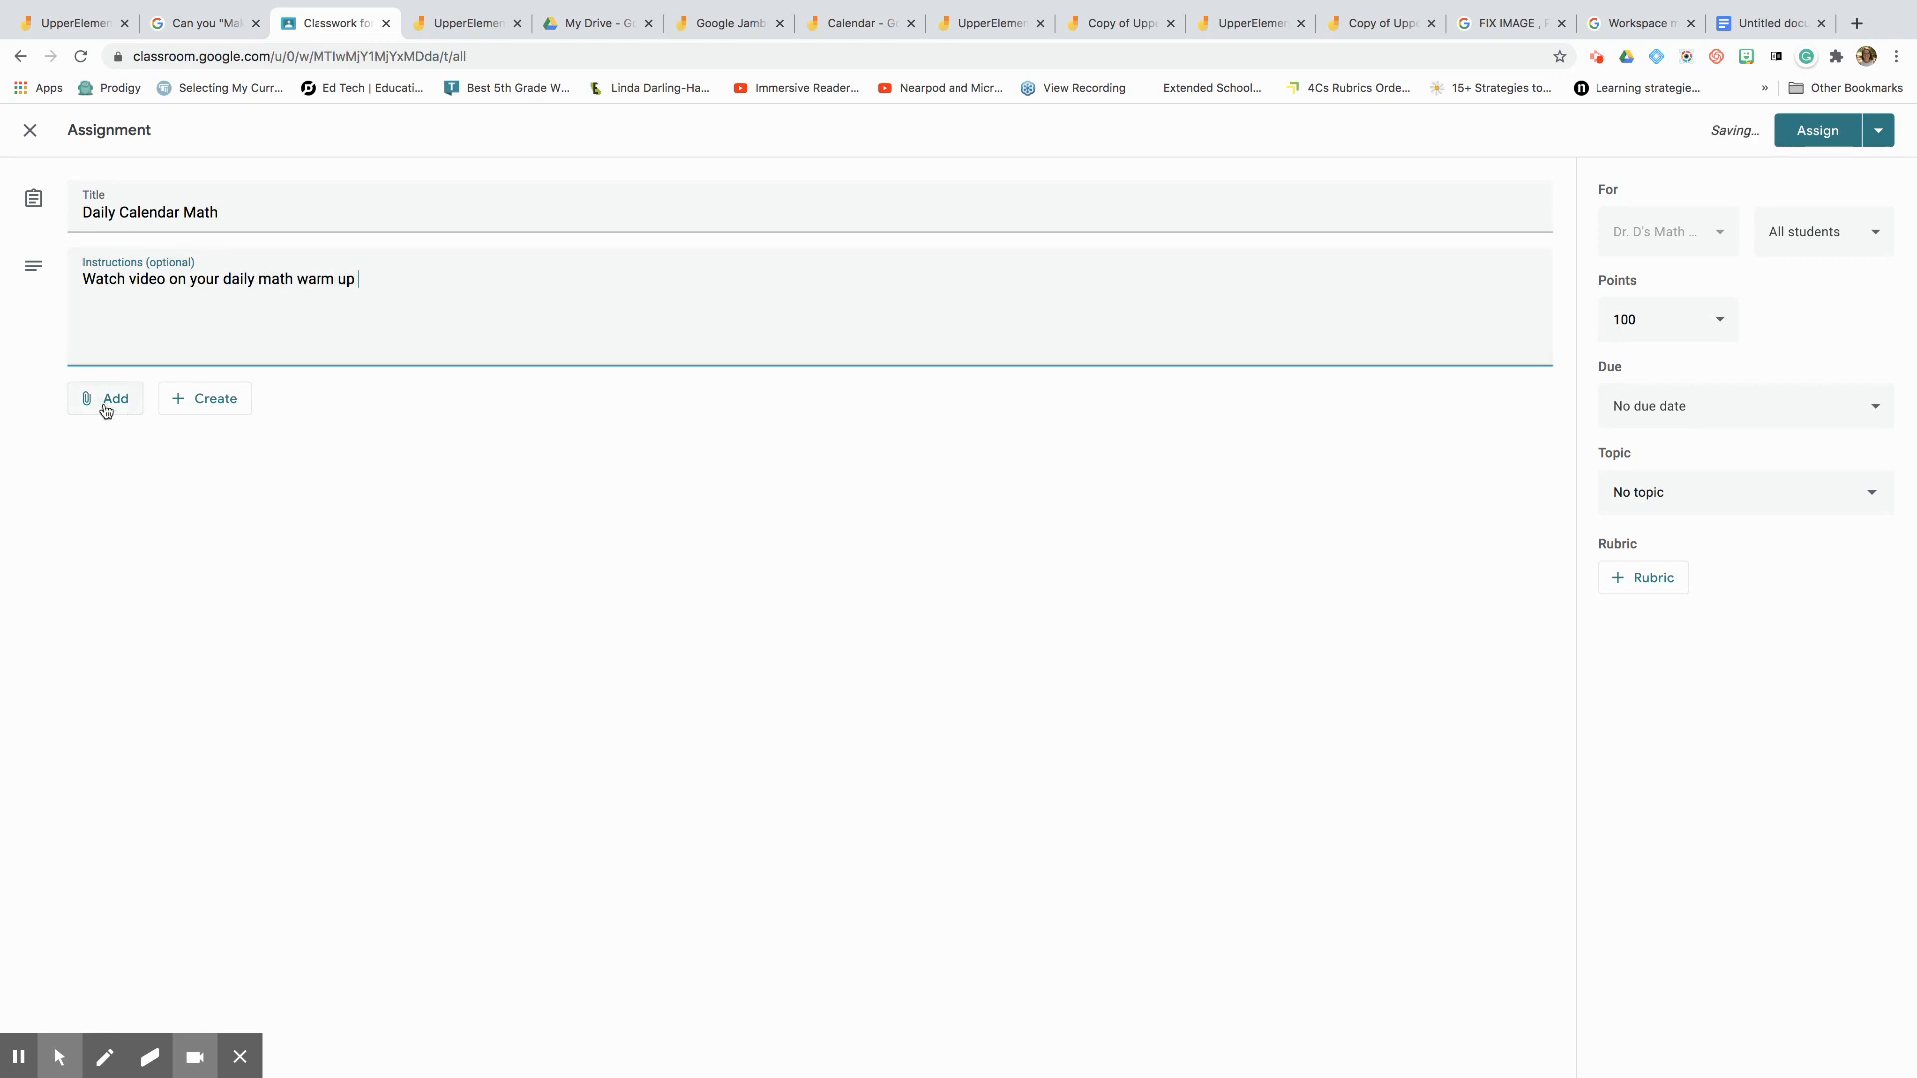
mouse_move(180, 419)
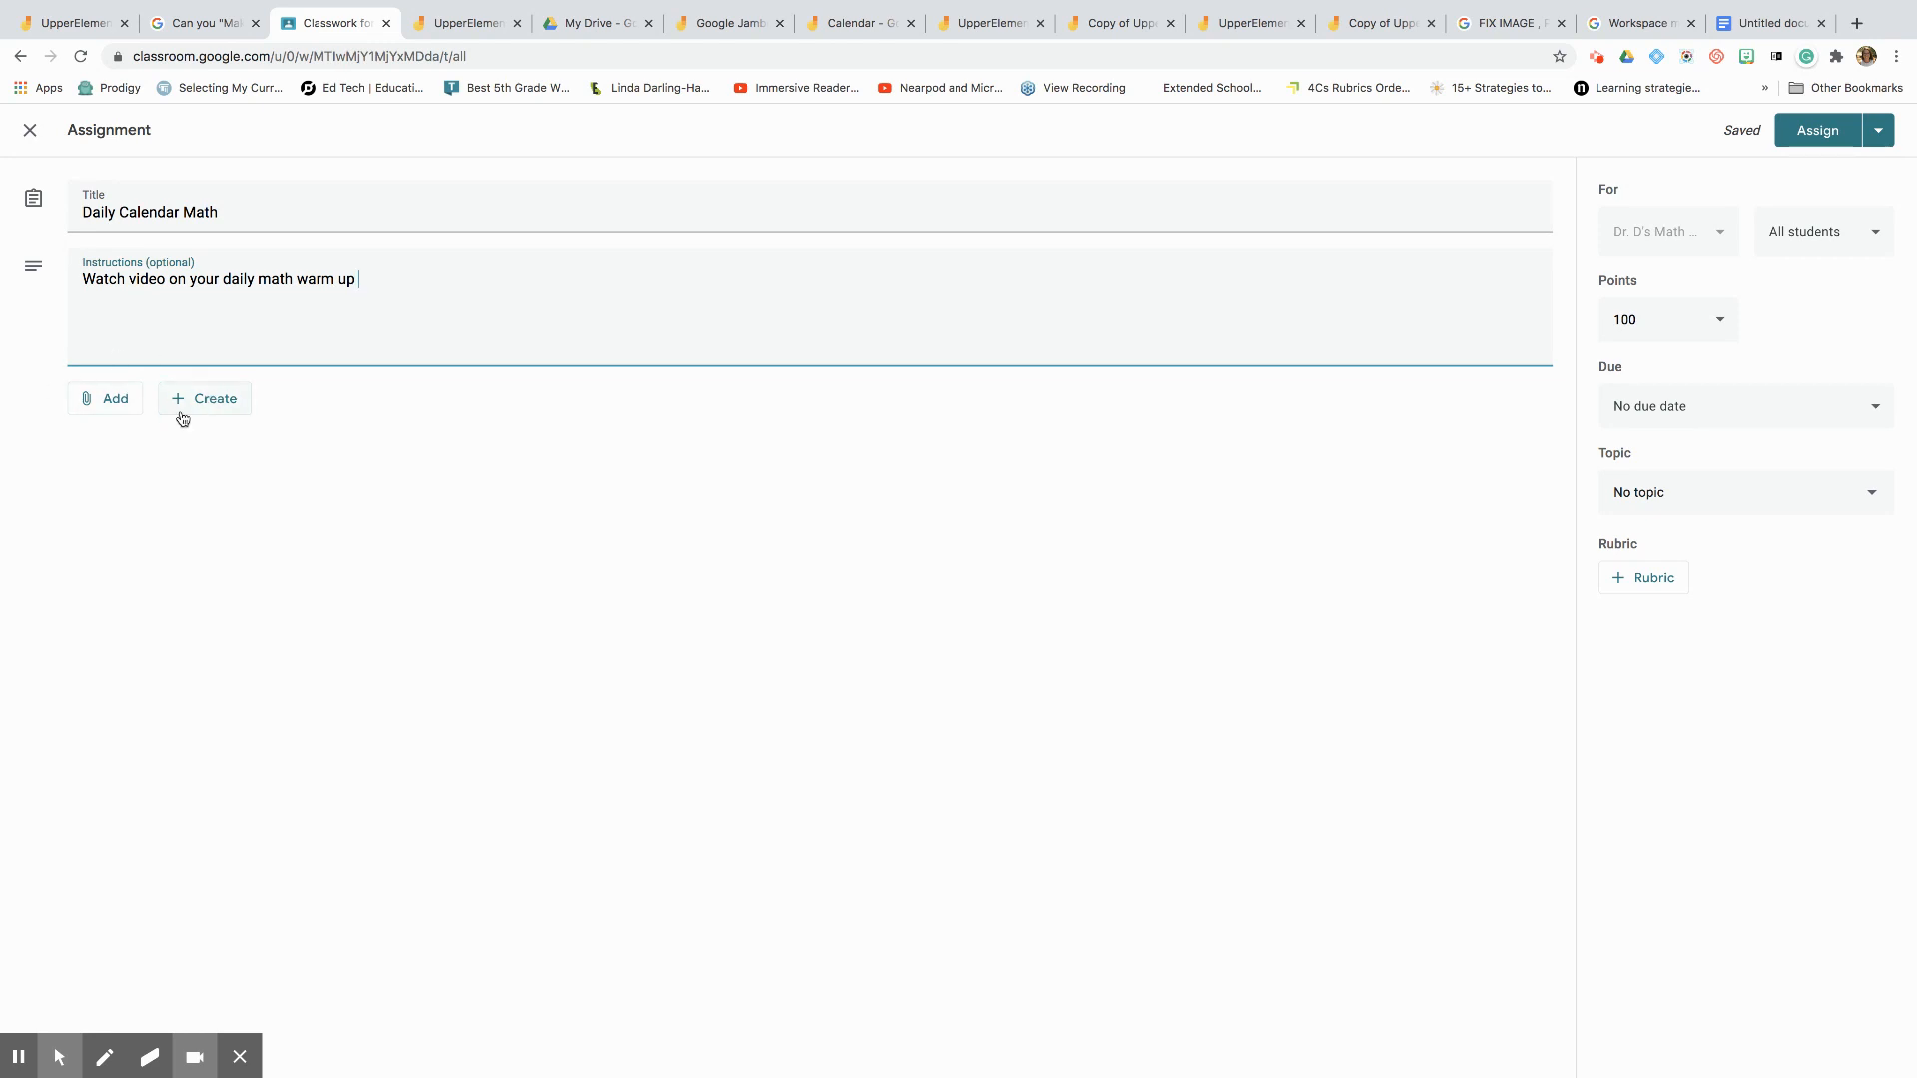
left_click(107, 398)
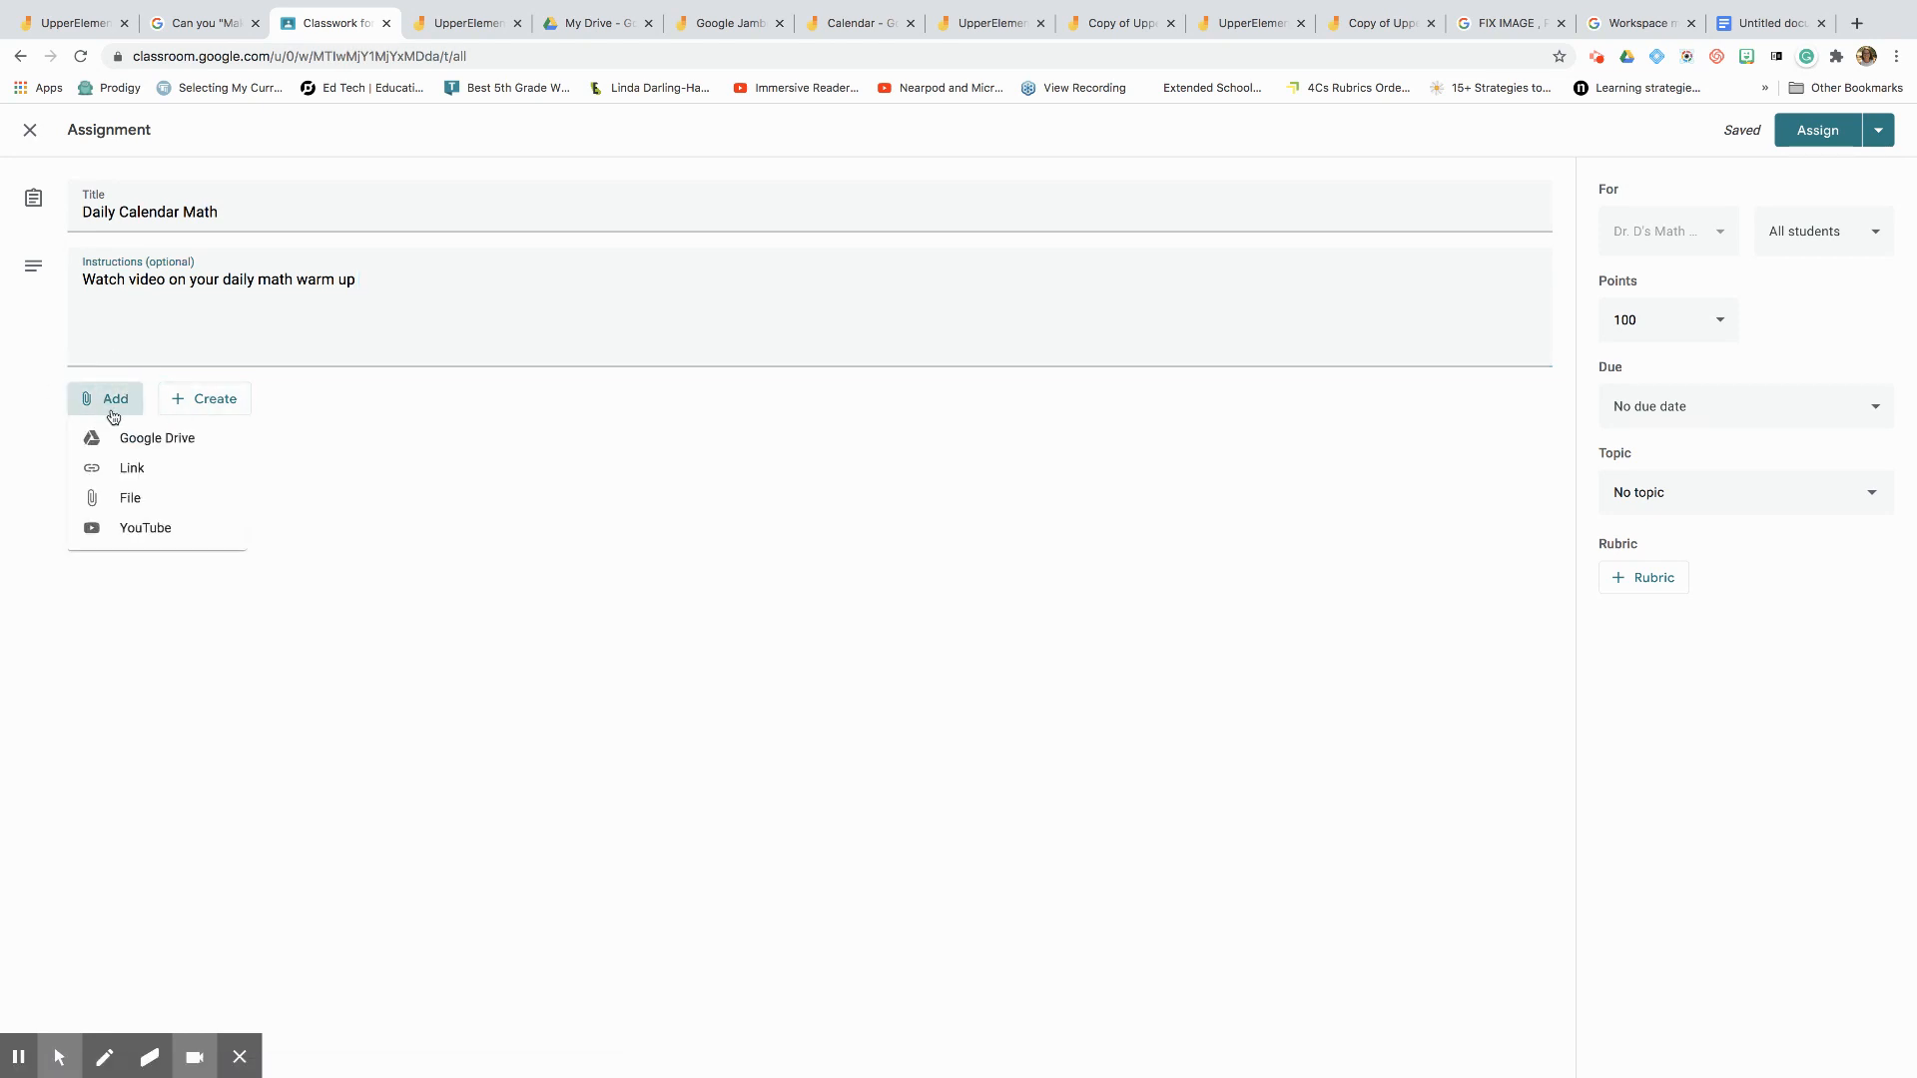
mouse_move(151, 443)
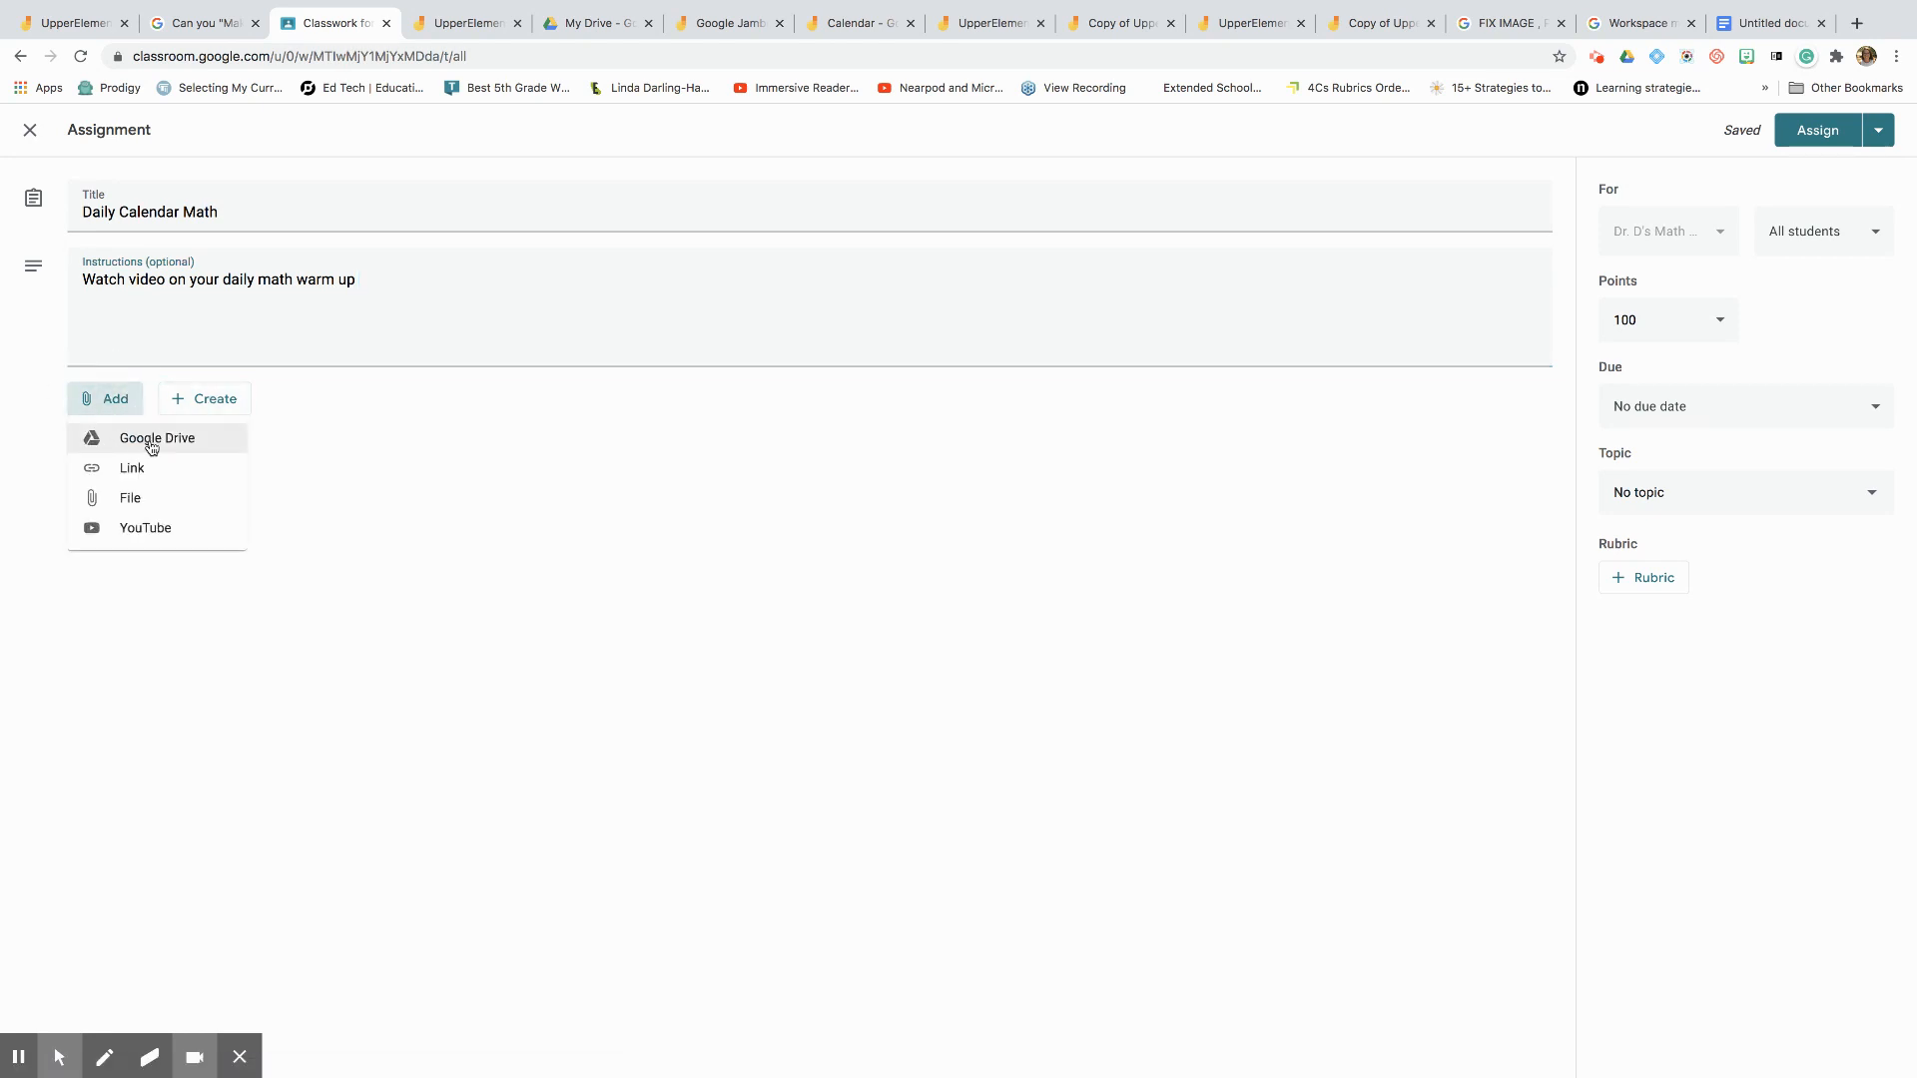
mouse_move(144, 527)
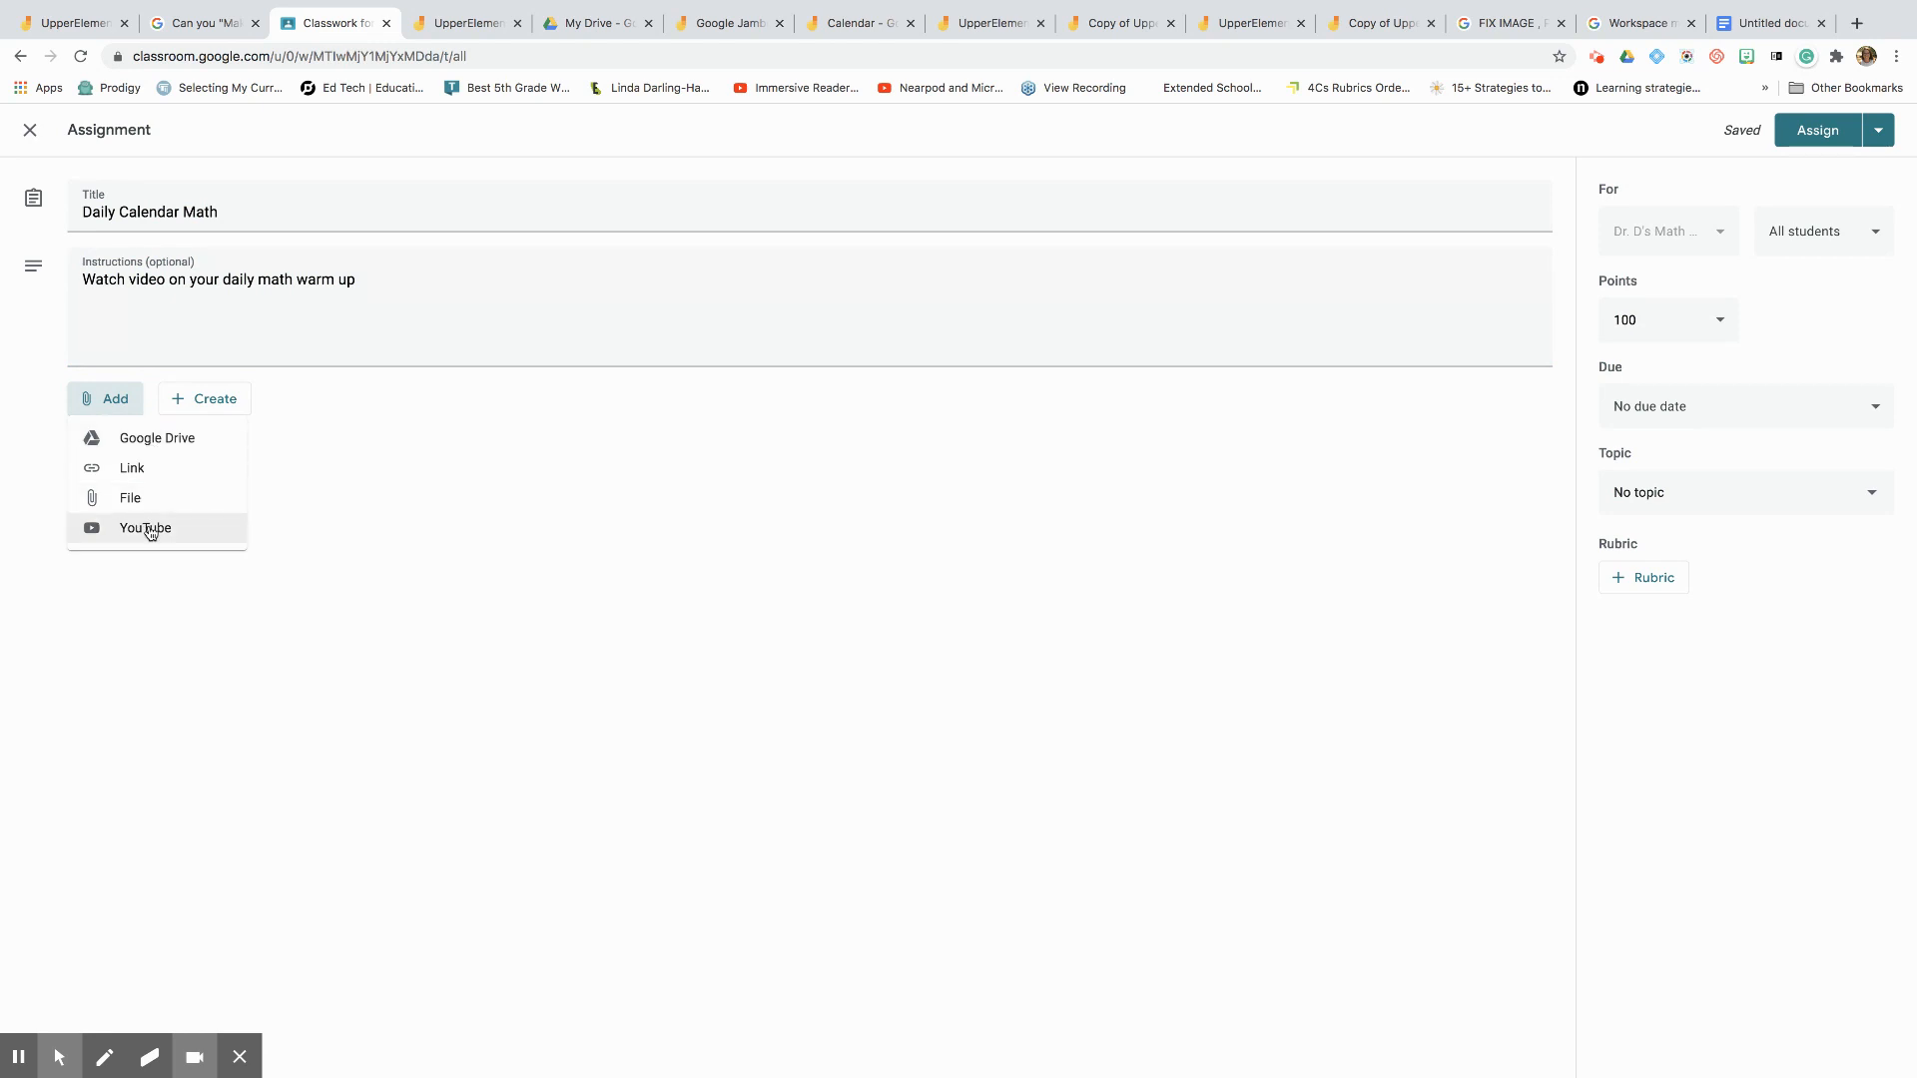
mouse_move(165, 537)
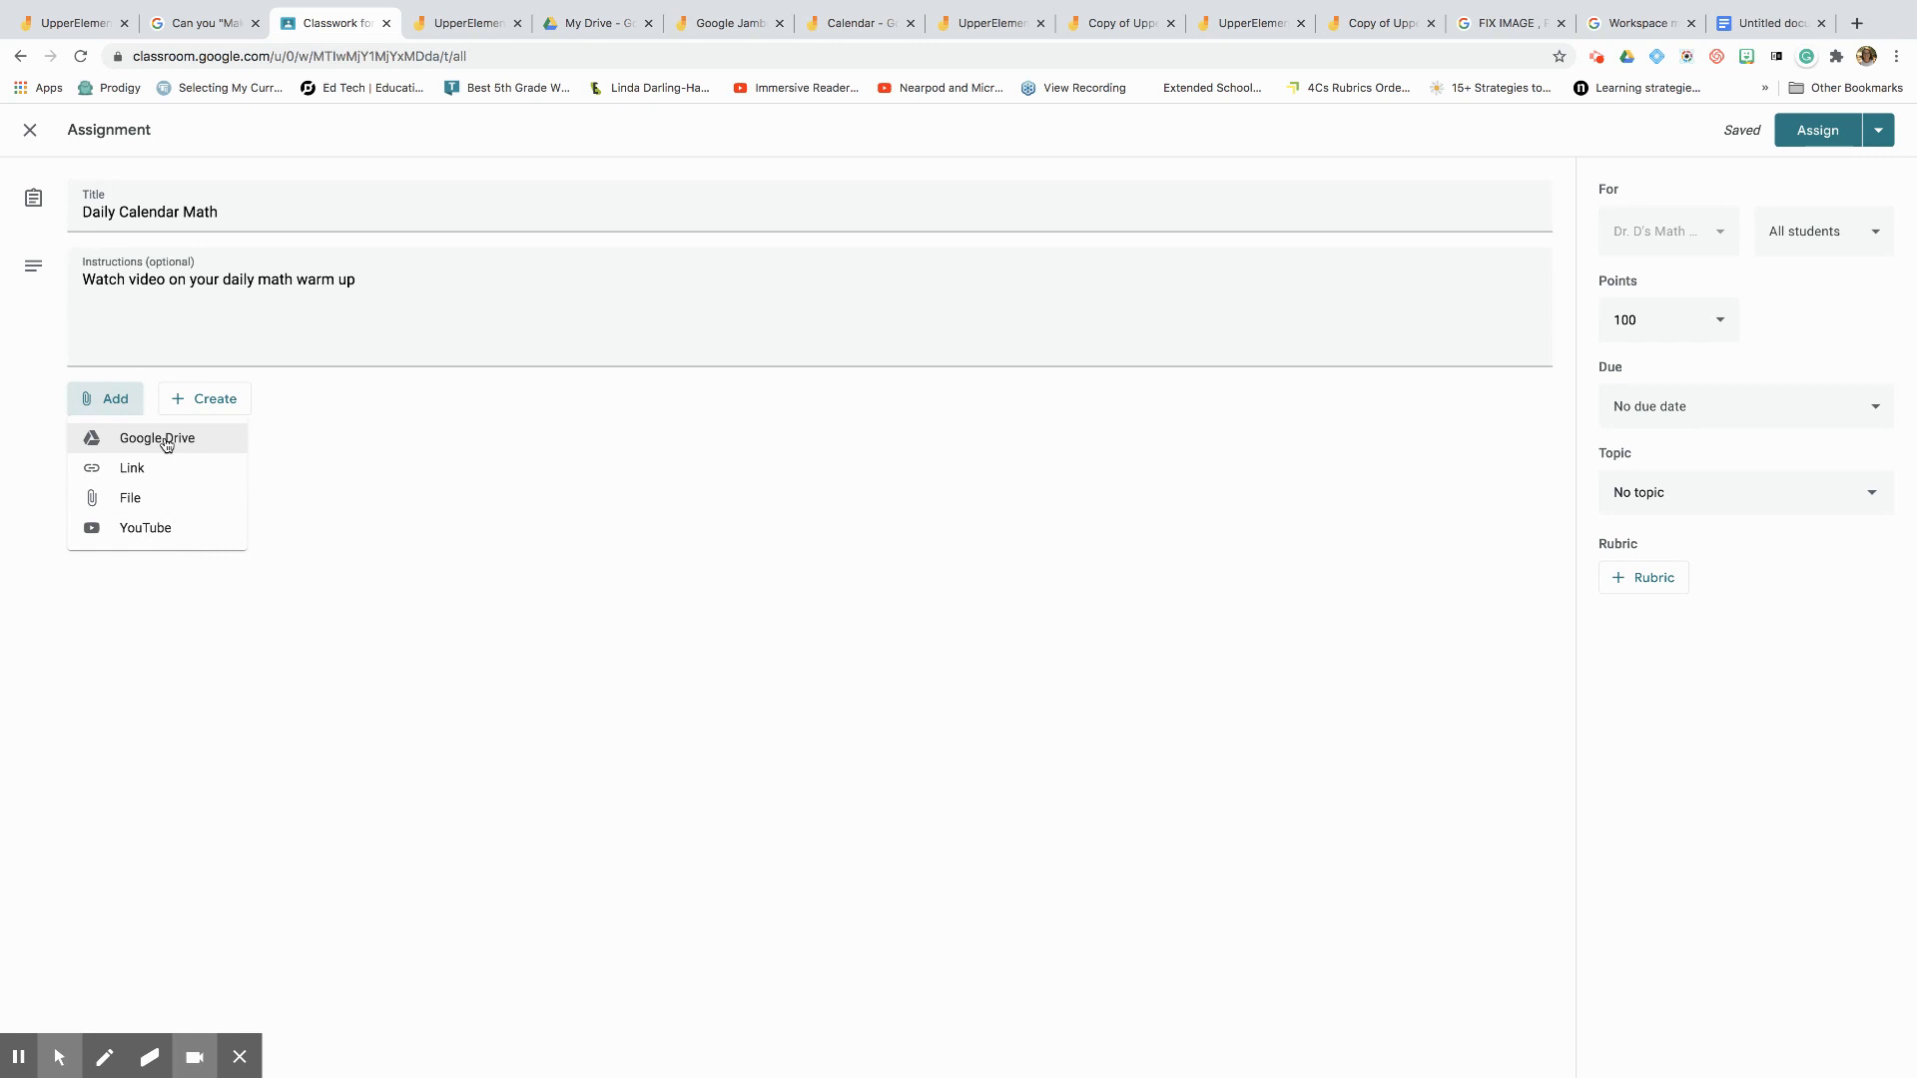
- Insert 'Copy of UpperElementaryCalendar' from Google Drive's recent files as the assignment attachment
left_click(157, 437)
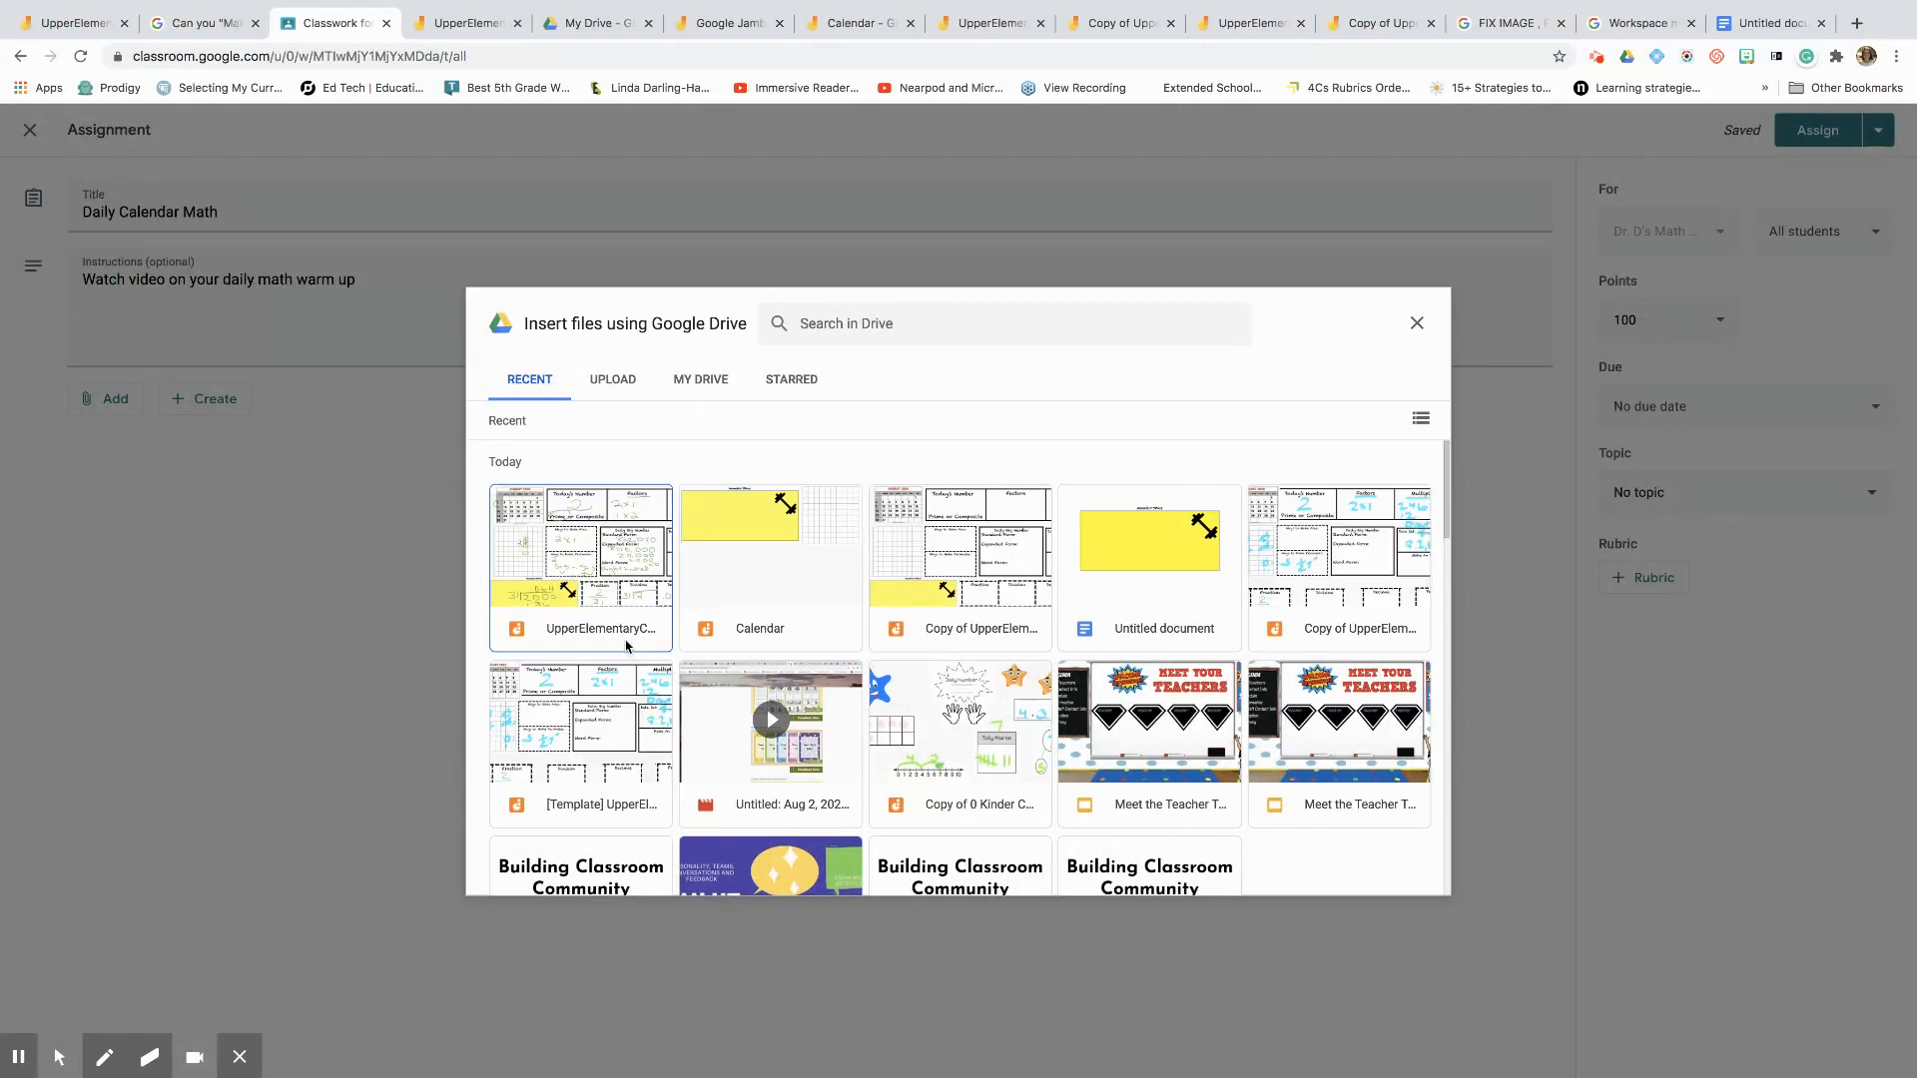
mouse_move(946, 636)
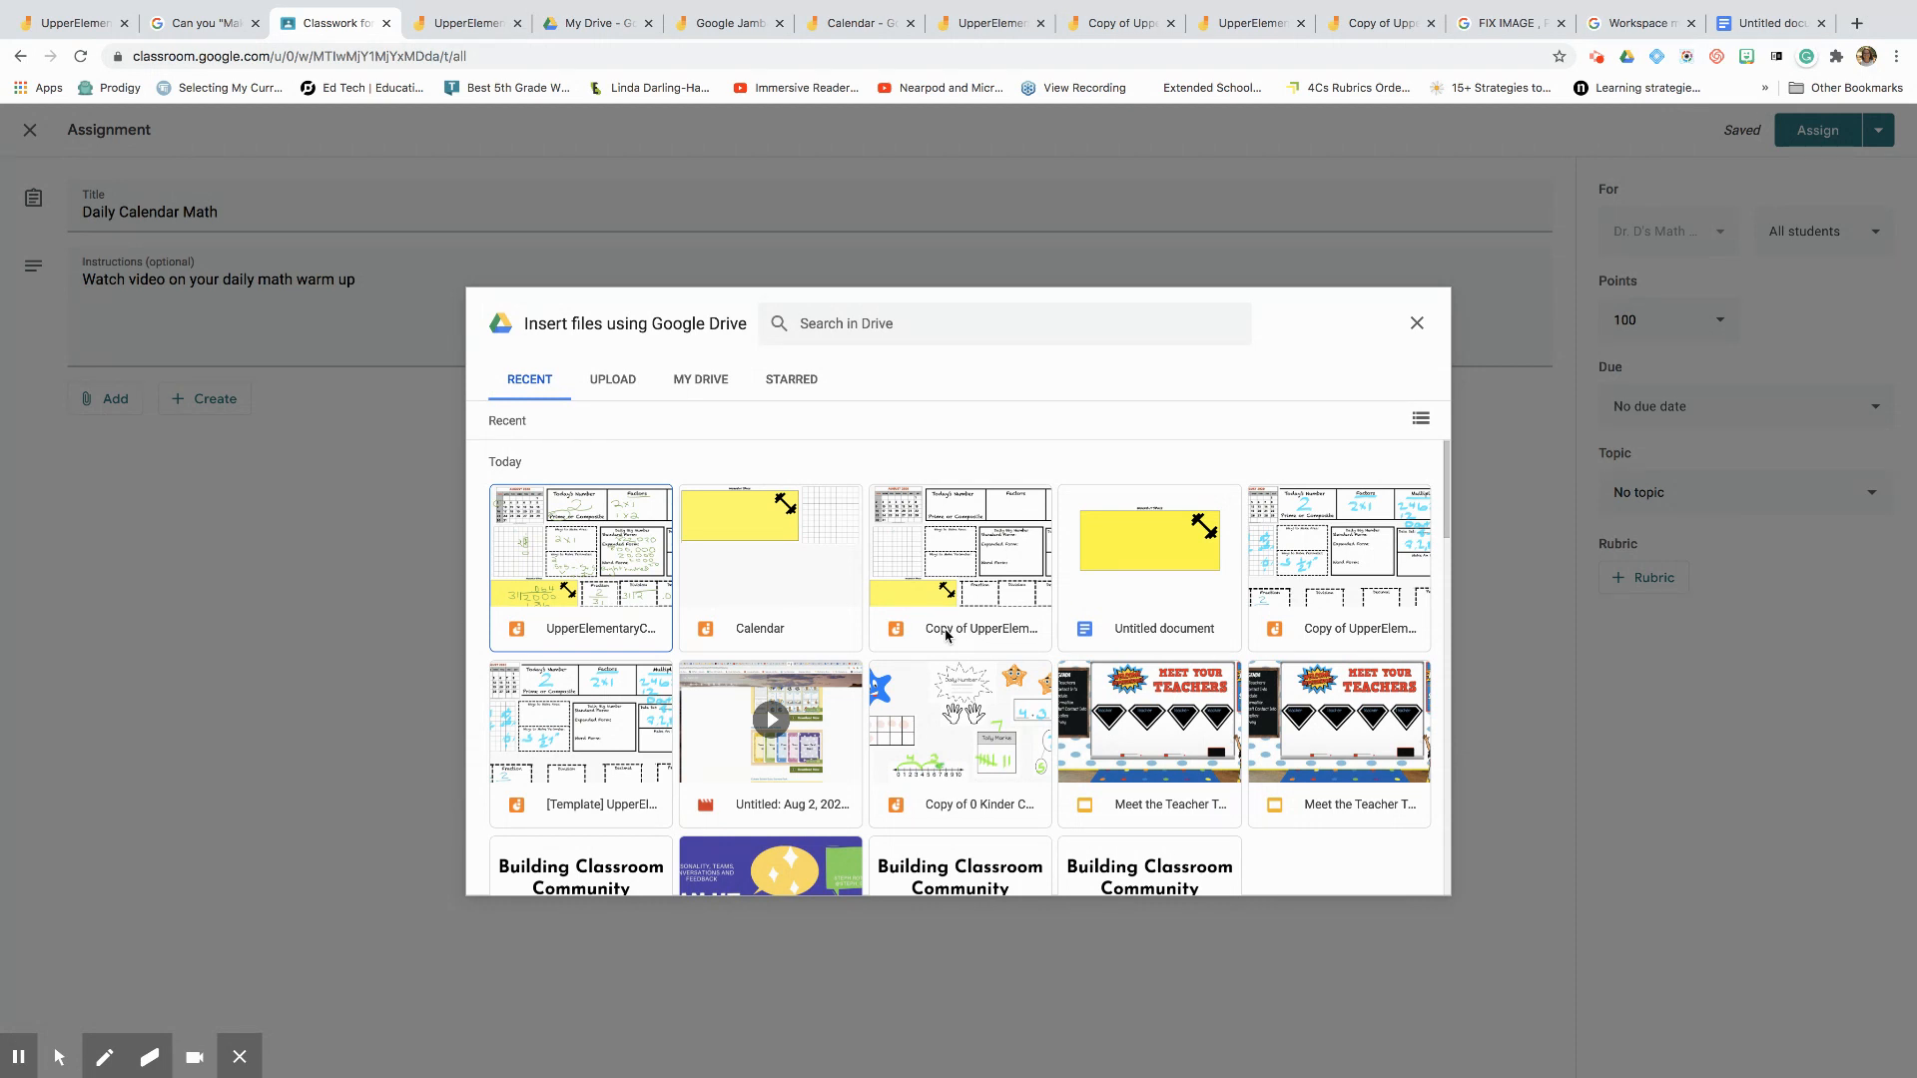
left_click(958, 567)
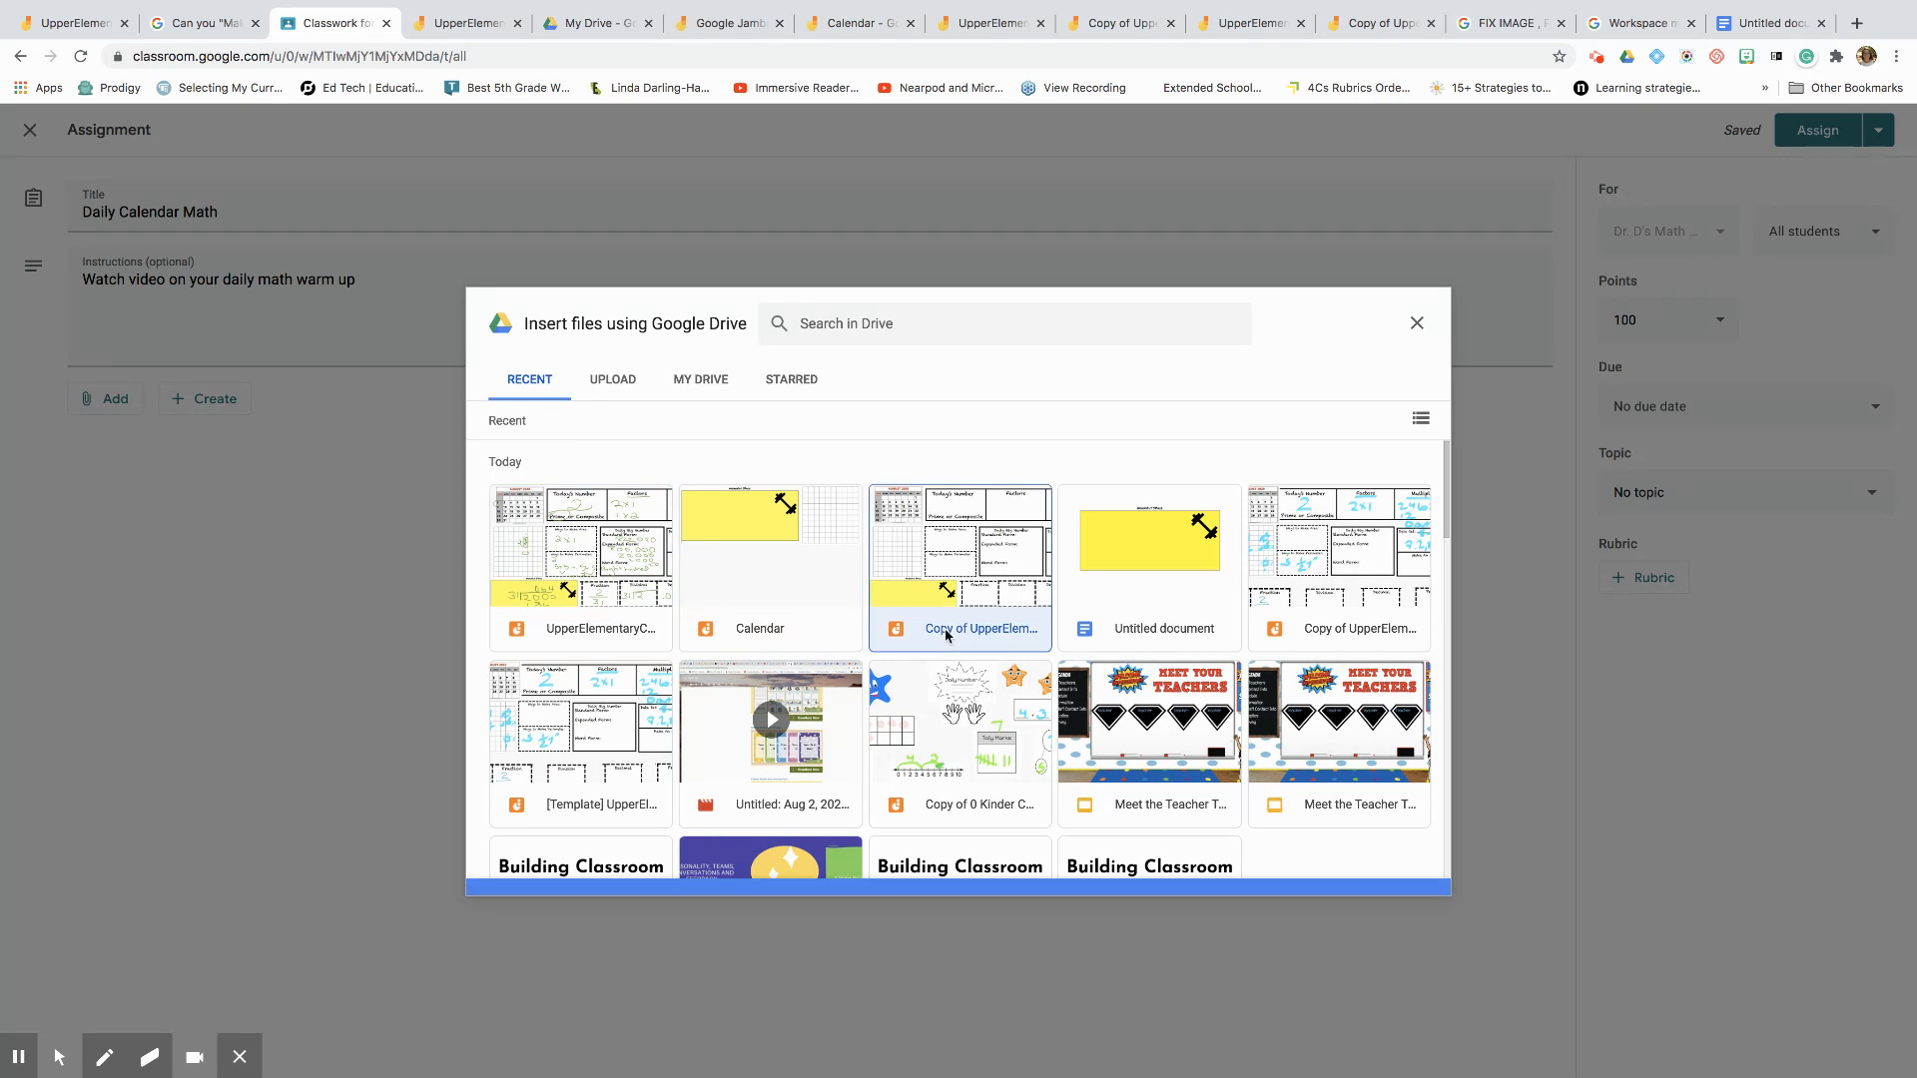
left_click(958, 567)
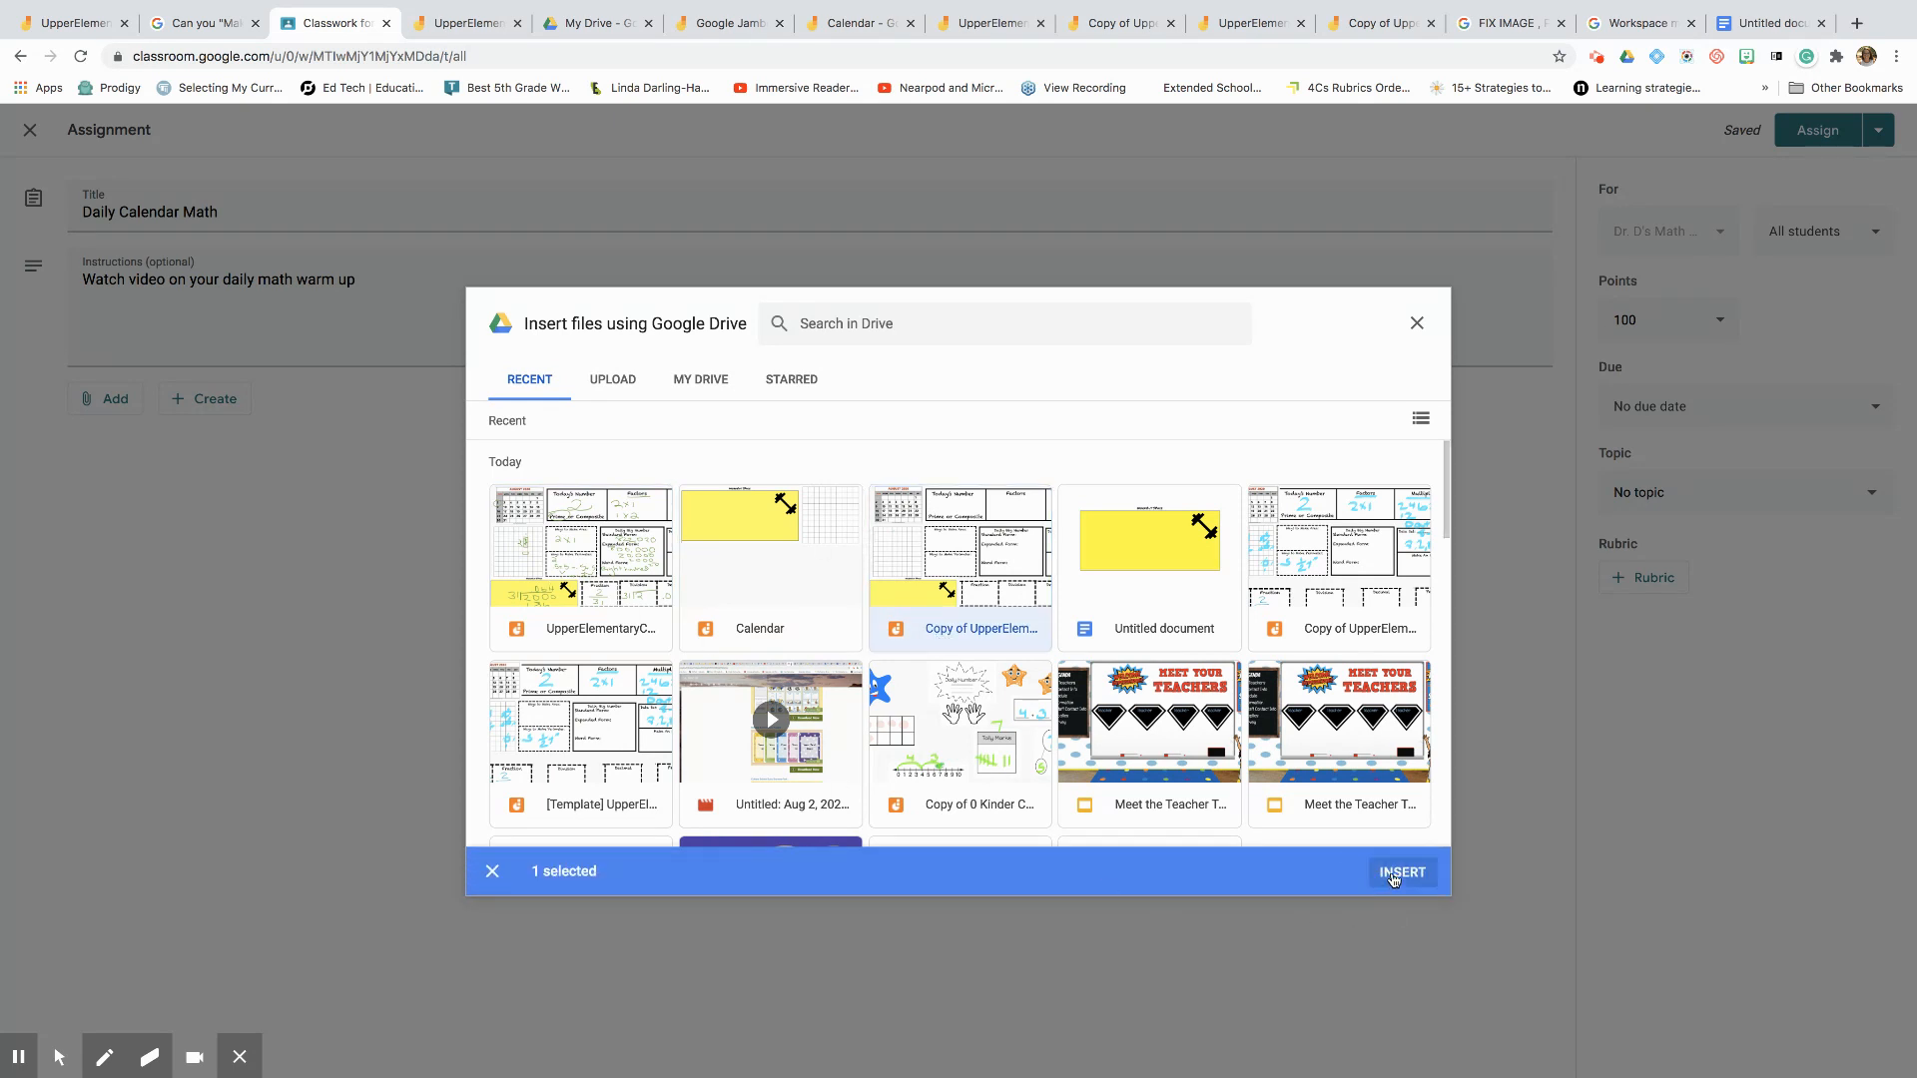
left_click(1401, 872)
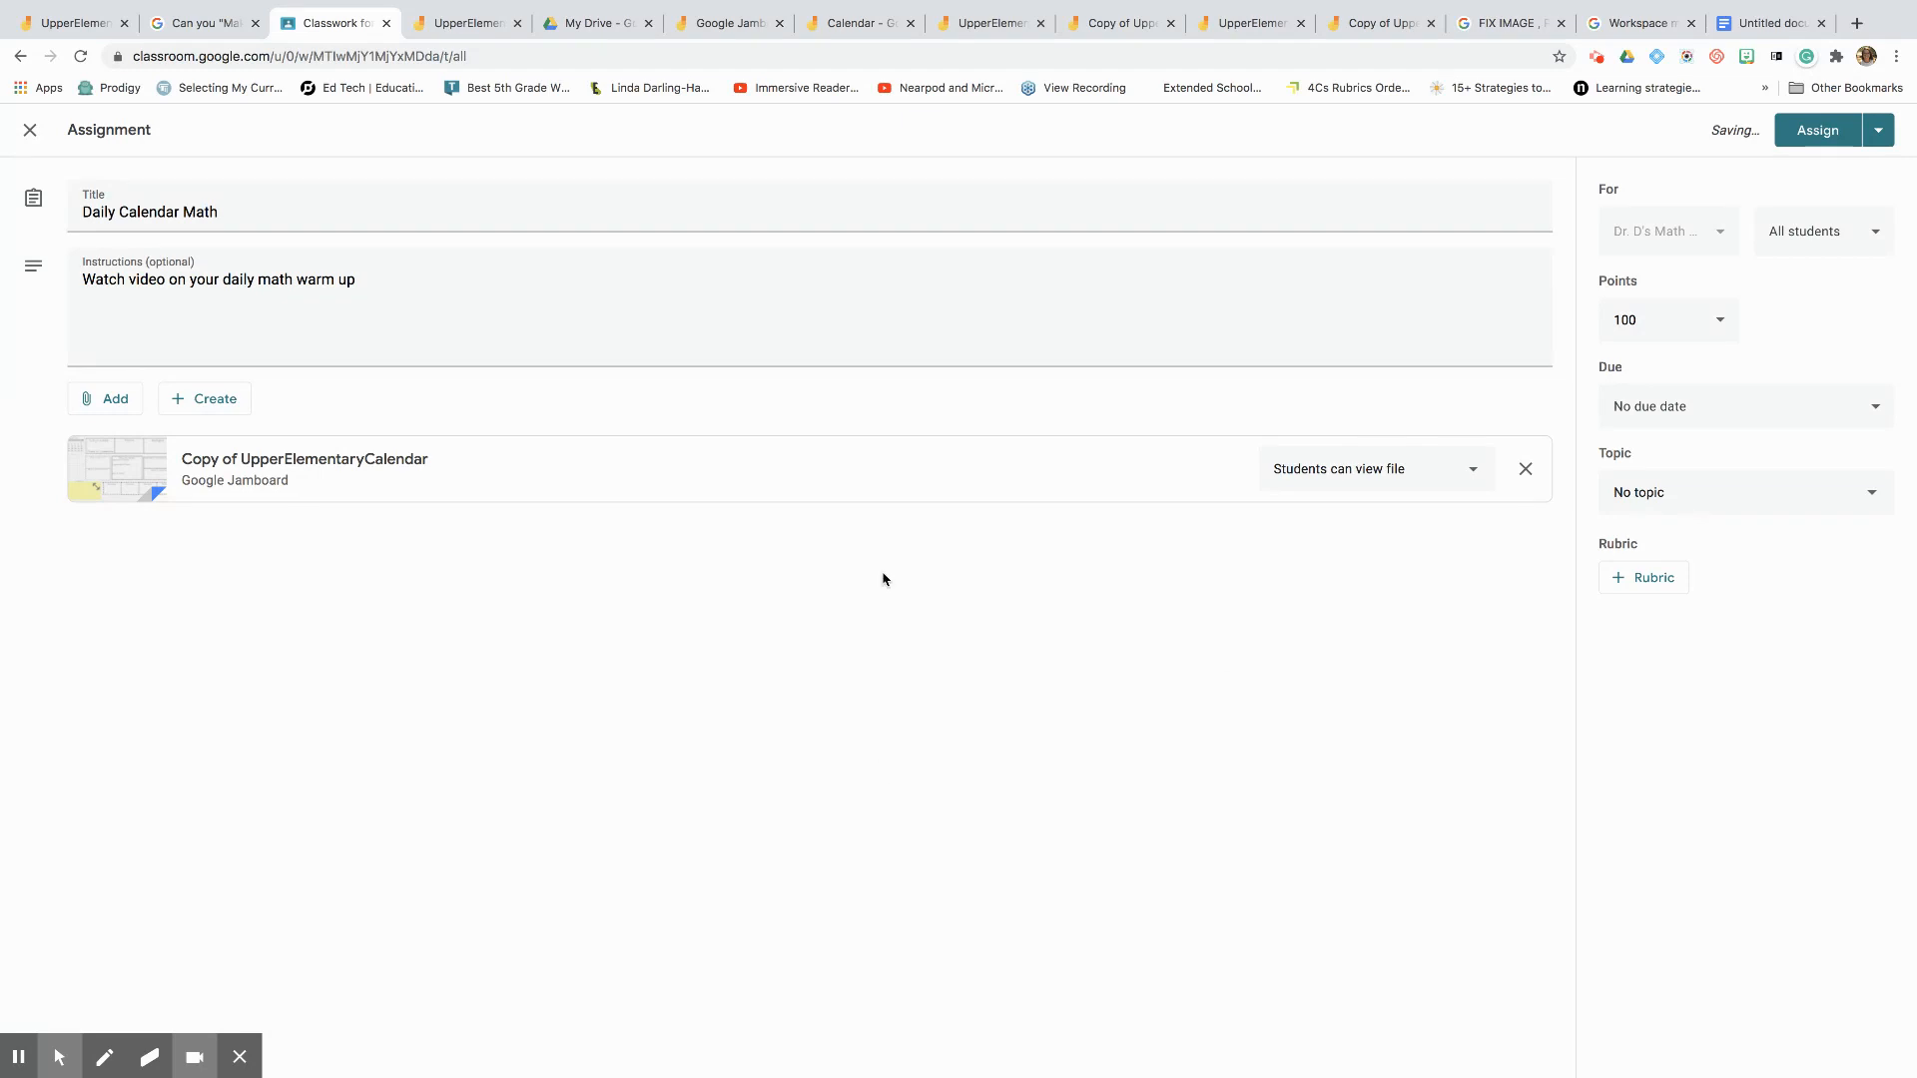
mouse_move(1408, 250)
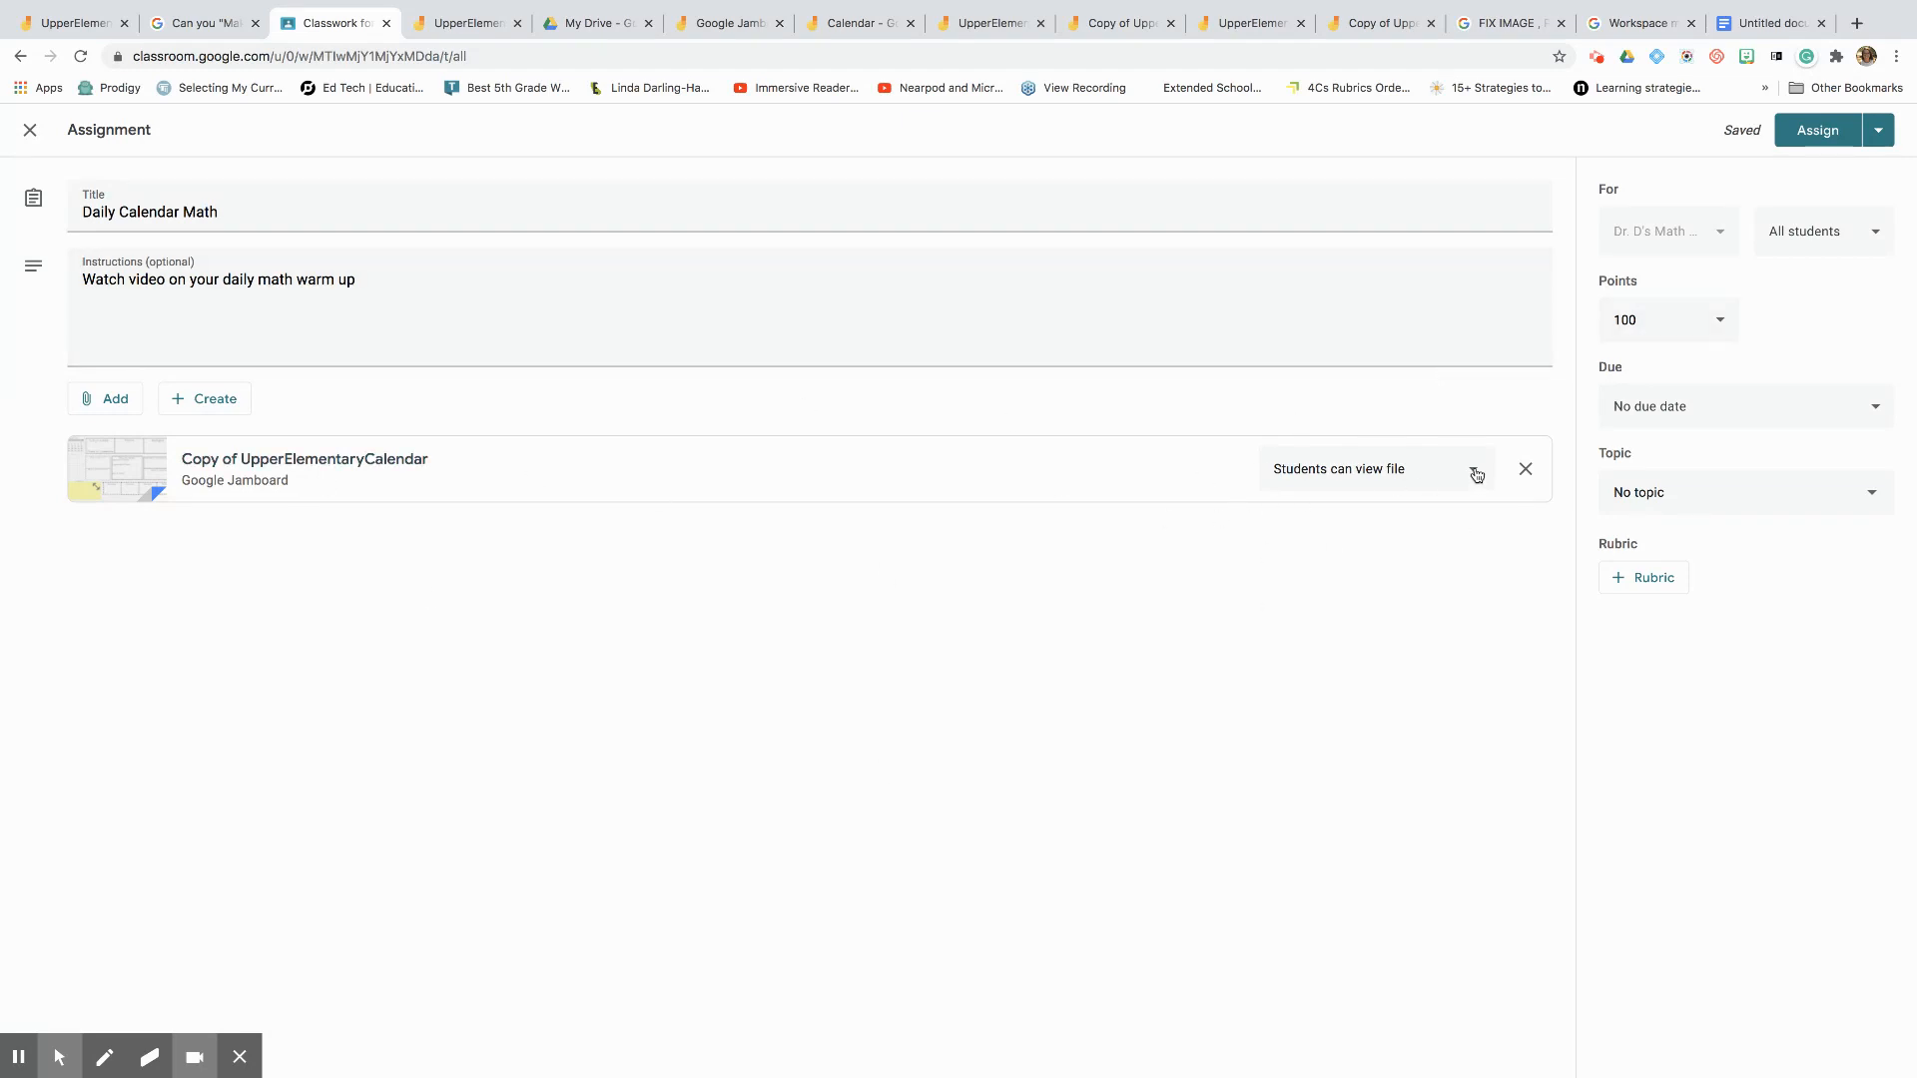
- Set the attached board to 'Make a copy for each student' and assign it
left_click(1475, 474)
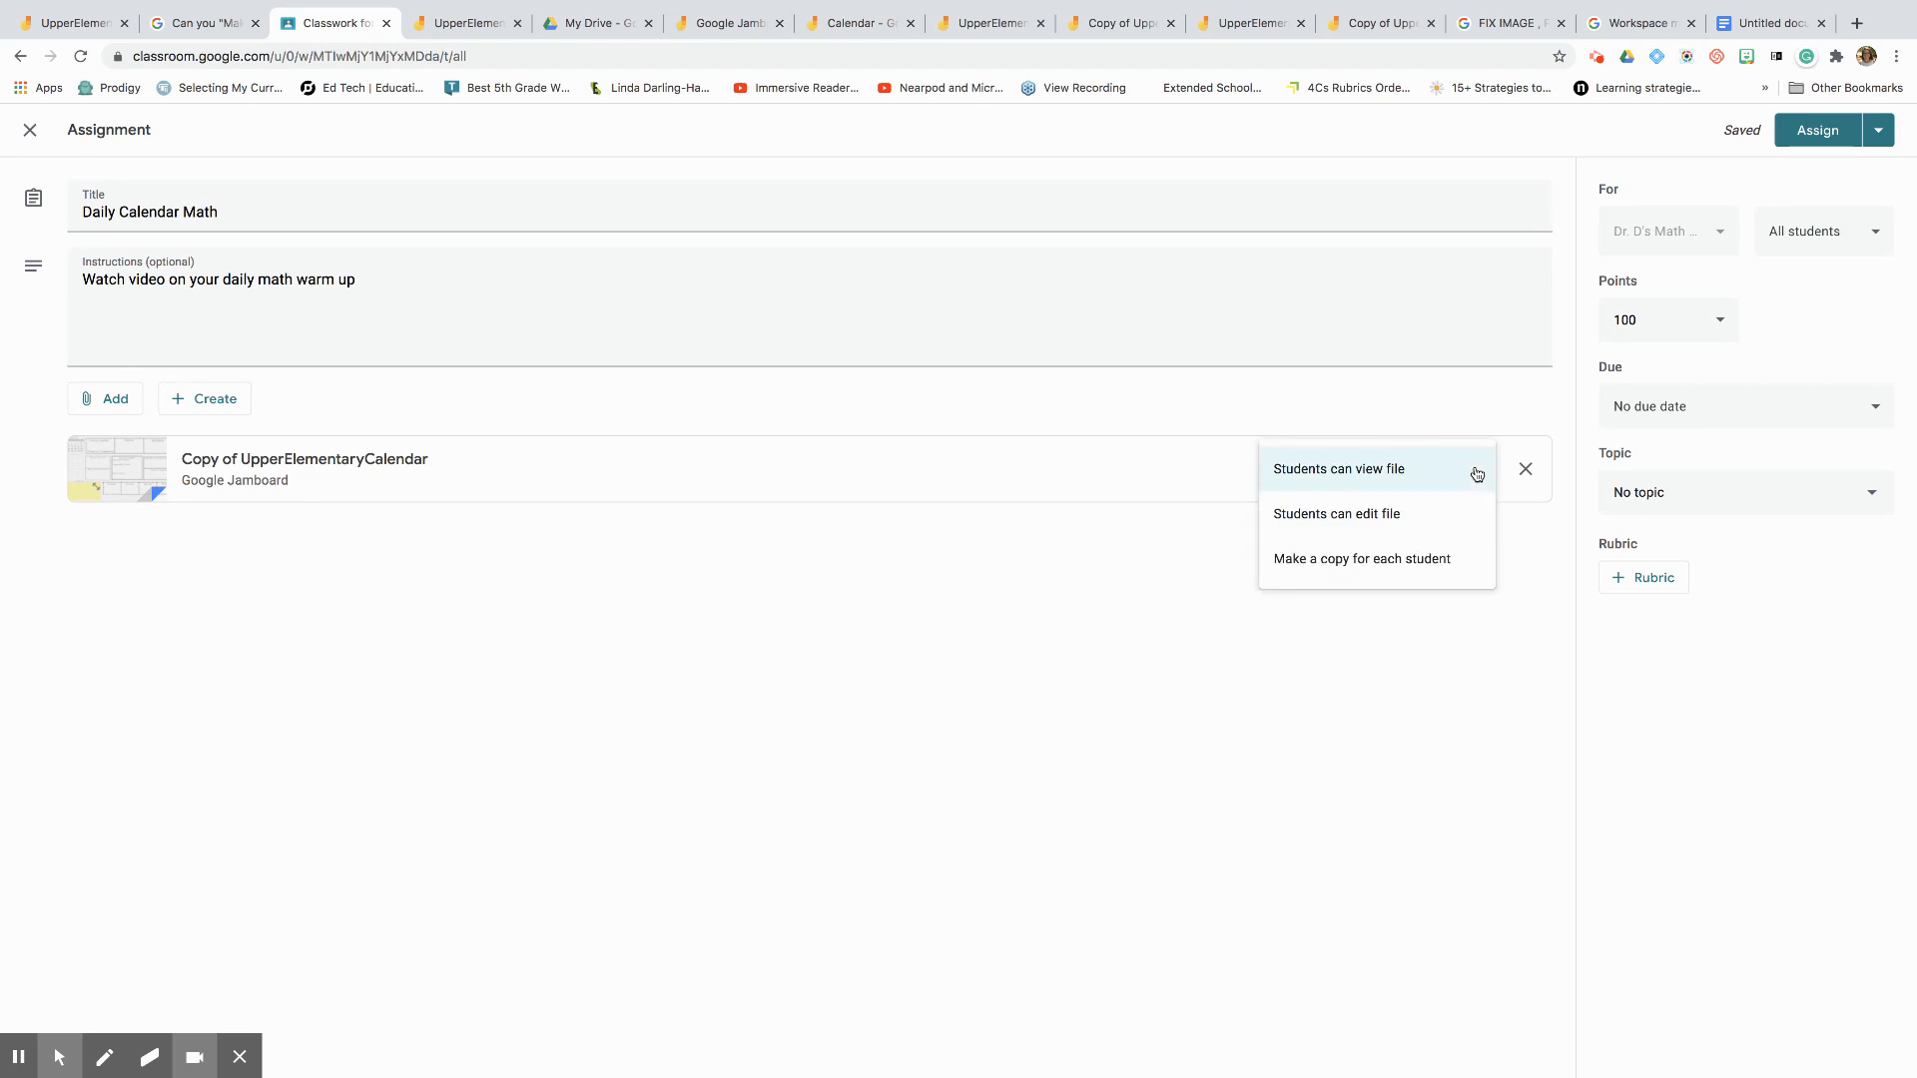
mouse_move(1319, 572)
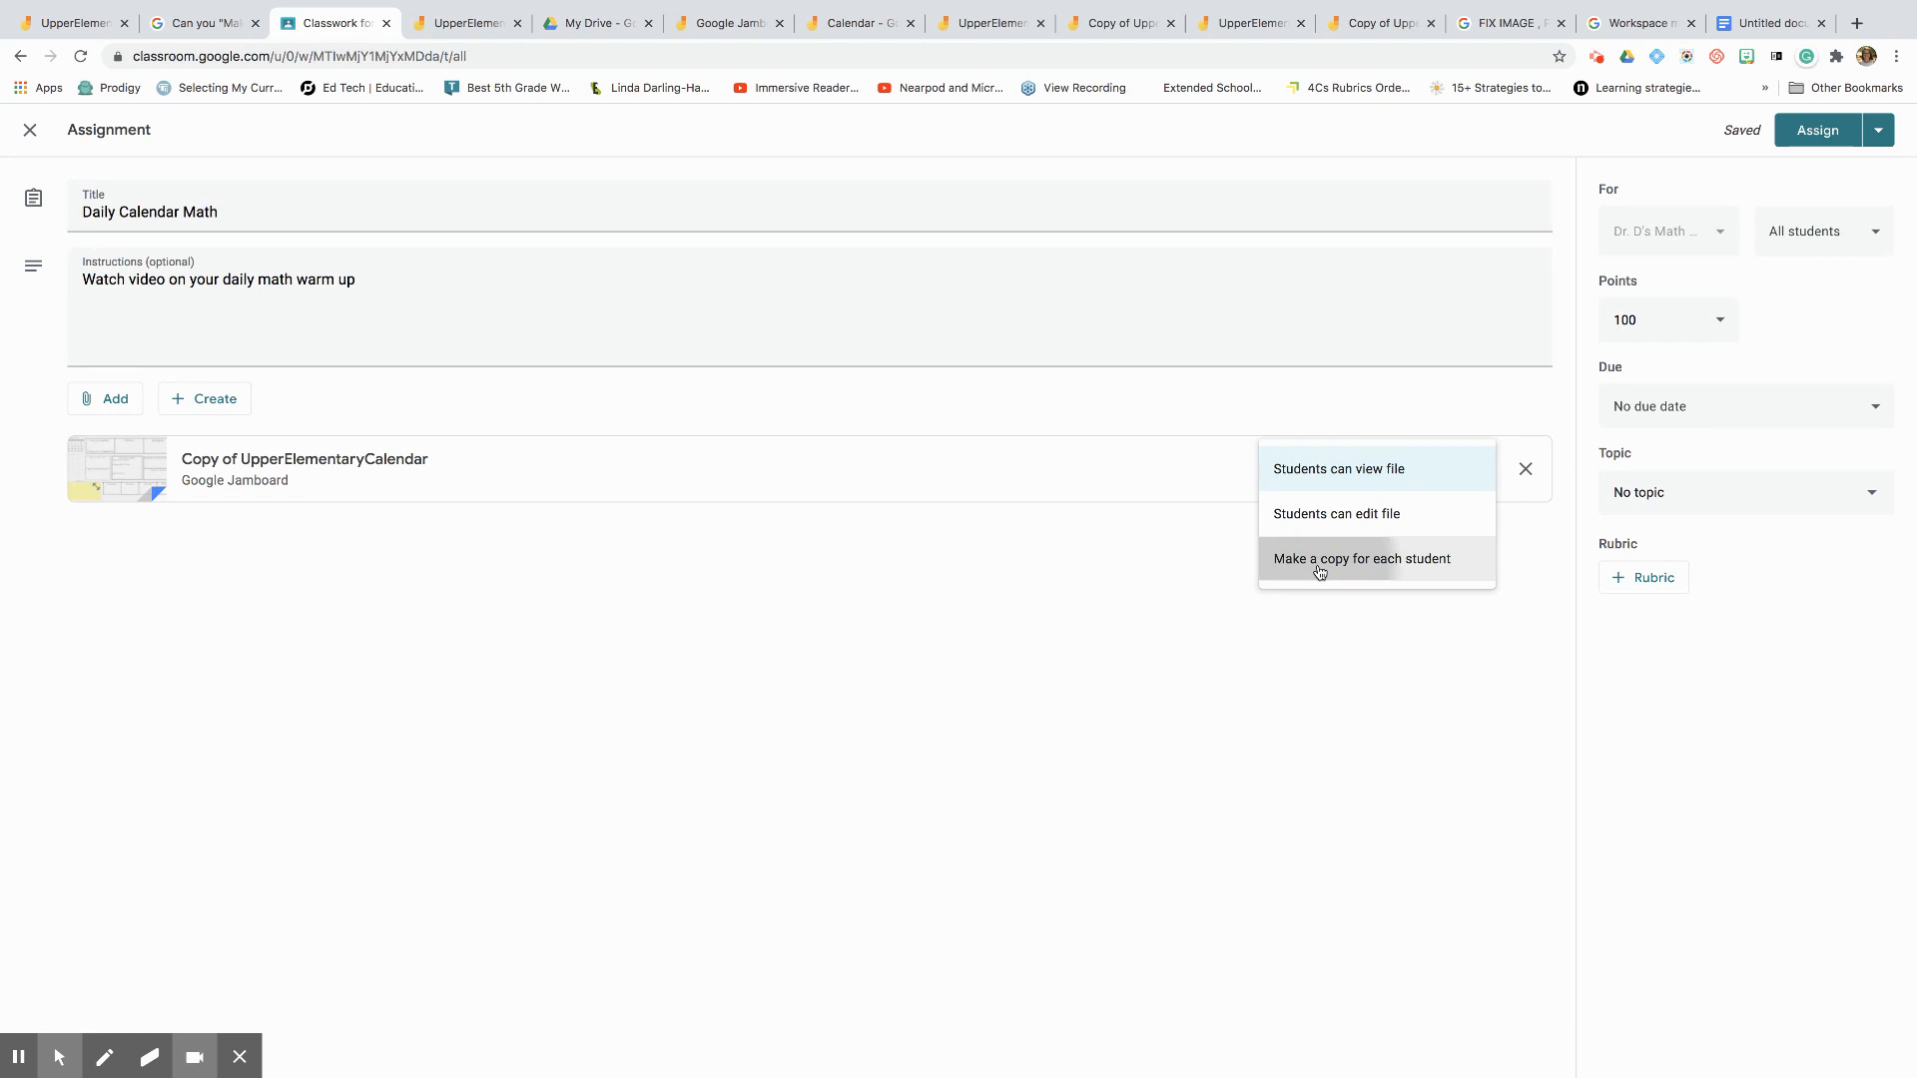
left_click(1362, 559)
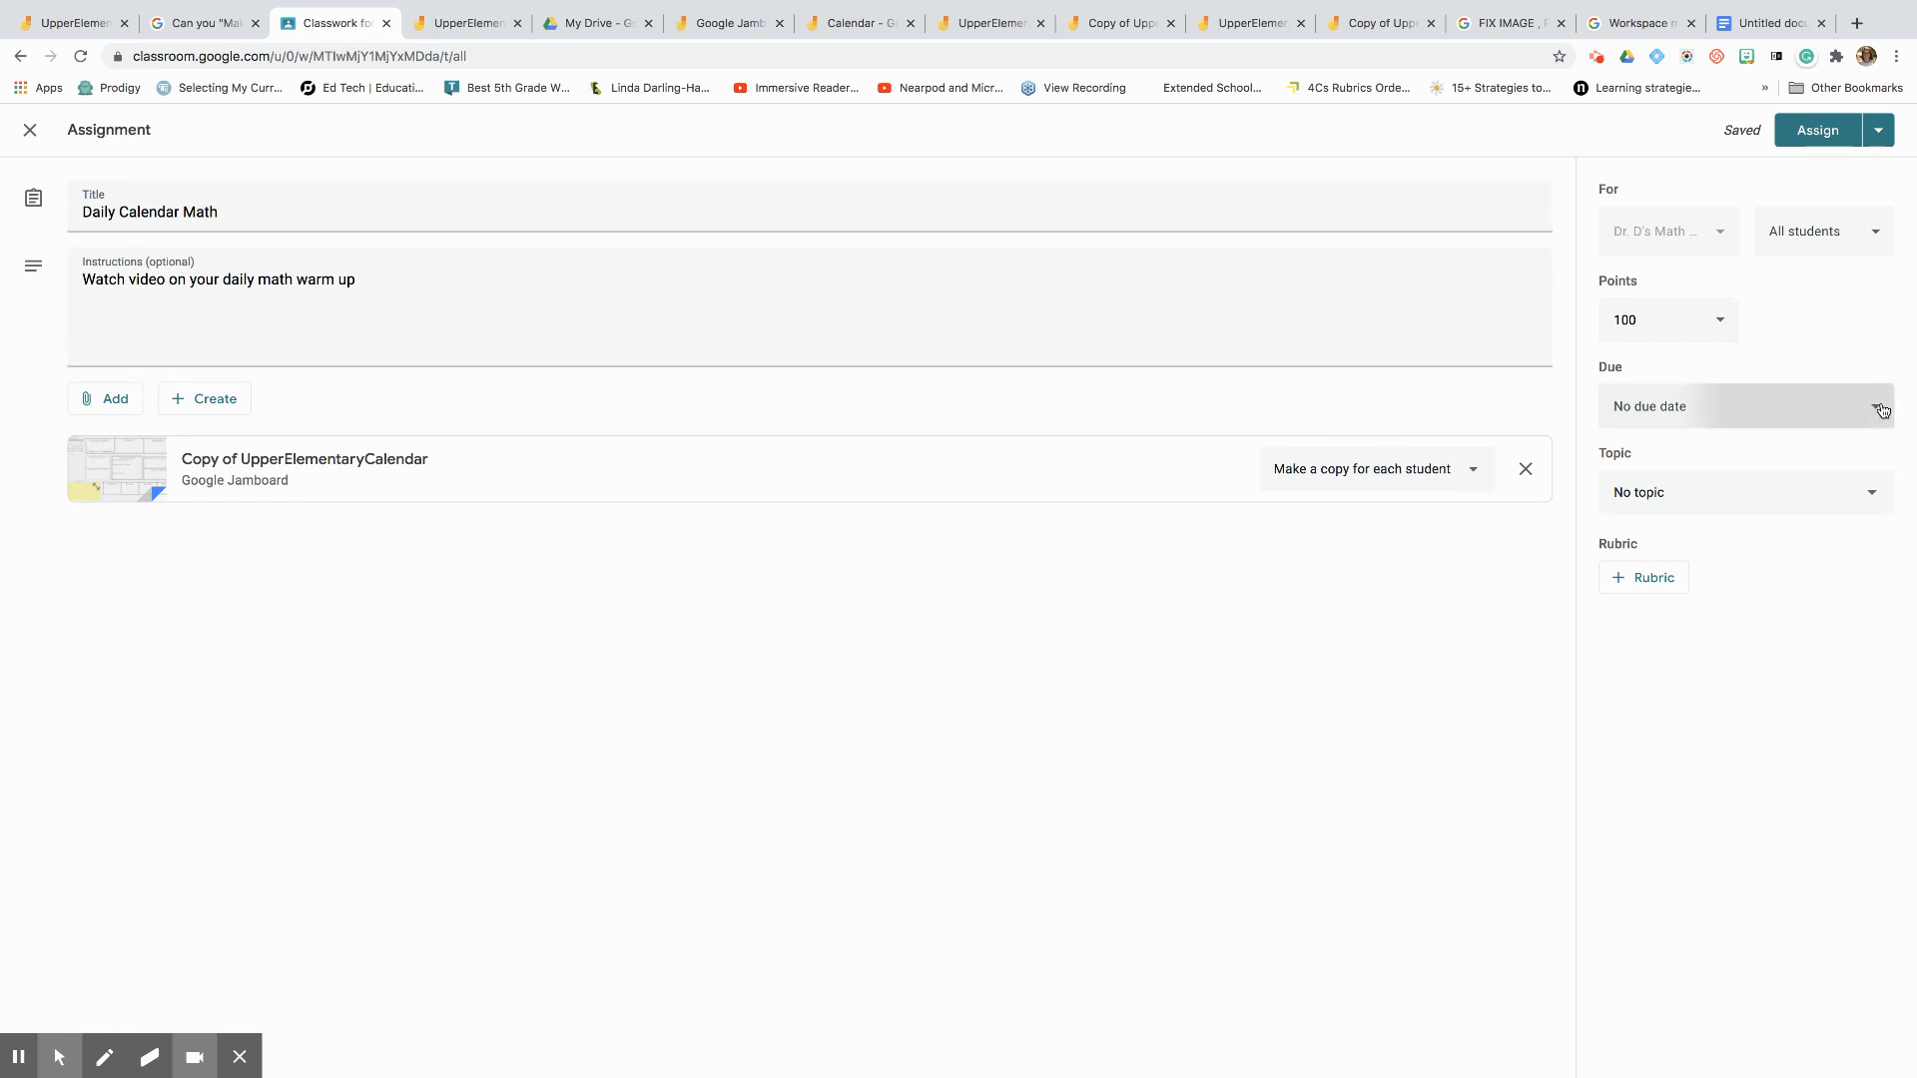
left_click(1881, 407)
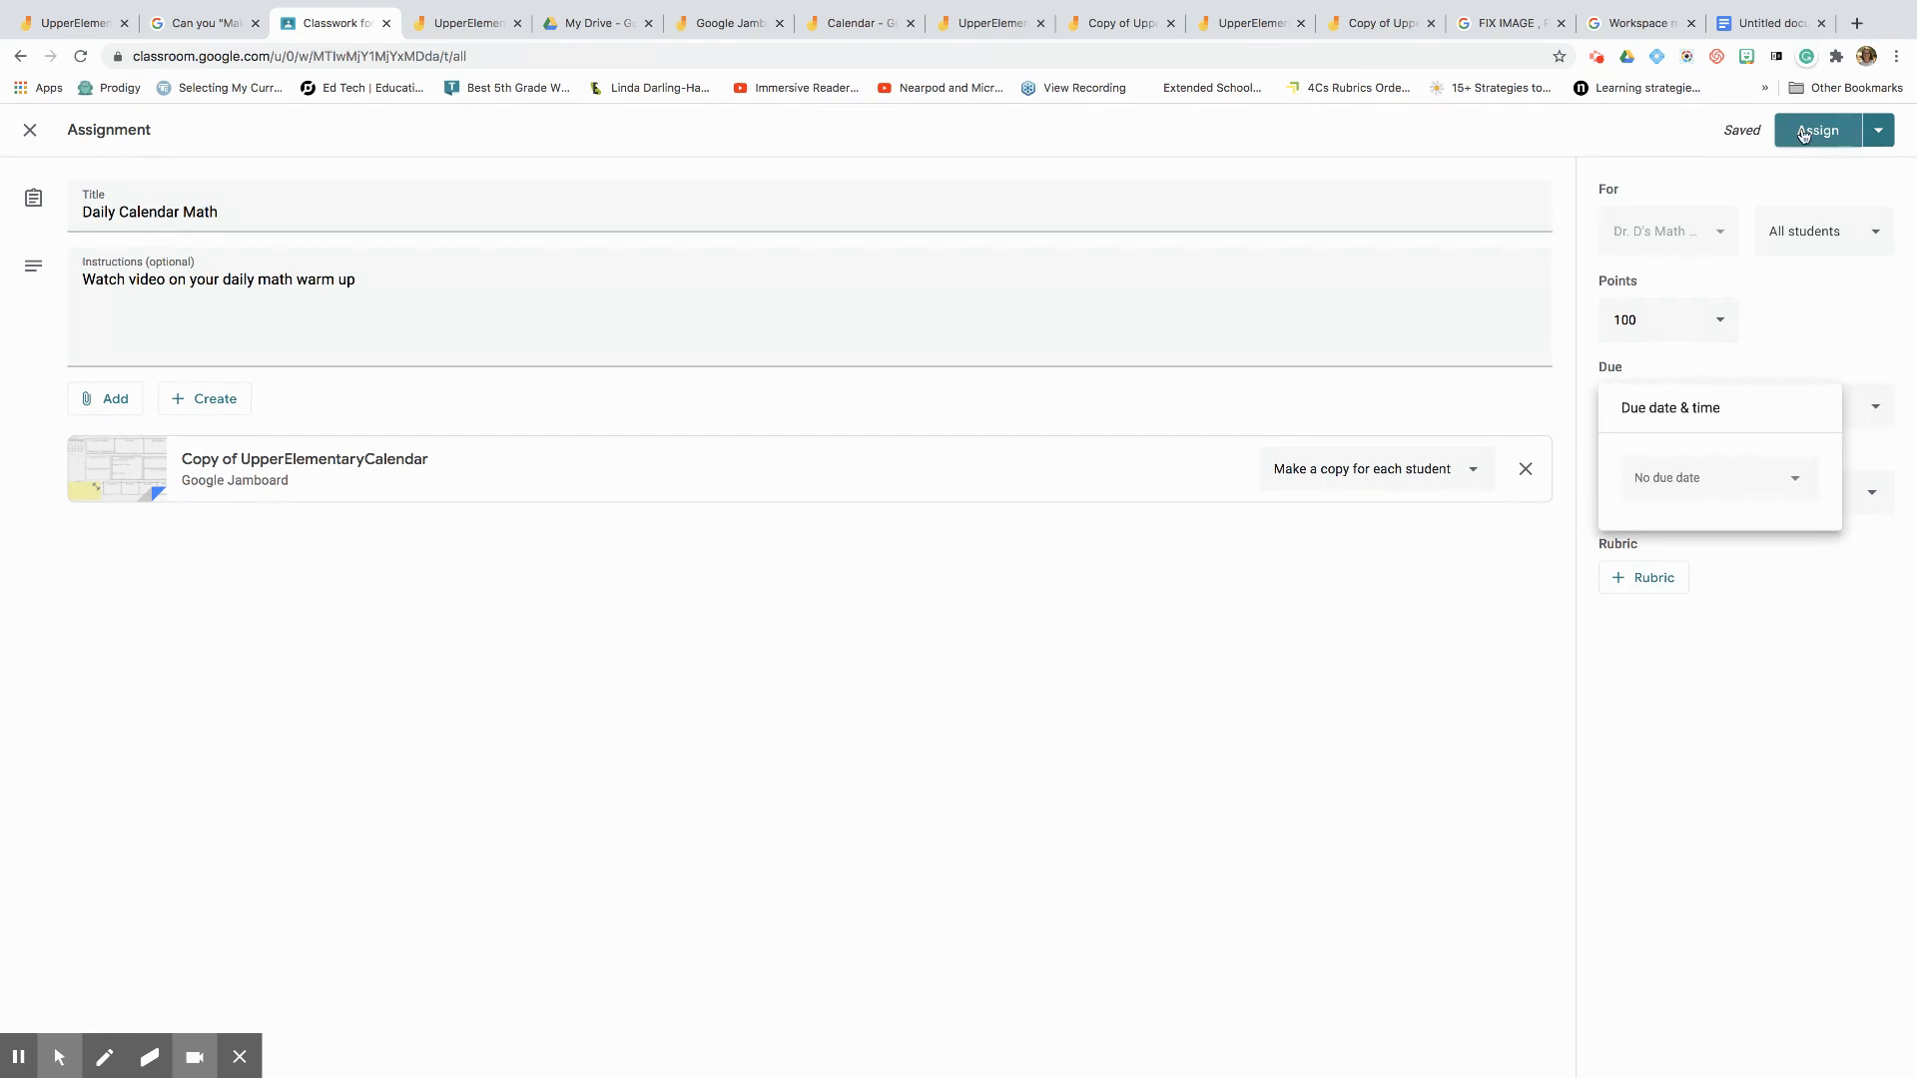
left_click(1819, 130)
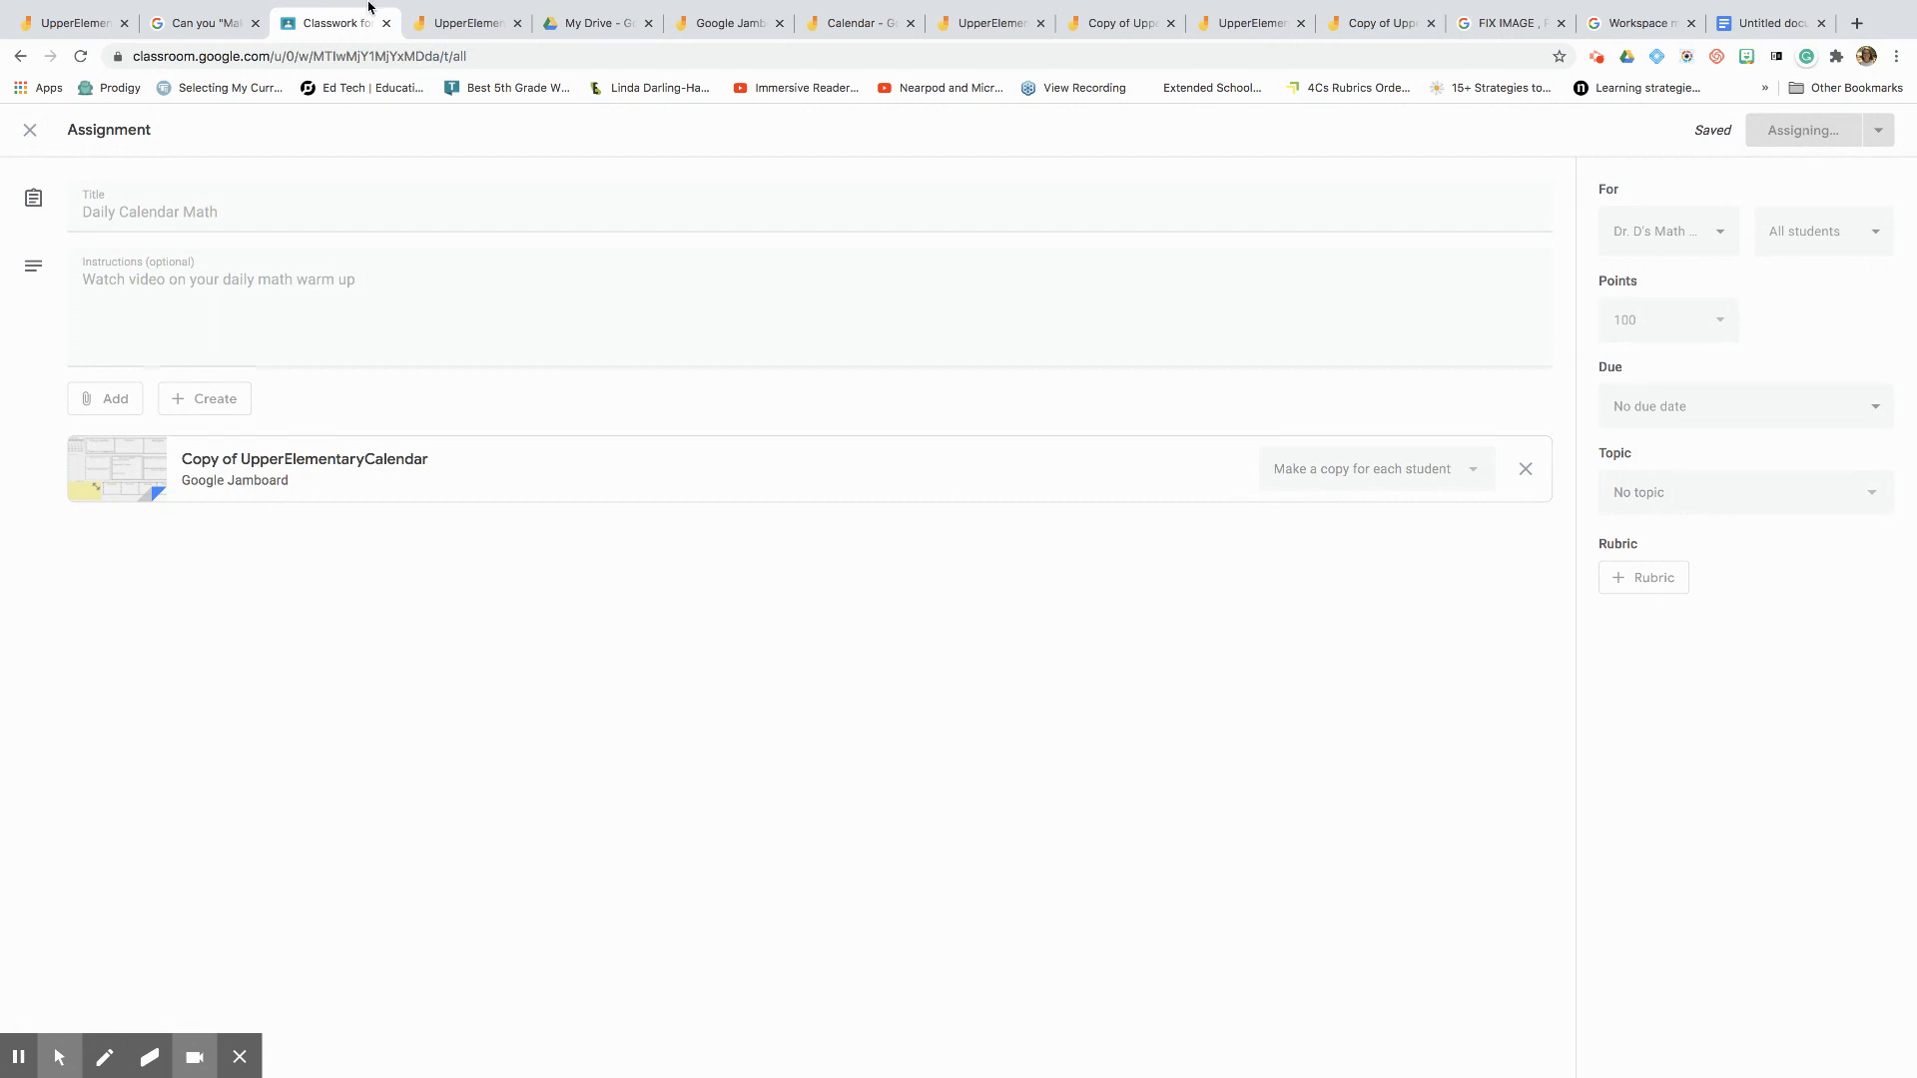
left_click(1799, 130)
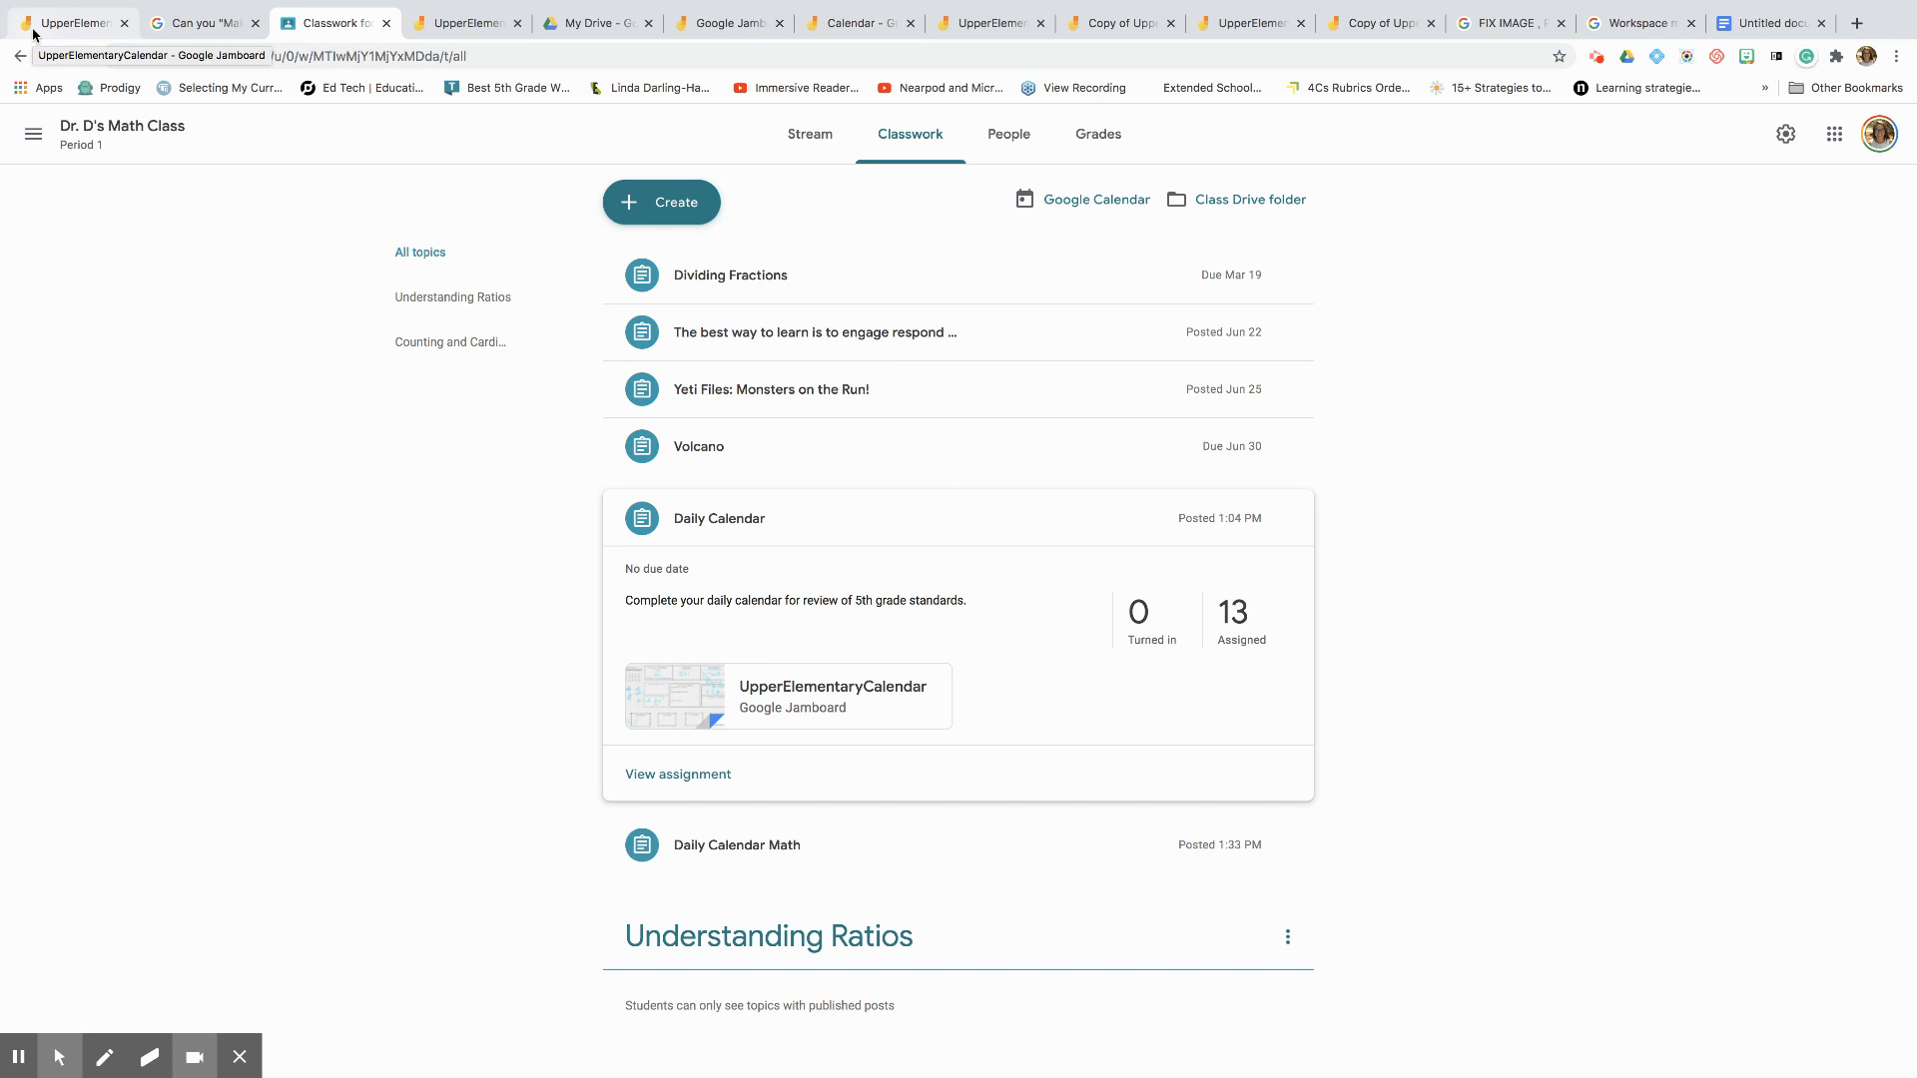
mouse_move(119, 56)
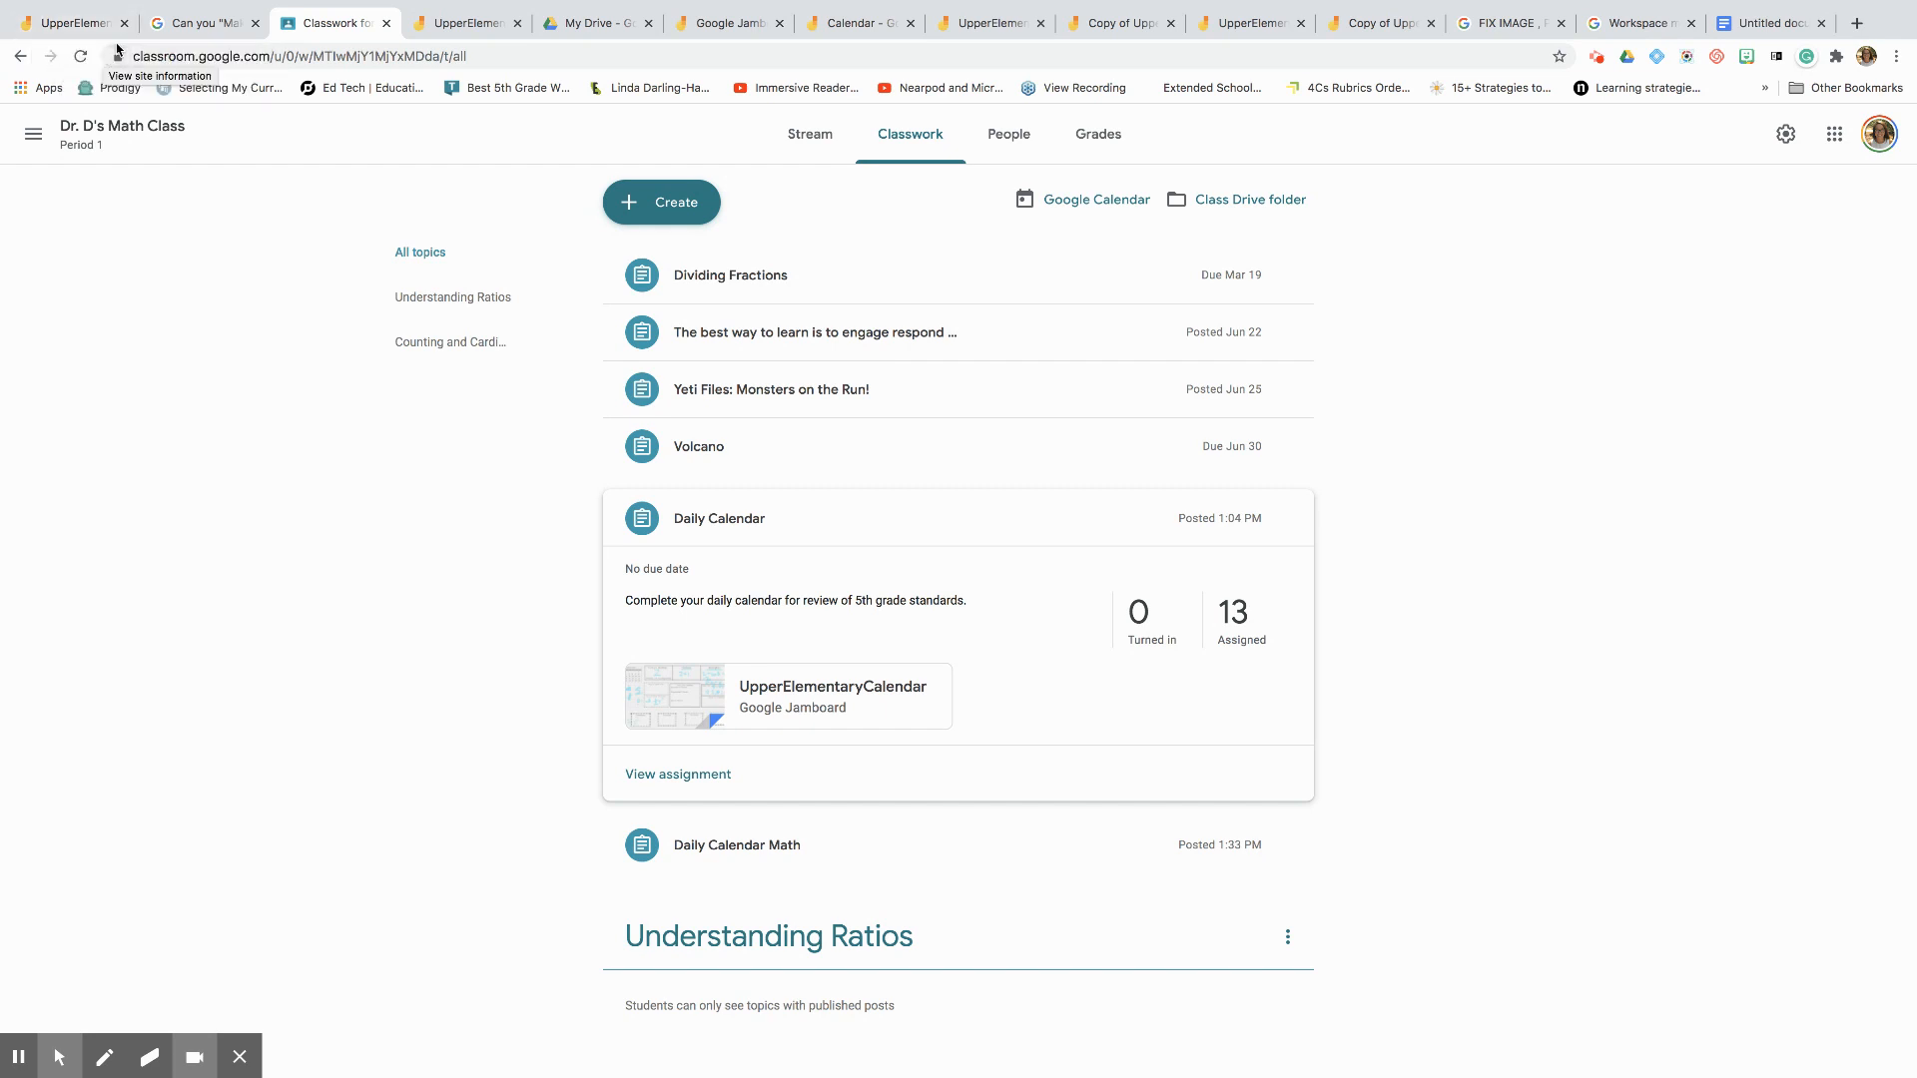